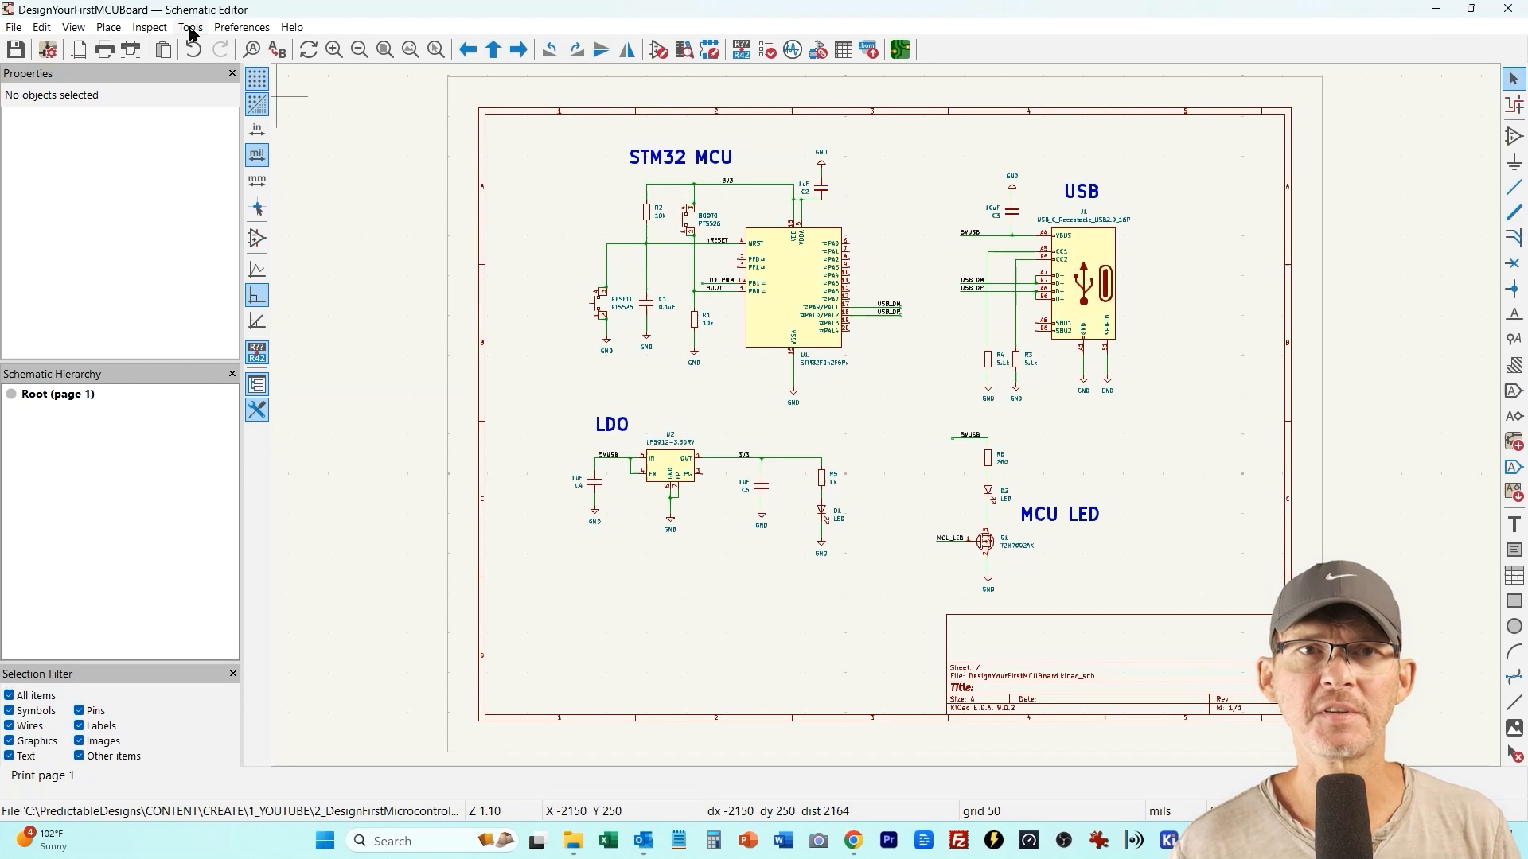
Push the schematic footprints into the PCB editor via Update PCB from Schematic
{"action": "left_click", "coordinate": [189, 27]}
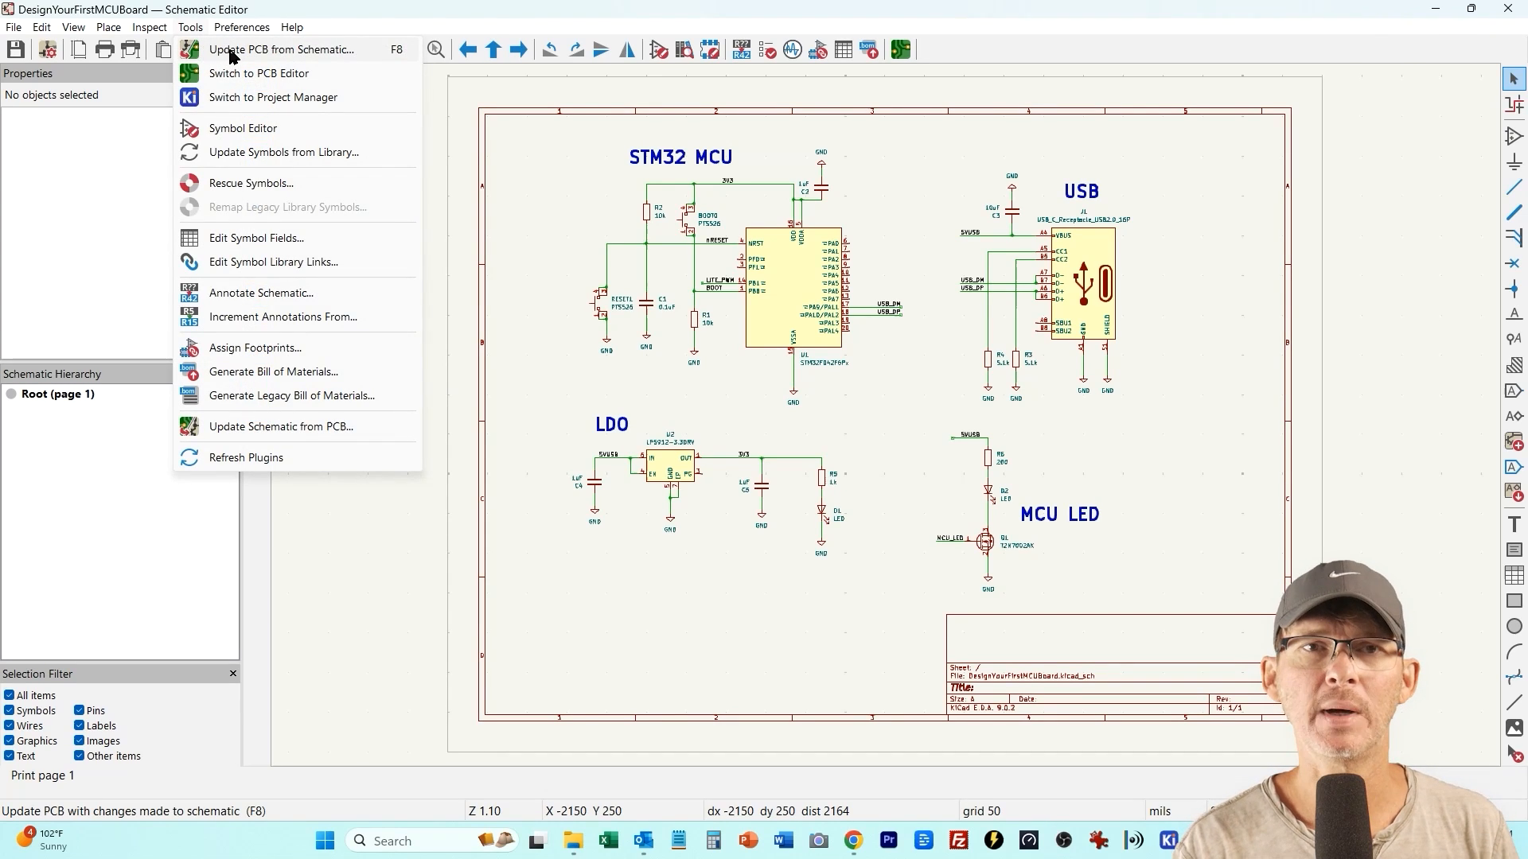
{"action": "left_click", "coordinate": [258, 73]}
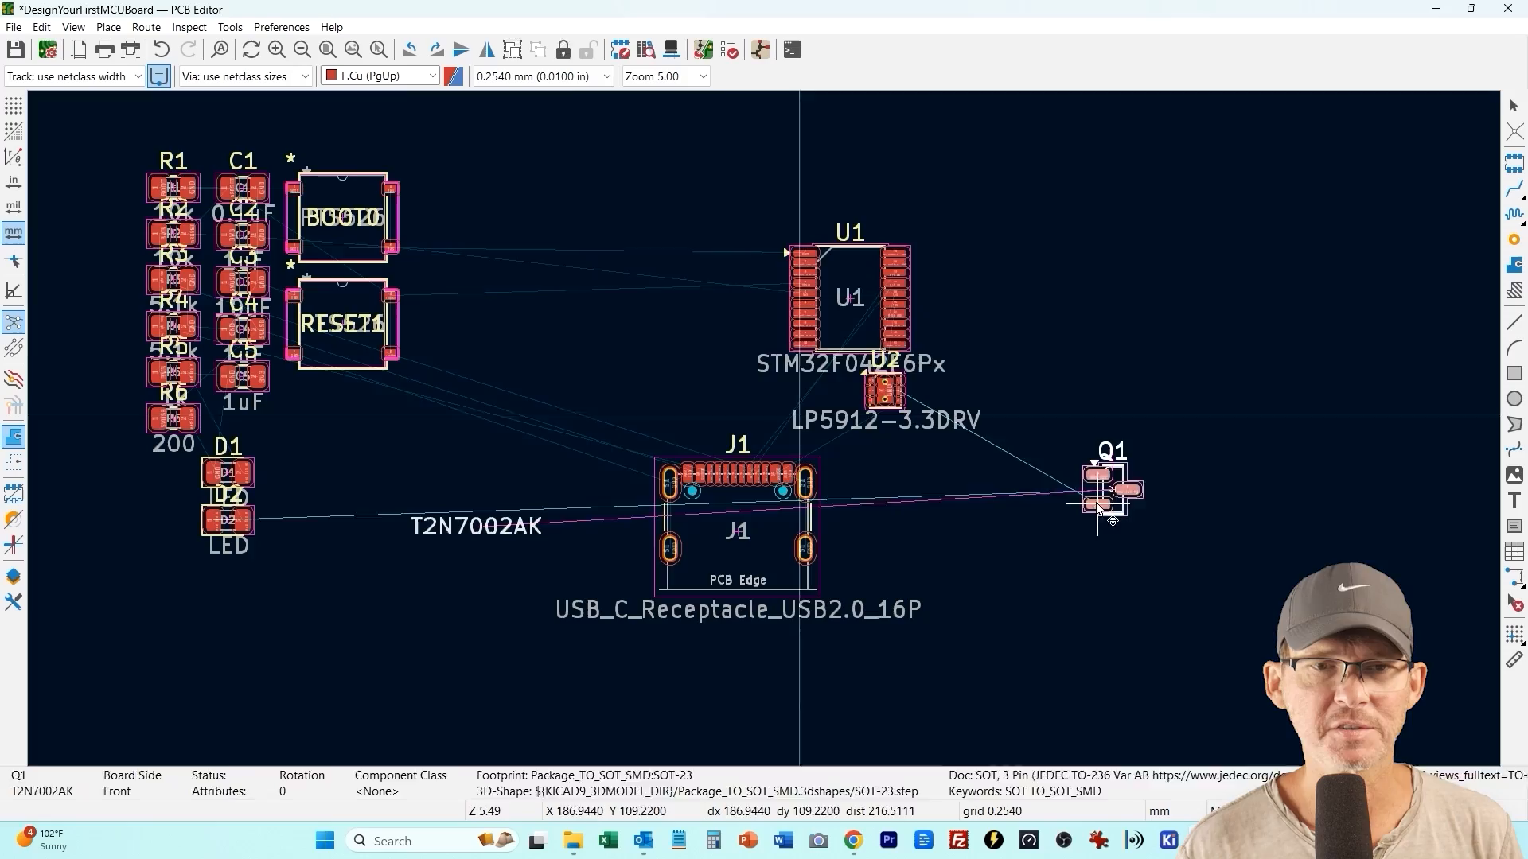
Move and rotate footprints into a compact group around U1 and J1
{"action": "scroll", "scroll_direction": "up", "scroll_amount": 3}
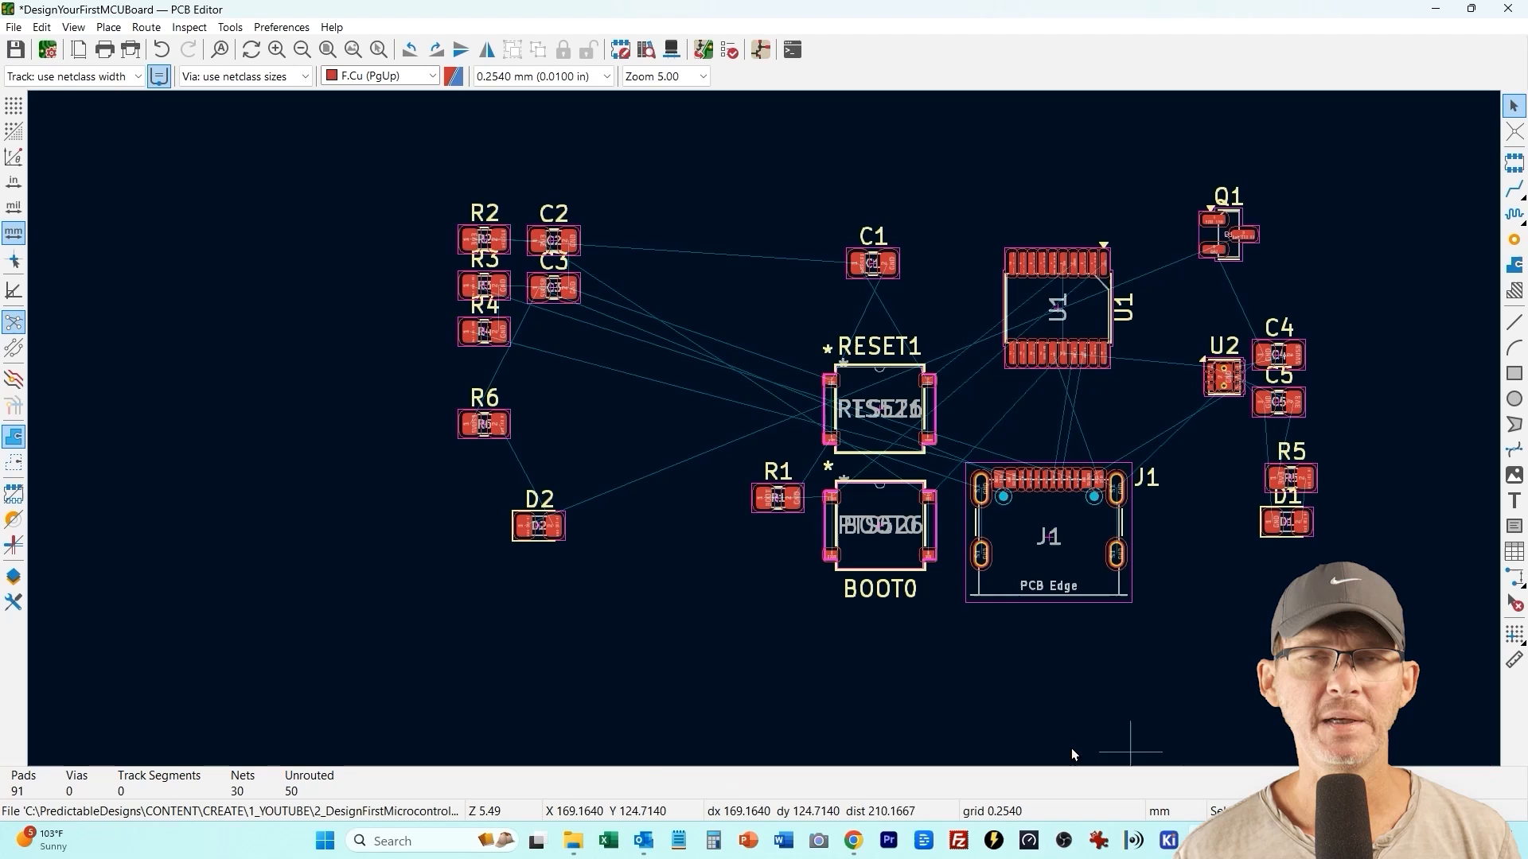
{"action": "mouse_move", "coordinate": [641, 746]}
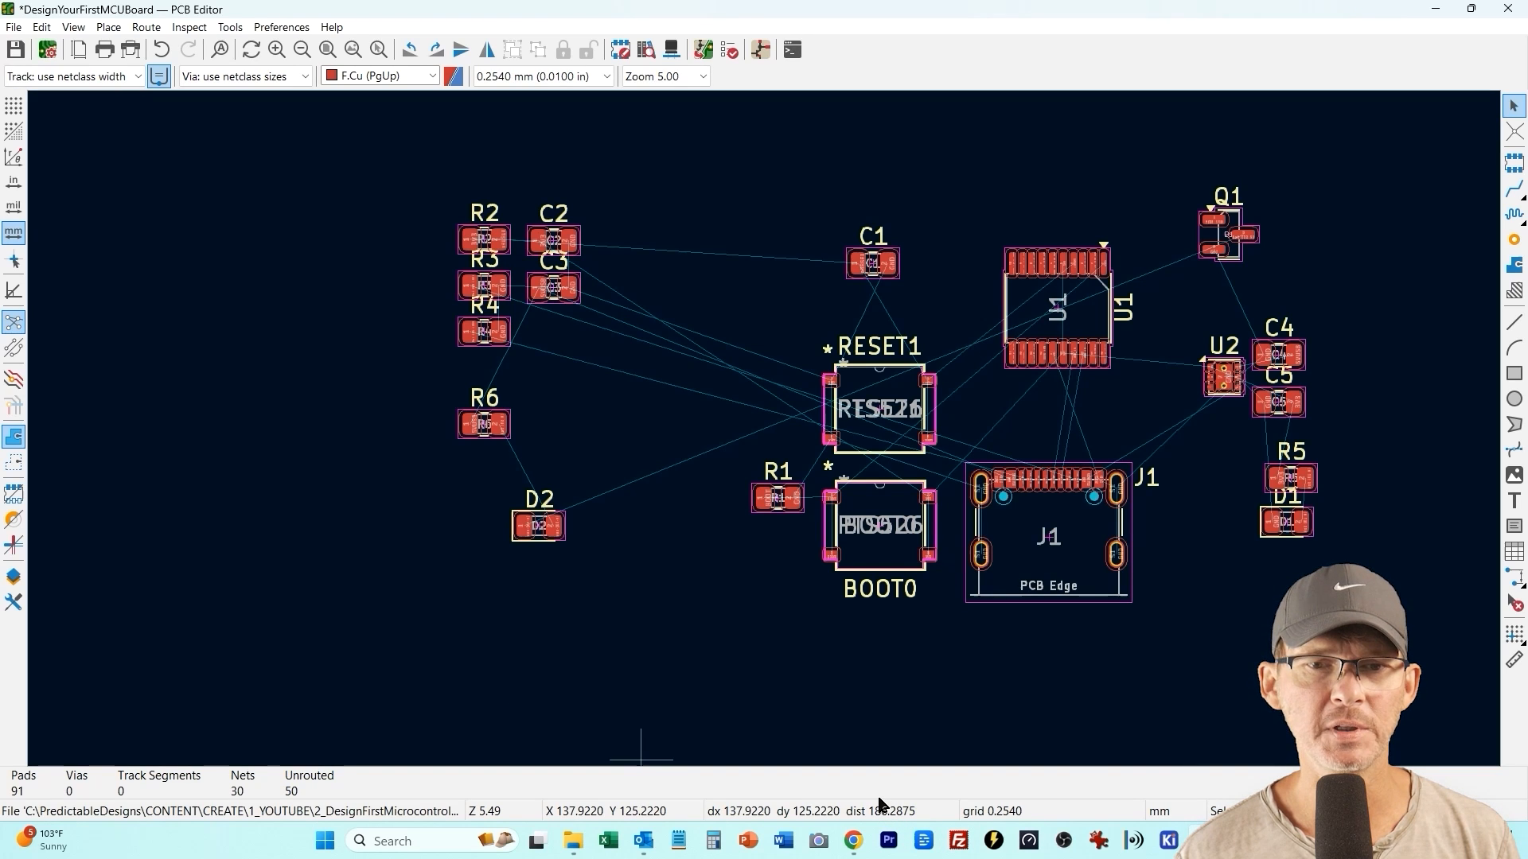
{"action": "mouse_move", "coordinate": [293, 479]}
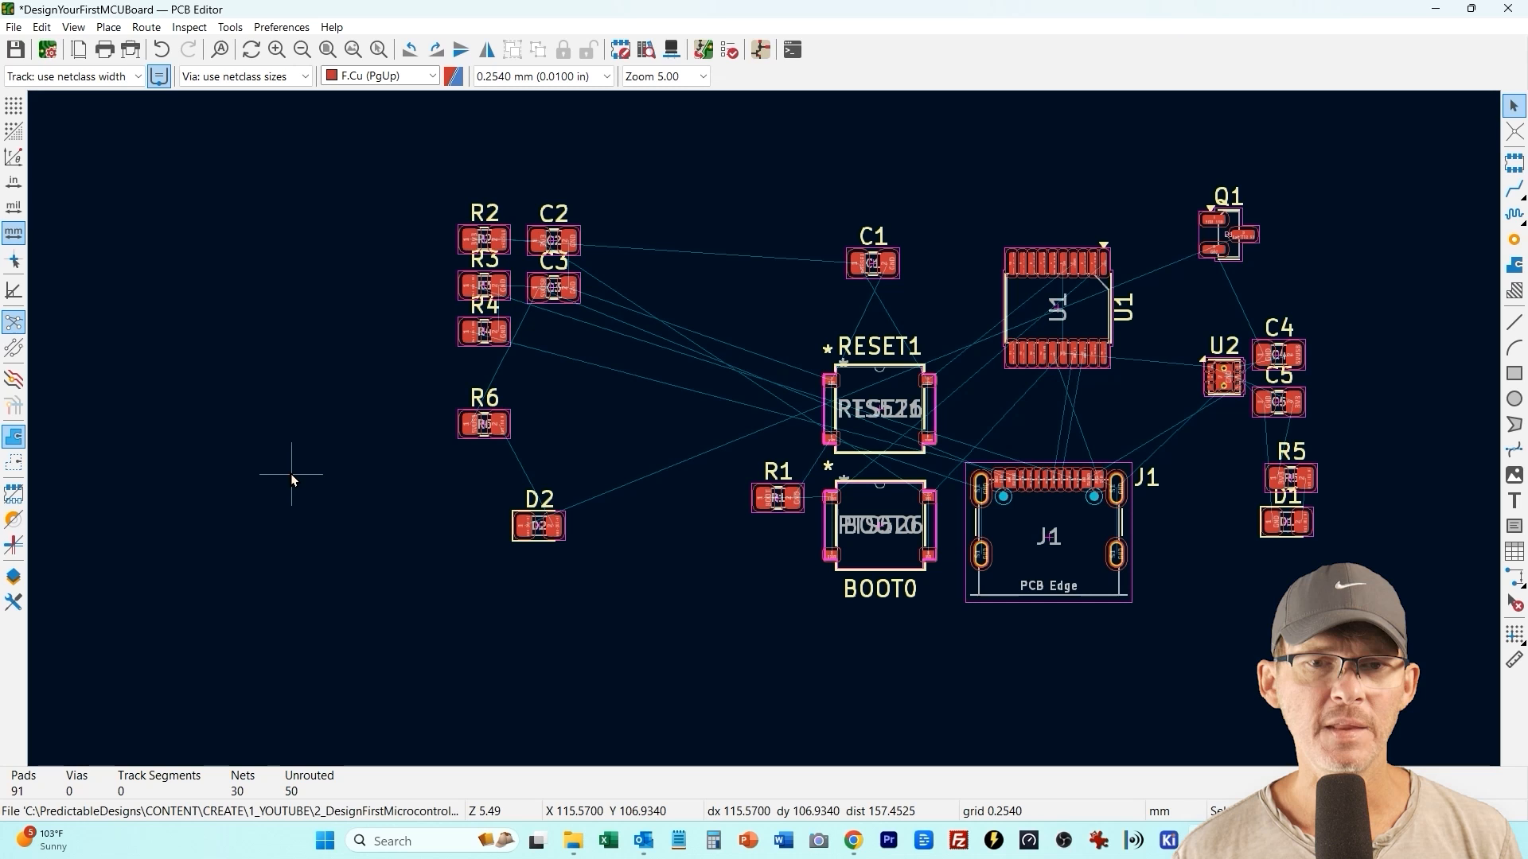
{"action": "mouse_move", "coordinate": [423, 394]}
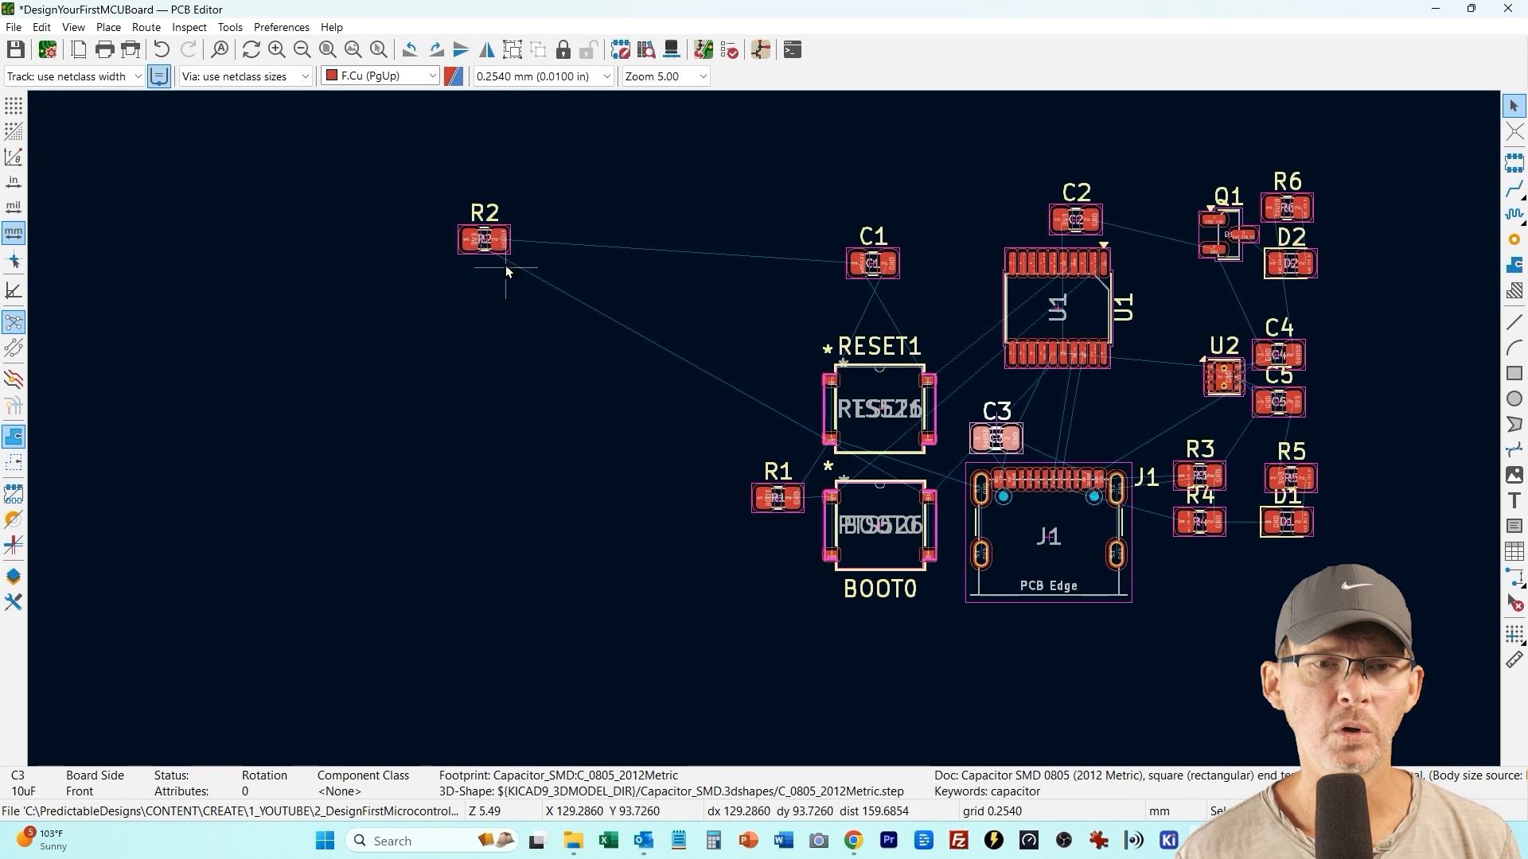
{"action": "left_click", "coordinate": [483, 239]}
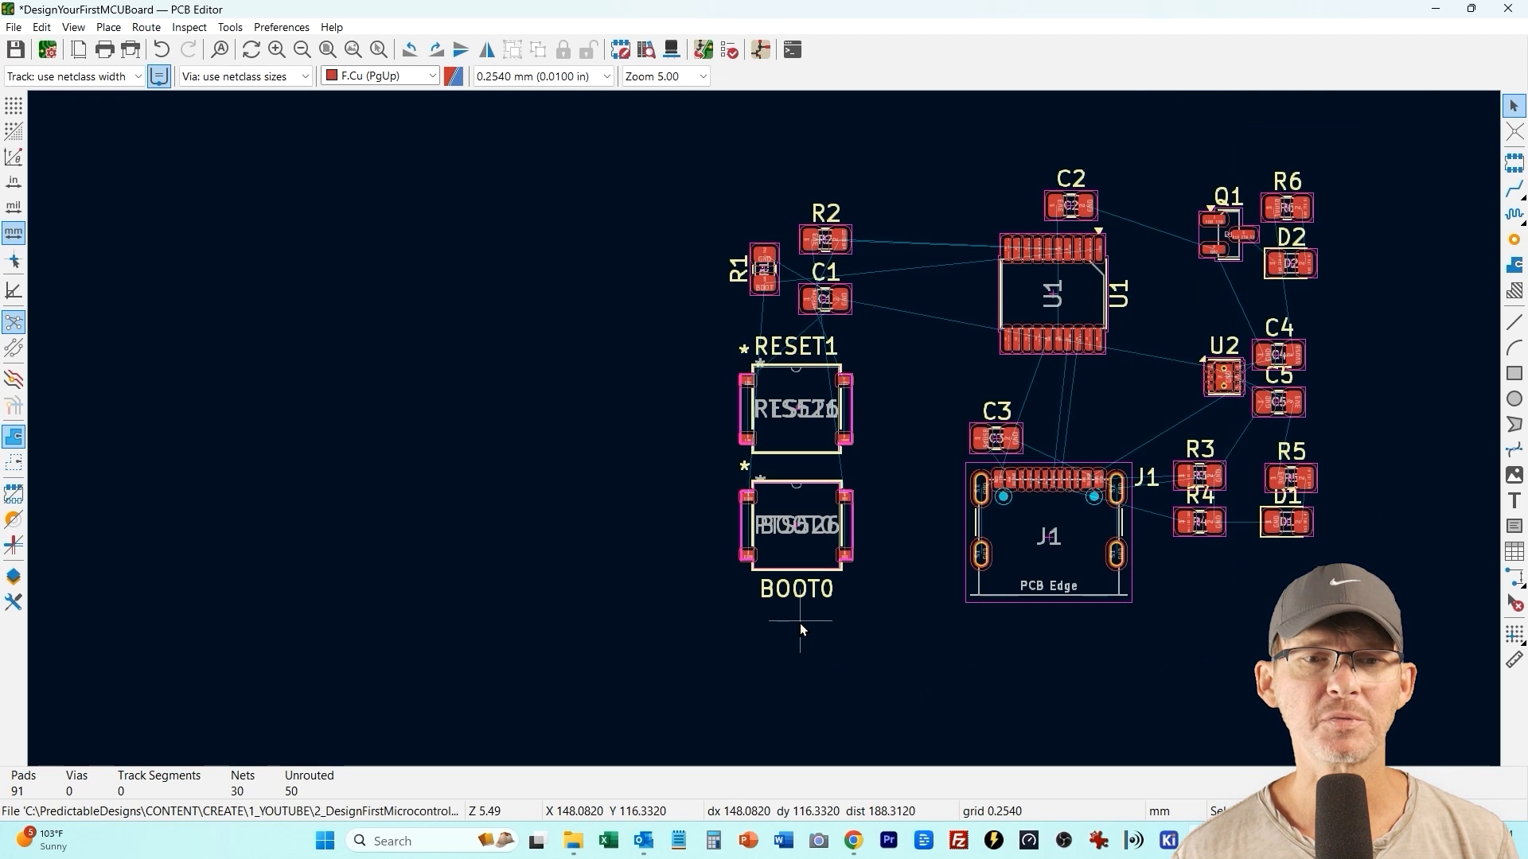
{"action": "mouse_move", "coordinate": [1023, 511]}
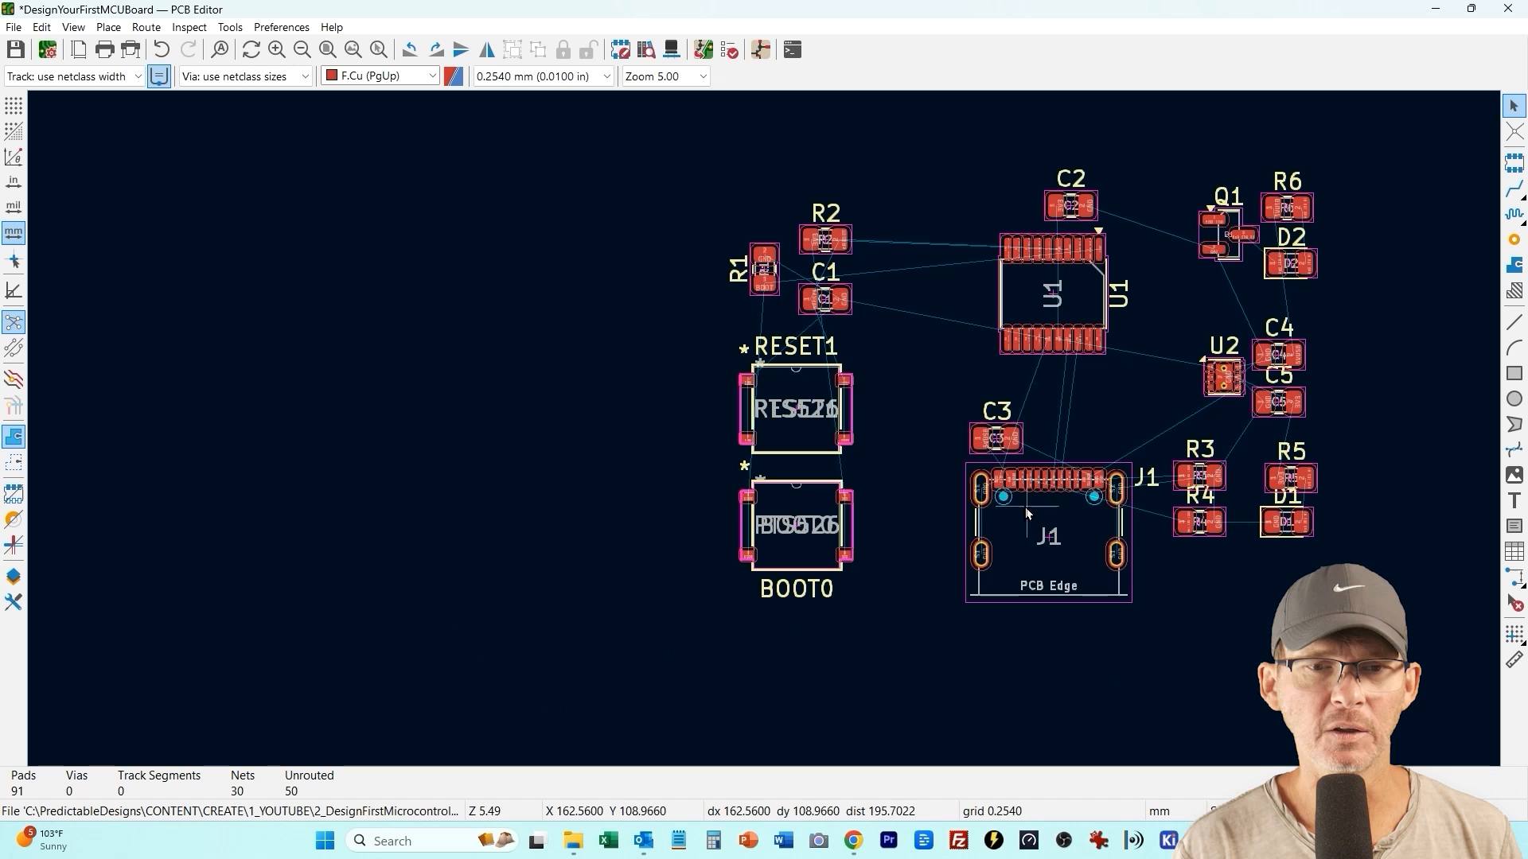
{"action": "mouse_move", "coordinate": [1017, 540]}
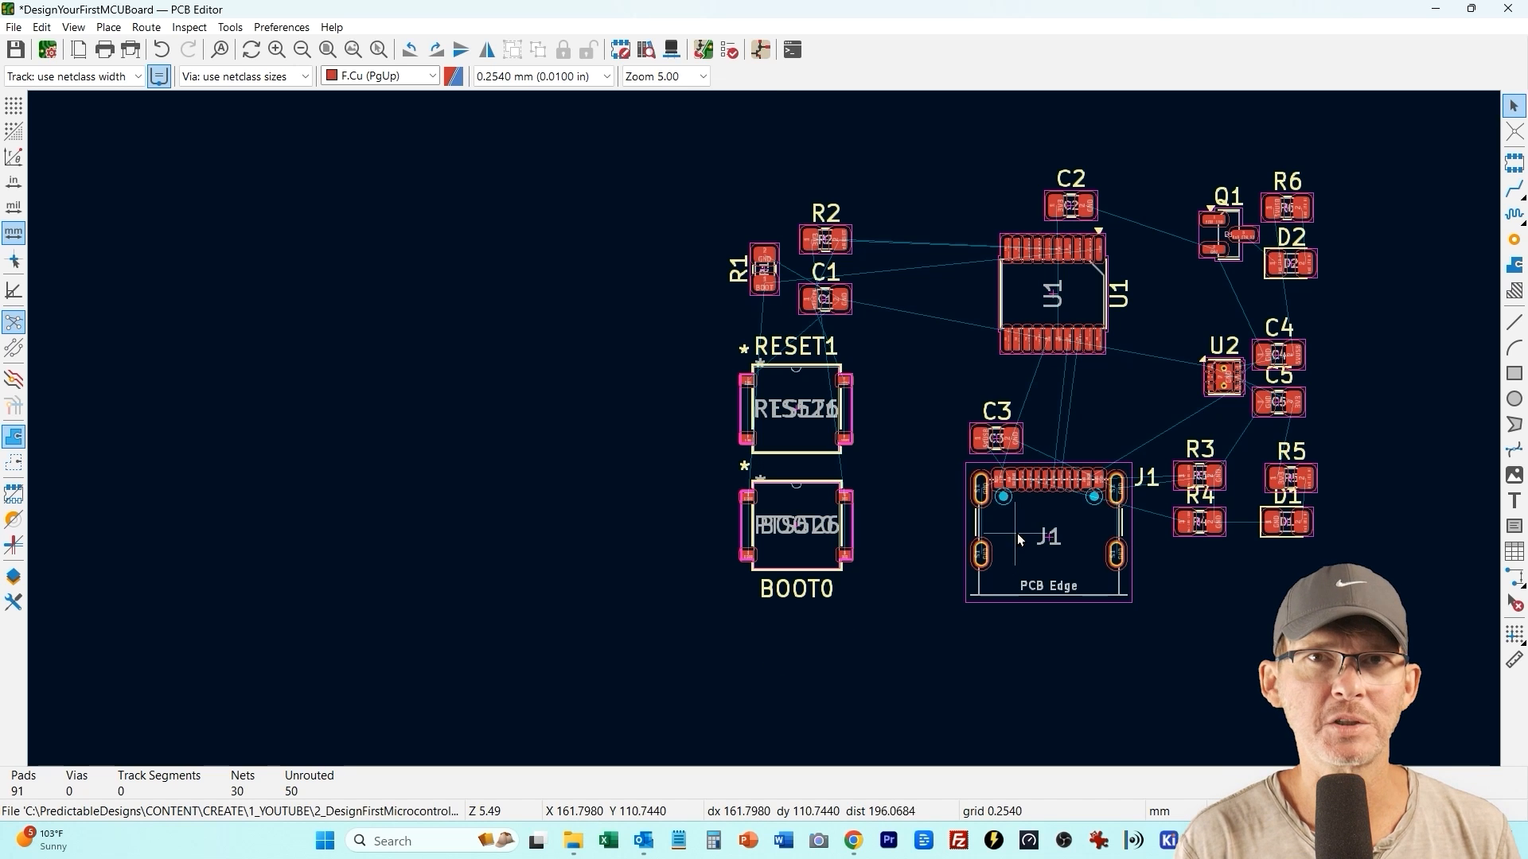
{"action": "scroll", "scroll_direction": "up", "scroll_amount": 3}
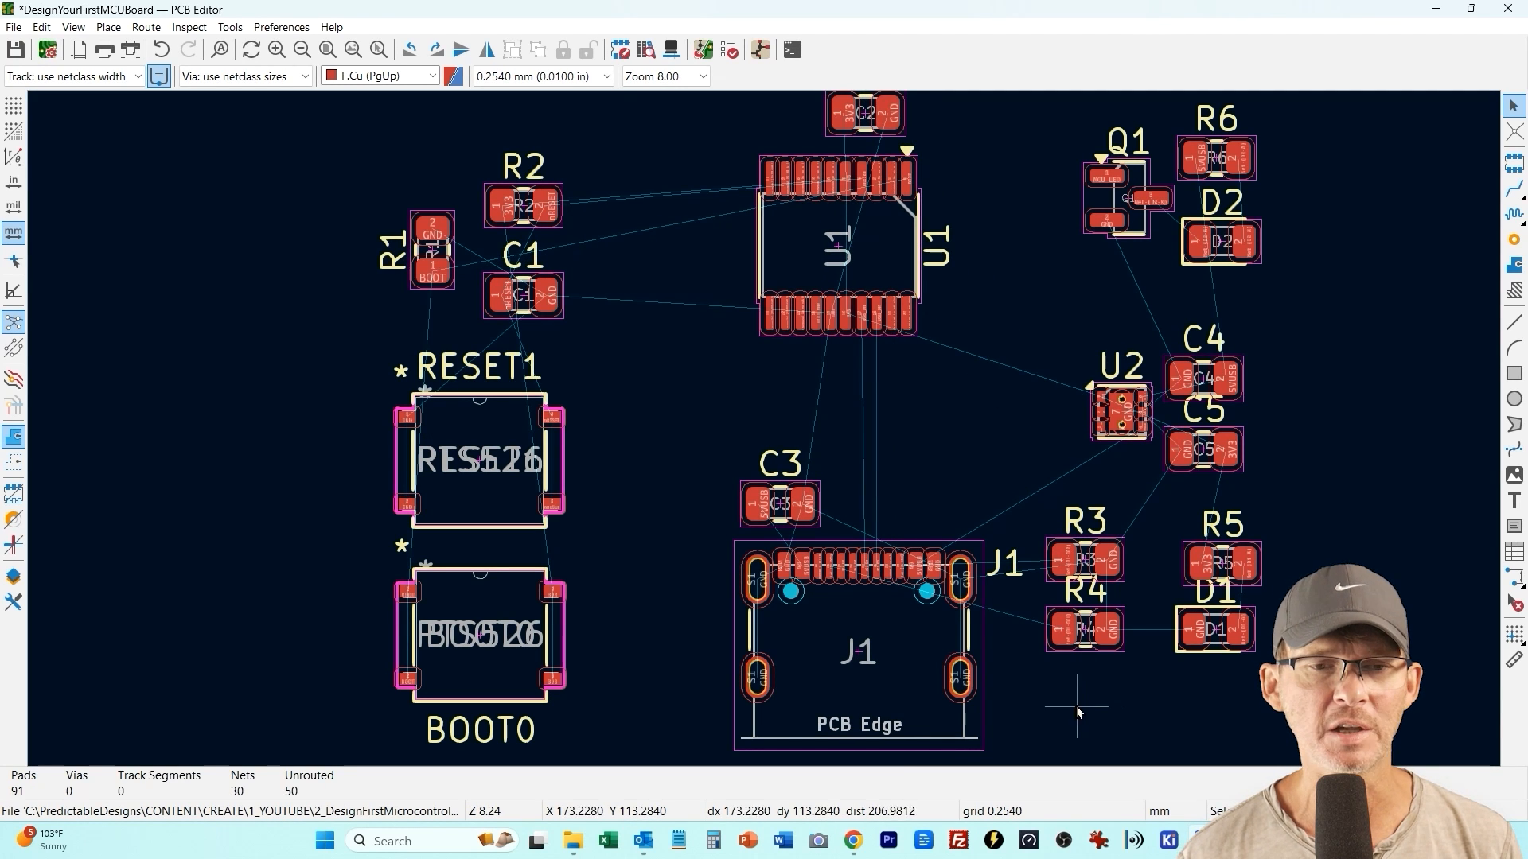
{"action": "mouse_move", "coordinate": [1406, 250]}
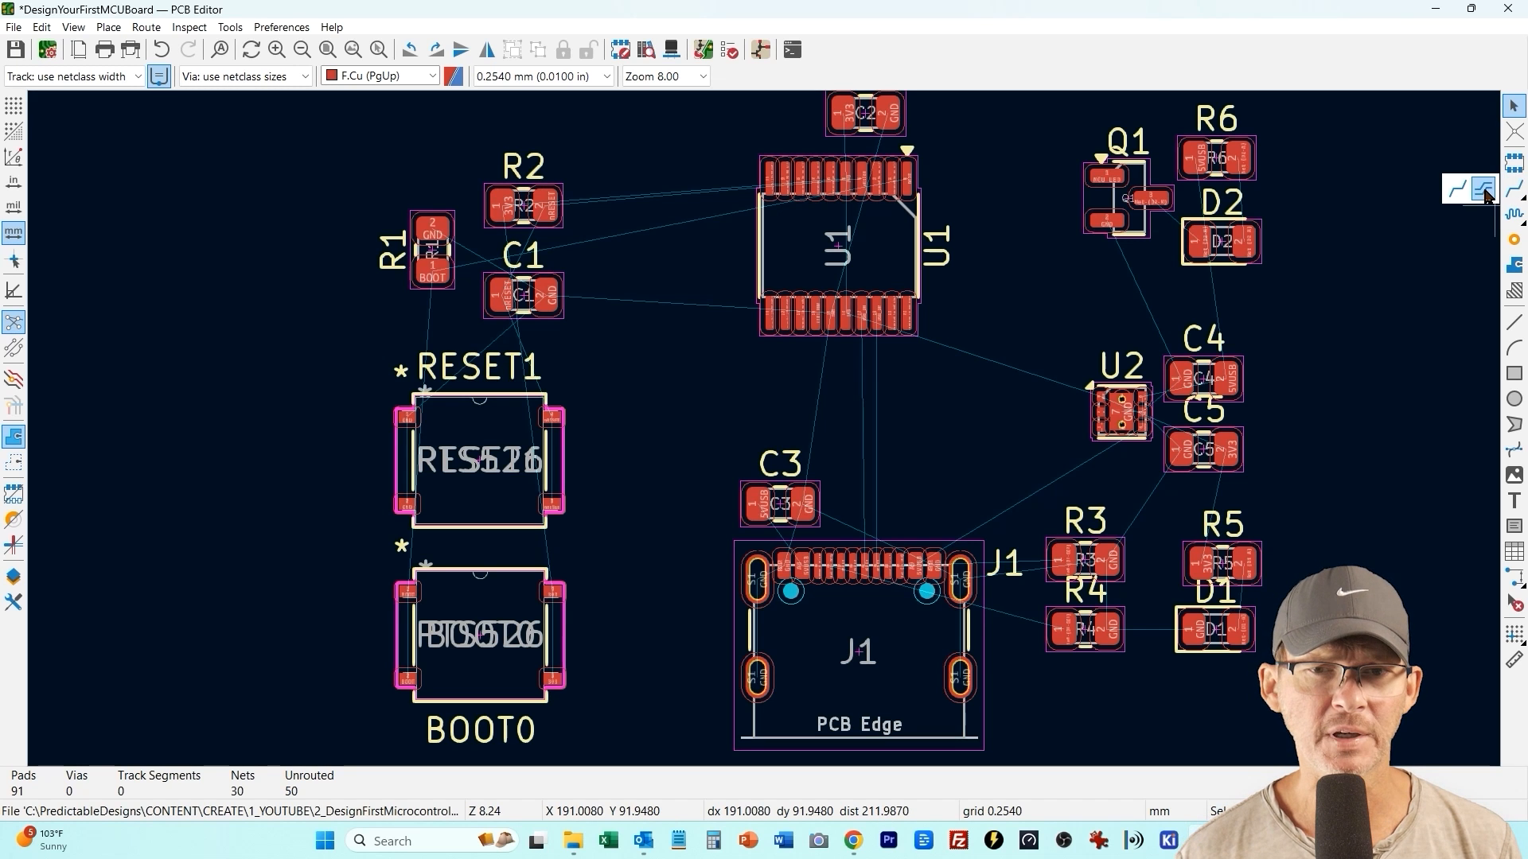
Route USB_DM and USB_DP from J1 to U1 pins 17 and 18 as parallel traces
{"action": "scroll", "scroll_direction": "up", "scroll_amount": 3}
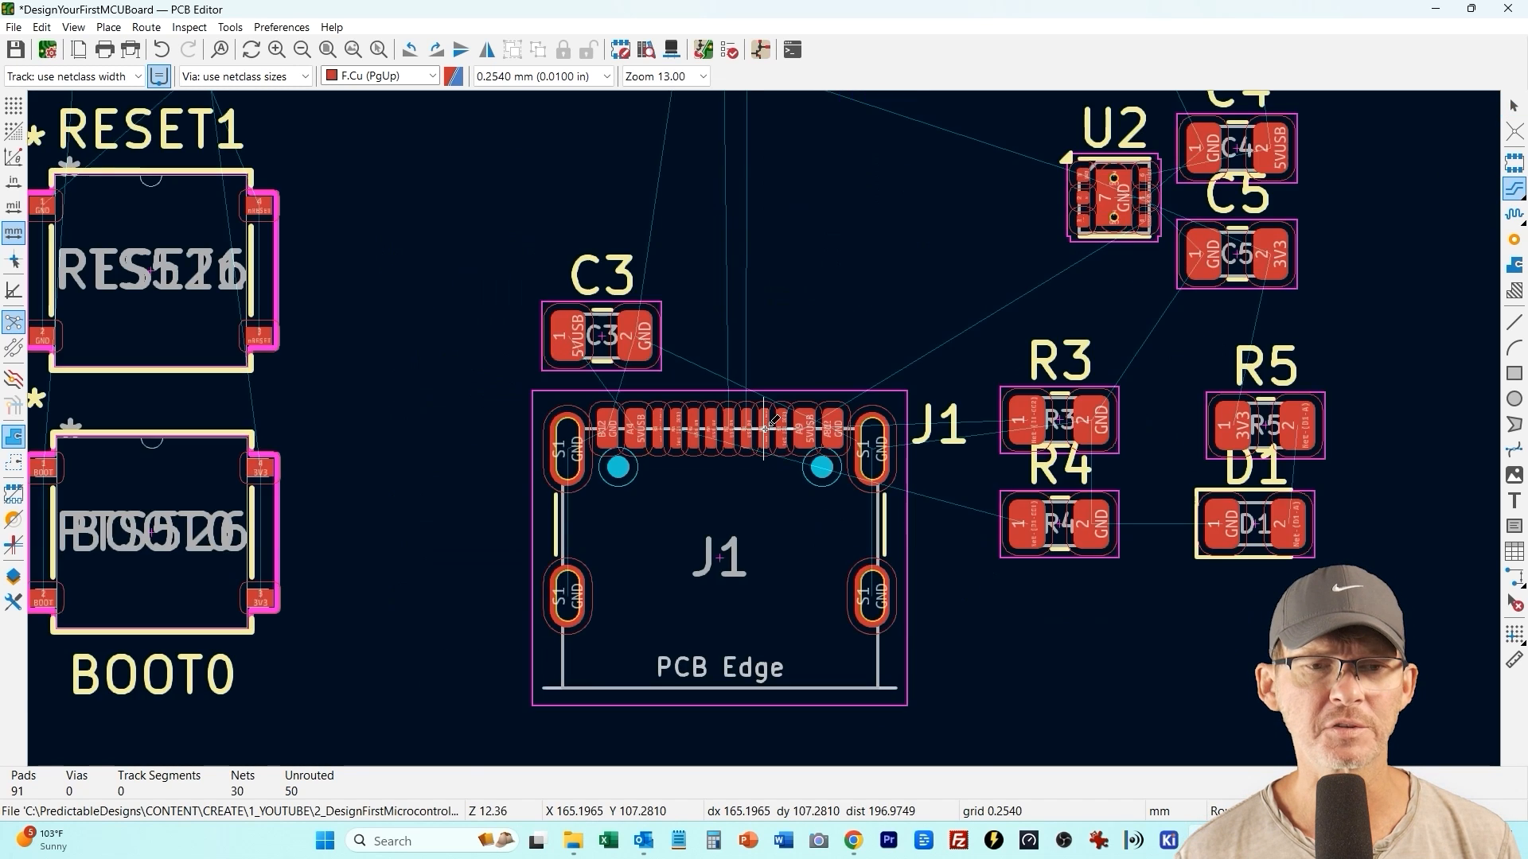
{"action": "scroll", "scroll_direction": "up", "scroll_amount": 3}
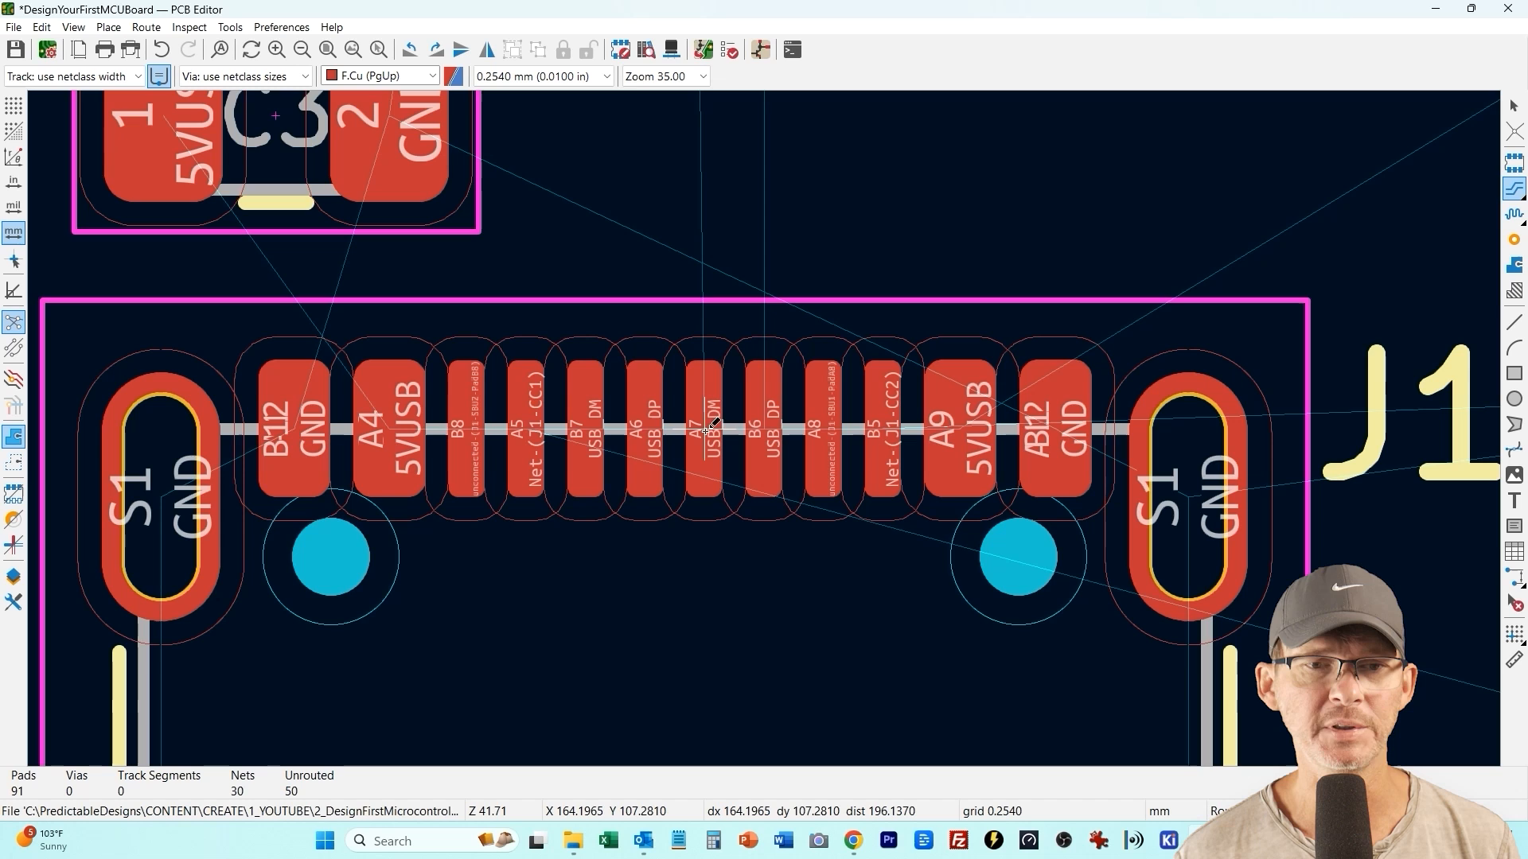
{"action": "scroll", "scroll_direction": "down", "scroll_amount": 3}
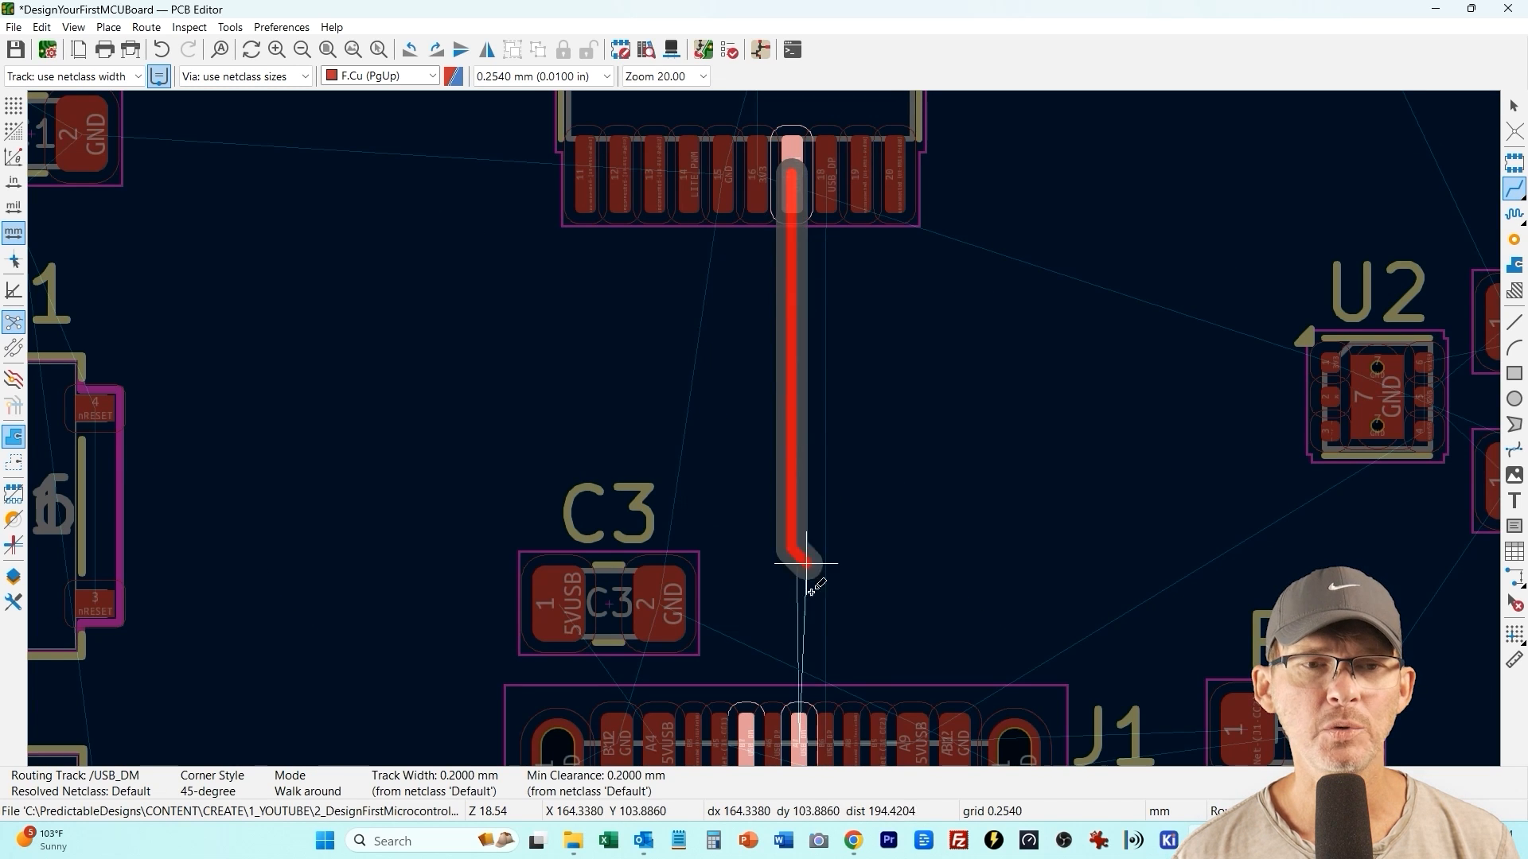
{"action": "scroll", "scroll_direction": "up", "scroll_amount": 3}
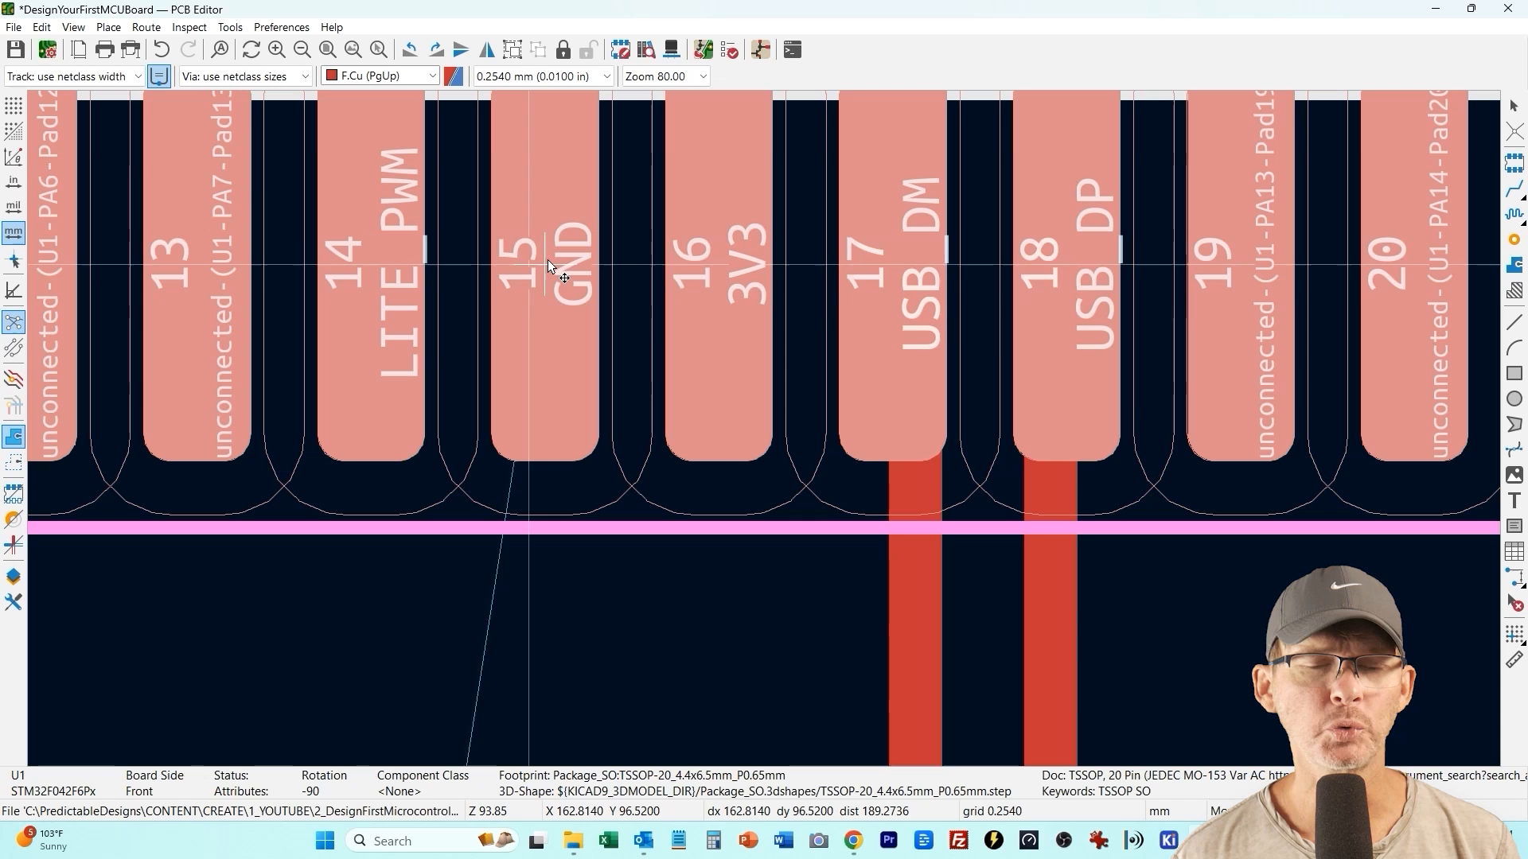
{"action": "scroll", "scroll_direction": "down", "scroll_amount": 3}
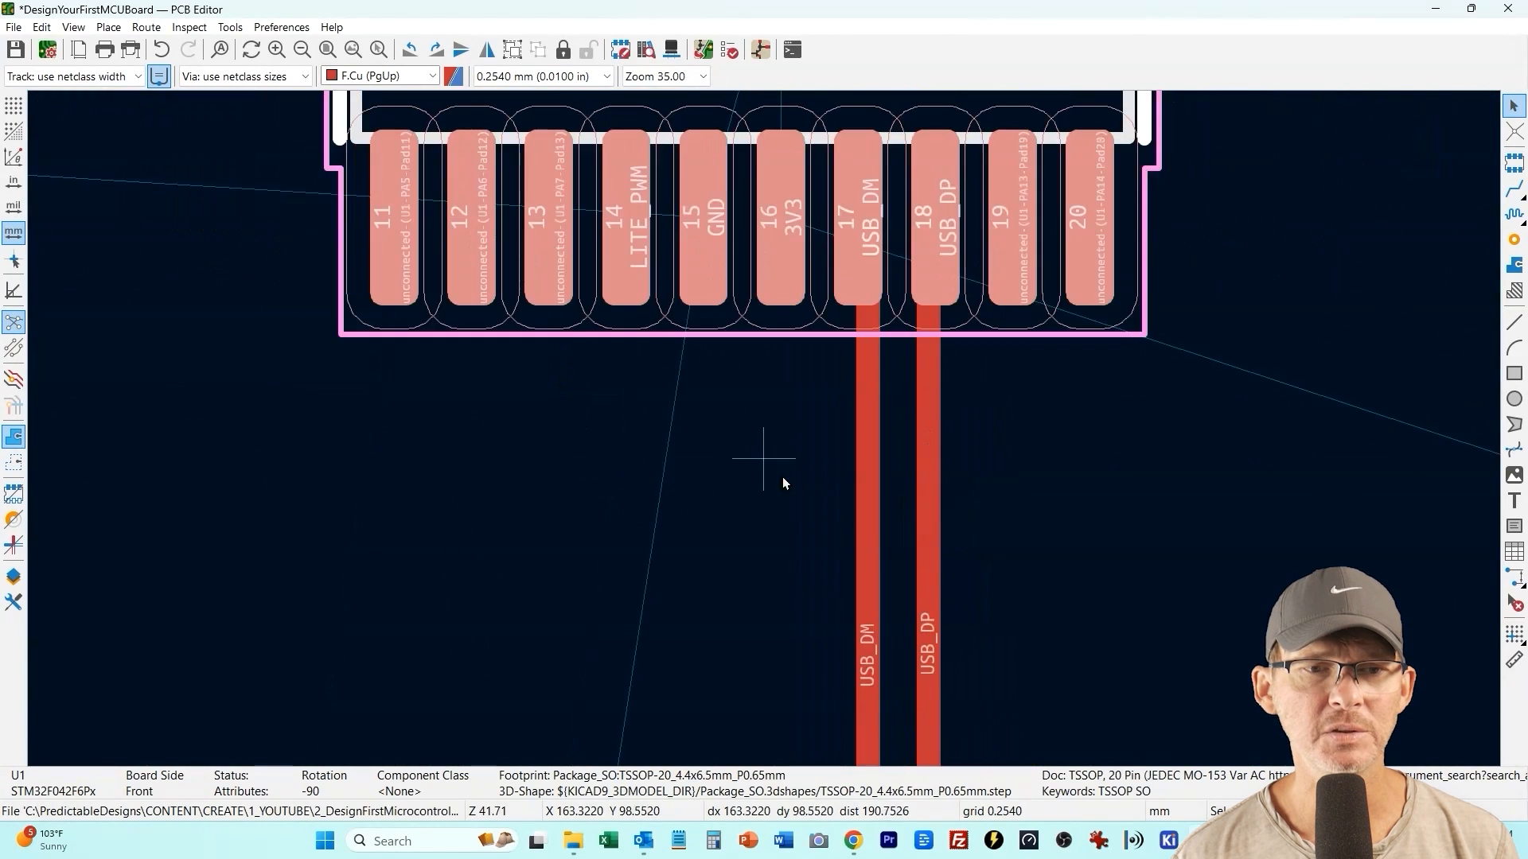
{"action": "scroll", "scroll_direction": "down", "scroll_amount": 3}
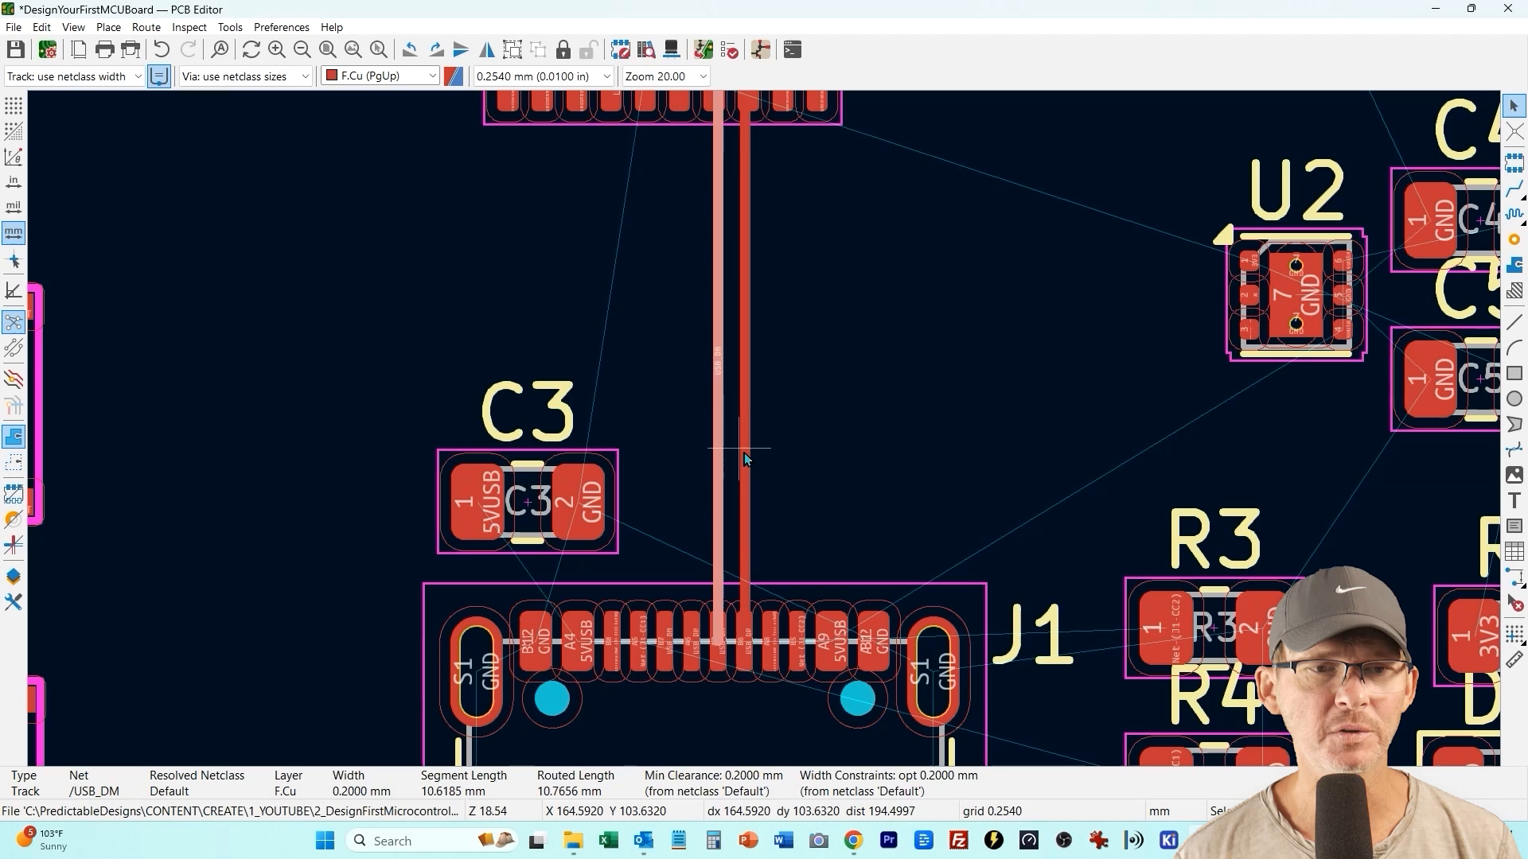
{"action": "scroll", "scroll_direction": "down", "scroll_amount": 3}
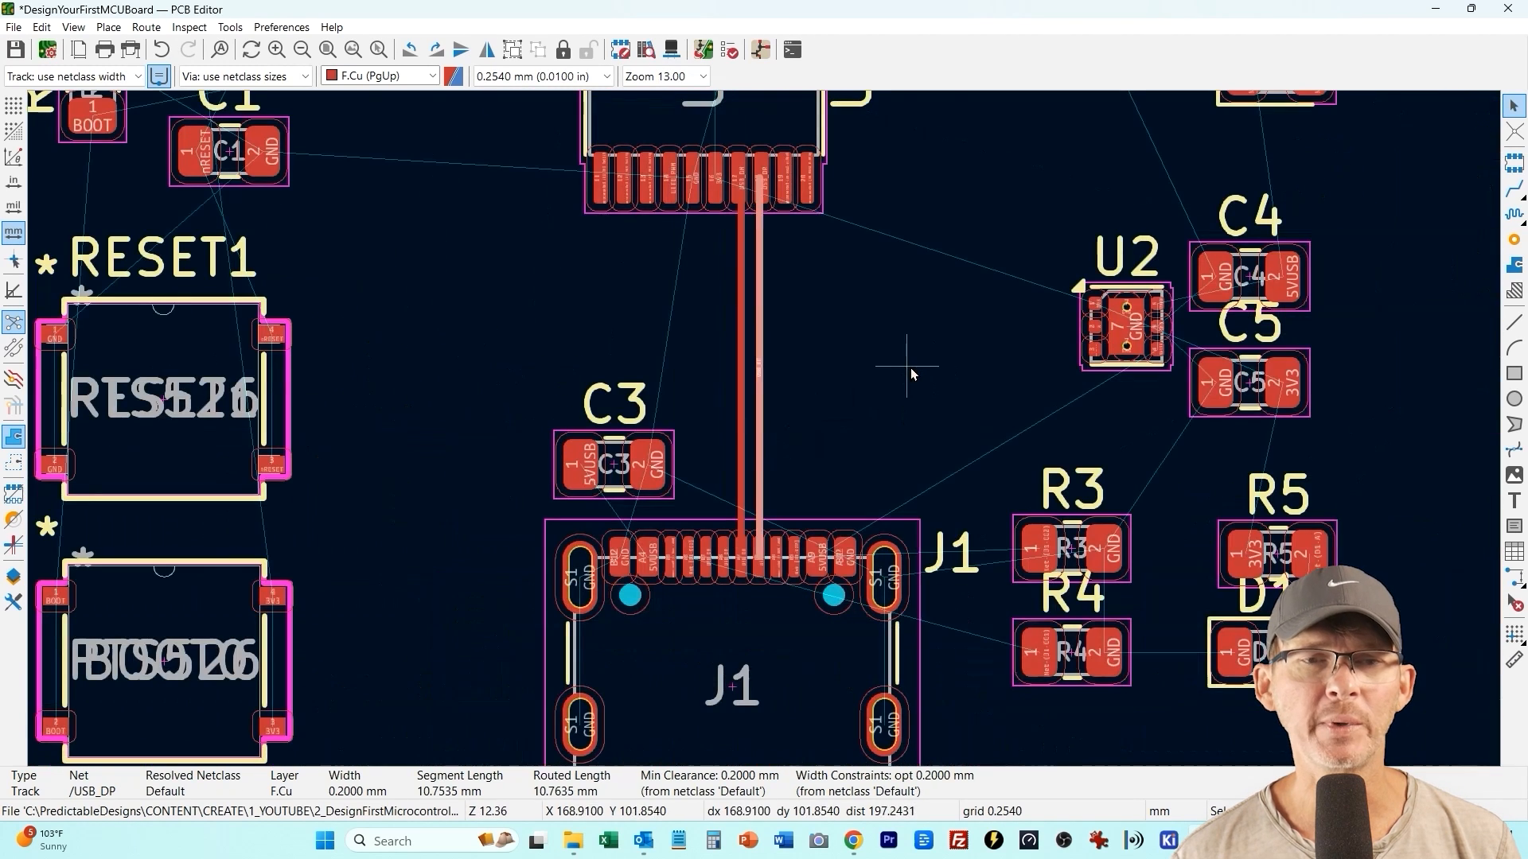
{"action": "scroll", "scroll_direction": "up", "scroll_amount": 3}
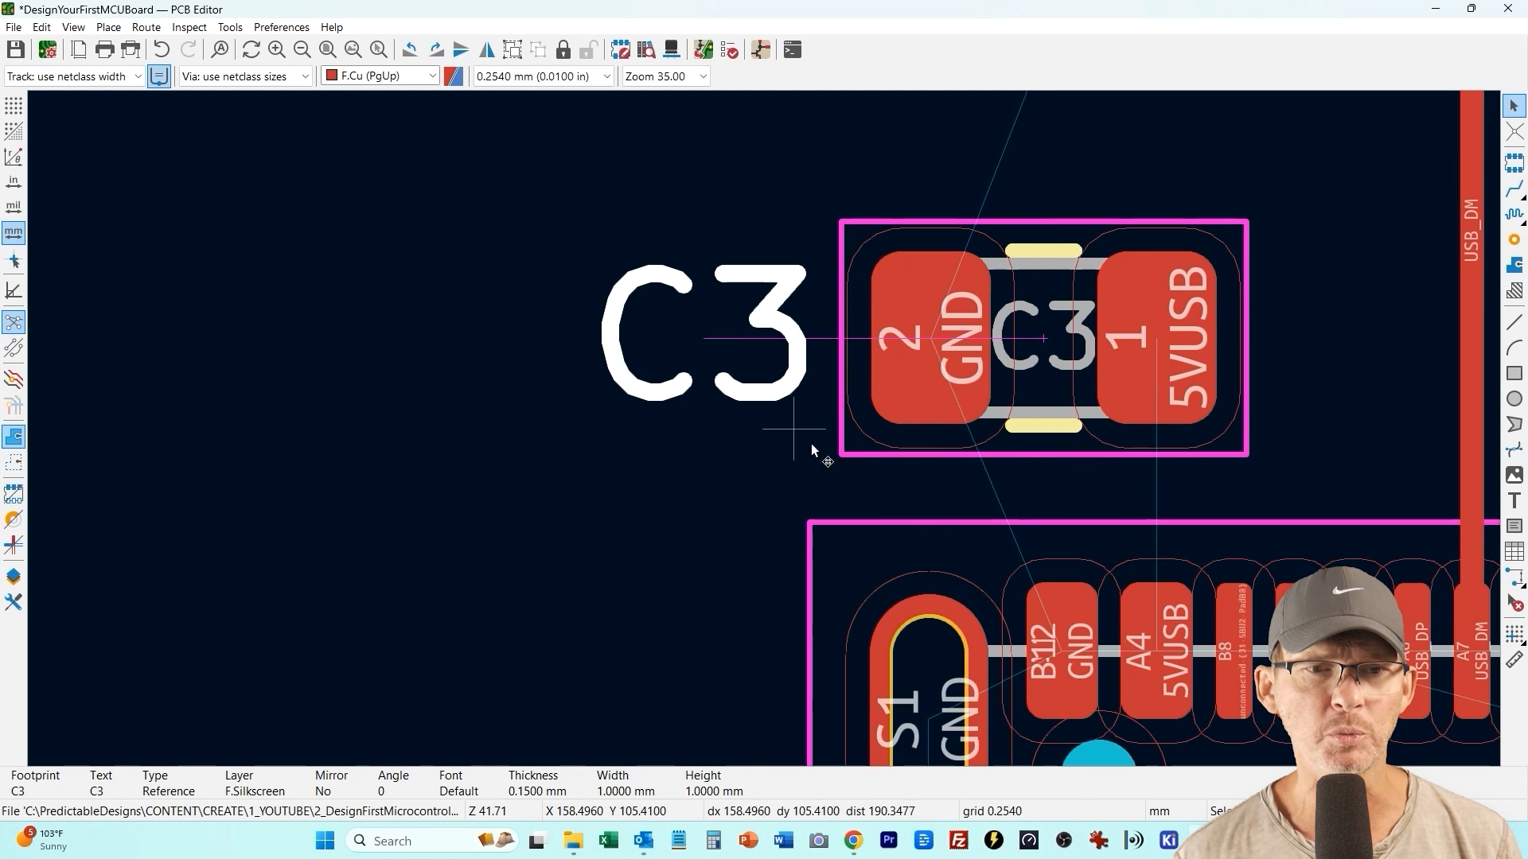
{"action": "mouse_move", "coordinate": [784, 300]}
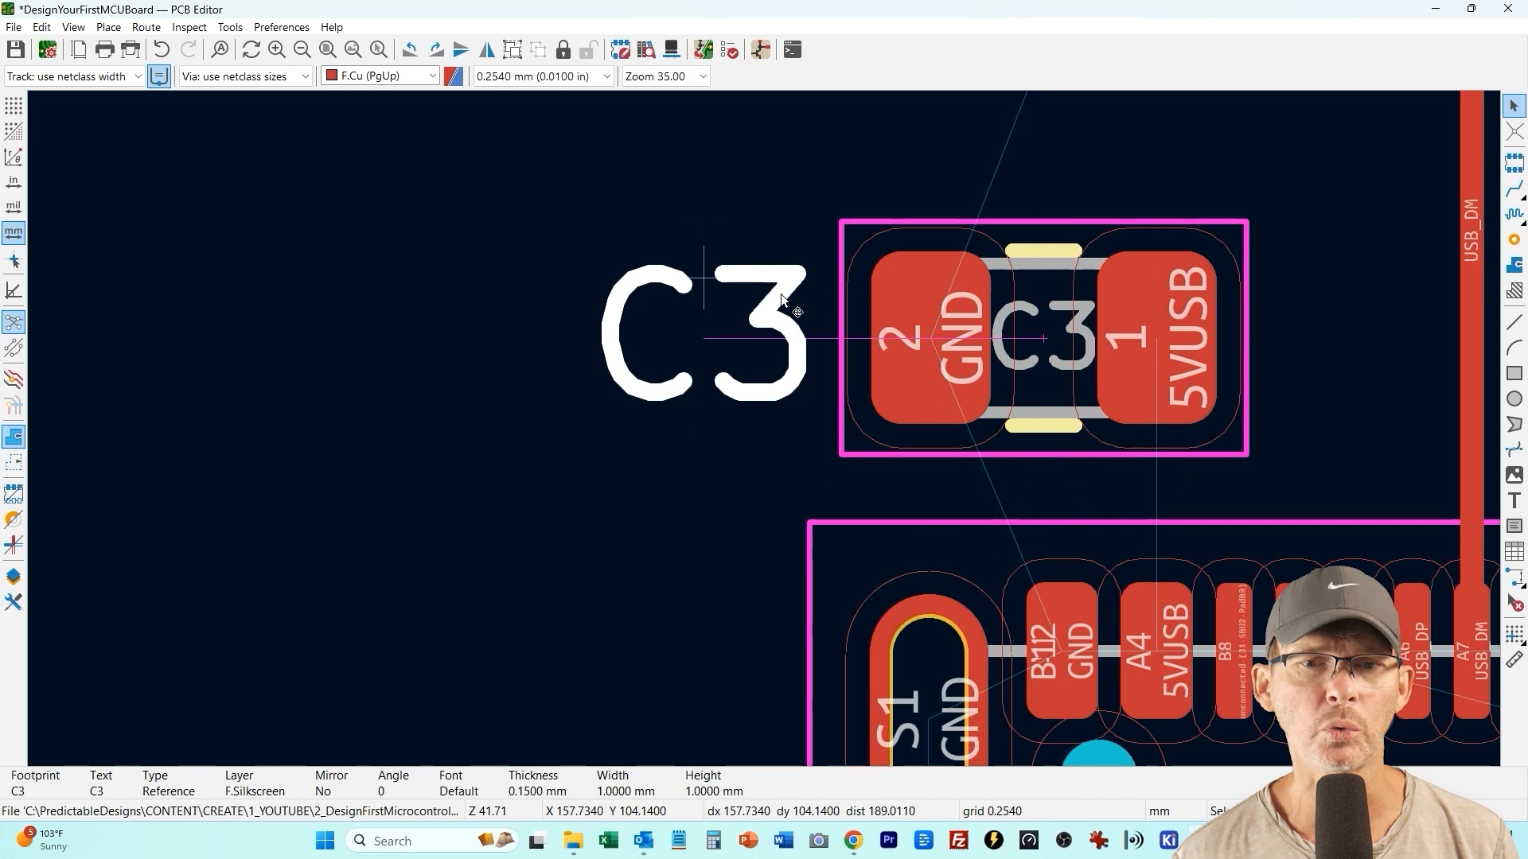
Route 5VUSB from C3 pad 1 to J1 pad A4 and widen the track to 0.7 mm
{"action": "left_click", "coordinate": [1047, 338]}
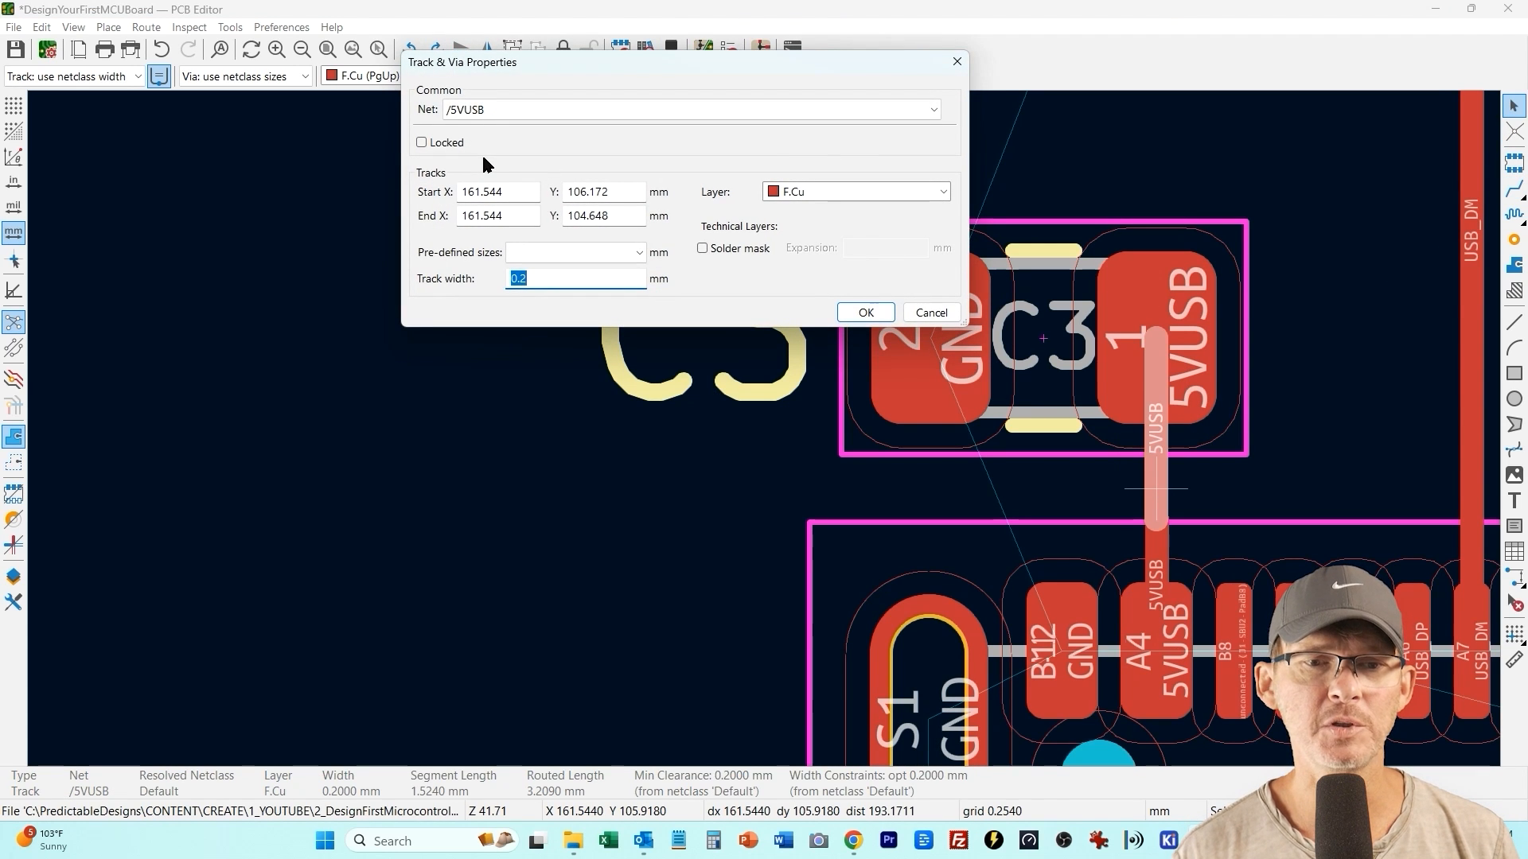
{"action": "mouse_move", "coordinate": [619, 299]}
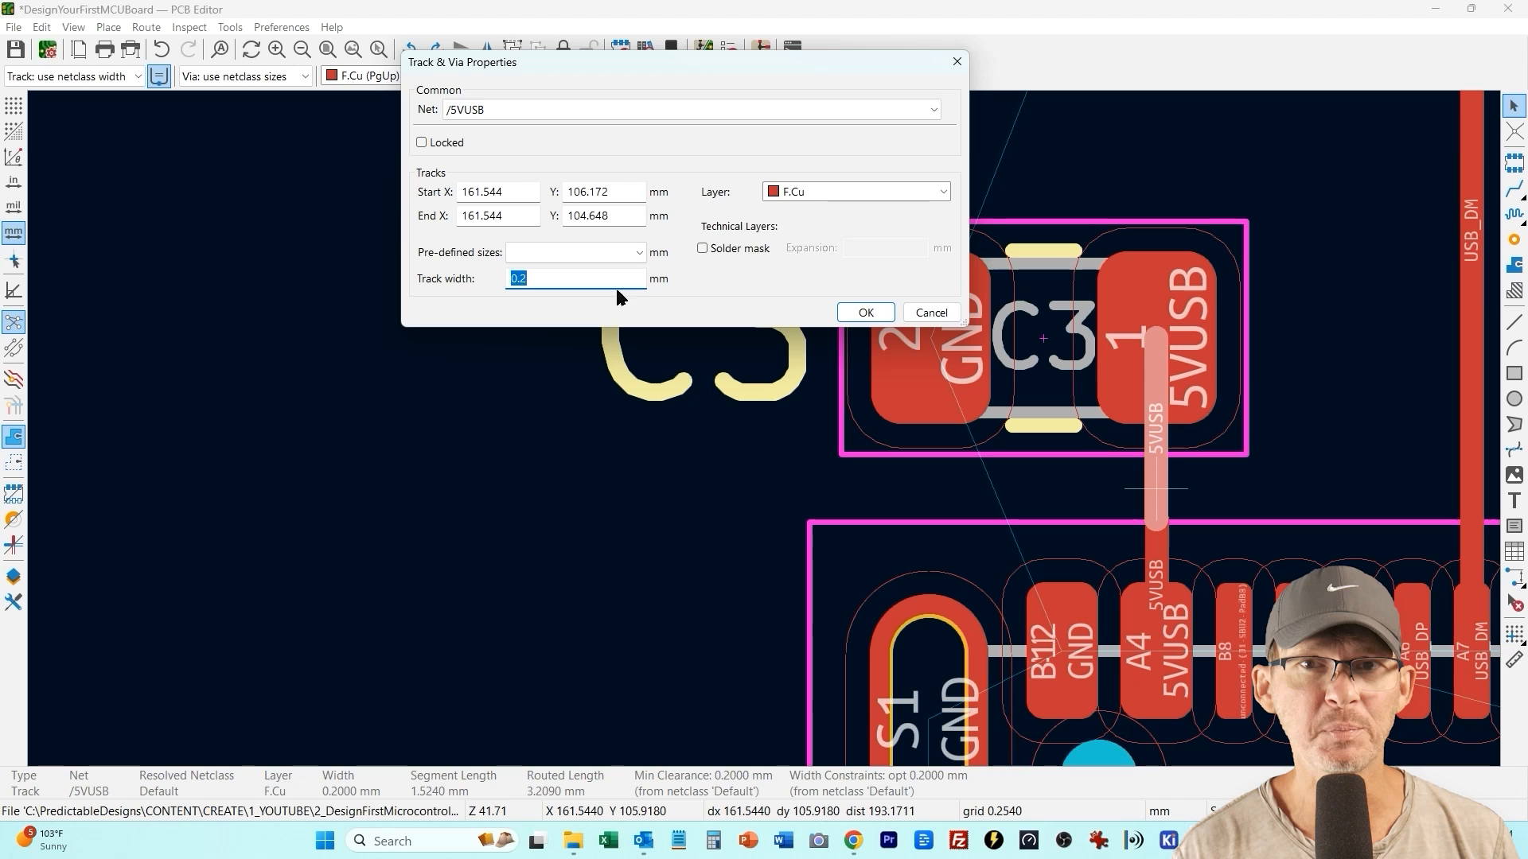
{"action": "left_click", "coordinate": [862, 314]}
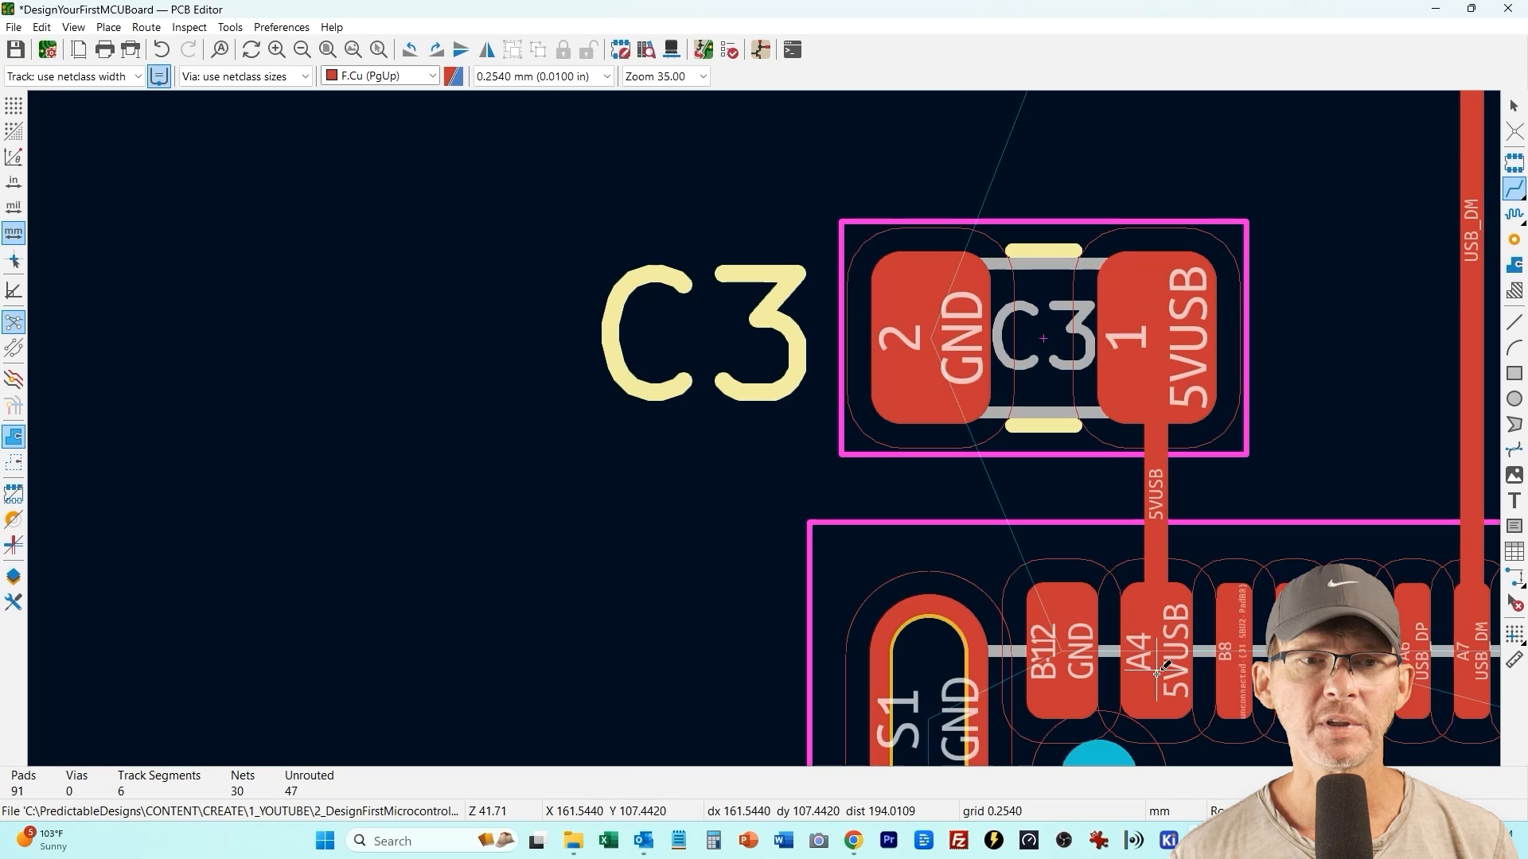
{"action": "double_click", "coordinate": [1155, 487]}
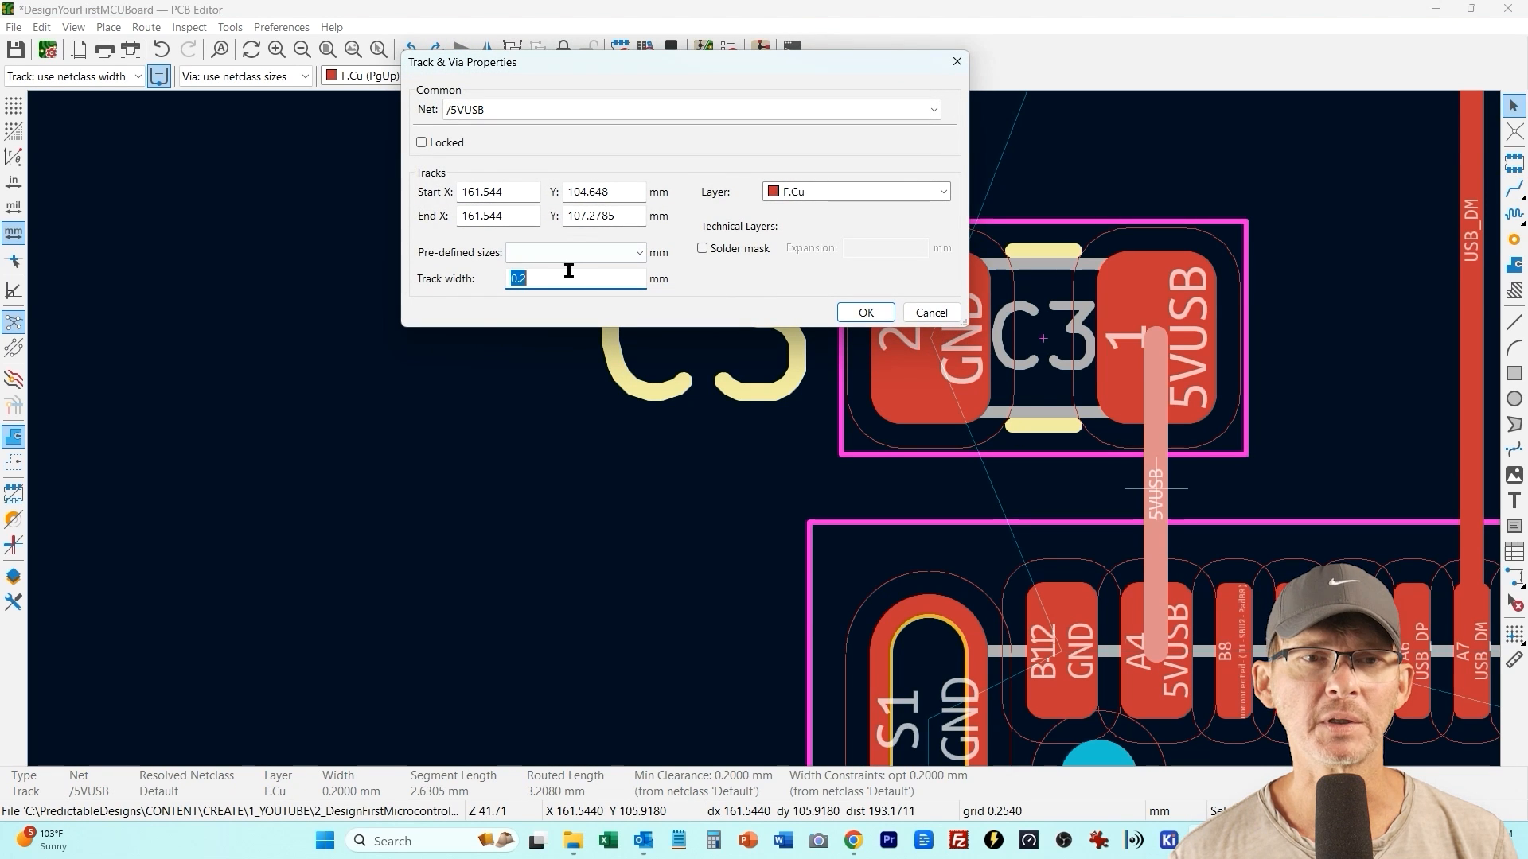
{"action": "left_click", "coordinate": [863, 312]}
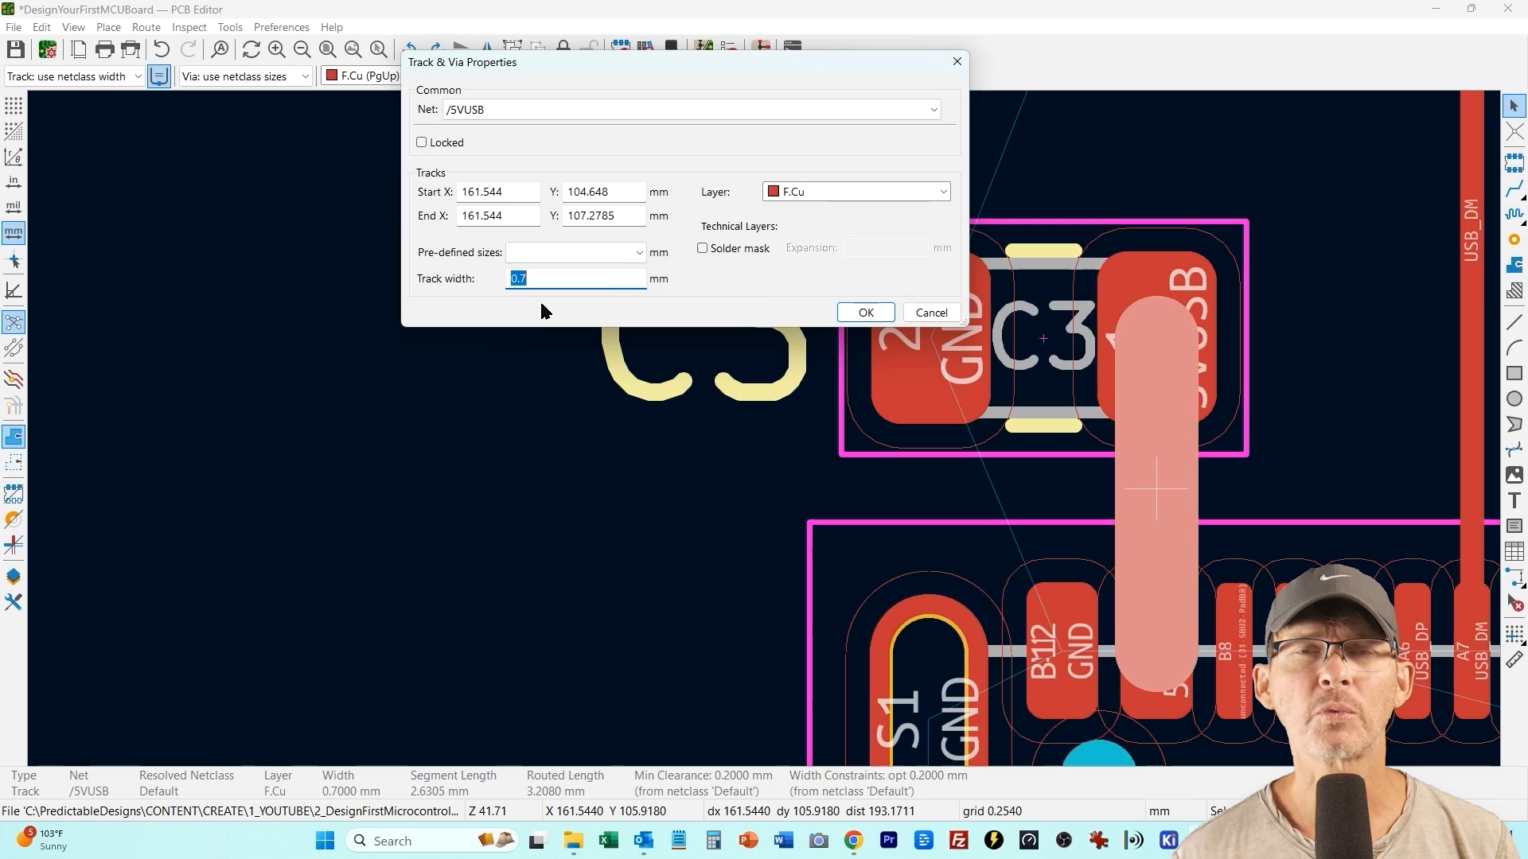
{"action": "left_click", "coordinate": [863, 313]}
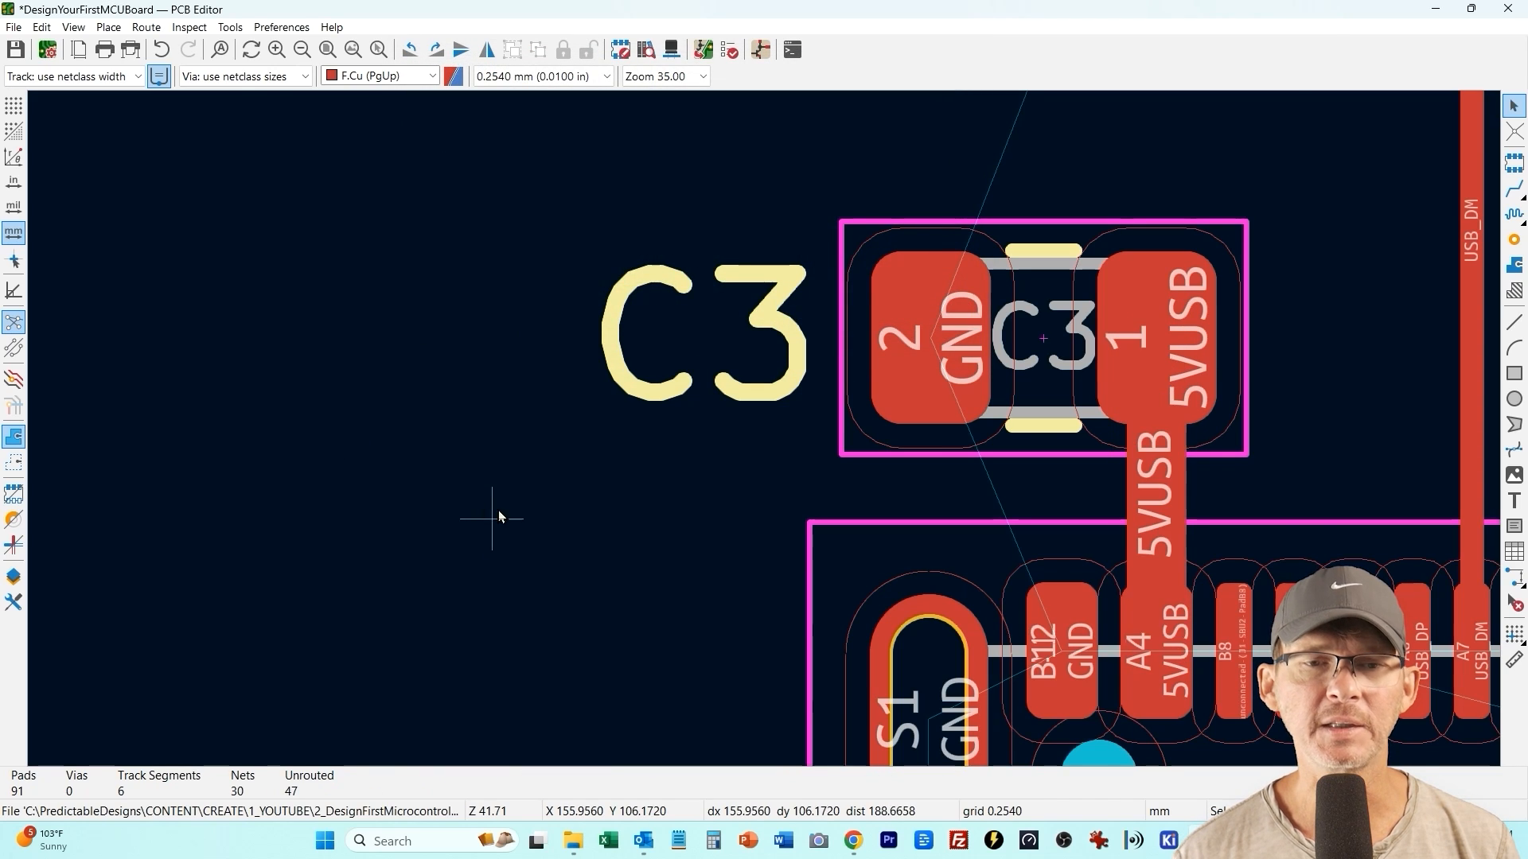
{"action": "scroll", "scroll_direction": "down", "scroll_amount": 3}
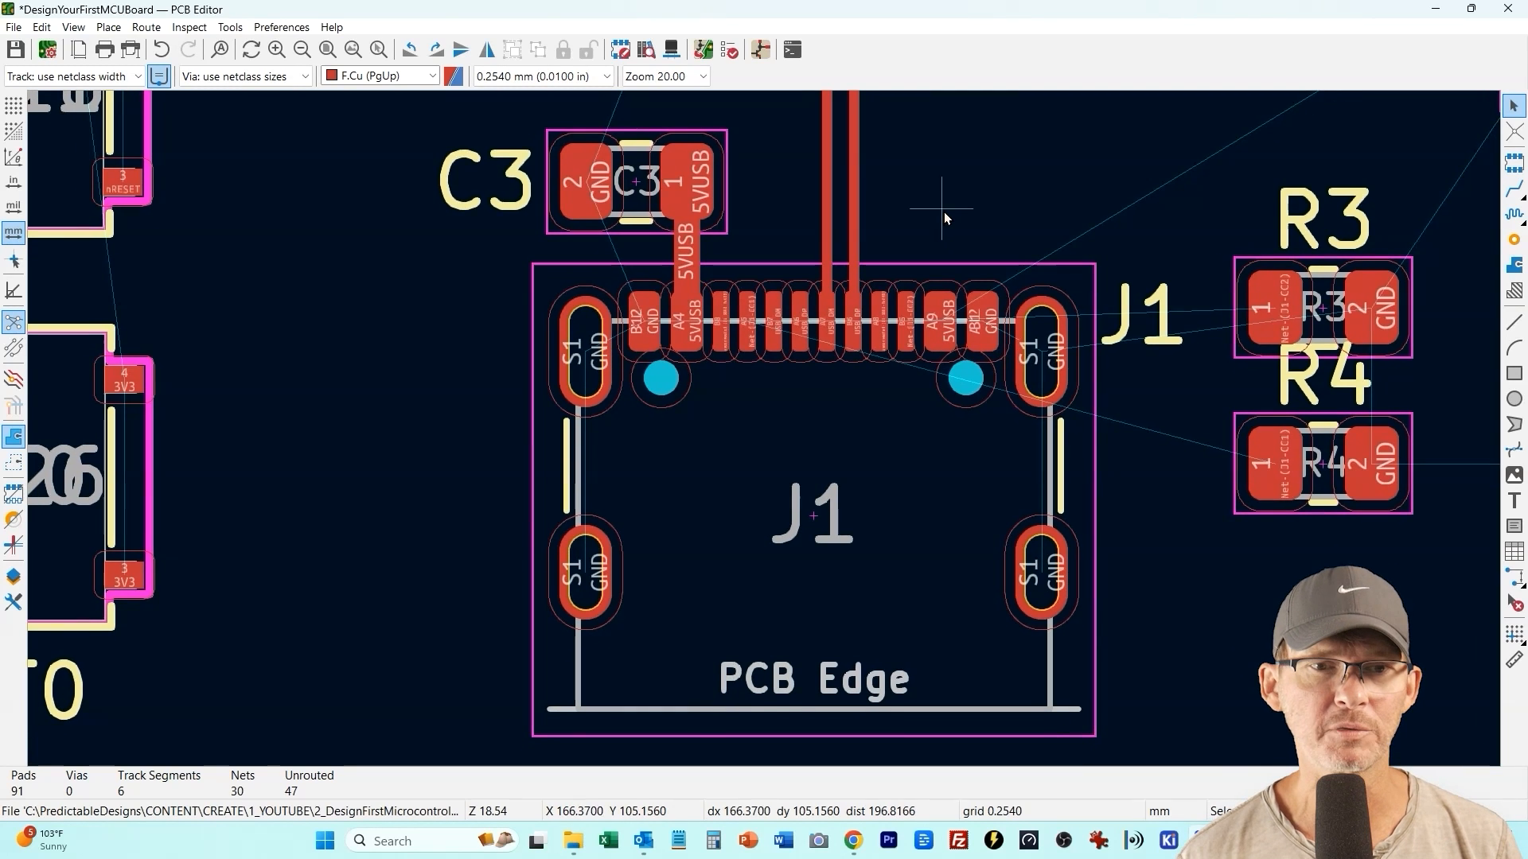
Loop 5VUSB under J1 from pad A4 to B4 and bridge USB_DM pads B7 and A7
{"action": "scroll", "scroll_direction": "up", "scroll_amount": 3}
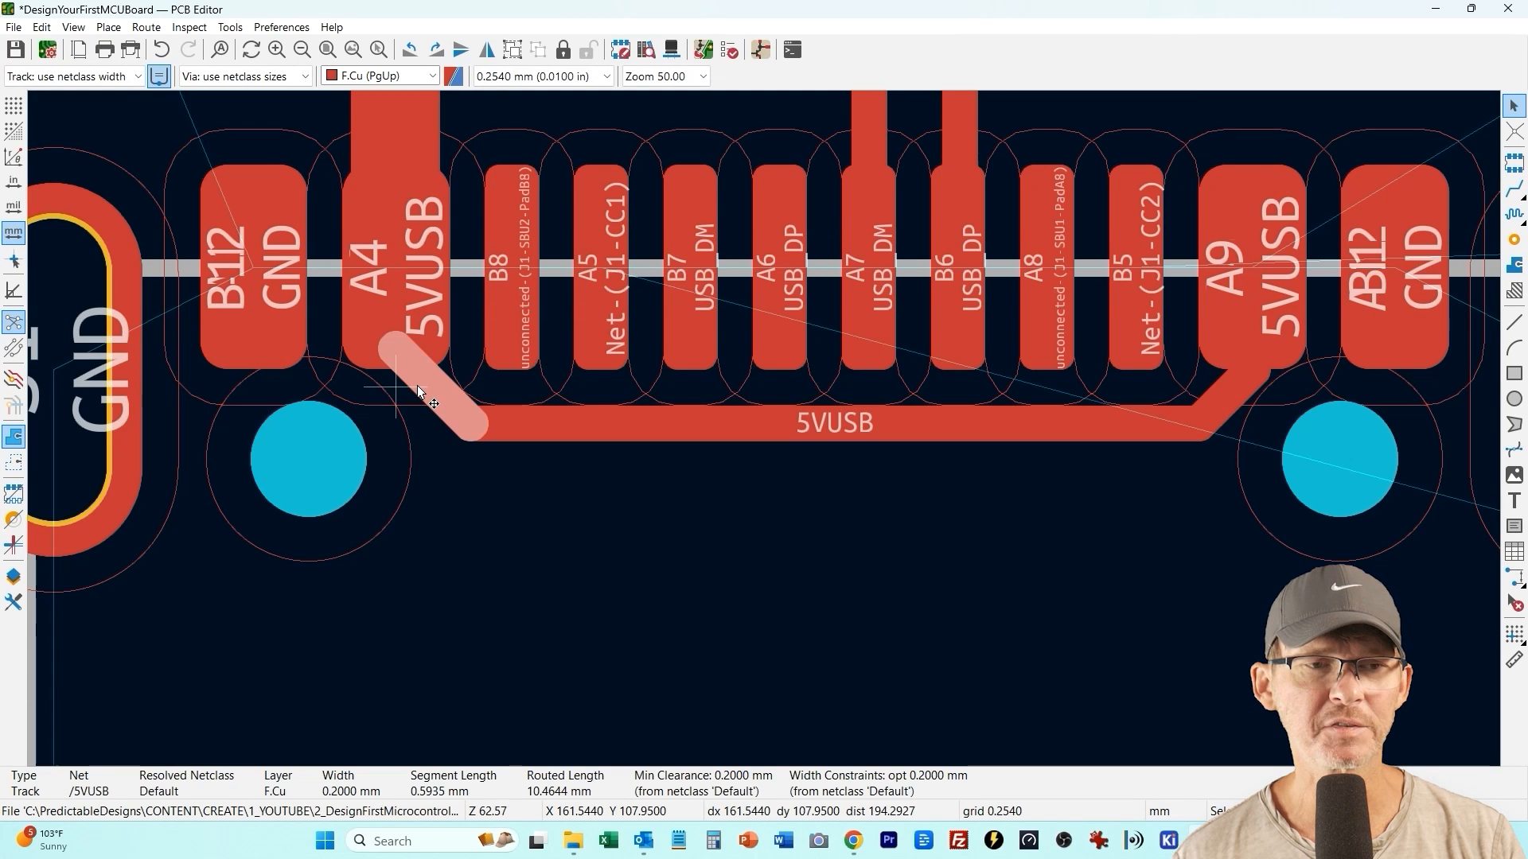
{"action": "left_click", "coordinate": [765, 523]}
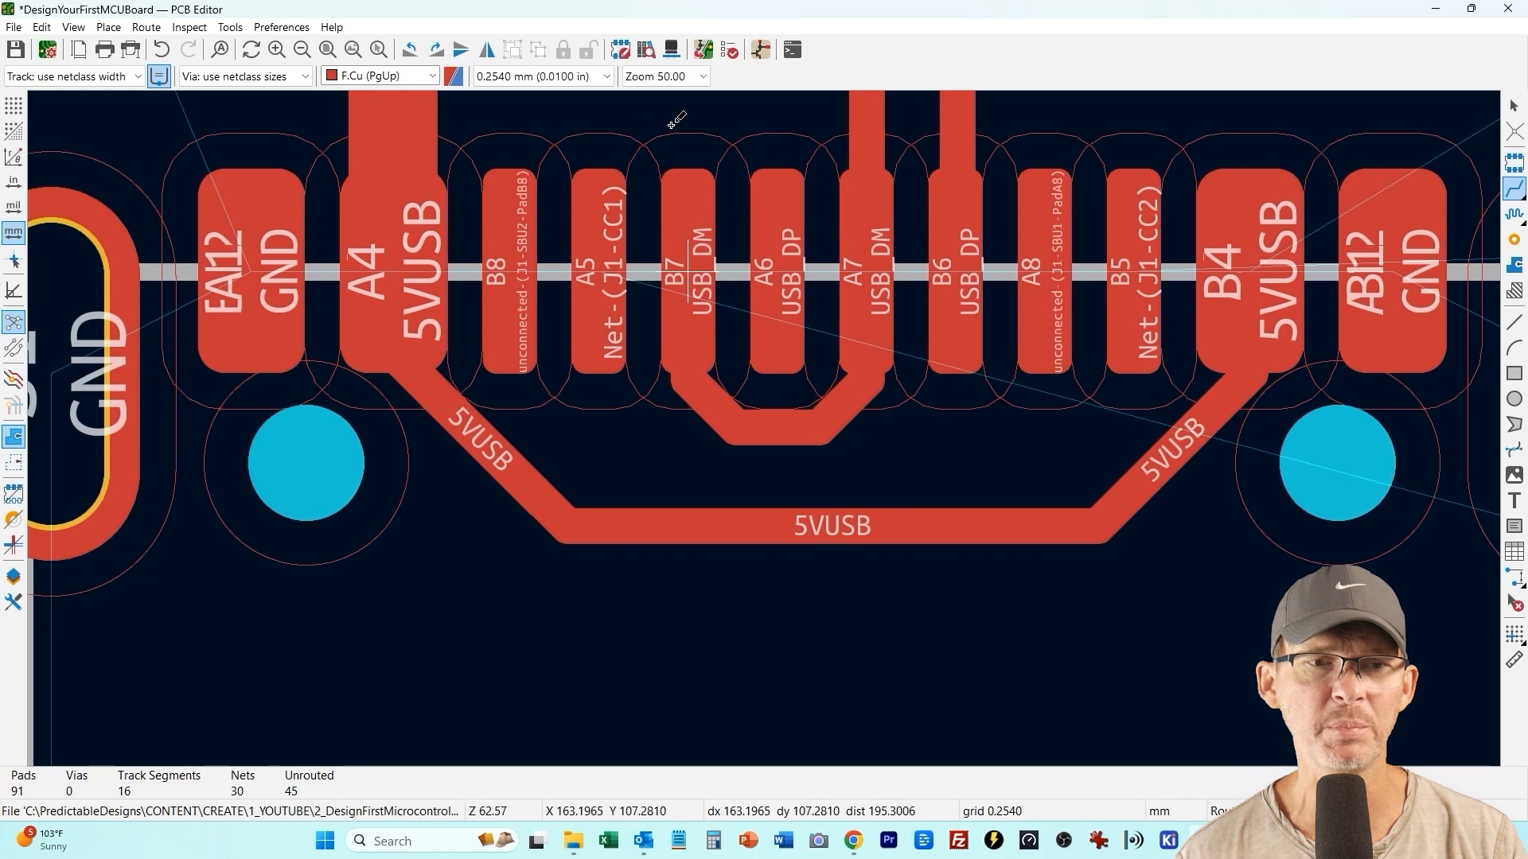
{"action": "scroll", "scroll_direction": "down", "scroll_amount": 3}
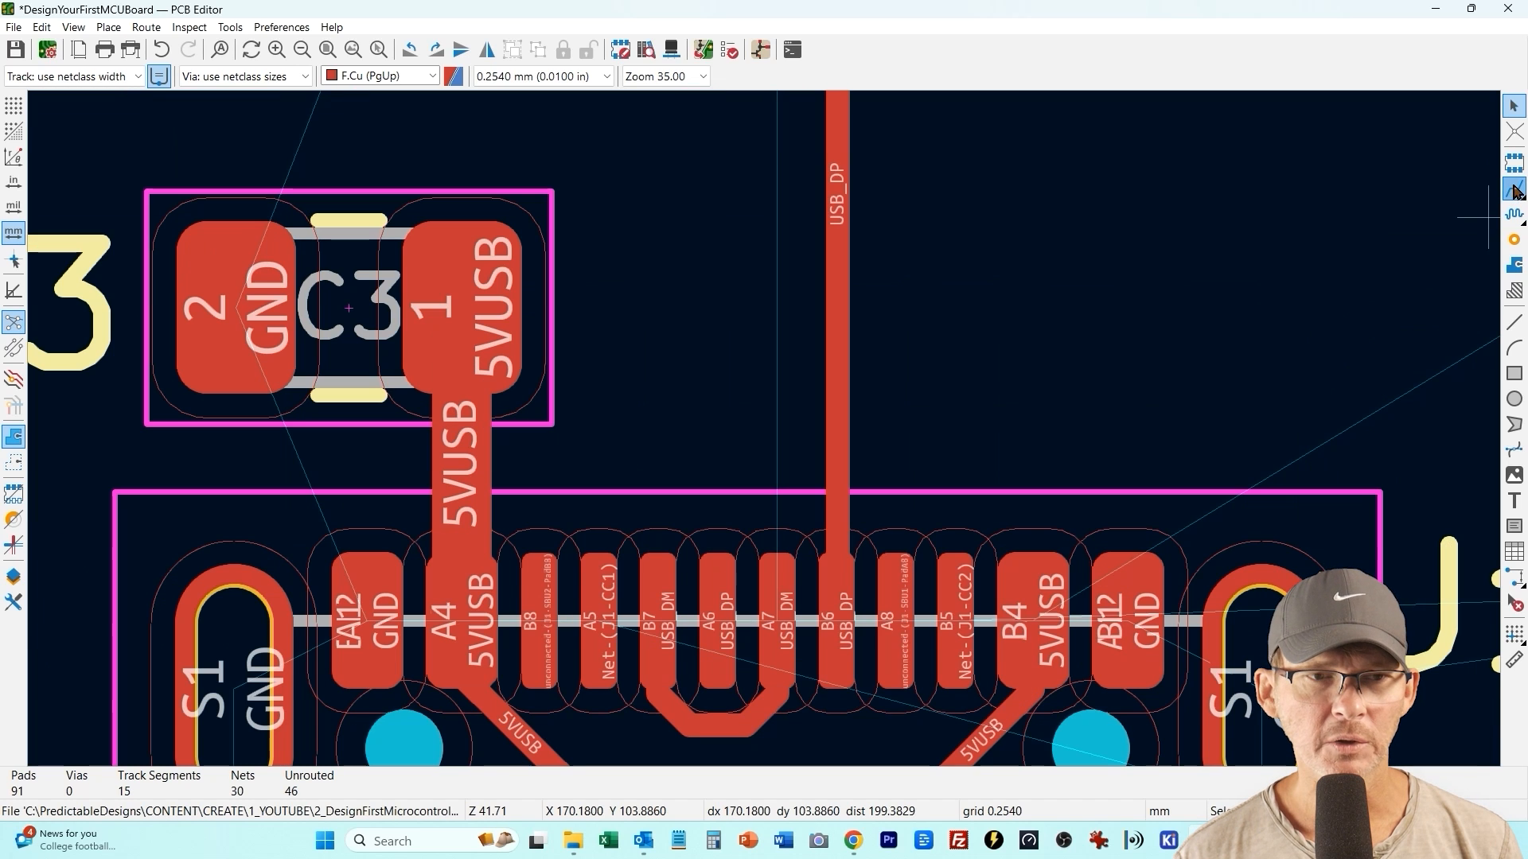
Route USB_DM up from pad B7 beside USB_DP and bridge J1's USB_DP pads A6 and B6
{"action": "left_click", "coordinate": [766, 375]}
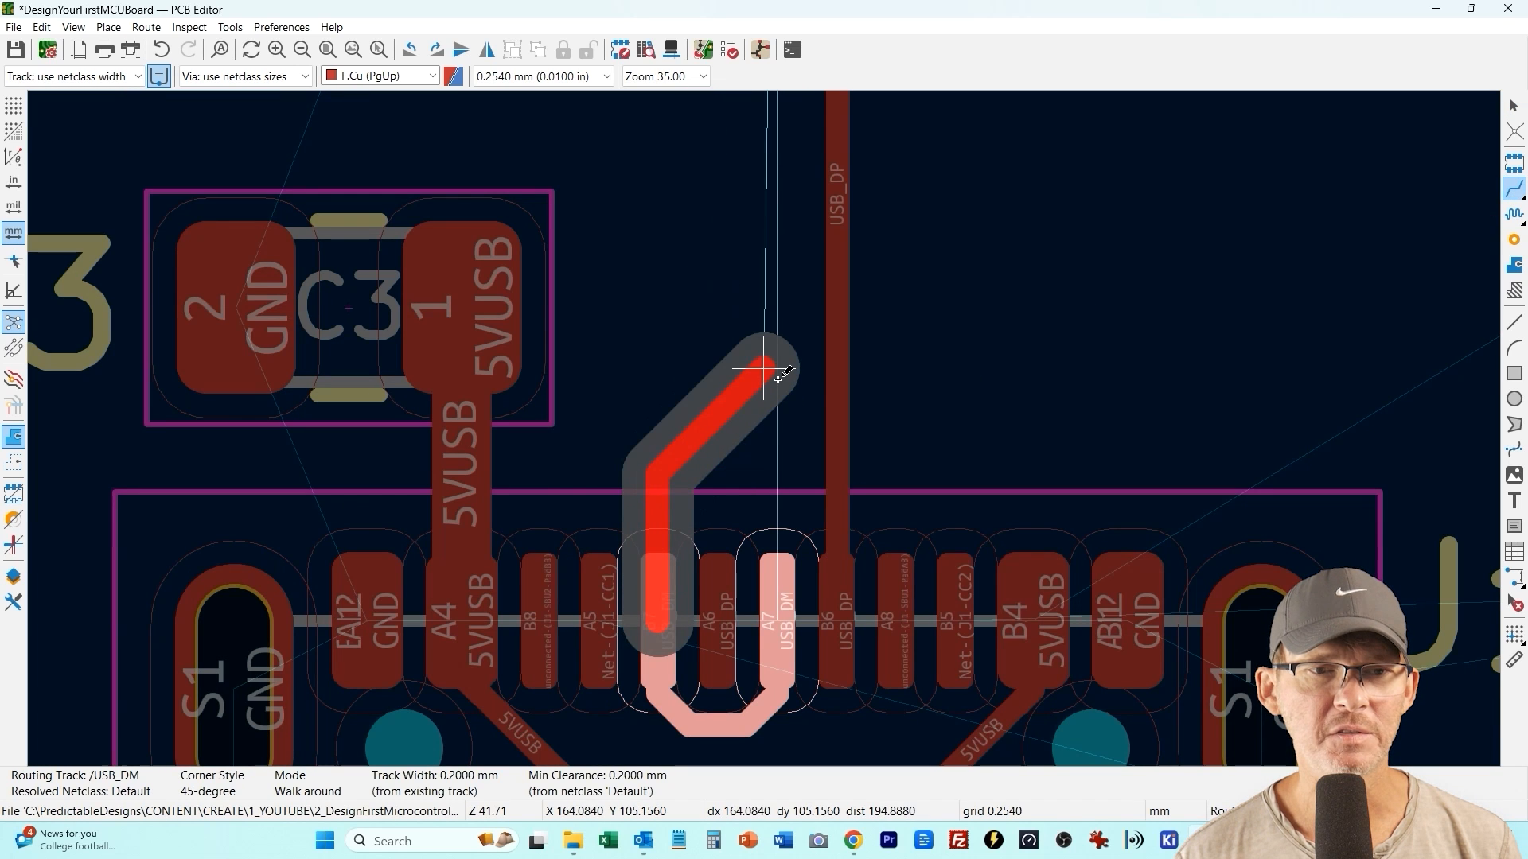
{"action": "mouse_move", "coordinate": [794, 362]}
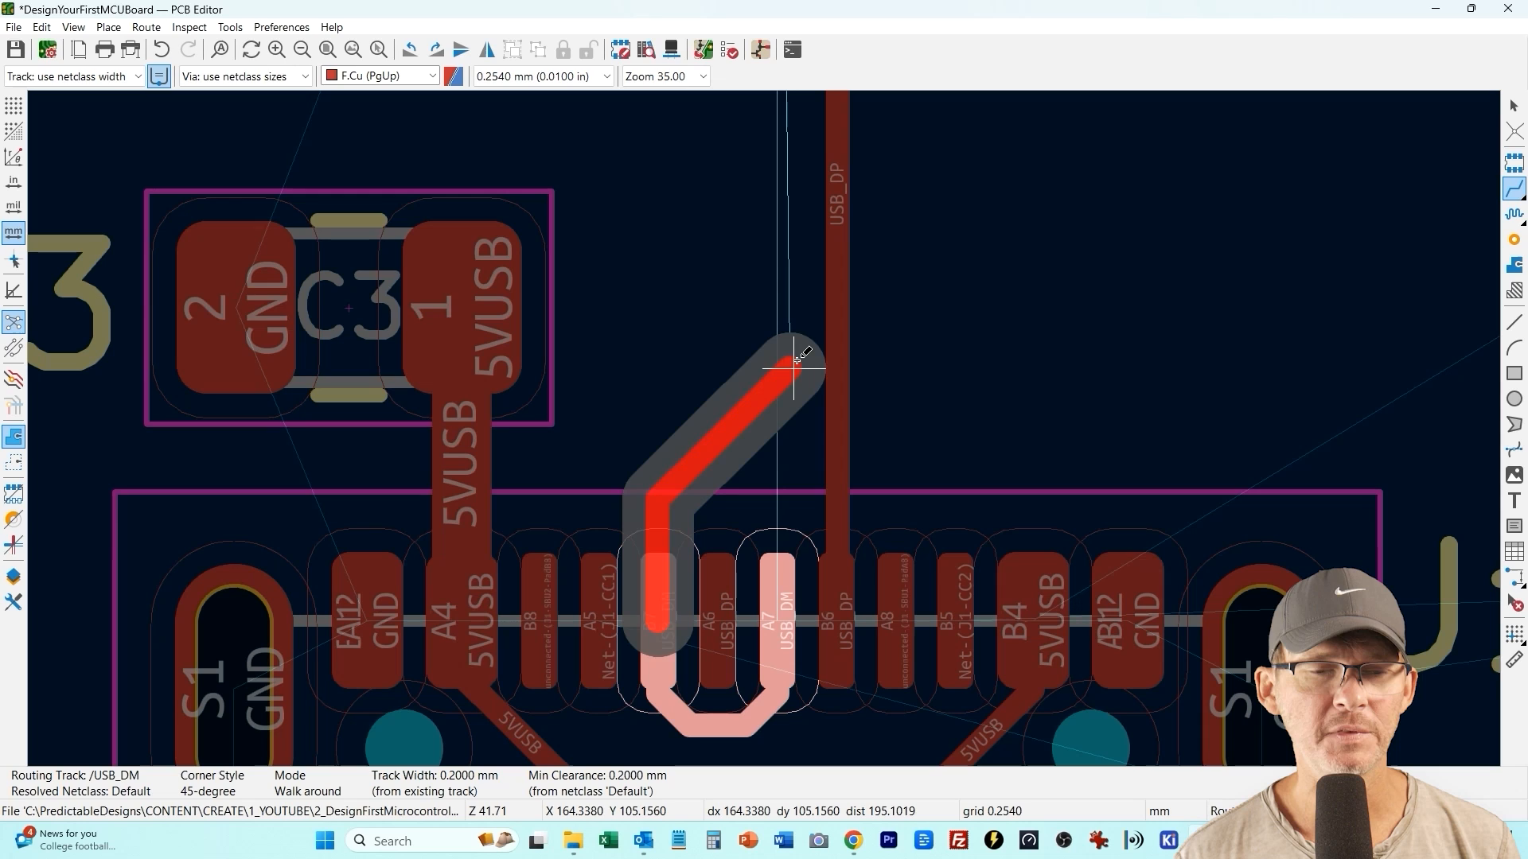
{"action": "mouse_move", "coordinate": [791, 156]}
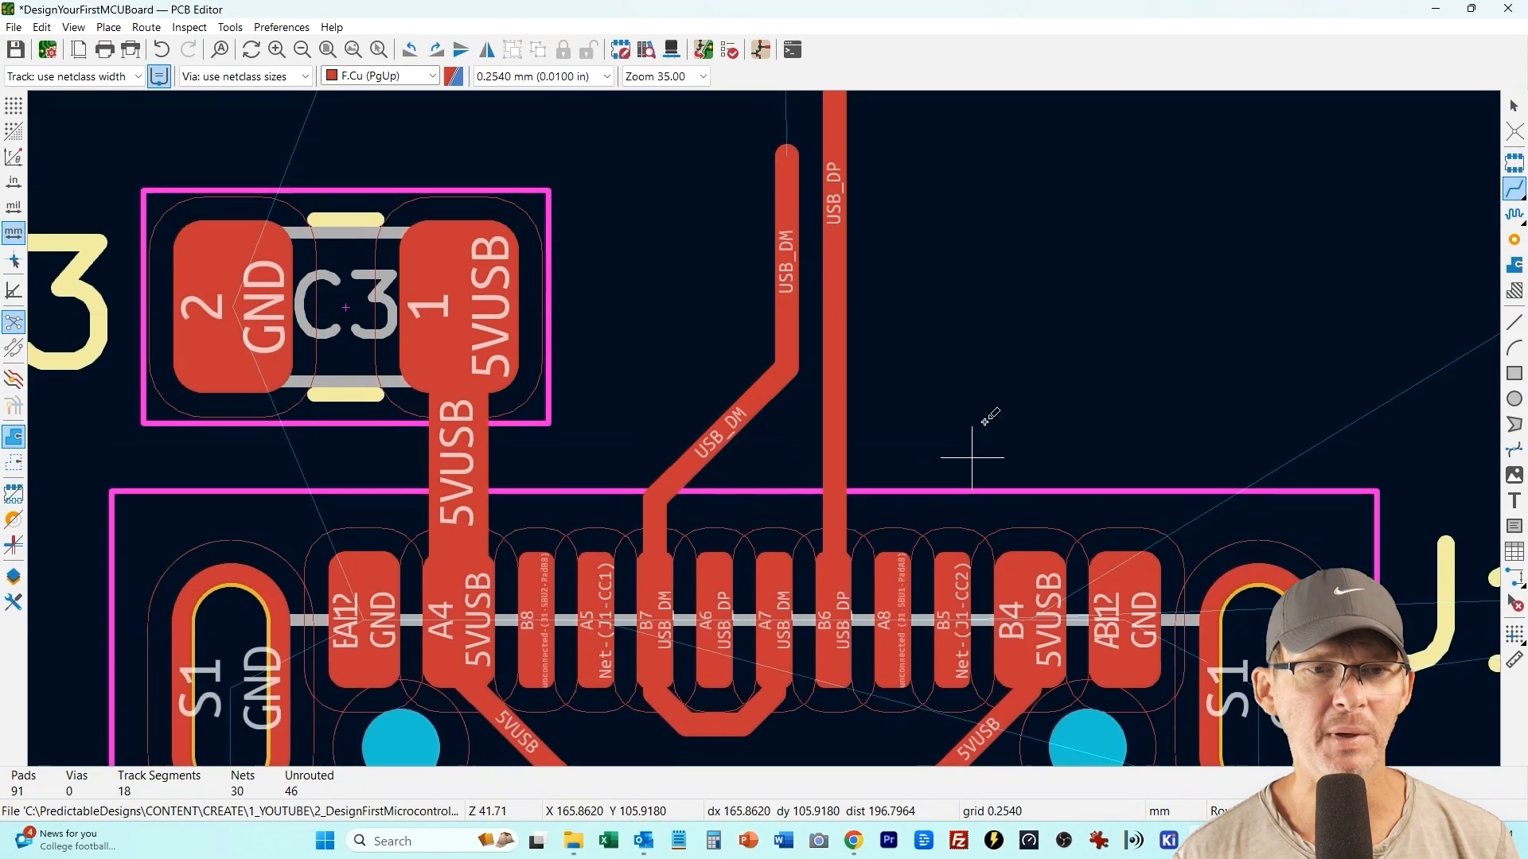
{"action": "scroll", "scroll_direction": "up", "scroll_amount": 3}
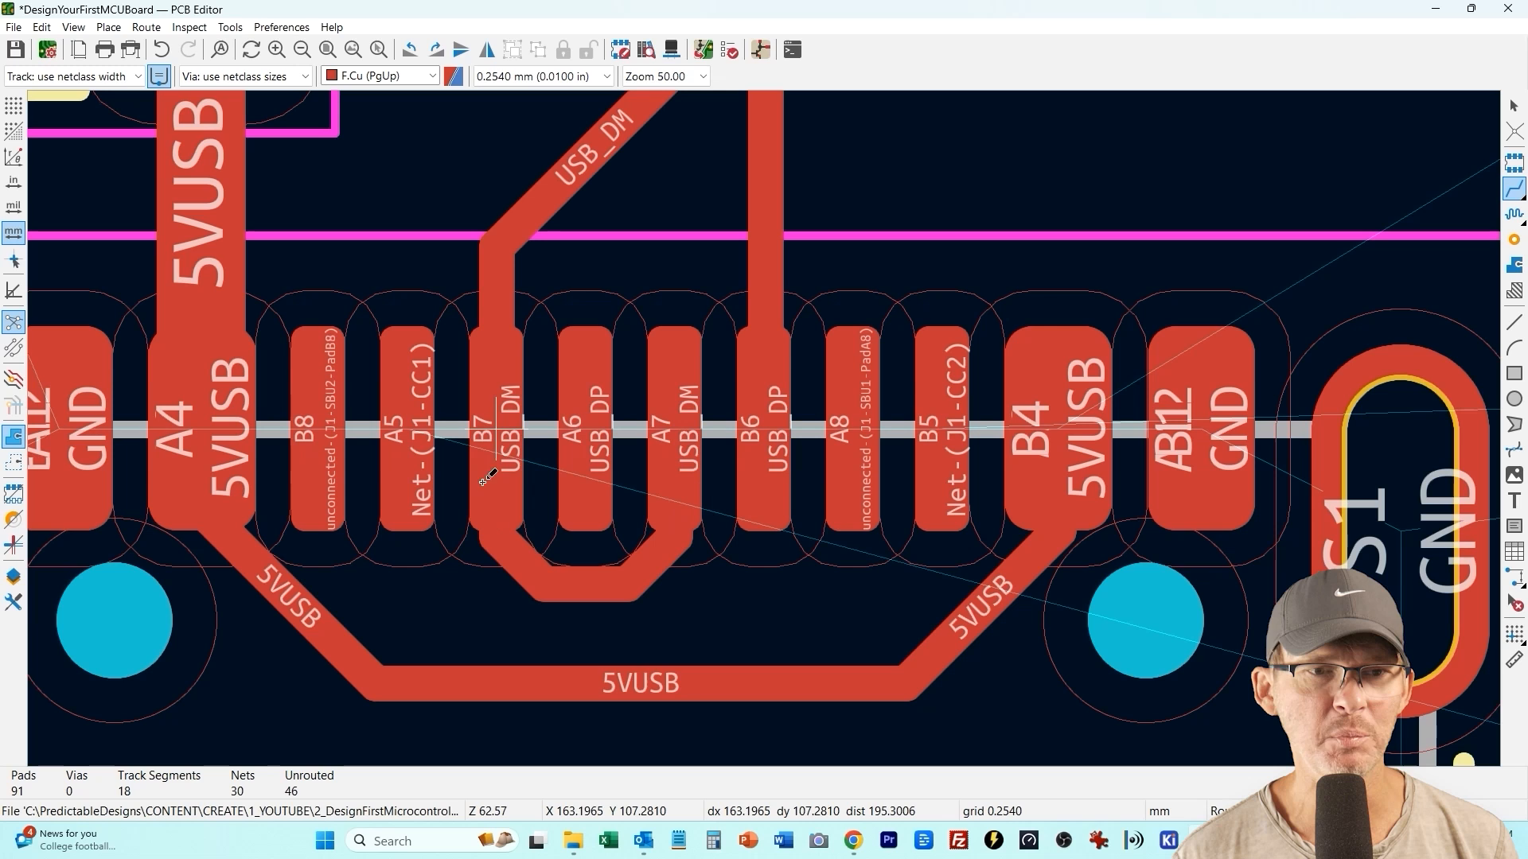
{"action": "mouse_move", "coordinate": [1422, 97]}
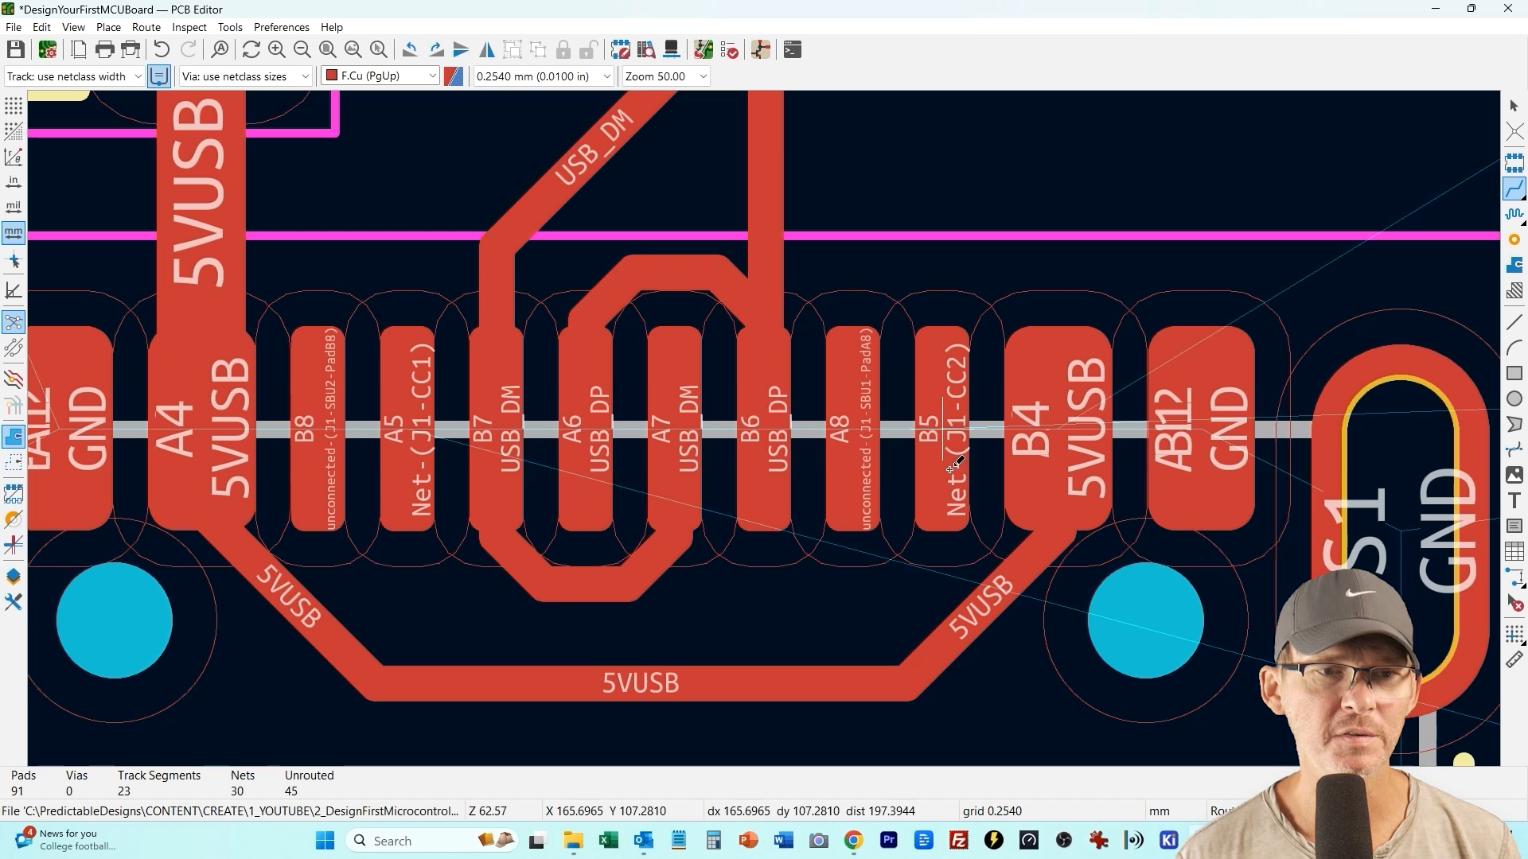
{"action": "mouse_move", "coordinate": [833, 380]}
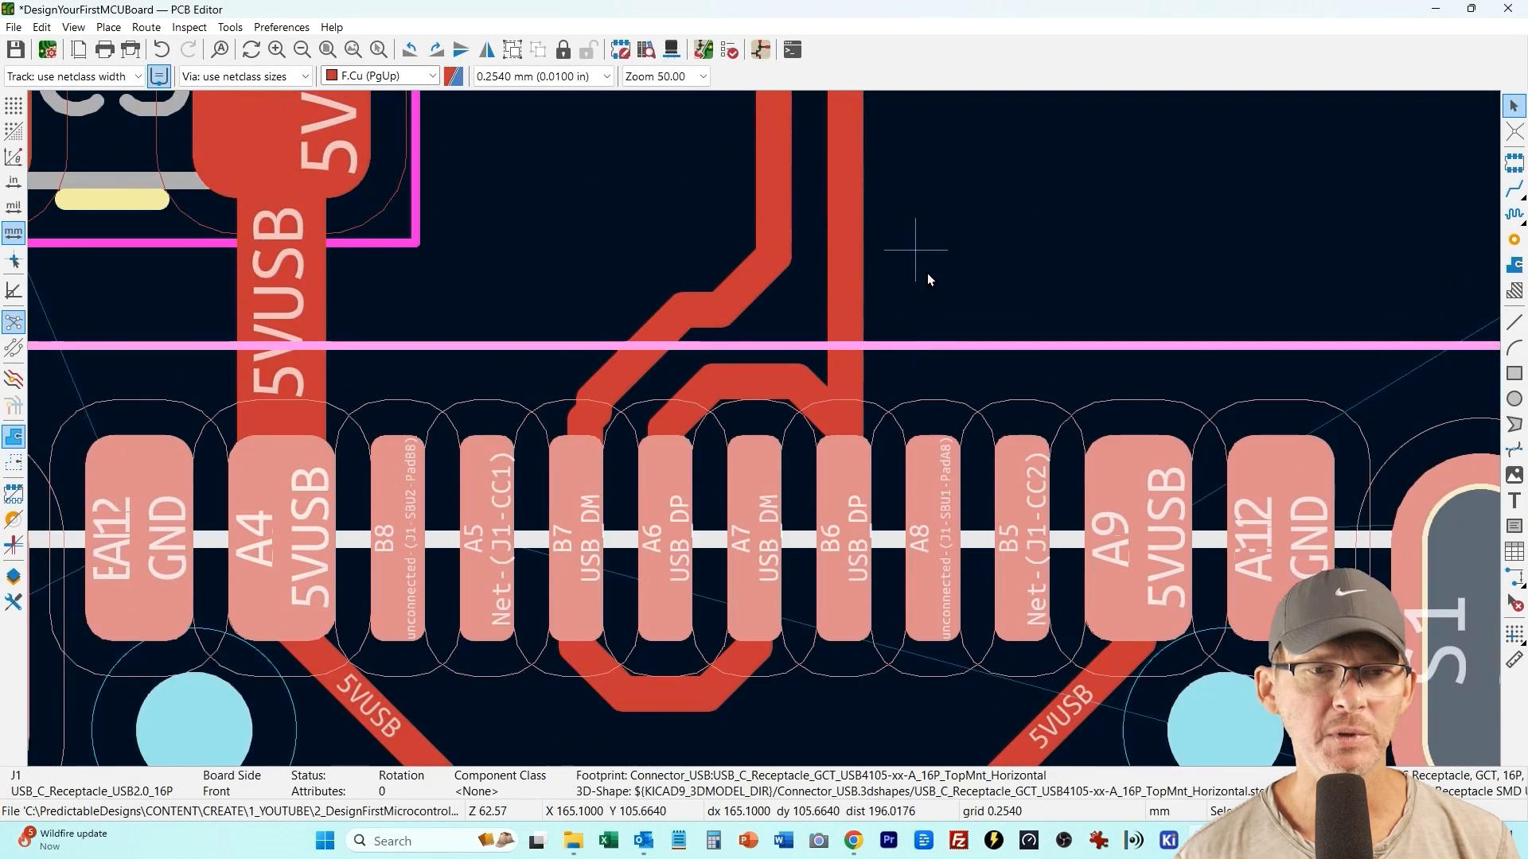
{"action": "scroll", "scroll_direction": "down", "scroll_amount": 3}
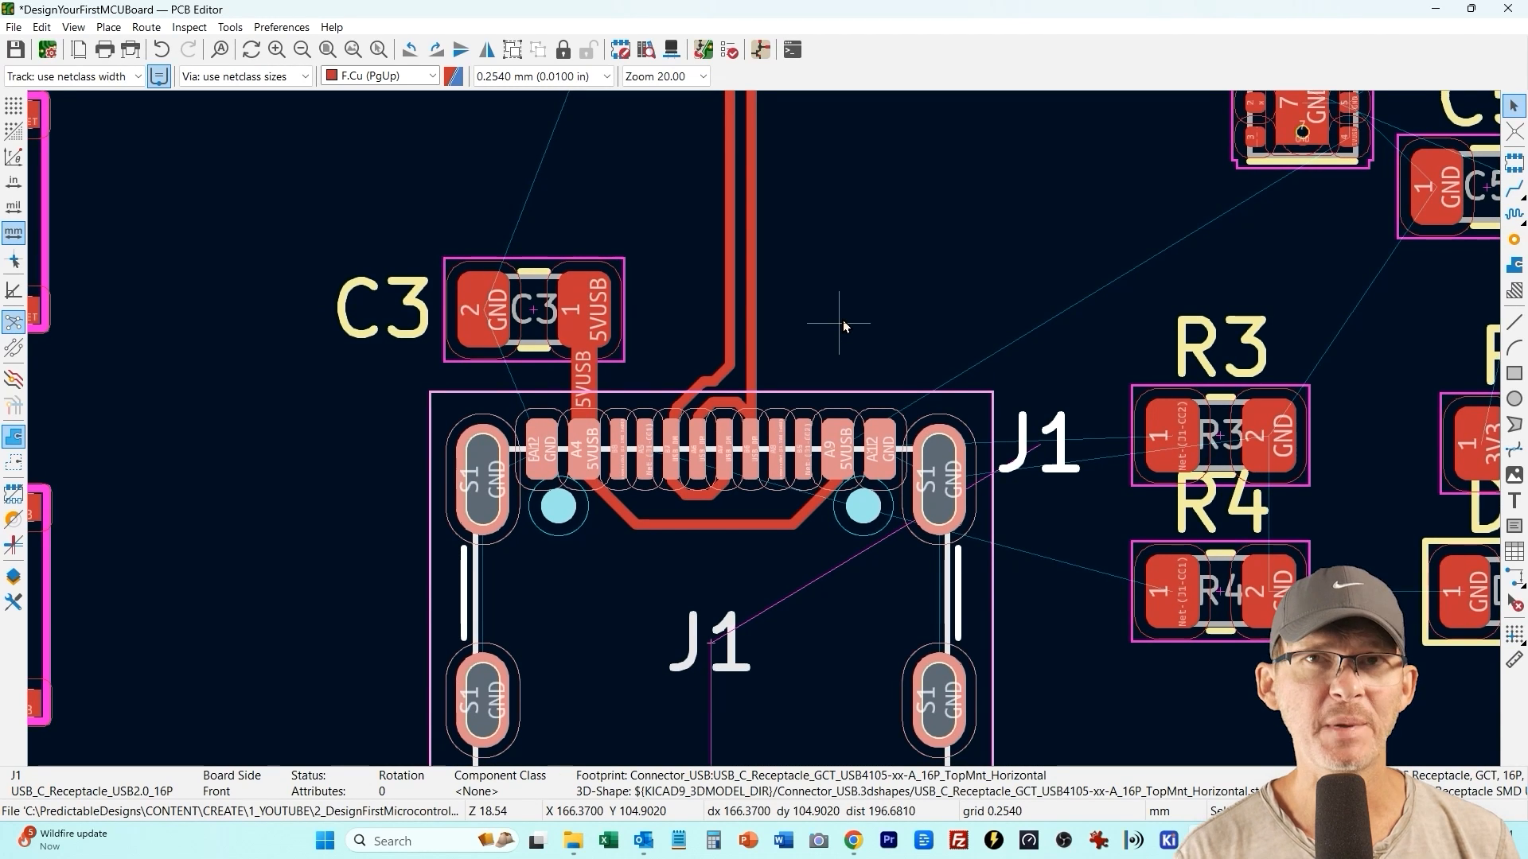
{"action": "scroll", "scroll_direction": "up", "scroll_amount": 3}
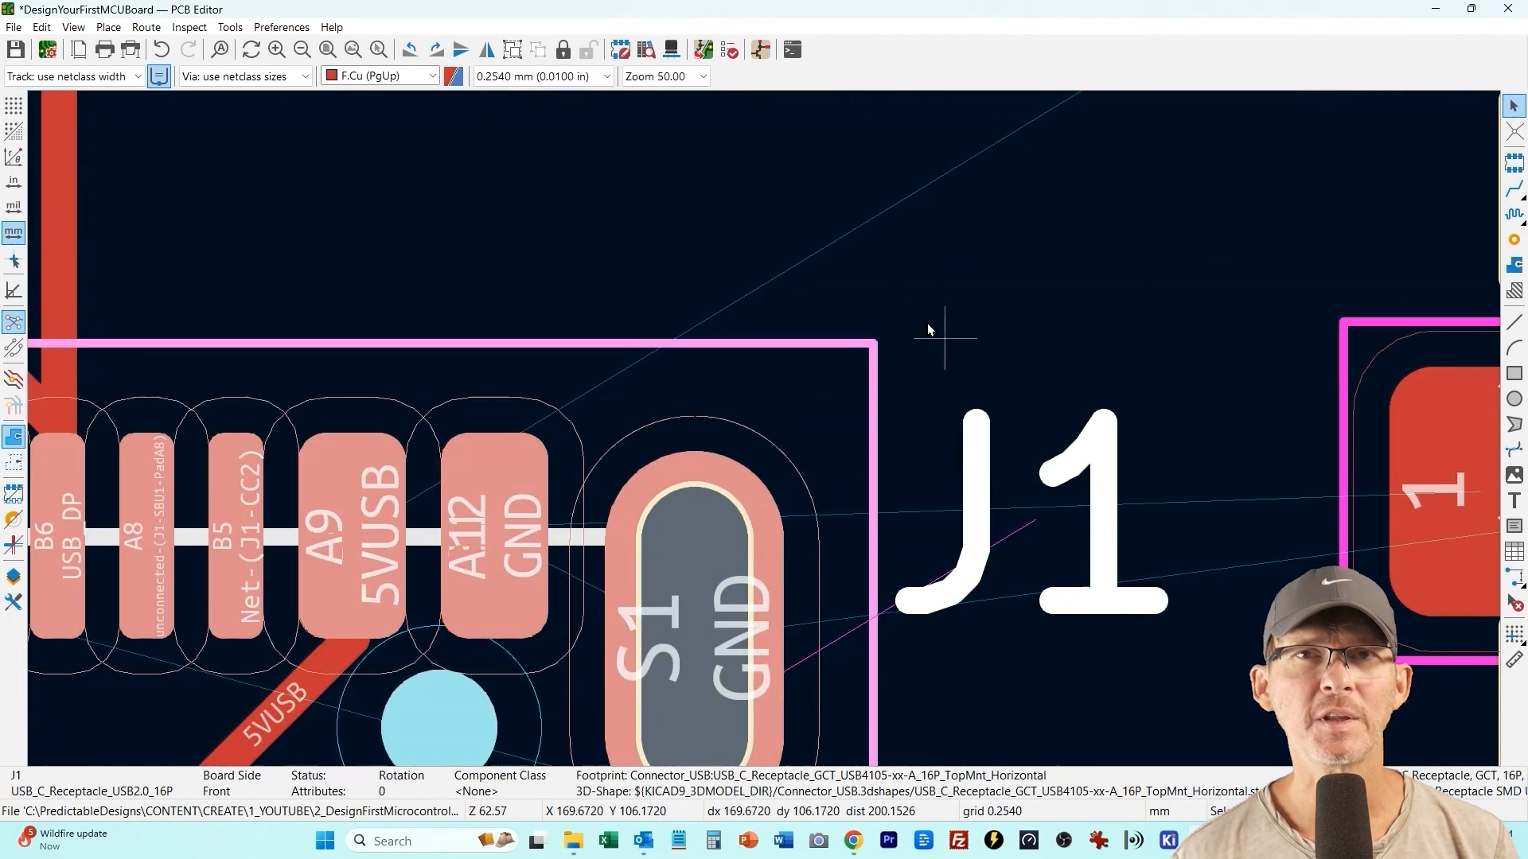
{"action": "scroll", "scroll_direction": "down", "scroll_amount": 3}
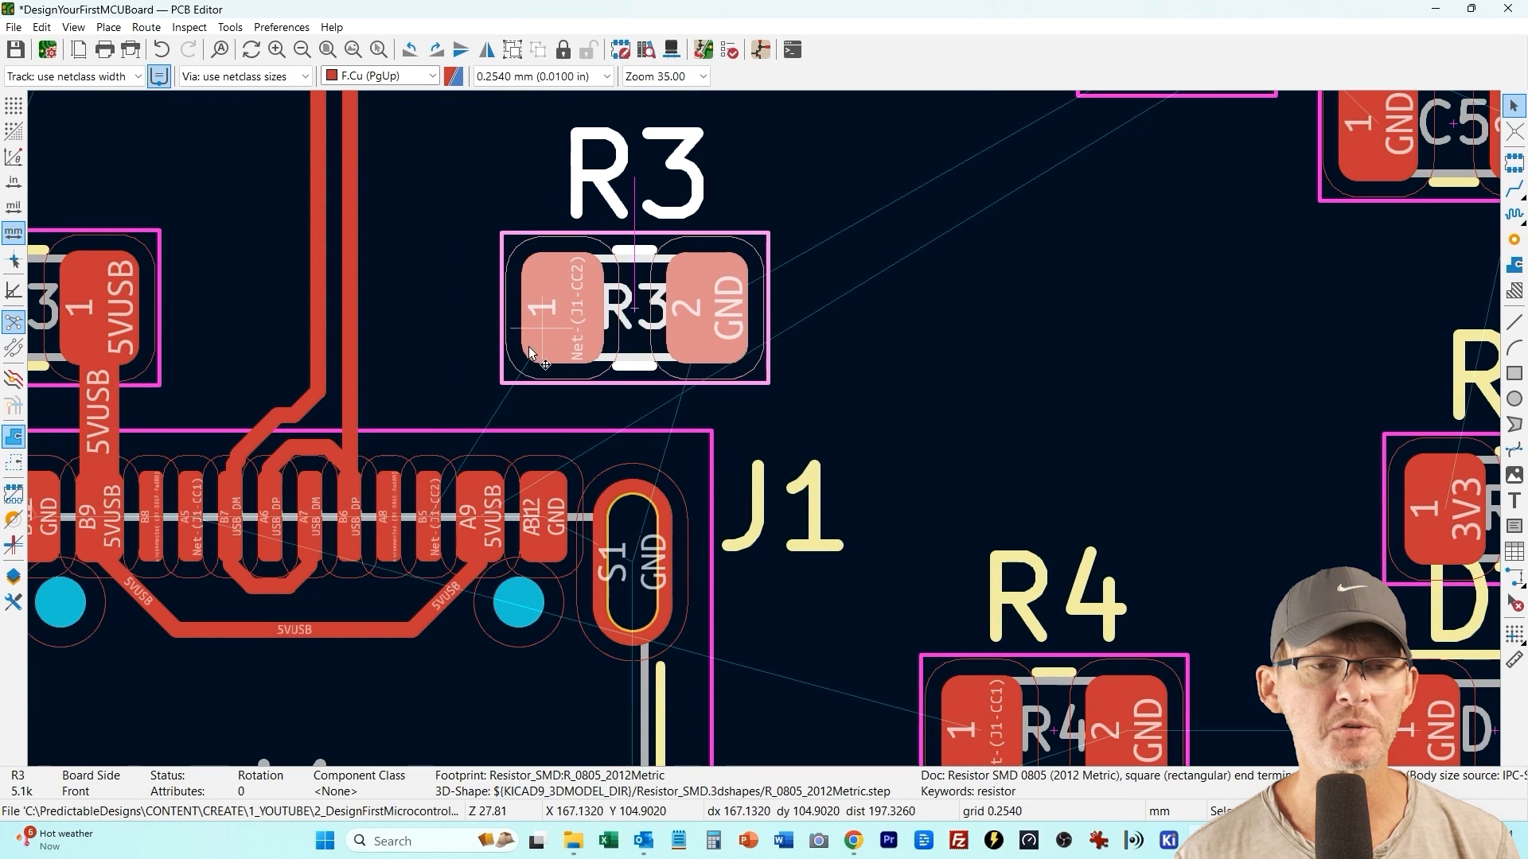
{"action": "mouse_move", "coordinate": [506, 312]}
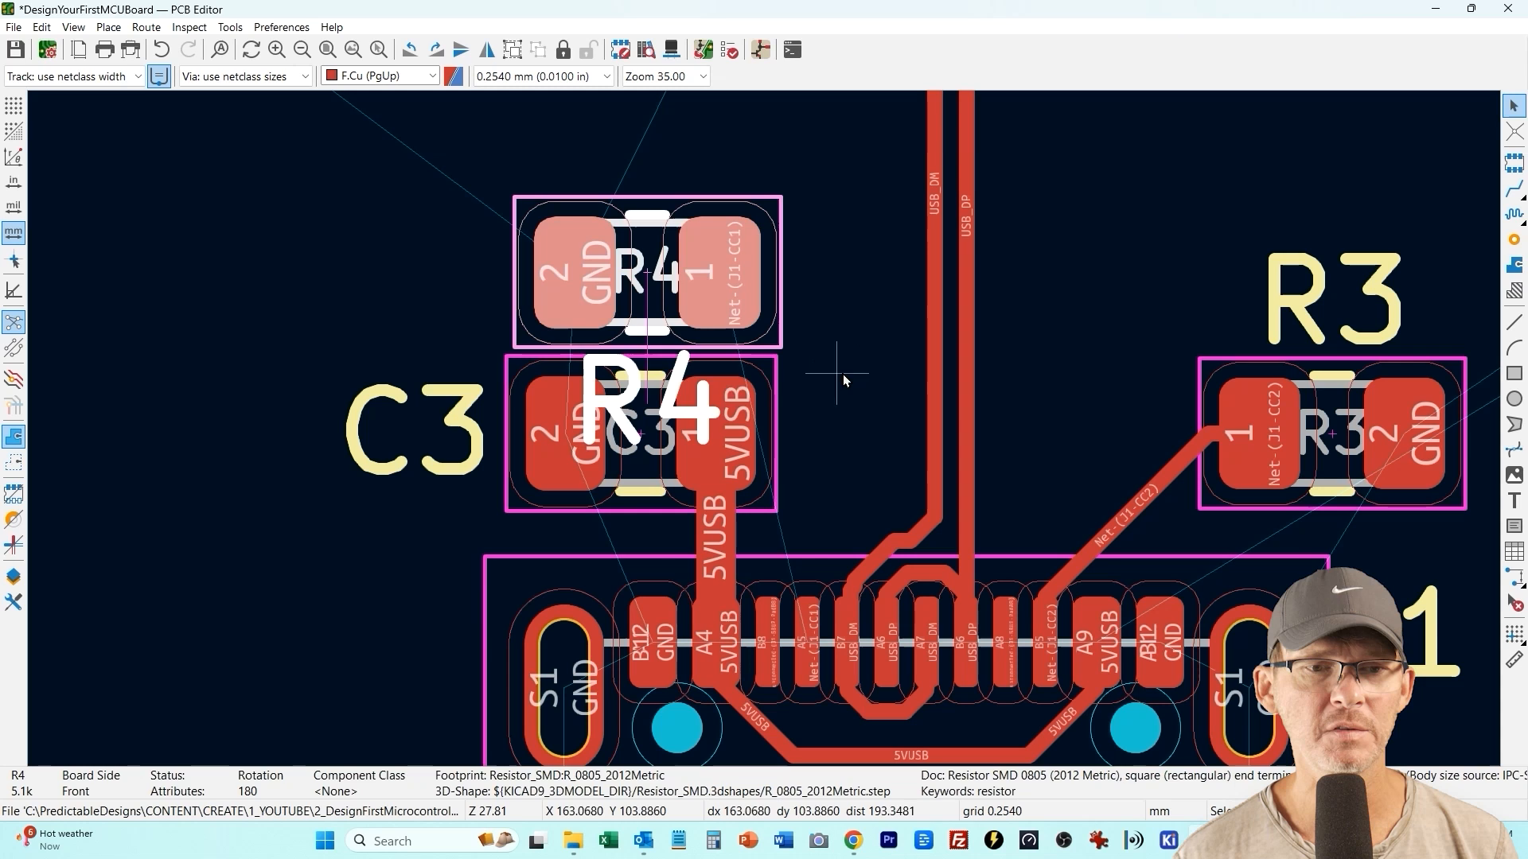
Route J1 pad B5 (CC2) to R3 and place R4 rotated above C3
{"action": "left_click", "coordinate": [644, 152]}
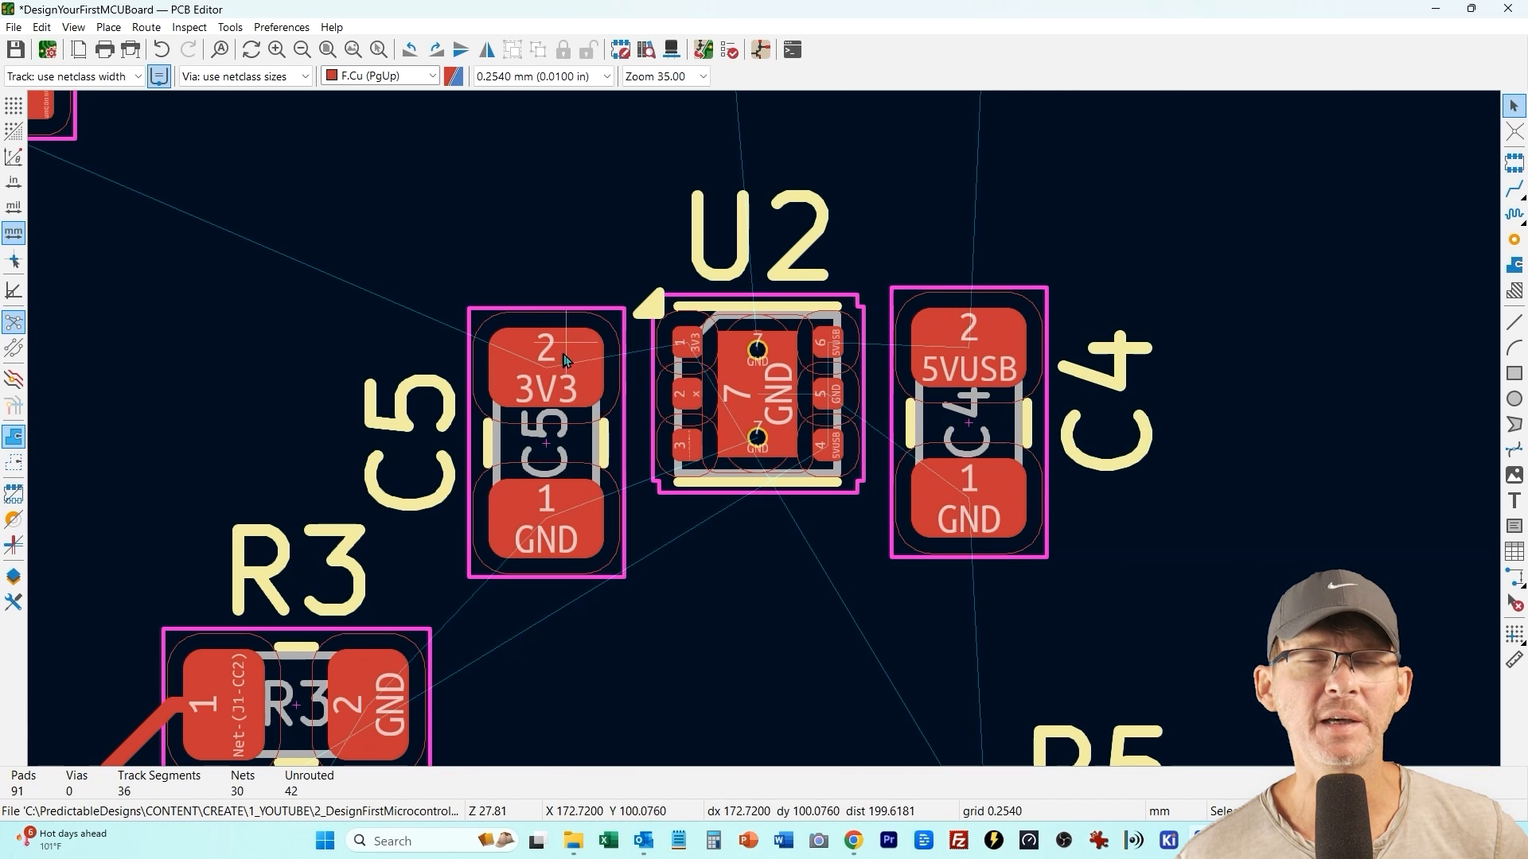
Wire U2 pin 1 to C5's 3V3 pad with a set width, and pins 4 and 6 to C4's 5VUSB pad
{"action": "scroll", "scroll_direction": "up", "scroll_amount": 3}
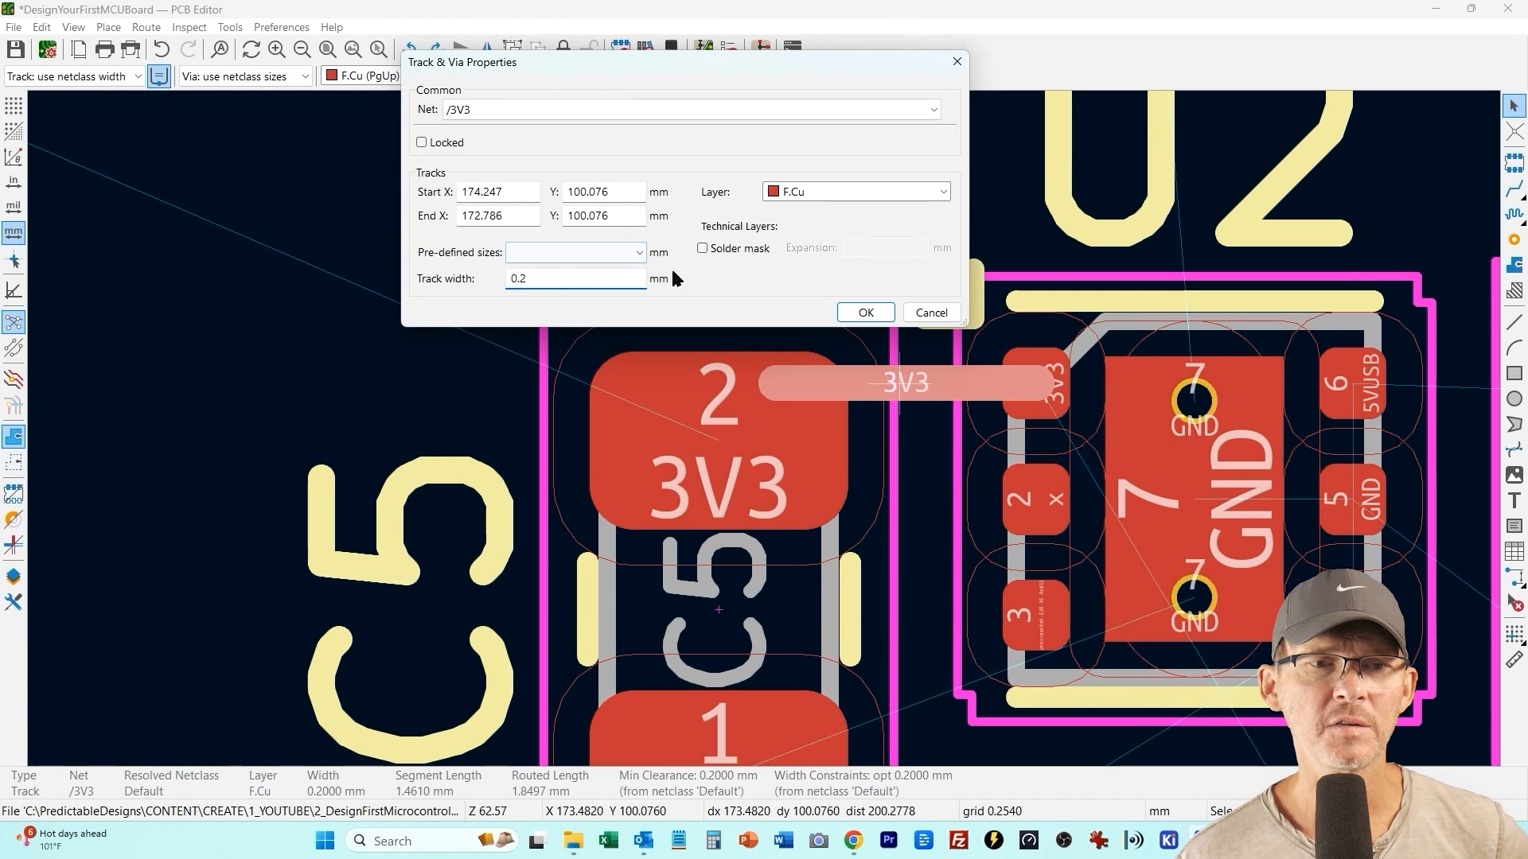
{"action": "left_click", "coordinate": [862, 312]}
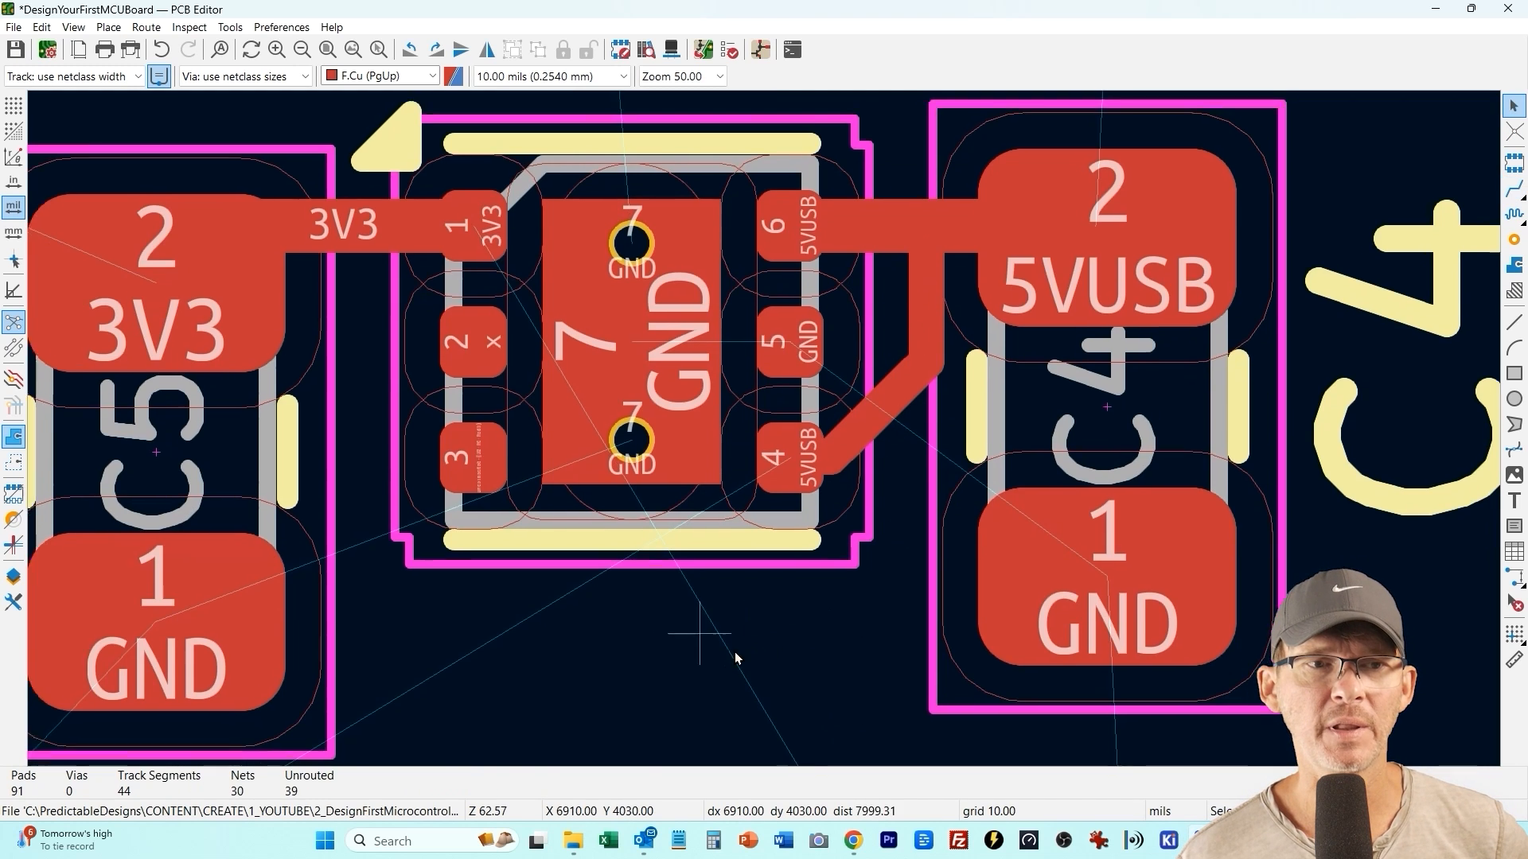
{"action": "scroll", "scroll_direction": "down", "scroll_amount": 3}
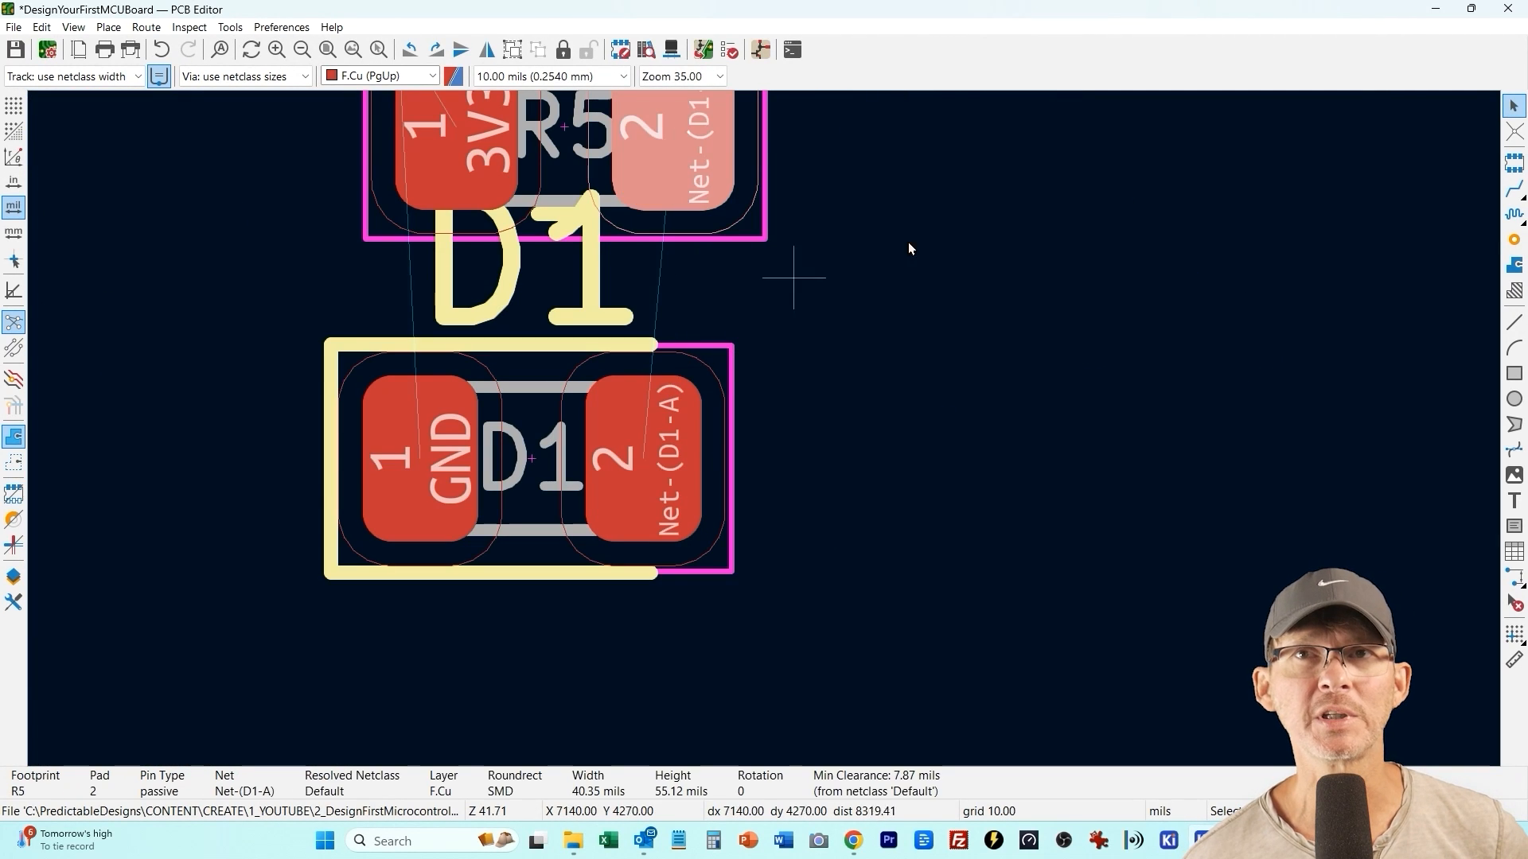
Route R5 to D1, R6 to D2, place D2's label, and link Q1 pin 3 to D2 pad 1
{"action": "left_click", "coordinate": [643, 458]}
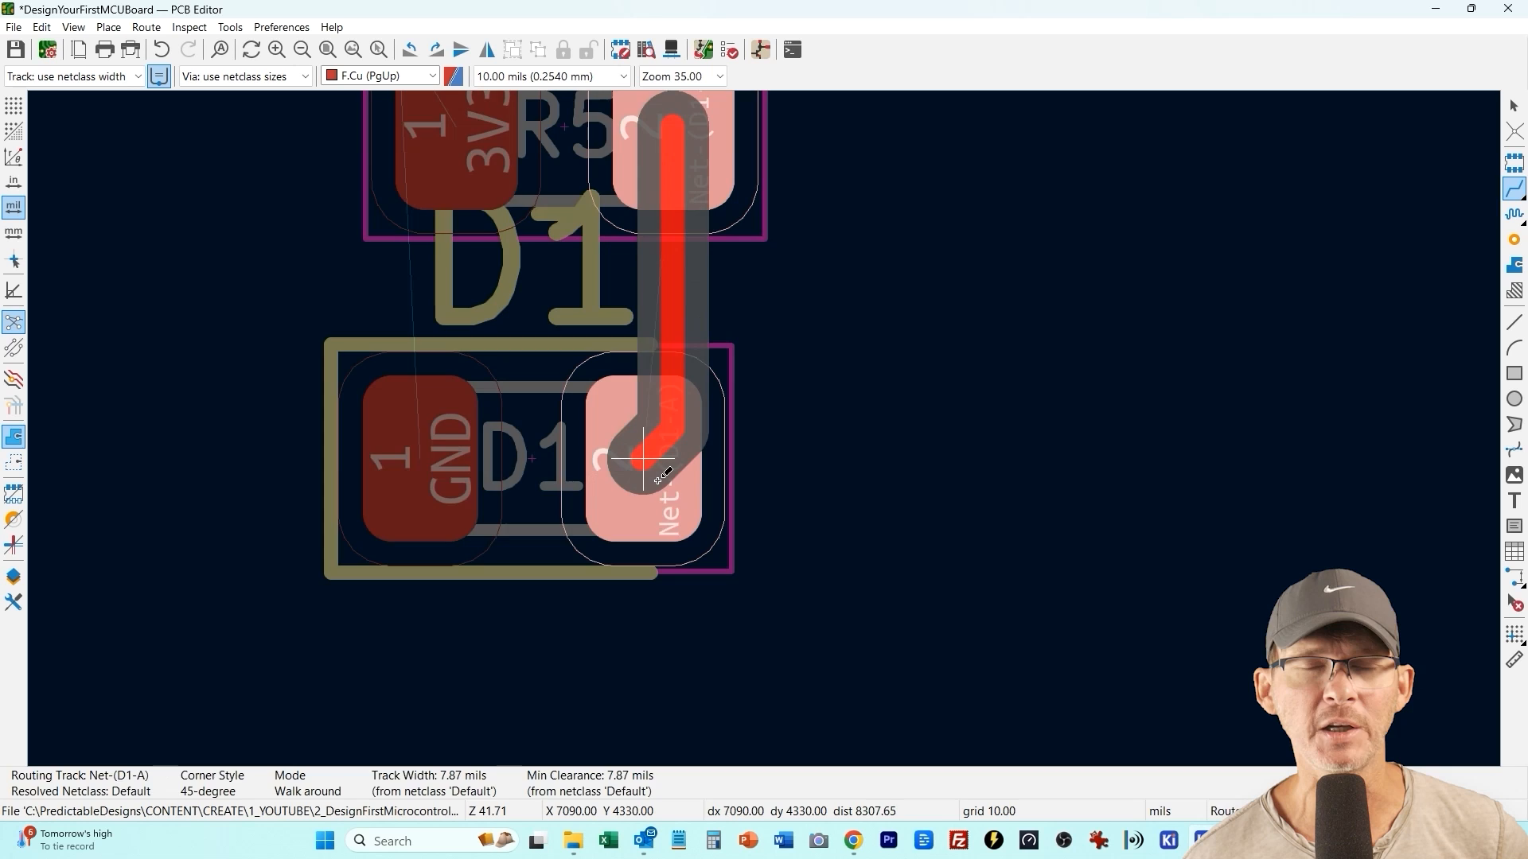
{"action": "key", "text": "Escape"}
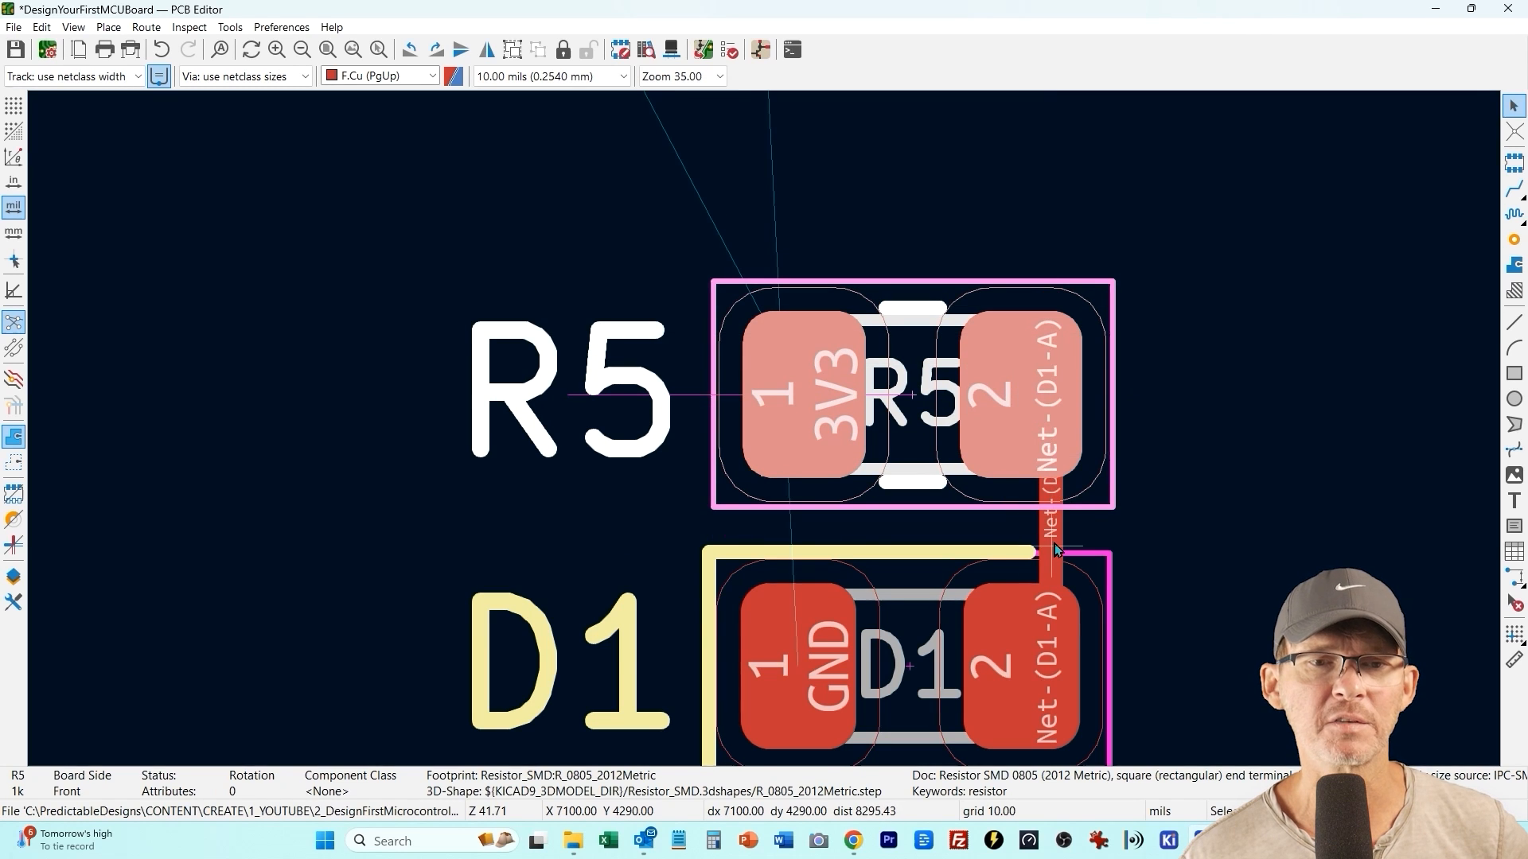
{"action": "left_click", "coordinate": [1023, 545]}
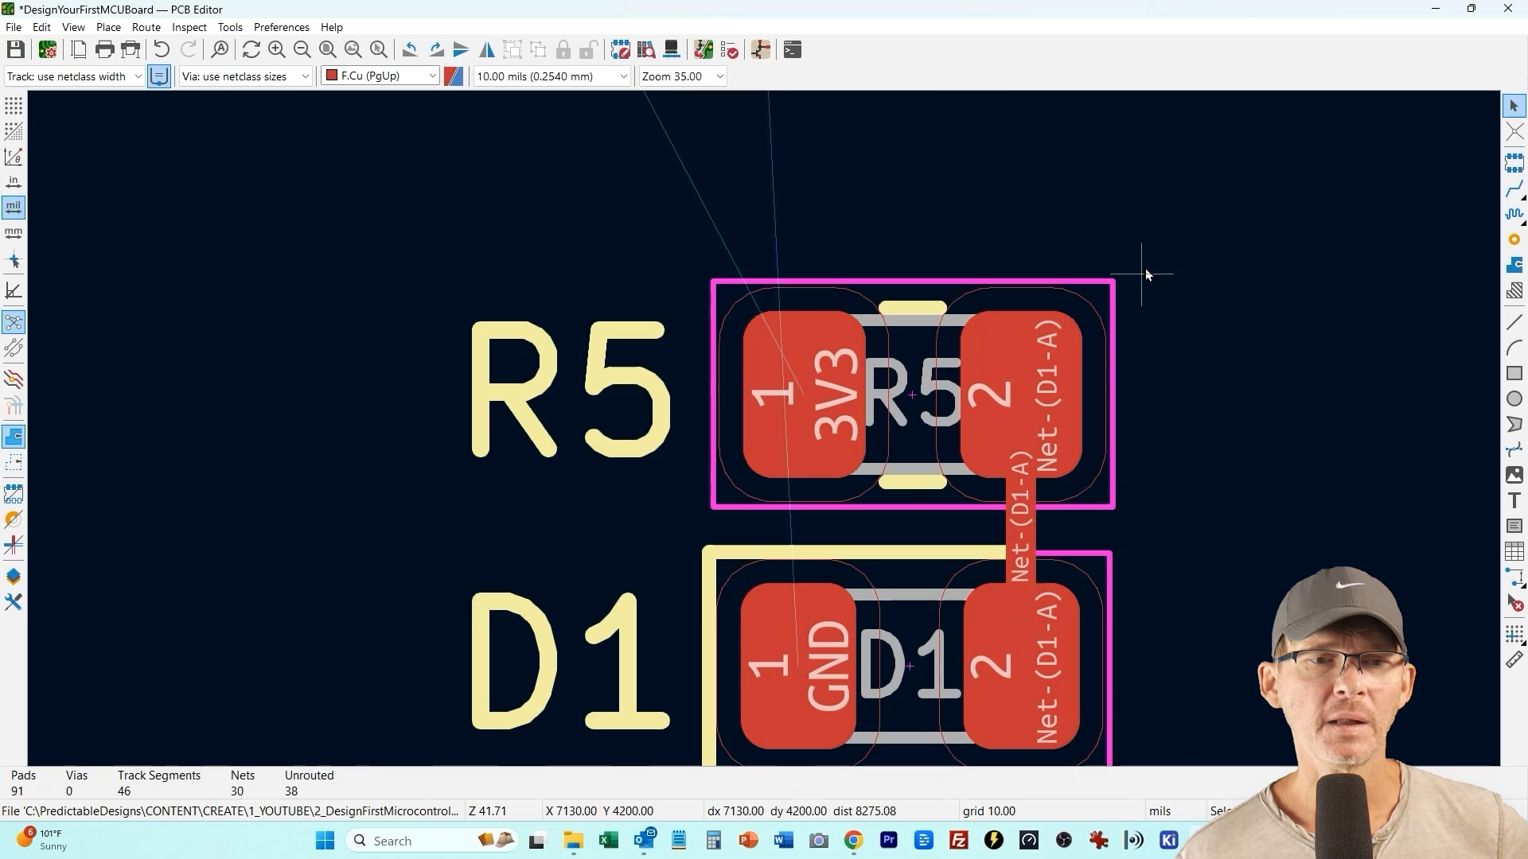
{"action": "scroll", "scroll_direction": "down", "scroll_amount": 3}
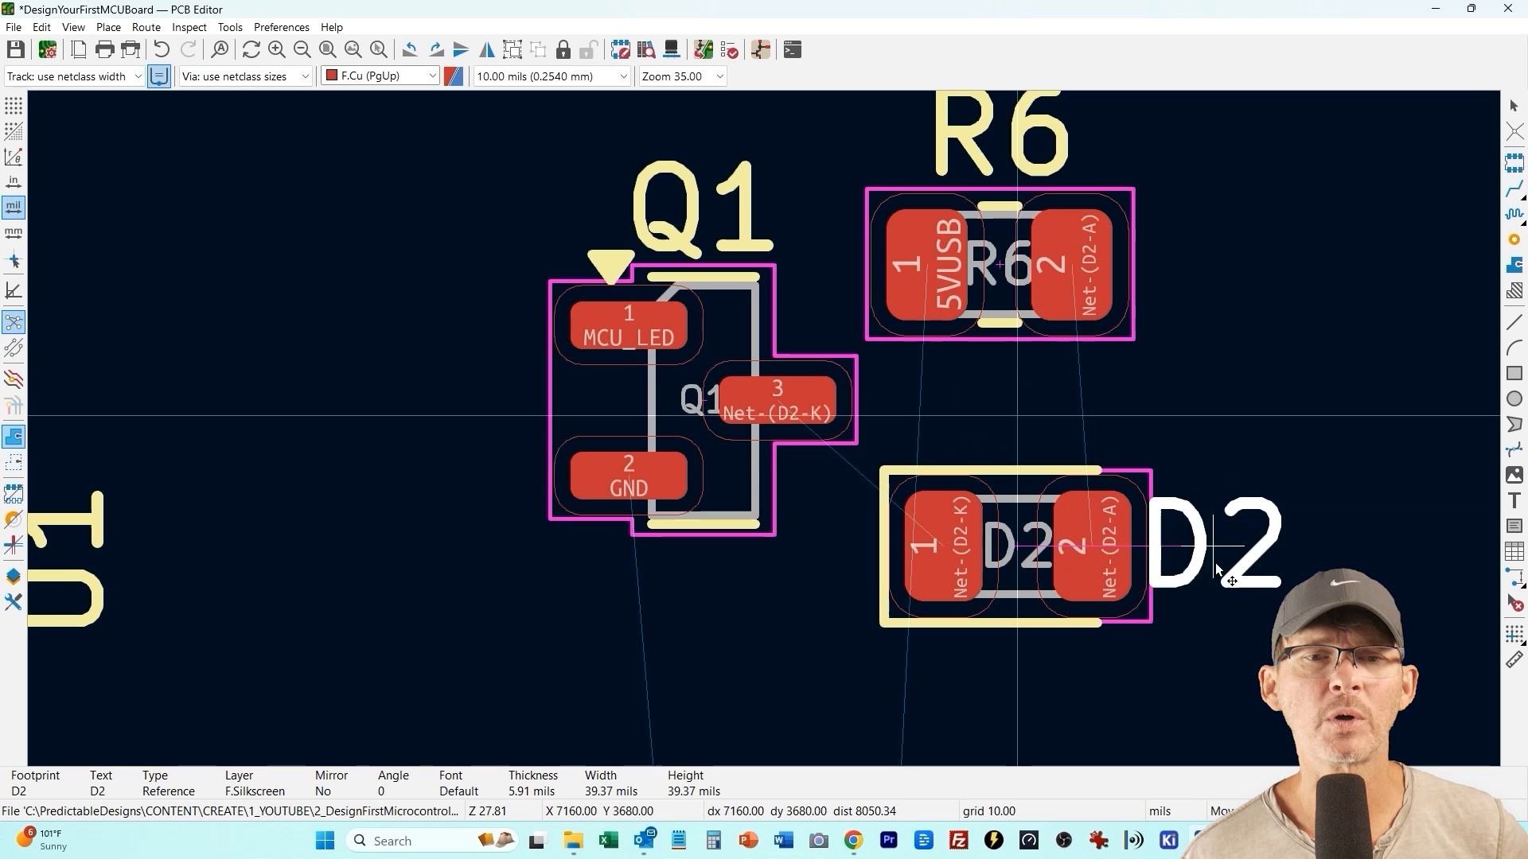
{"action": "left_click", "coordinate": [997, 262]}
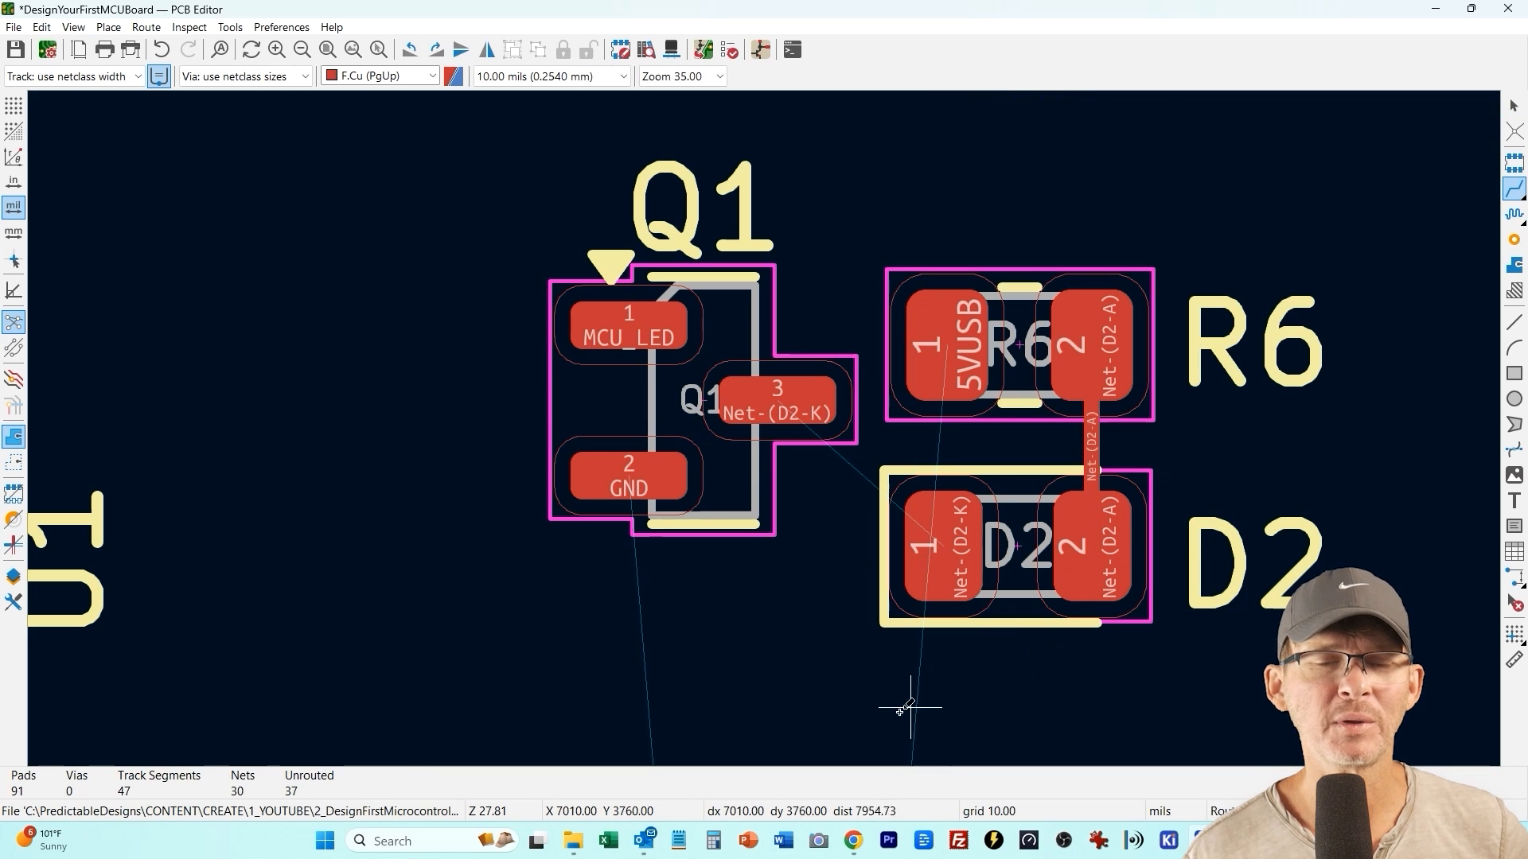
{"action": "mouse_move", "coordinate": [969, 463]}
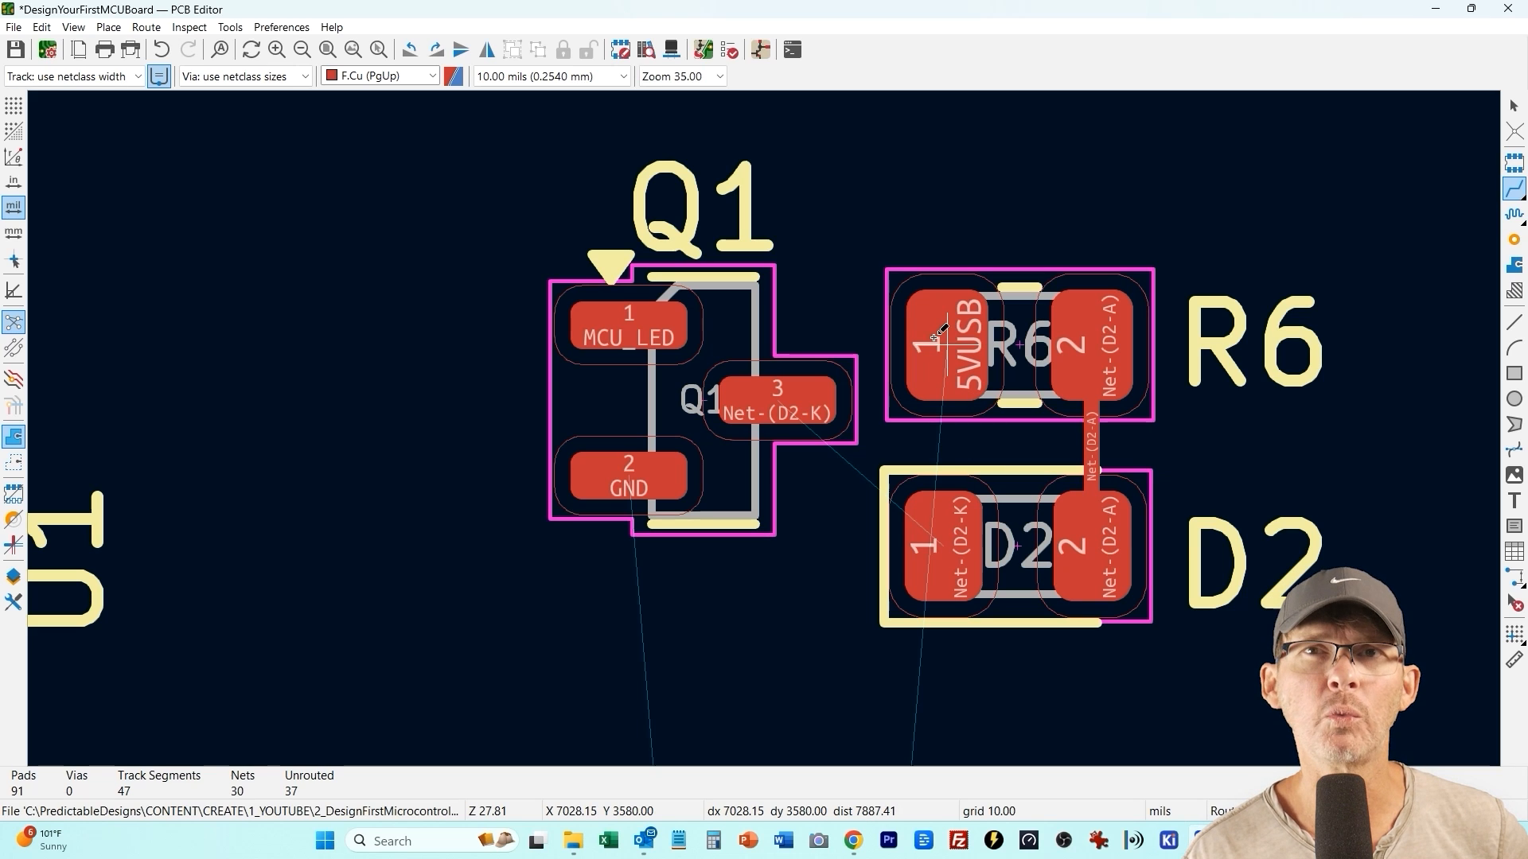
{"action": "mouse_move", "coordinate": [944, 556]}
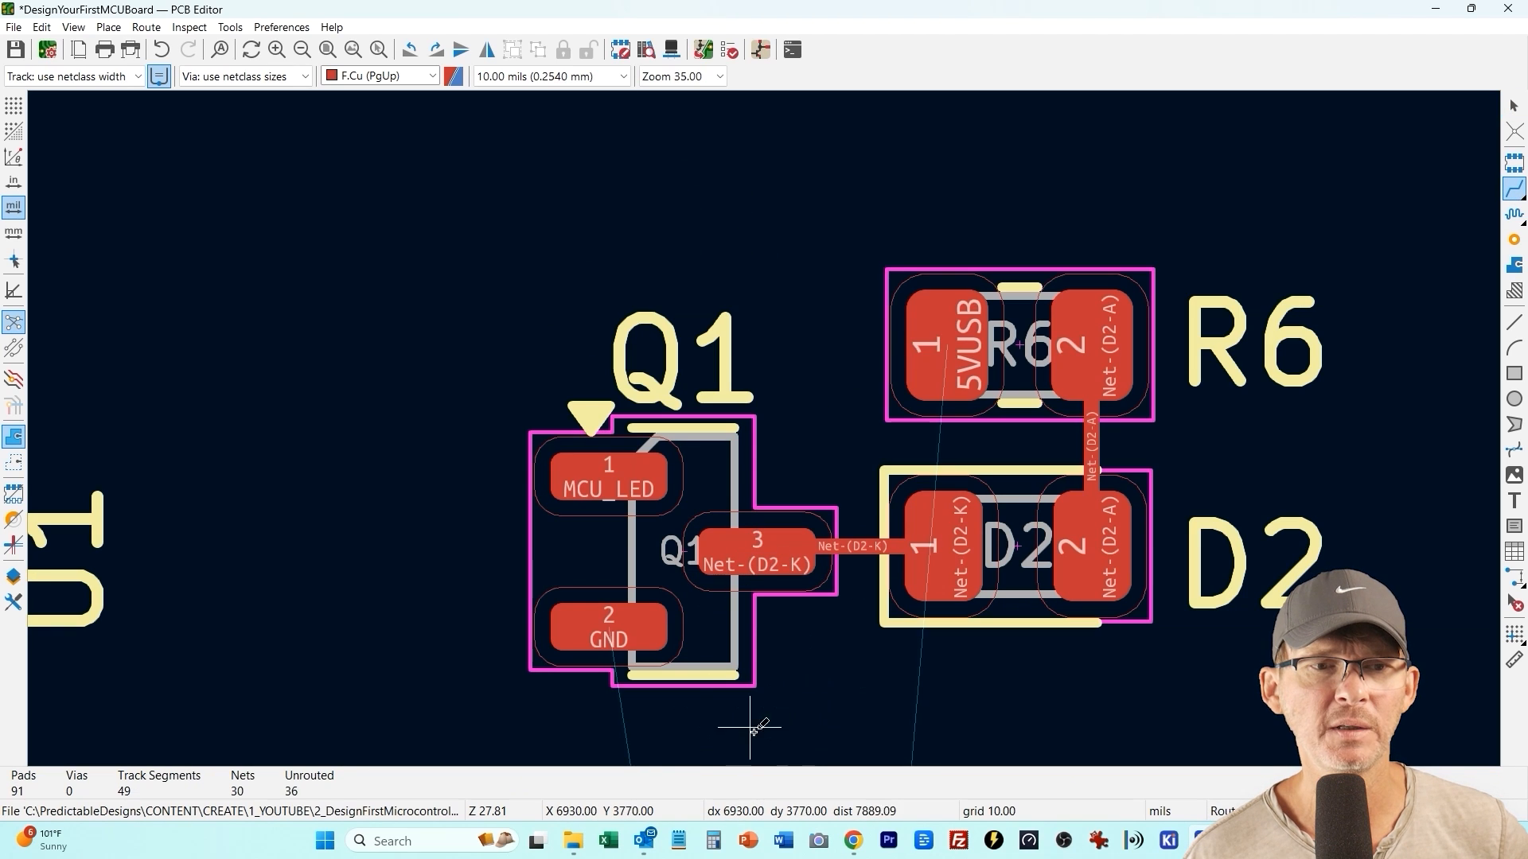
{"action": "mouse_move", "coordinate": [832, 682]}
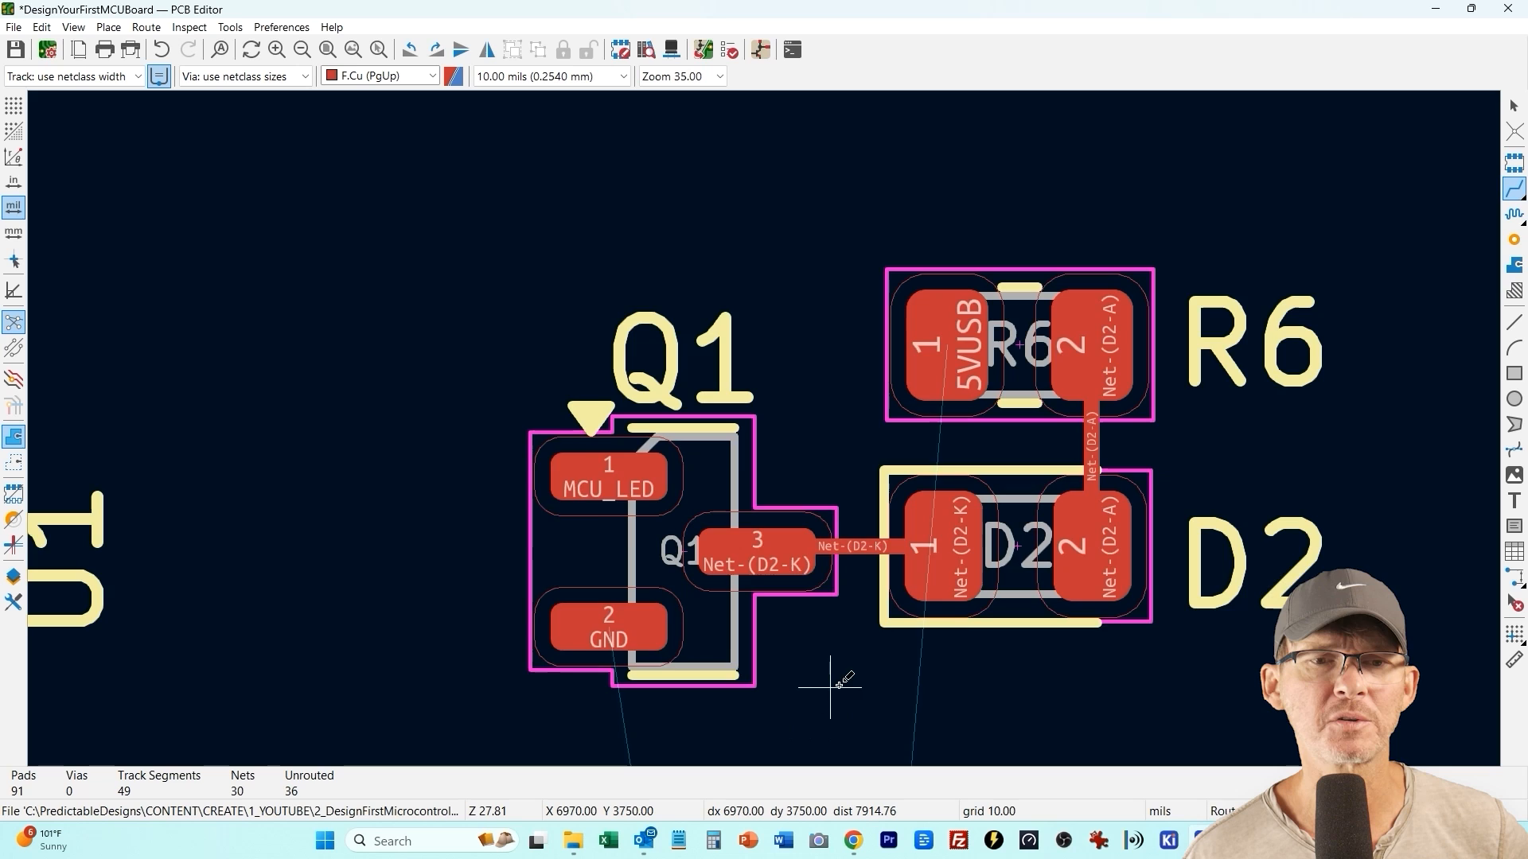
{"action": "scroll", "scroll_direction": "down", "scroll_amount": 3}
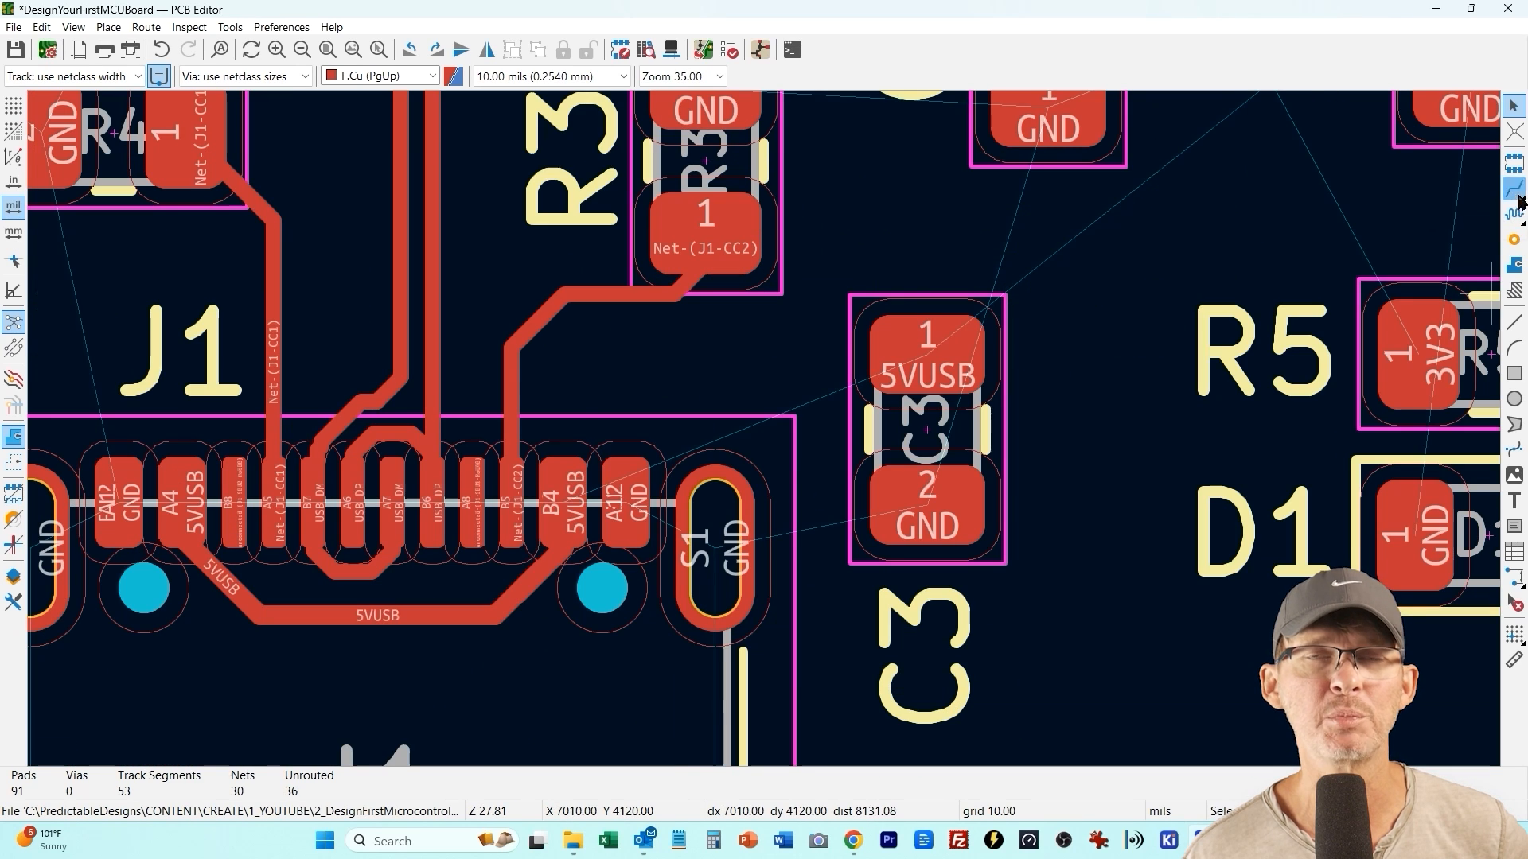
Widen the J1–C3 5VUSB track to 12 mils and continue routing it toward C4
{"action": "left_click", "coordinate": [926, 354]}
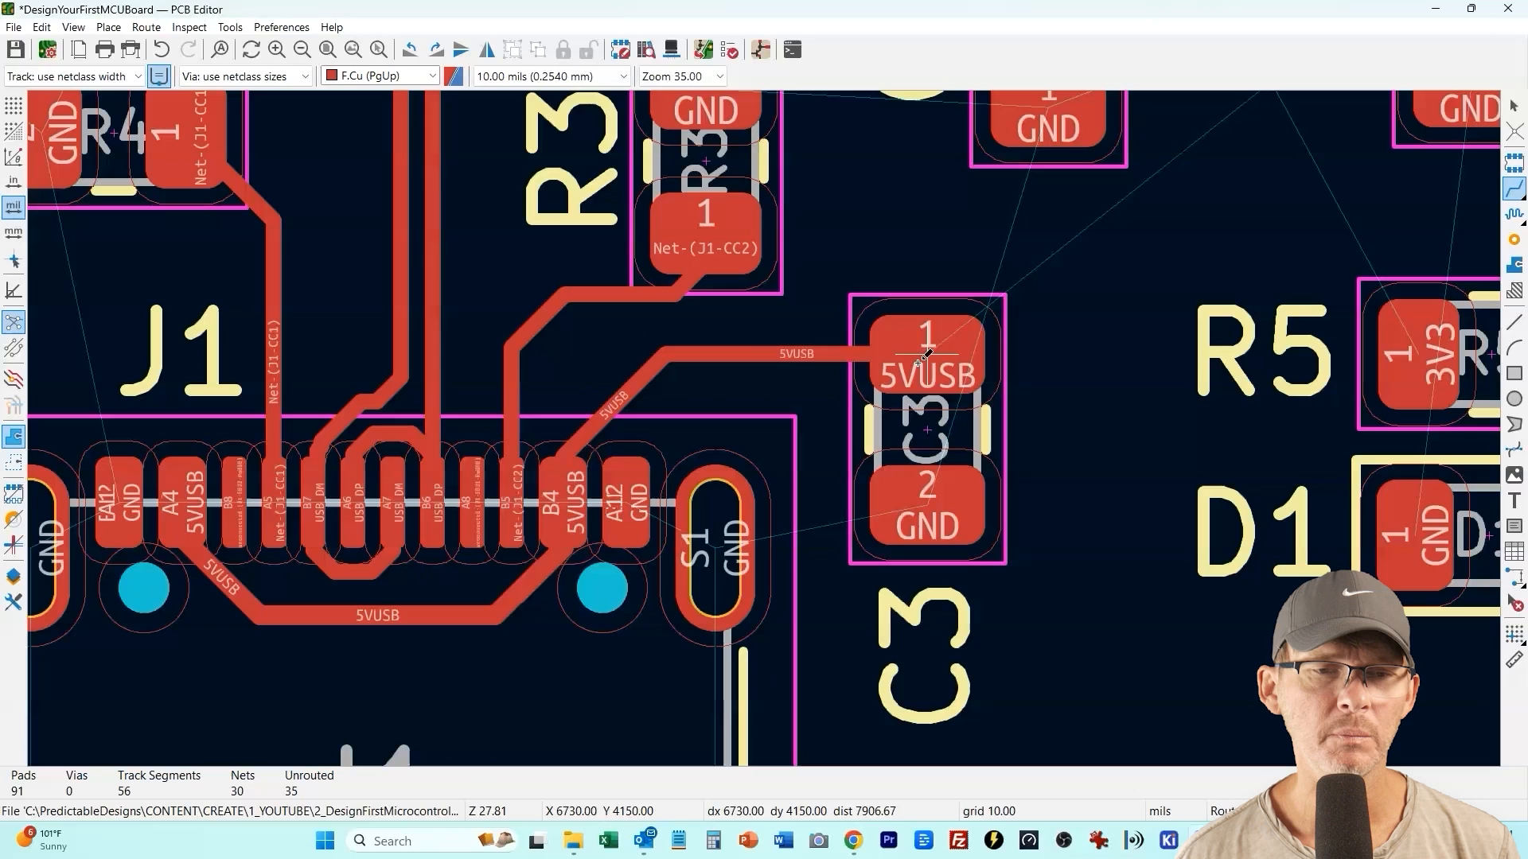
{"action": "double_click", "coordinate": [797, 354]}
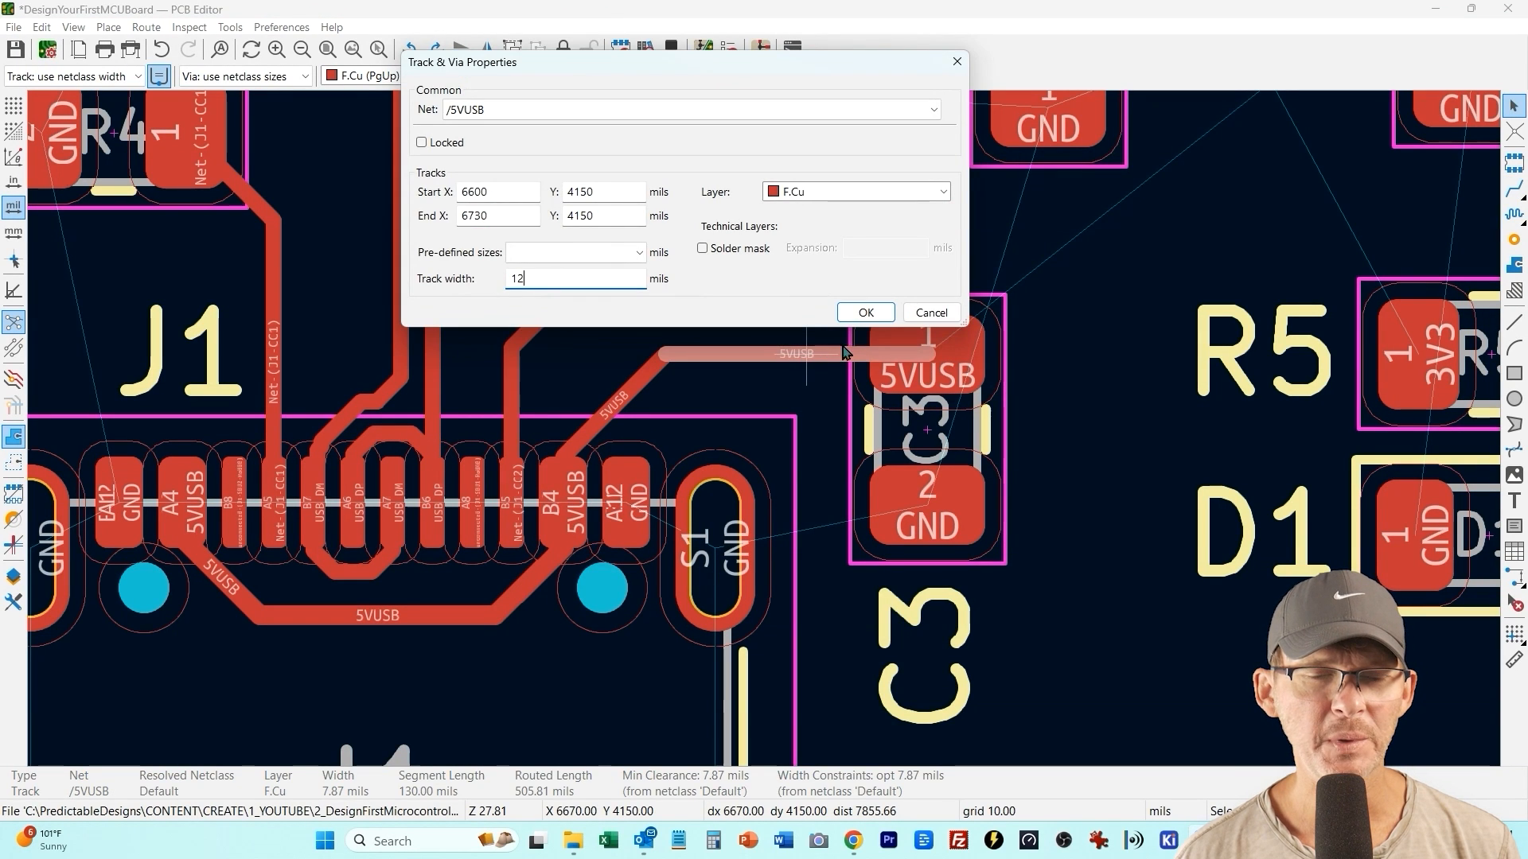
{"action": "left_click", "coordinate": [862, 311]}
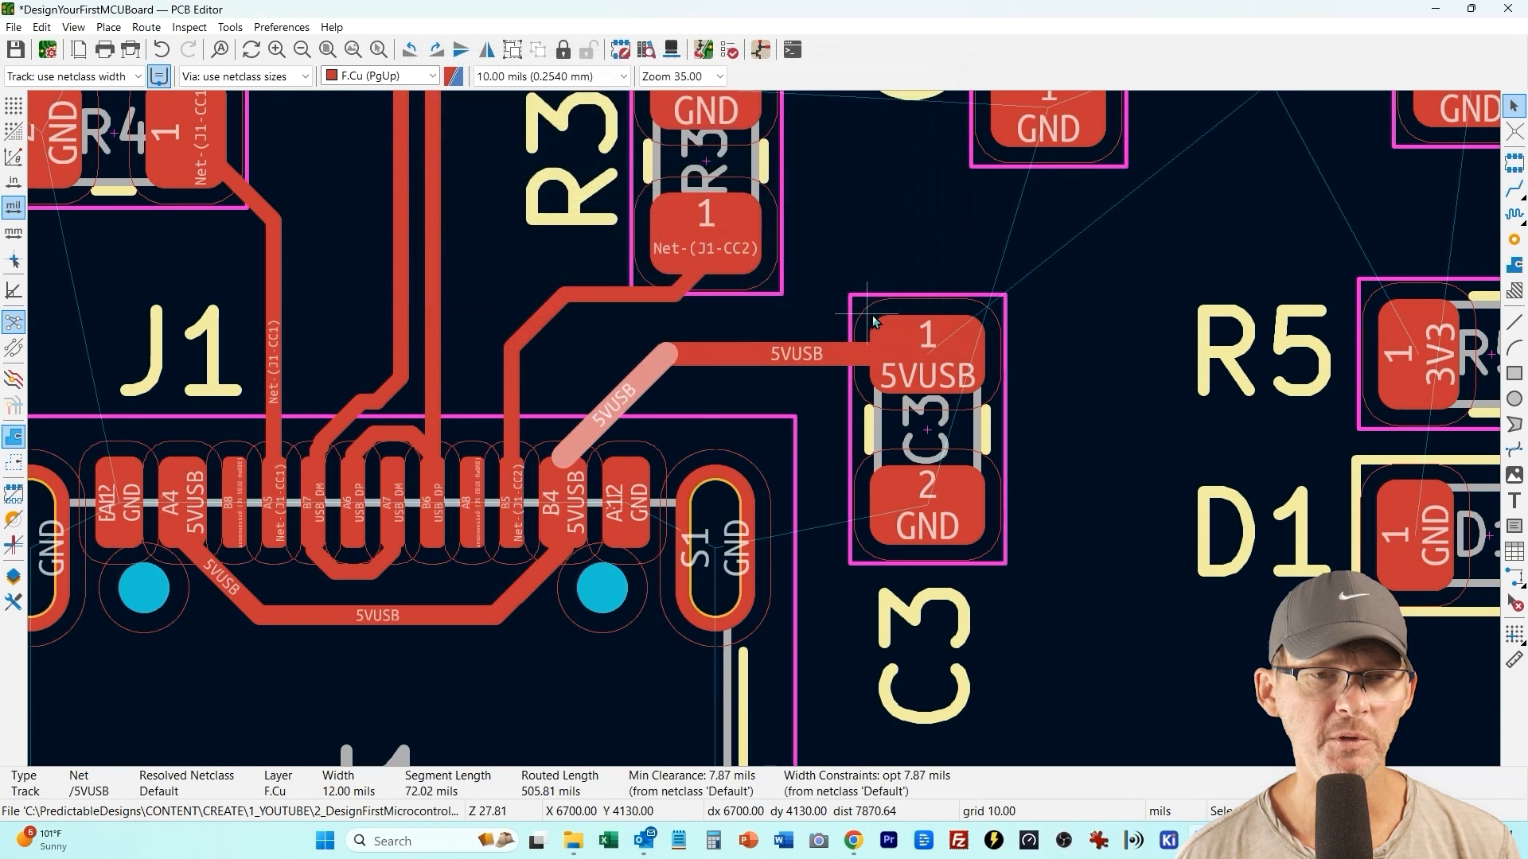
{"action": "mouse_move", "coordinate": [593, 524]}
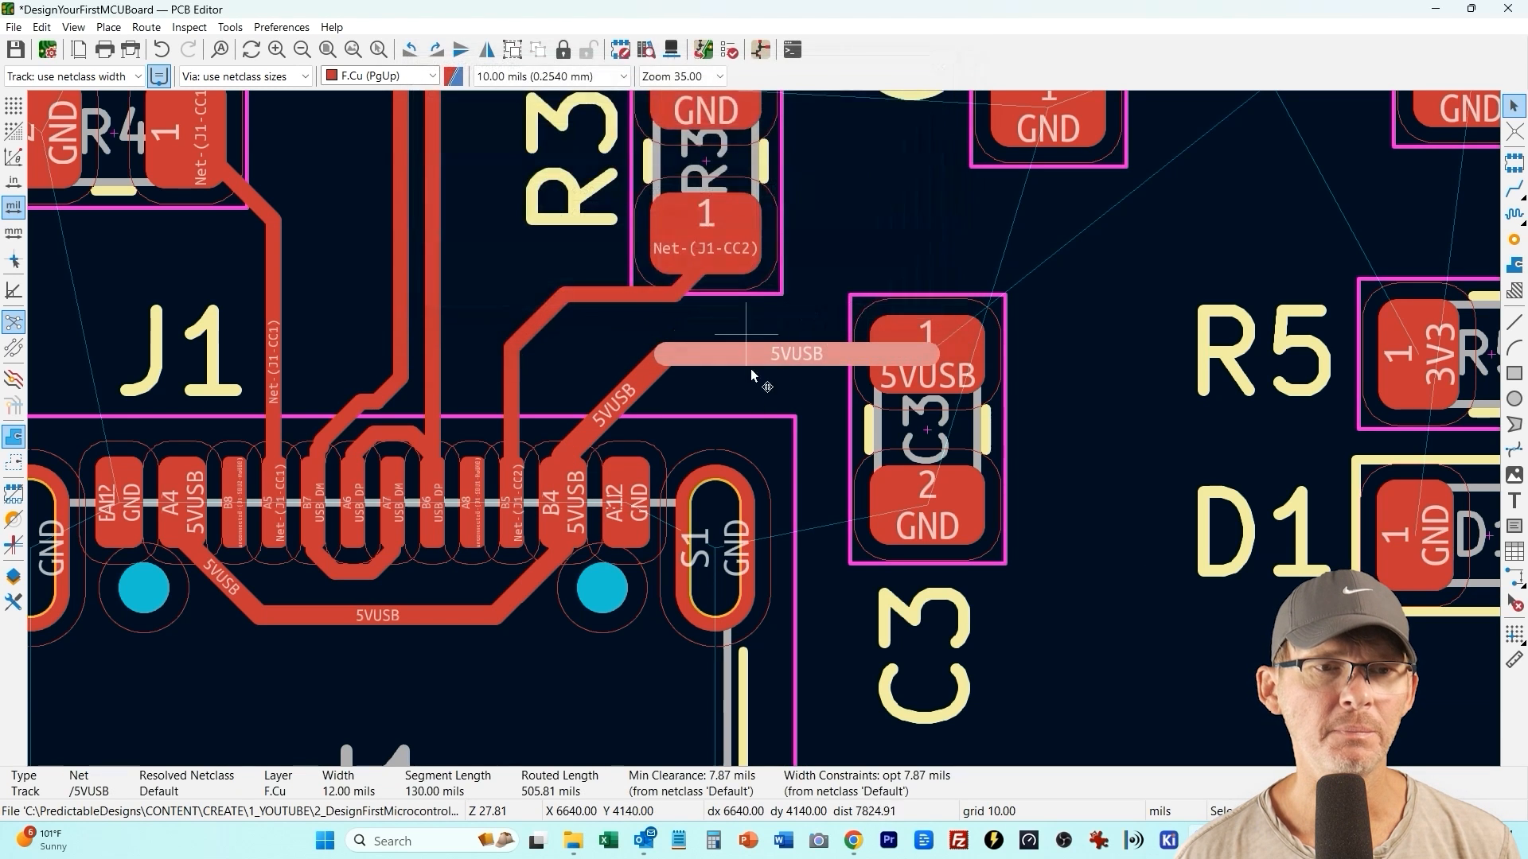
{"action": "right_click", "coordinate": [750, 376]}
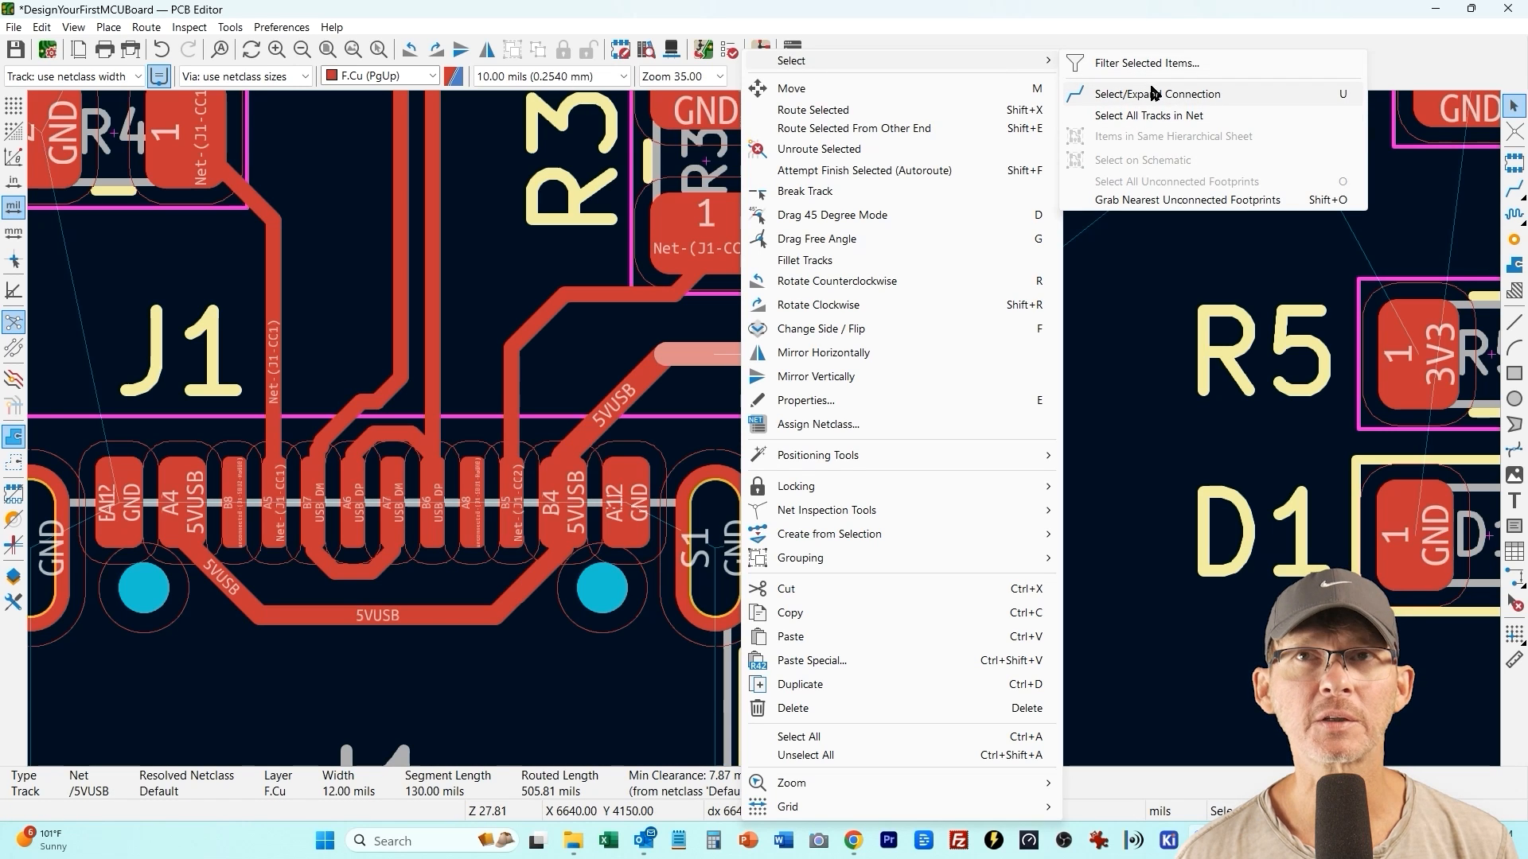
{"action": "mouse_move", "coordinate": [1149, 115]}
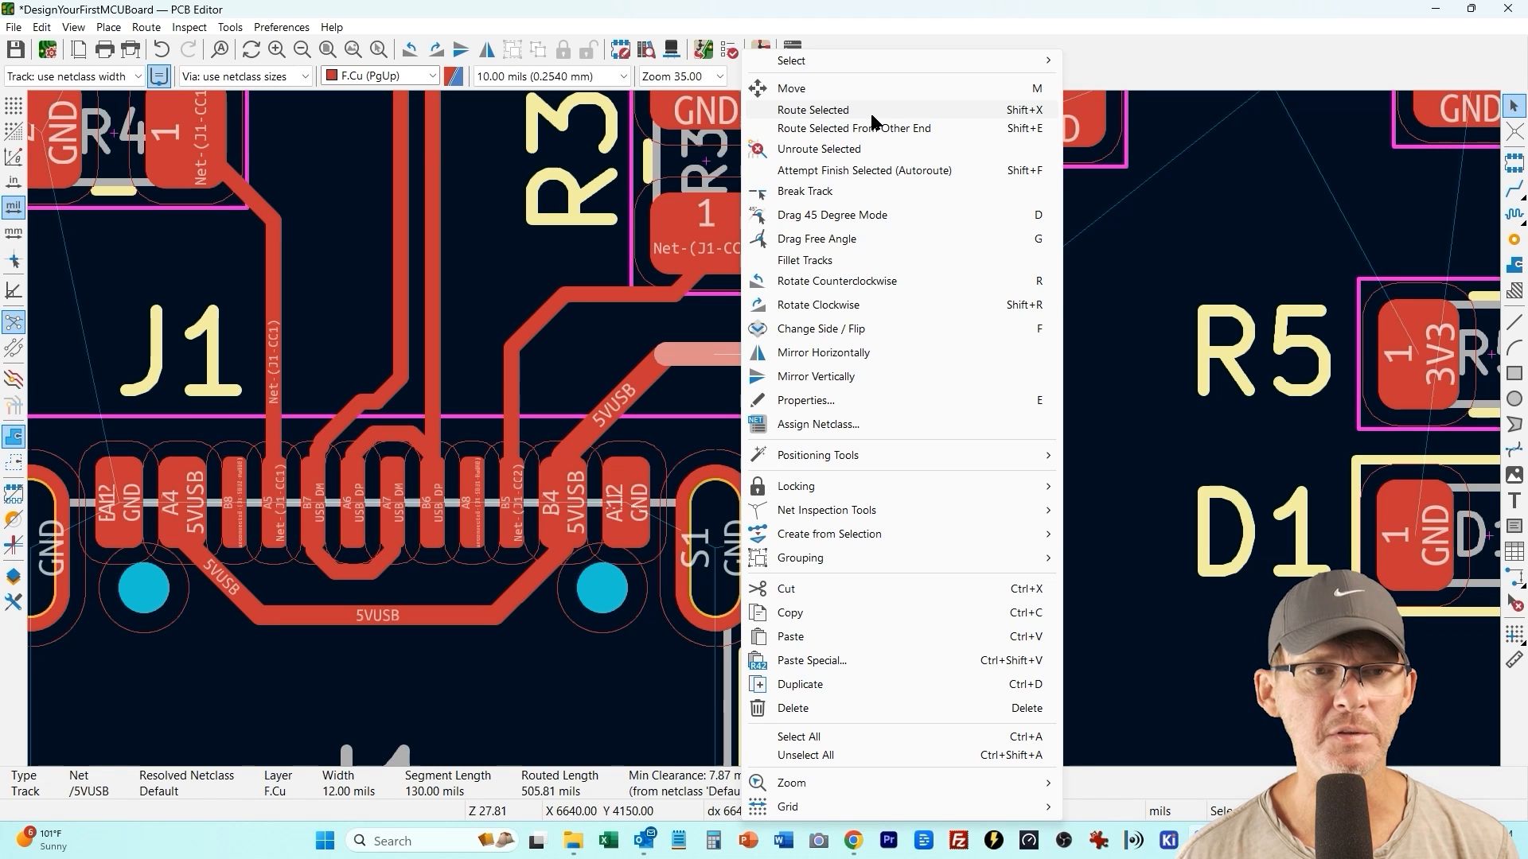
{"action": "left_click", "coordinate": [812, 110]}
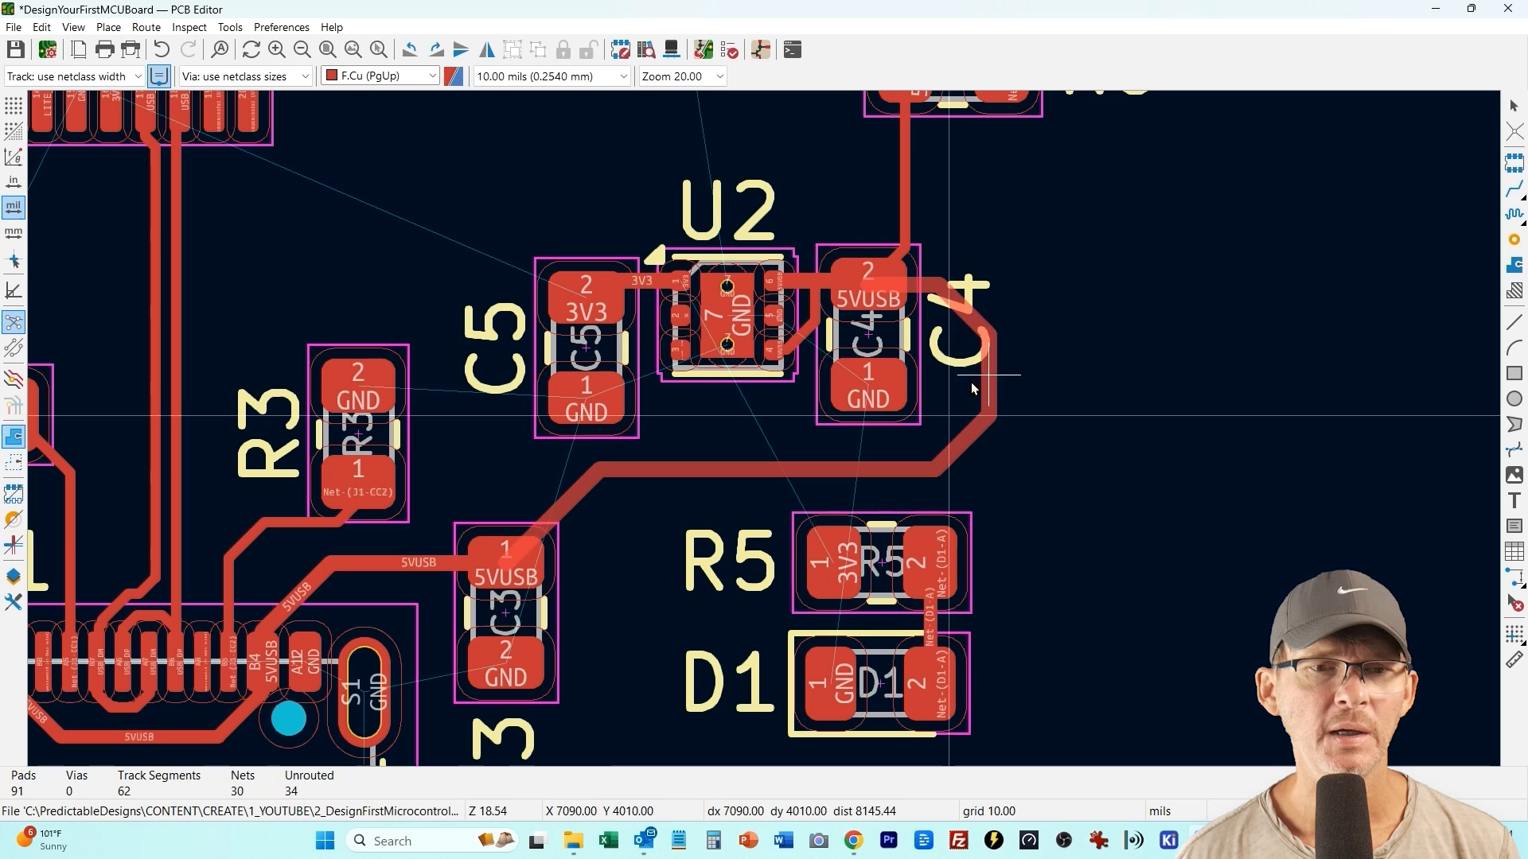
Finish the 5VUSB track from C3 on C4 pad 2 beside U2
{"action": "left_click", "coordinate": [974, 263]}
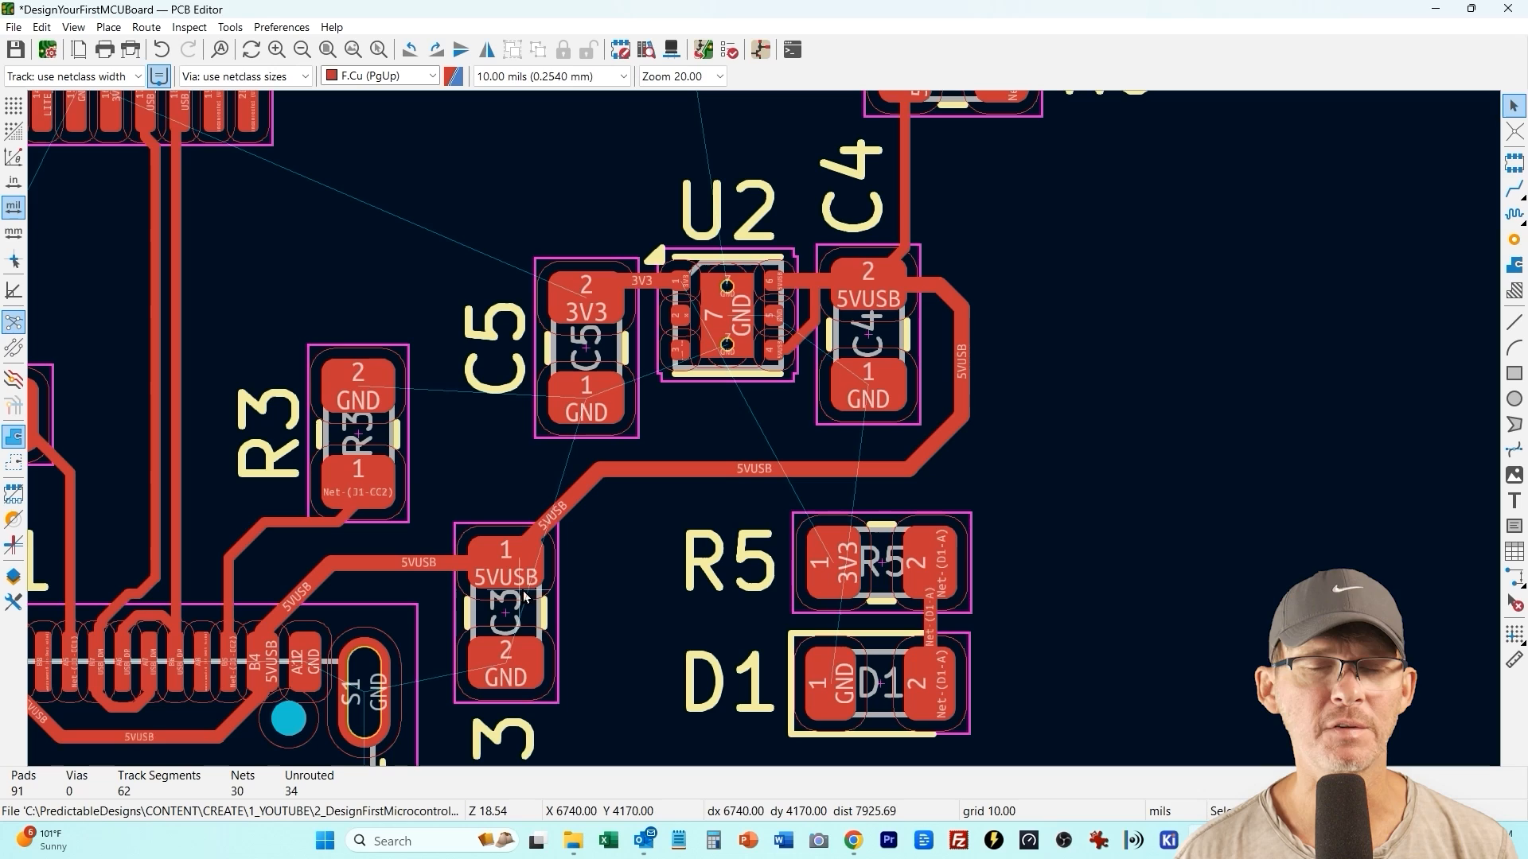
{"action": "scroll", "scroll_direction": "down", "scroll_amount": 3}
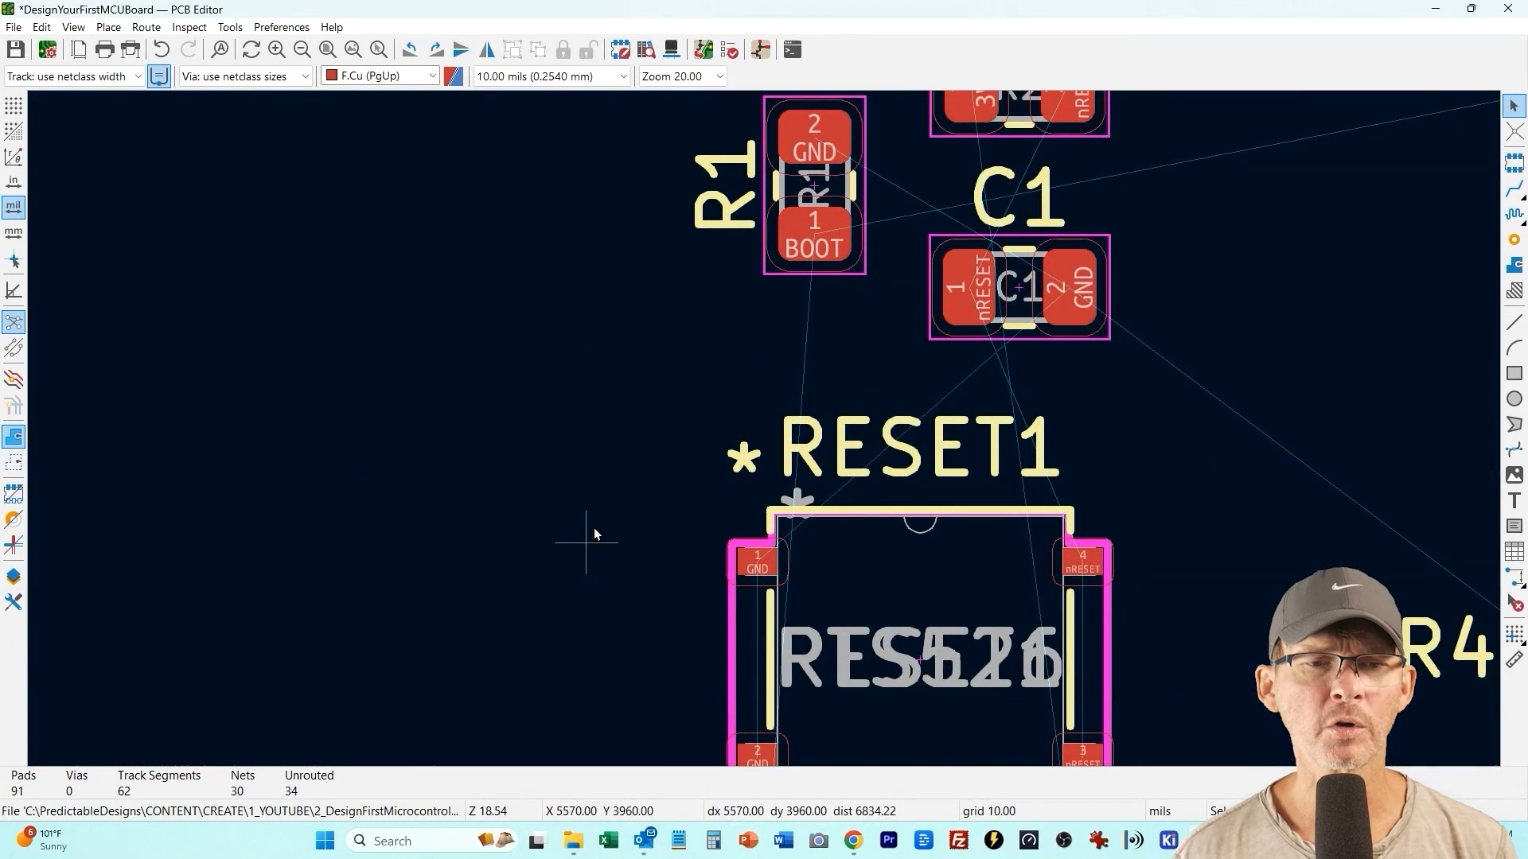
{"action": "mouse_move", "coordinate": [694, 546]}
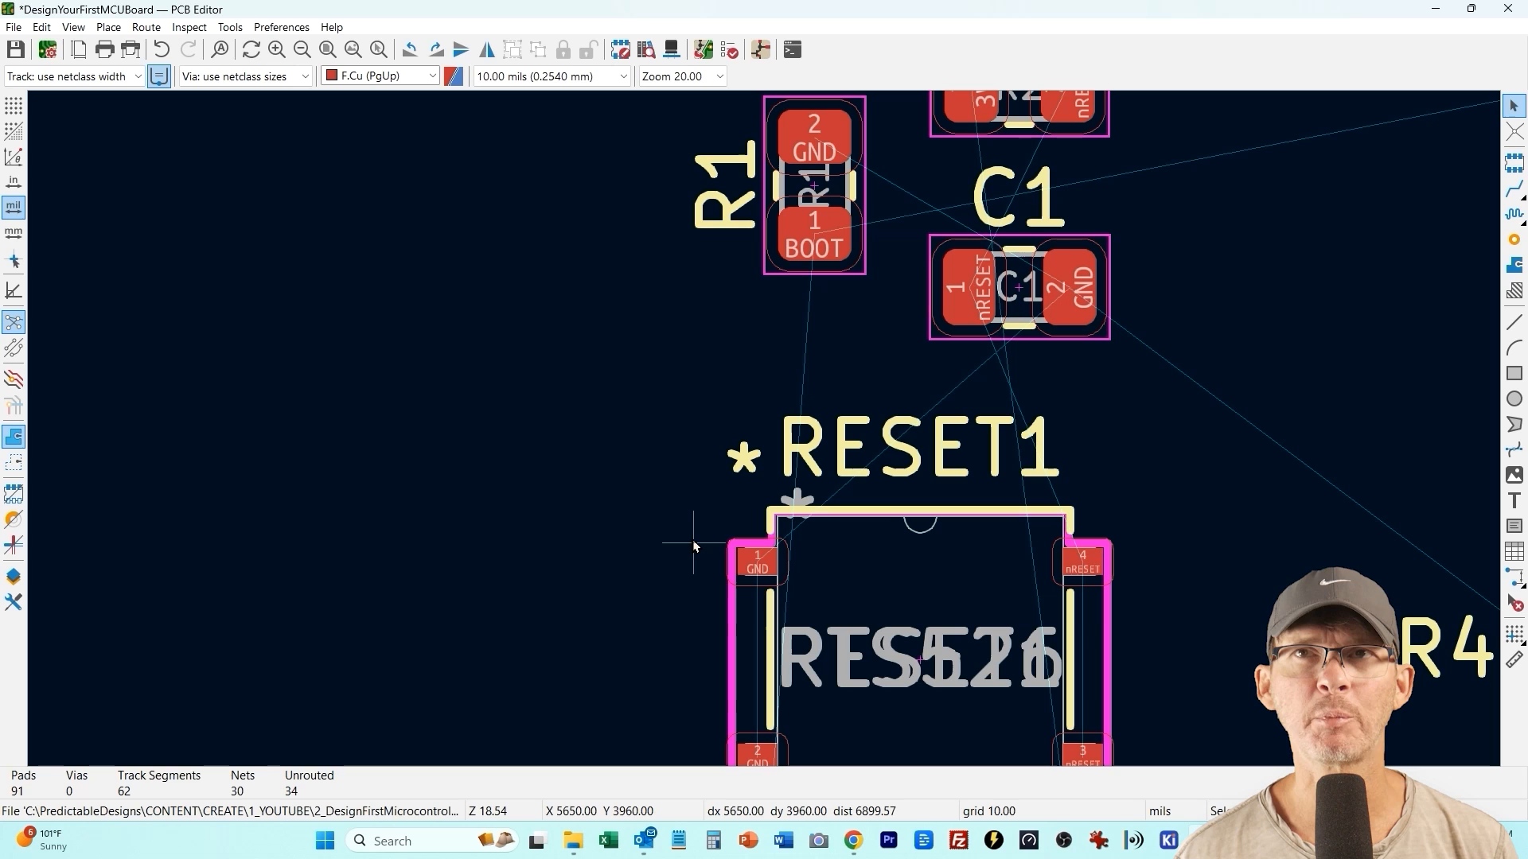
{"action": "mouse_move", "coordinate": [767, 395]}
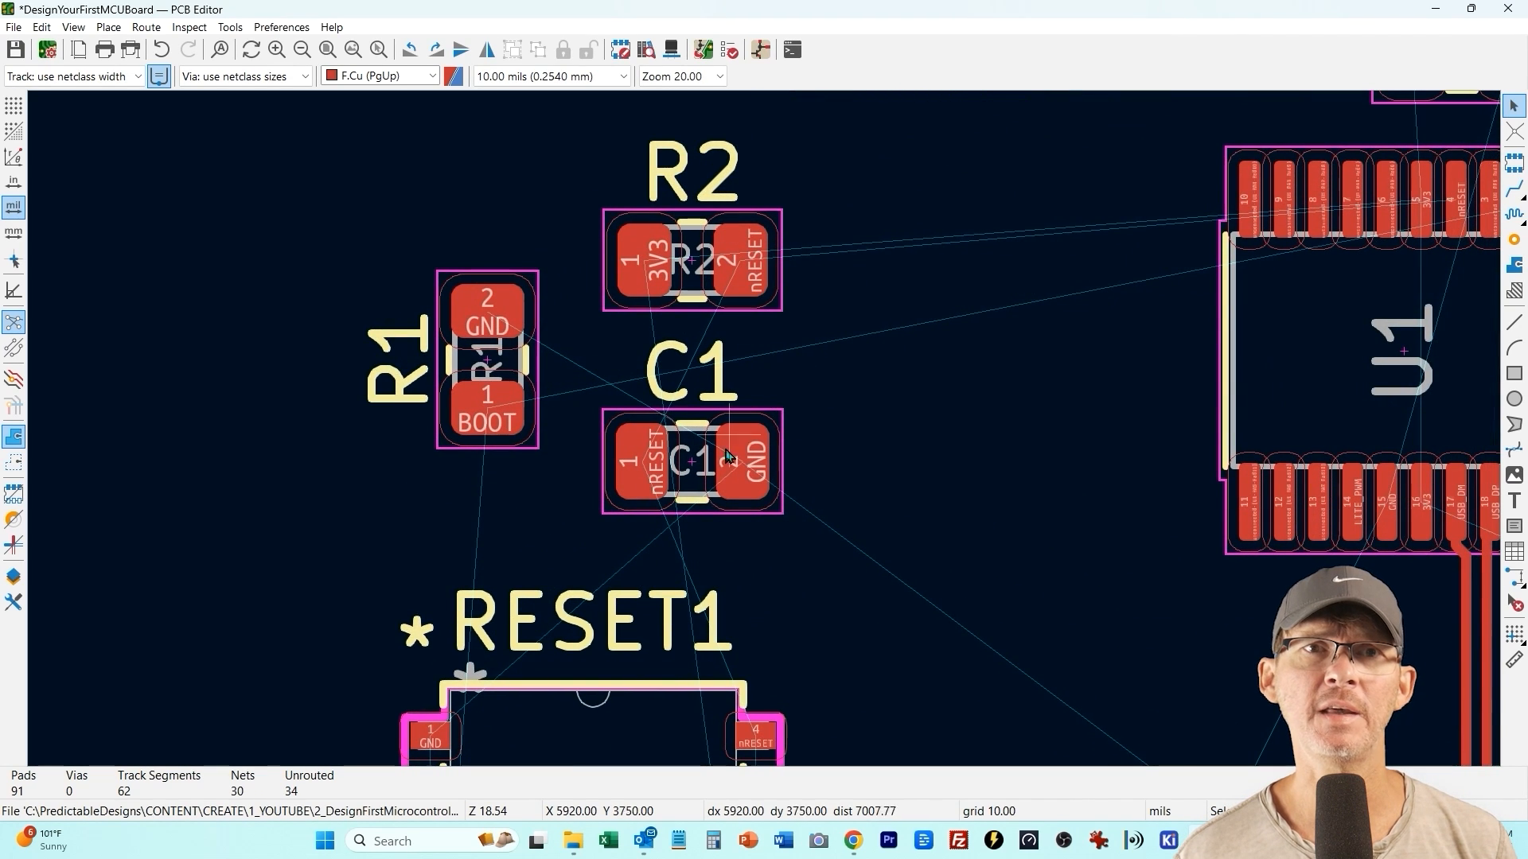
Move R1 beside the BOOT0 switch, rotated so its BOOT pad is on top, ready to route single tracks
{"action": "left_click", "coordinate": [692, 461]}
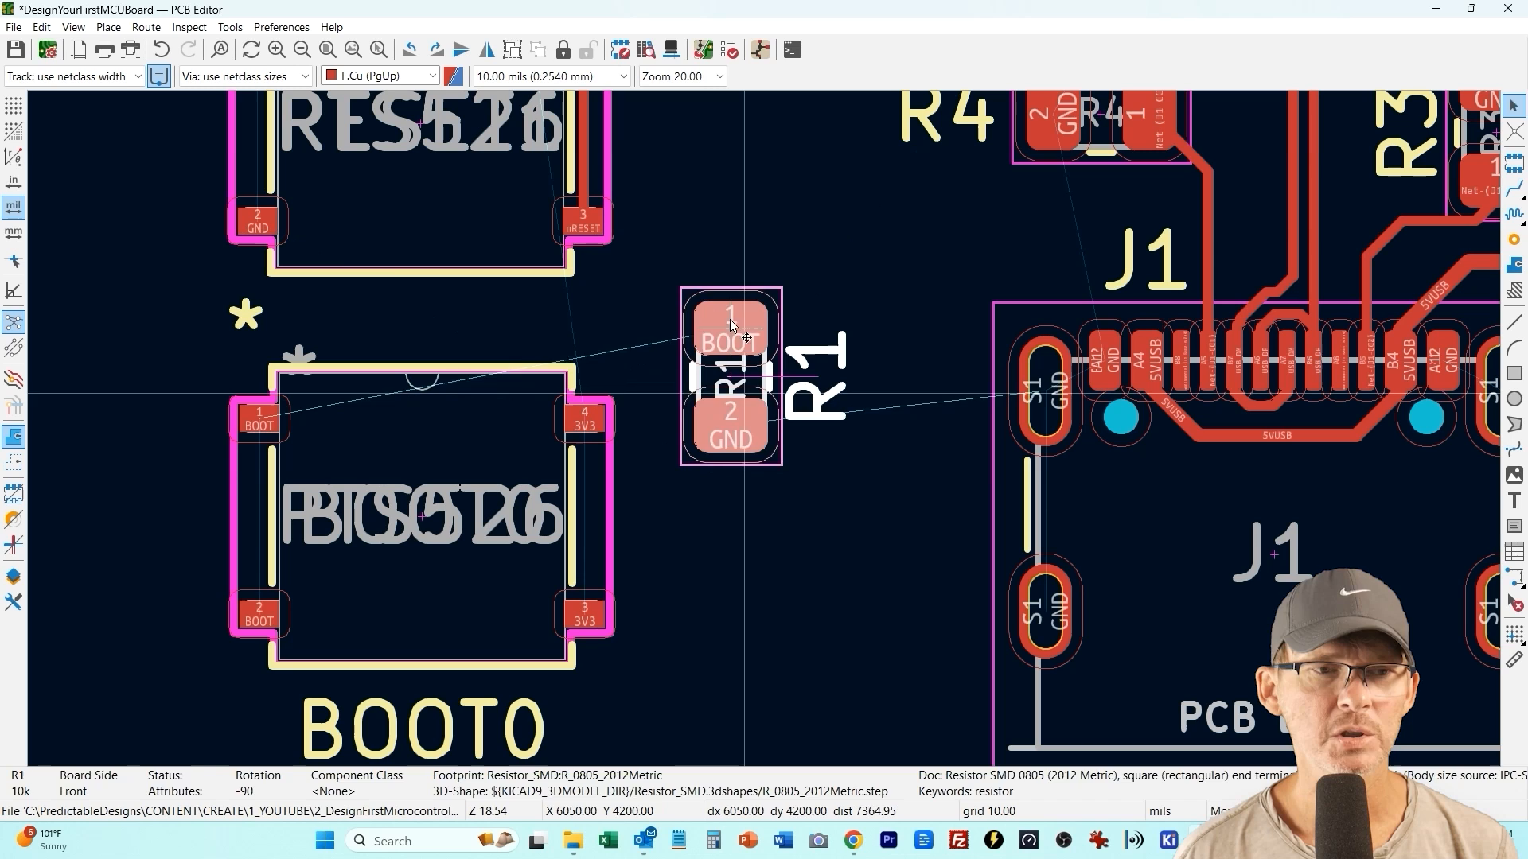
{"action": "left_click", "coordinate": [258, 614]}
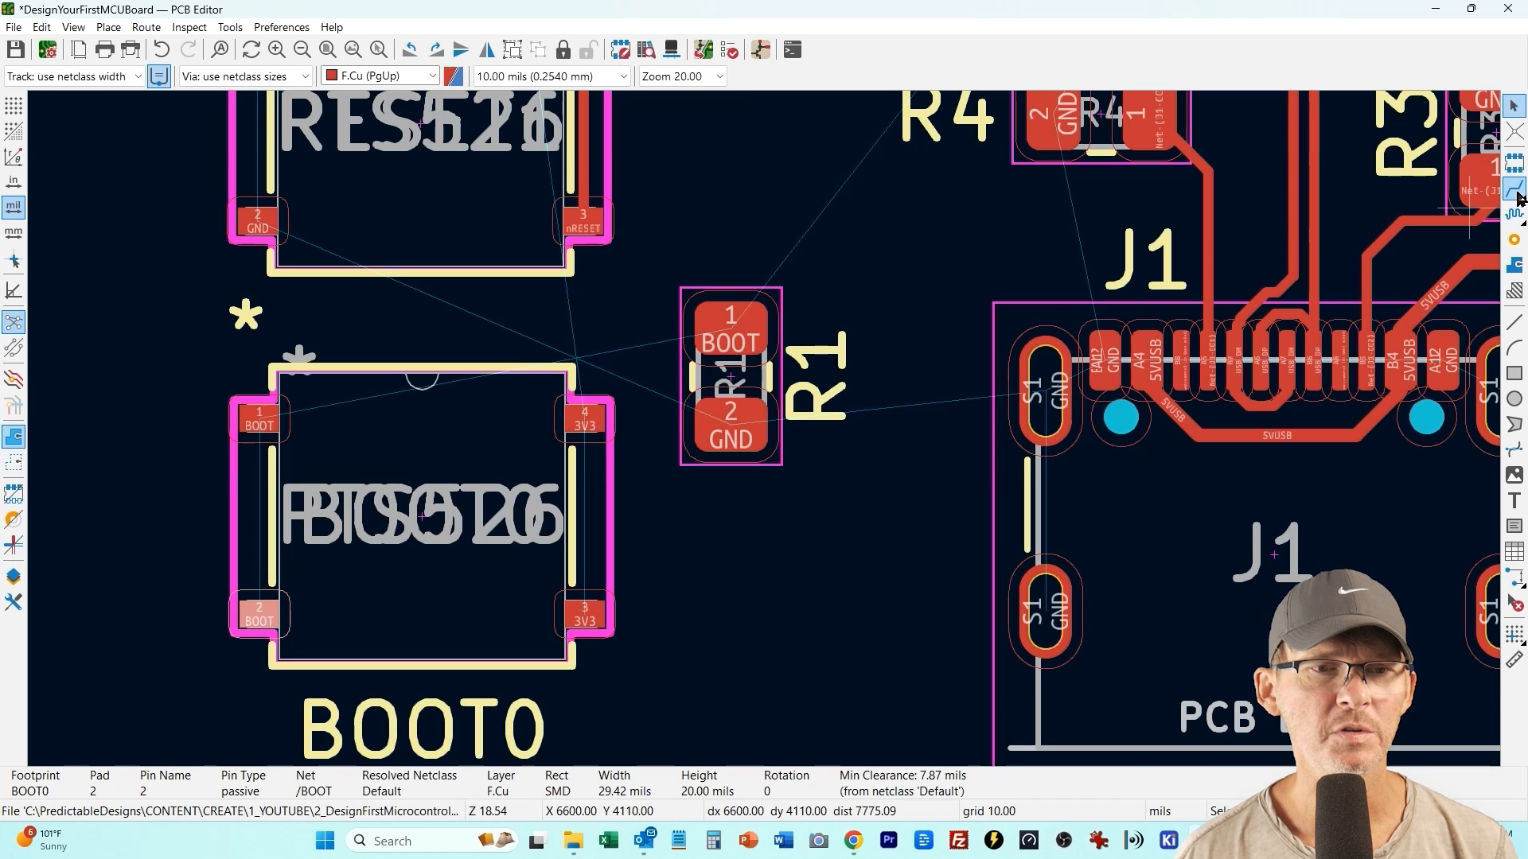
{"action": "left_click", "coordinate": [258, 420]}
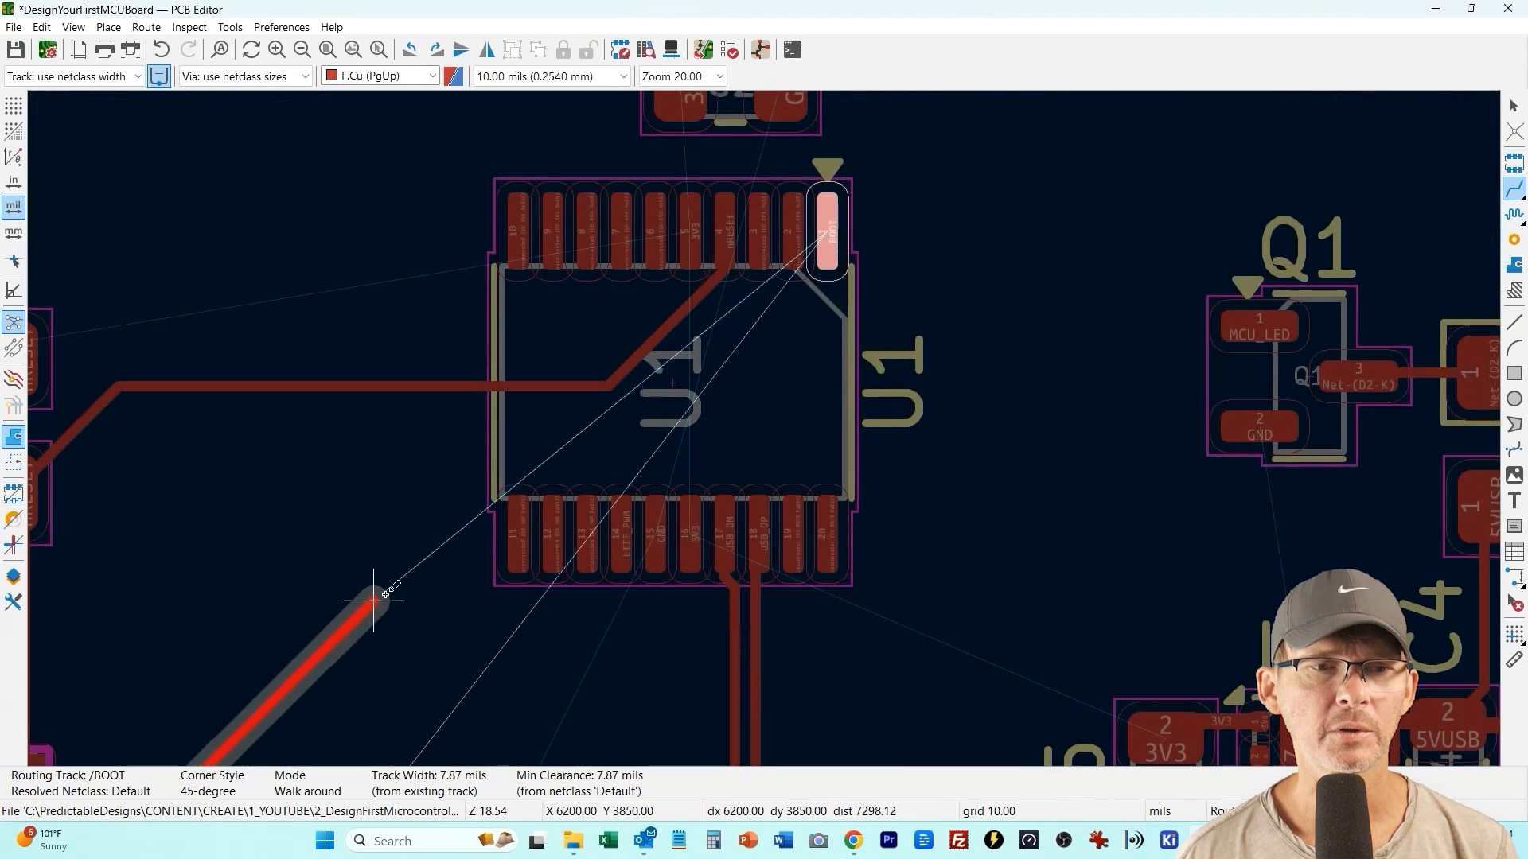
Route the BOOT, nRESET and 3V3 tracks to U1
{"action": "right_click", "coordinate": [619, 444]}
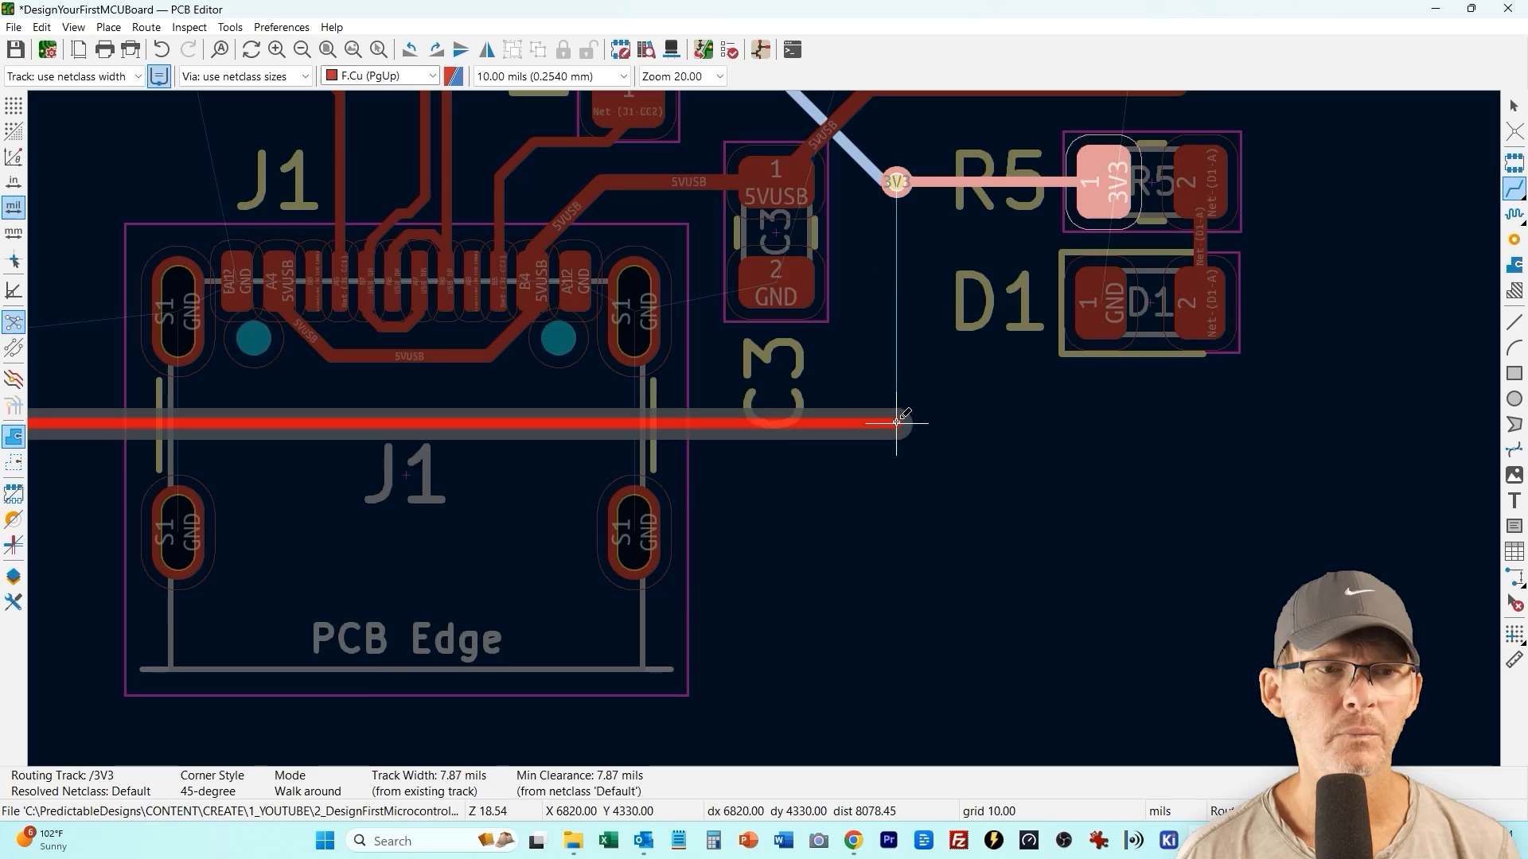
{"action": "scroll", "scroll_direction": "up", "scroll_amount": 3}
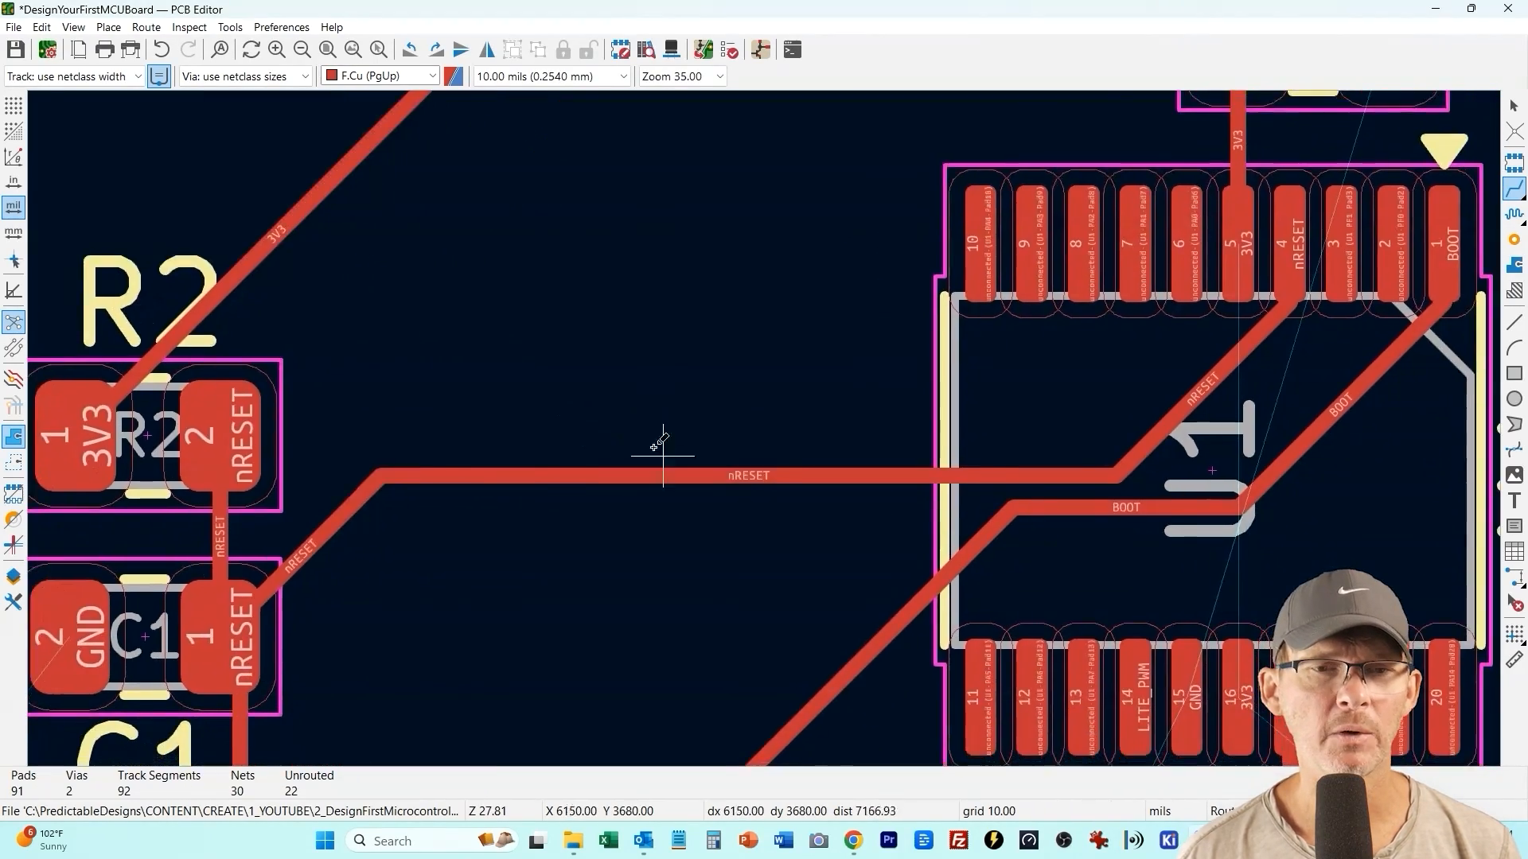
{"action": "scroll", "scroll_direction": "down", "scroll_amount": 3}
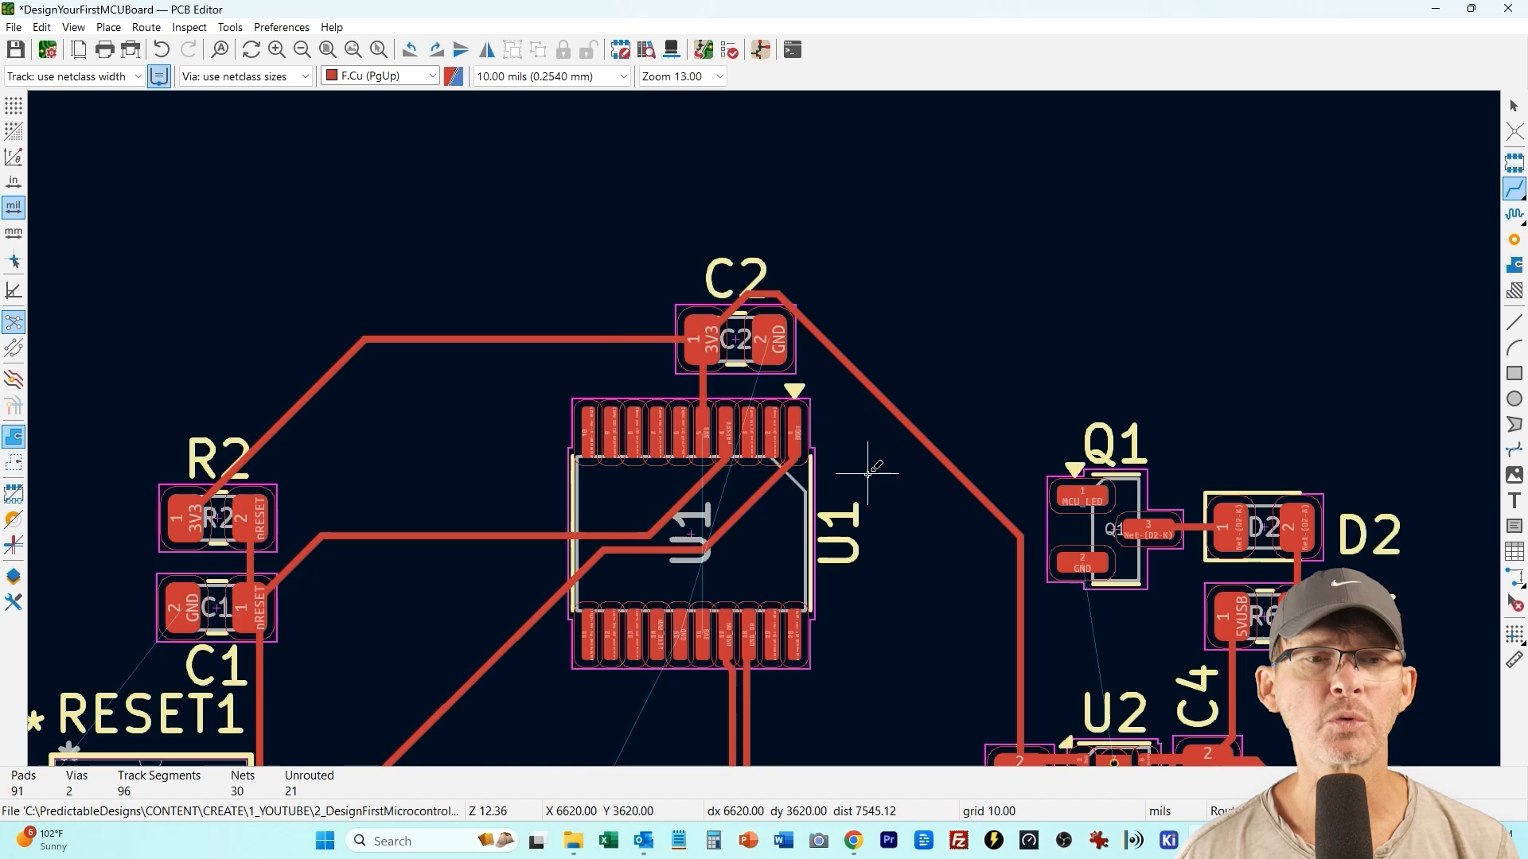
{"action": "scroll", "scroll_direction": "up", "scroll_amount": 3}
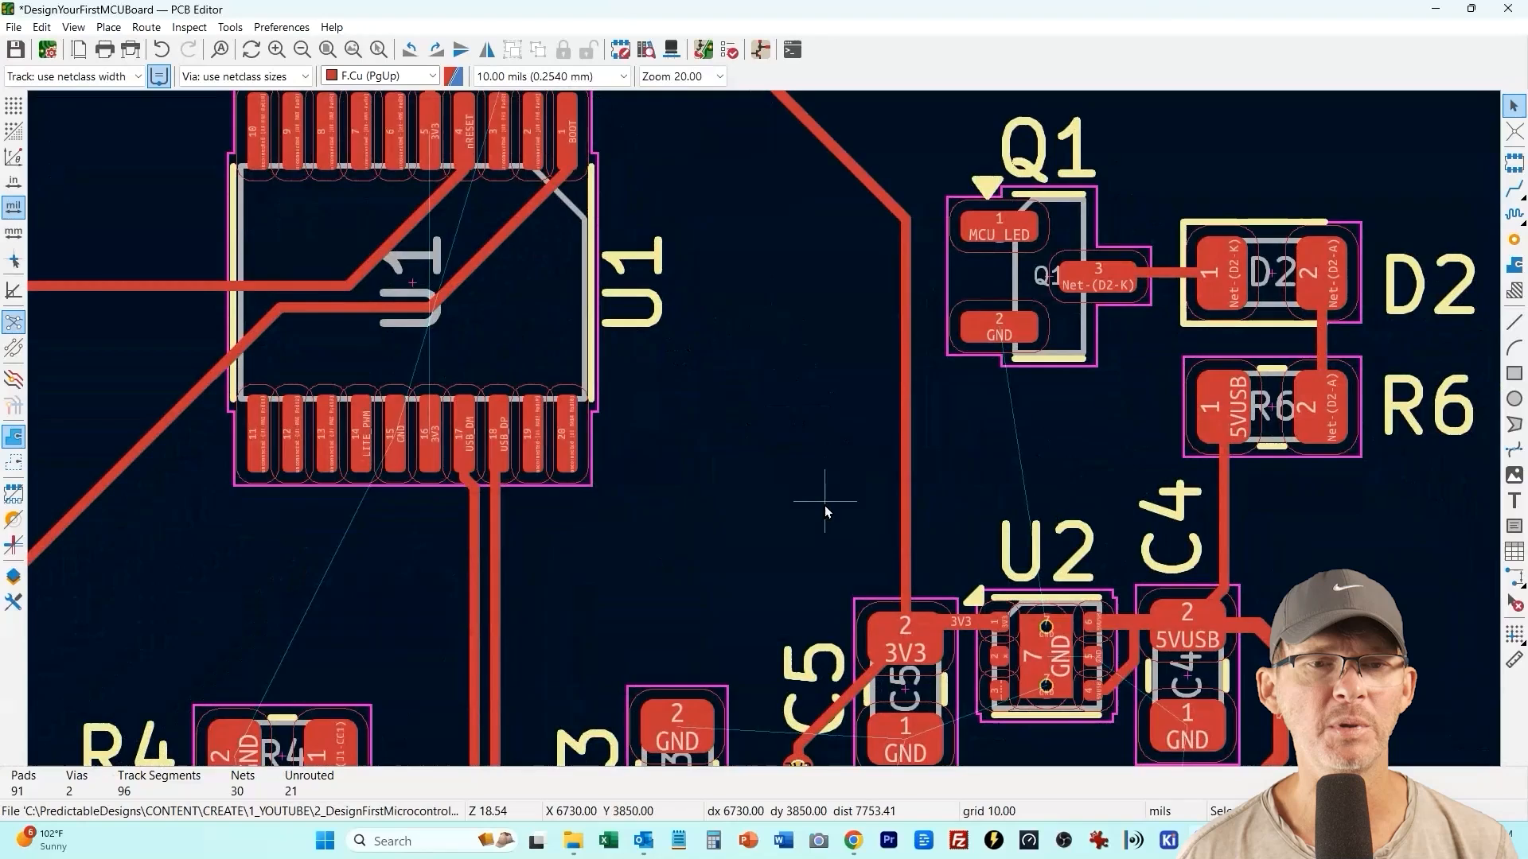
{"action": "scroll", "scroll_direction": "down", "scroll_amount": 3}
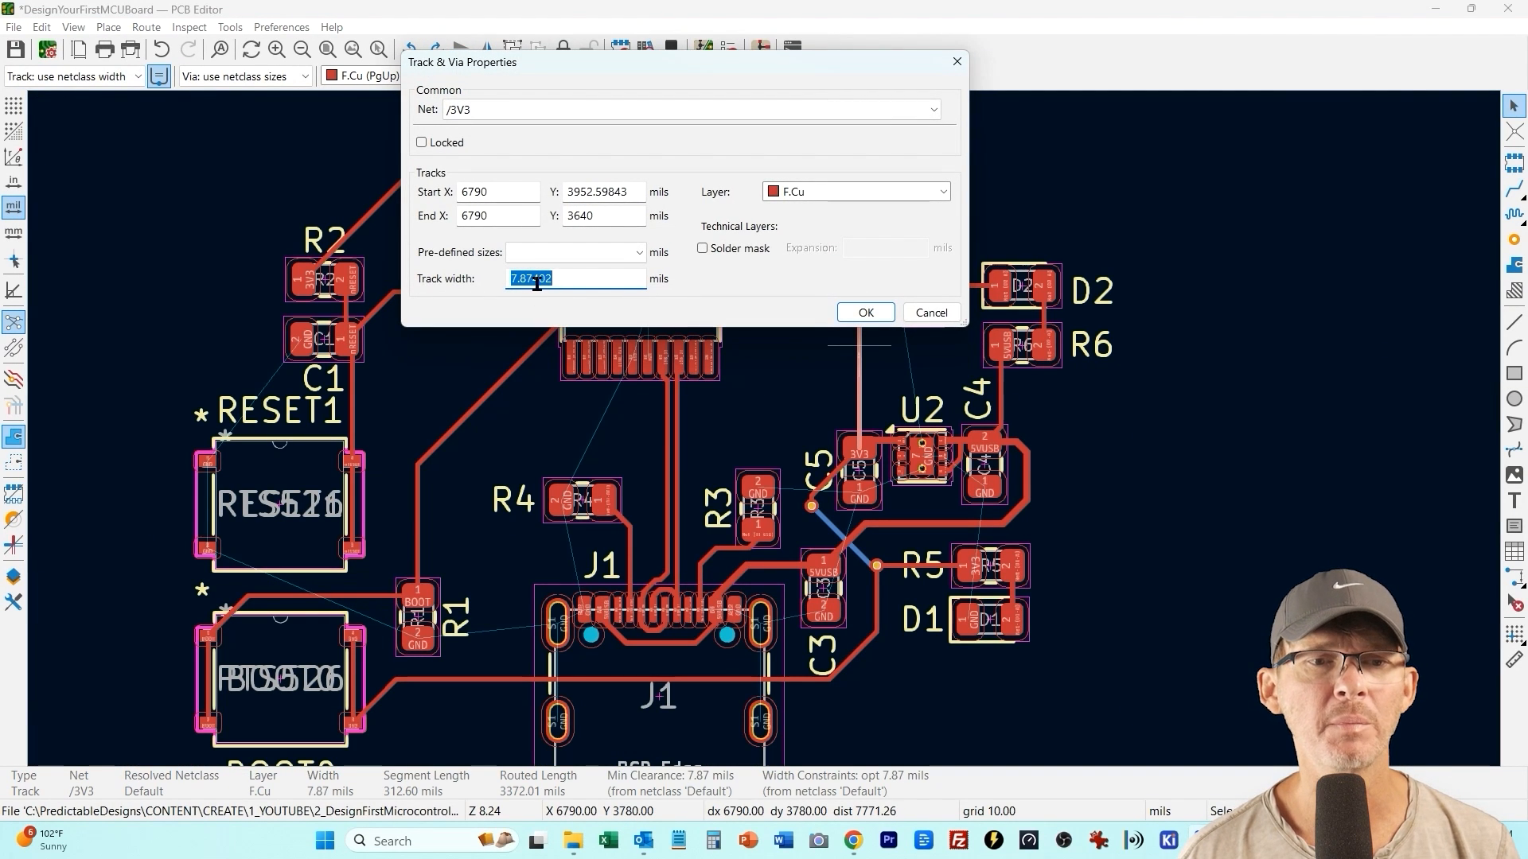
Widen each 3V3 track segment between C2 and C5 to 12 mils
{"action": "left_click", "coordinate": [863, 312]}
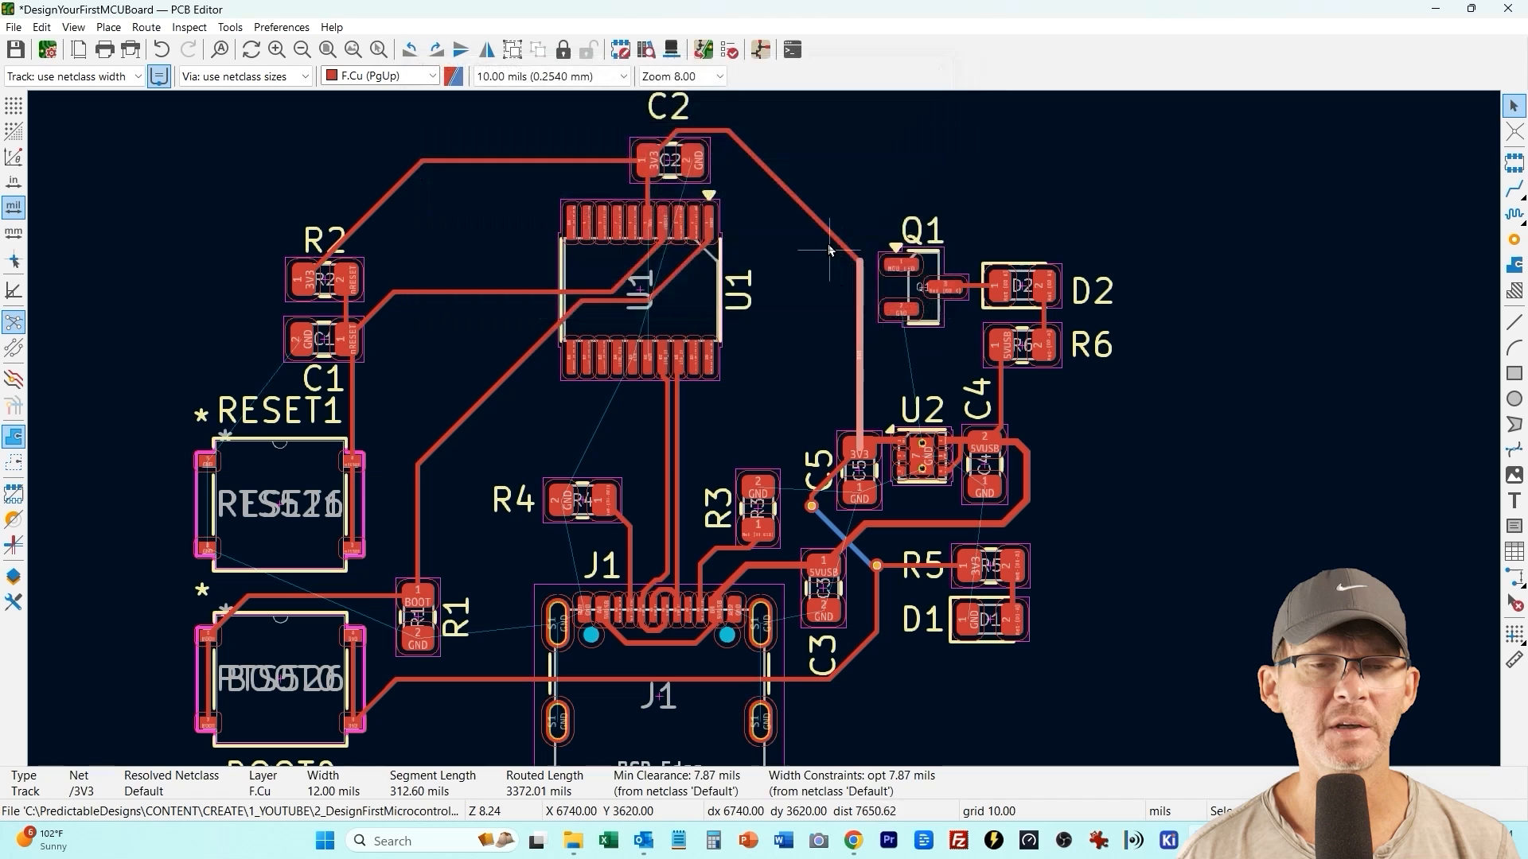
{"action": "double_click", "coordinate": [827, 249]}
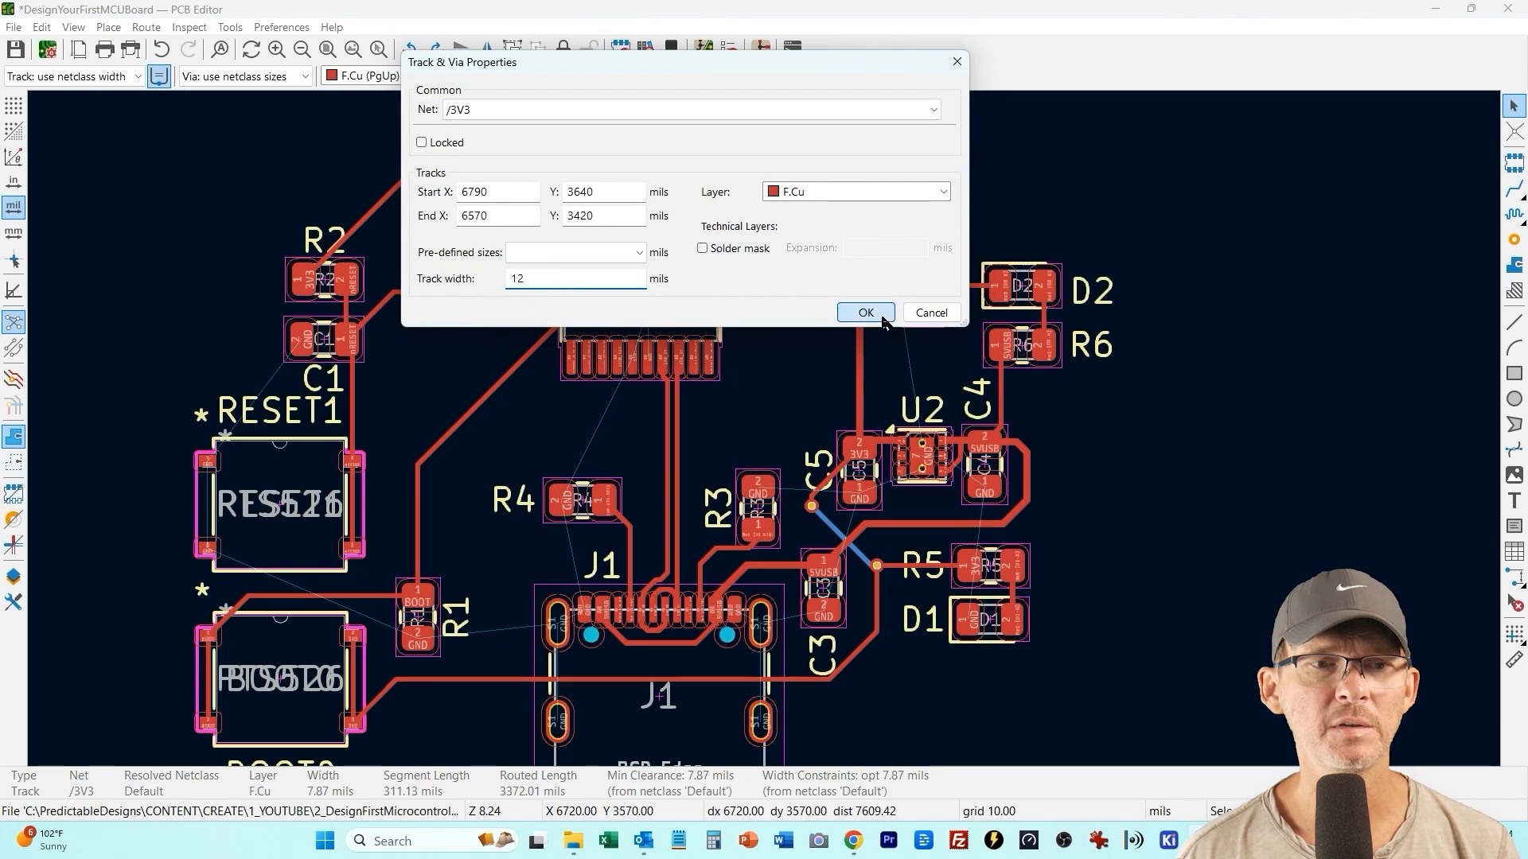
{"action": "left_click", "coordinate": [863, 314]}
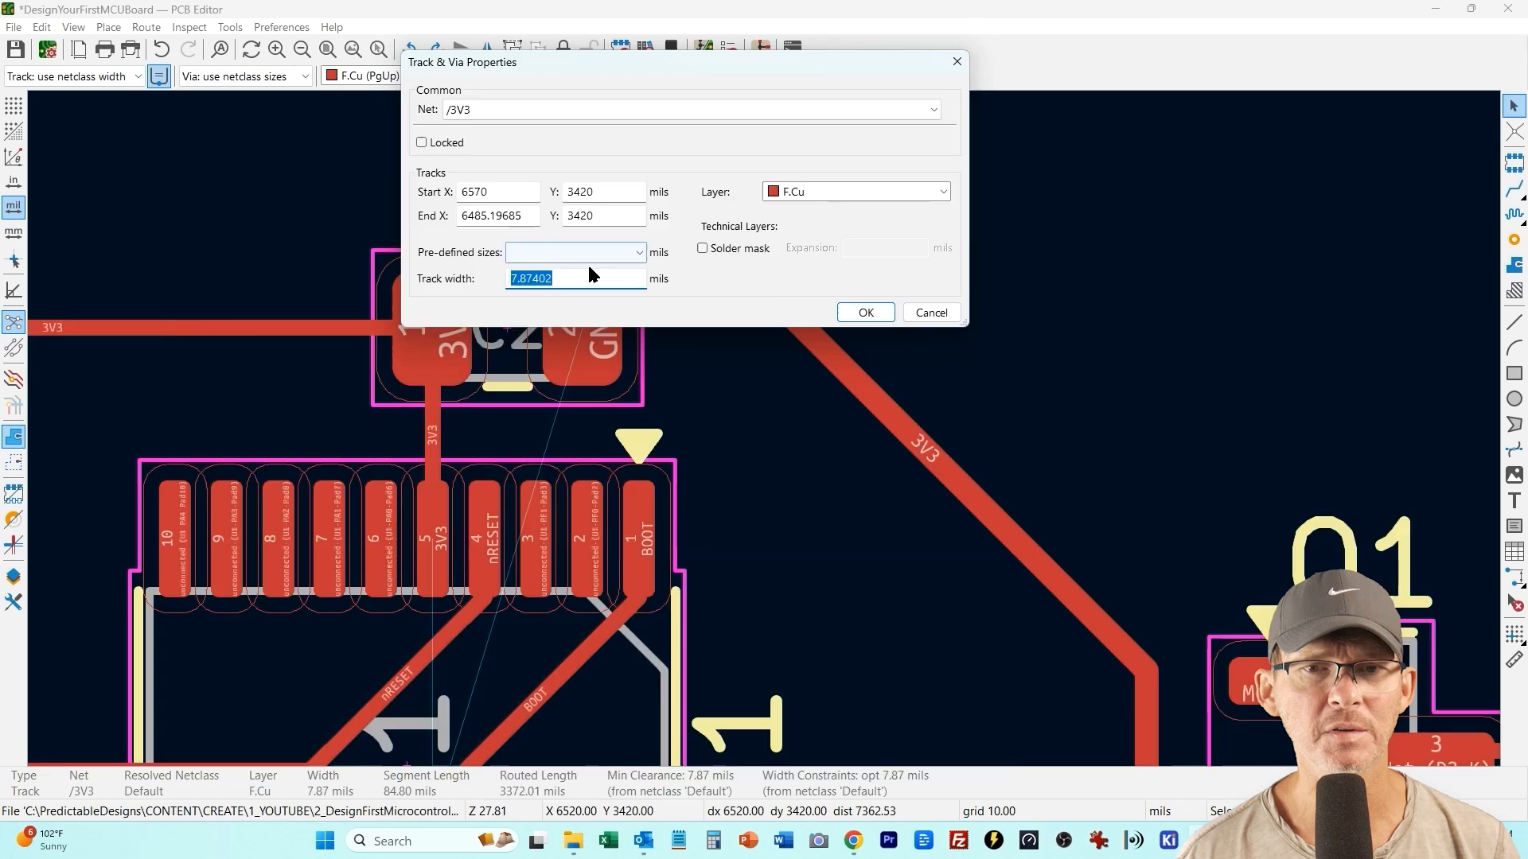
{"action": "left_click", "coordinate": [863, 313]}
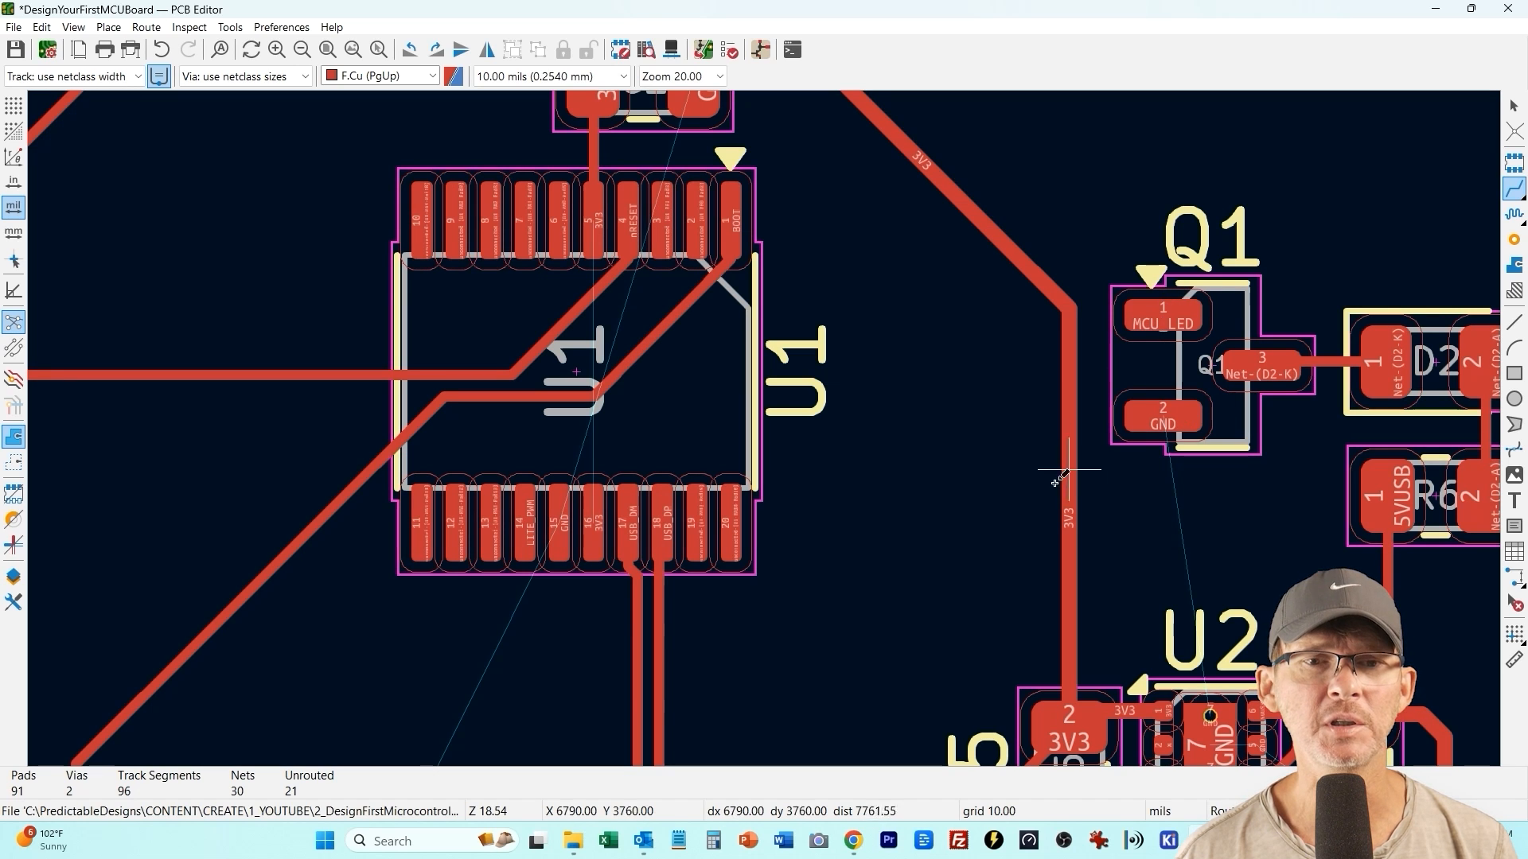
{"action": "mouse_move", "coordinate": [866, 535]}
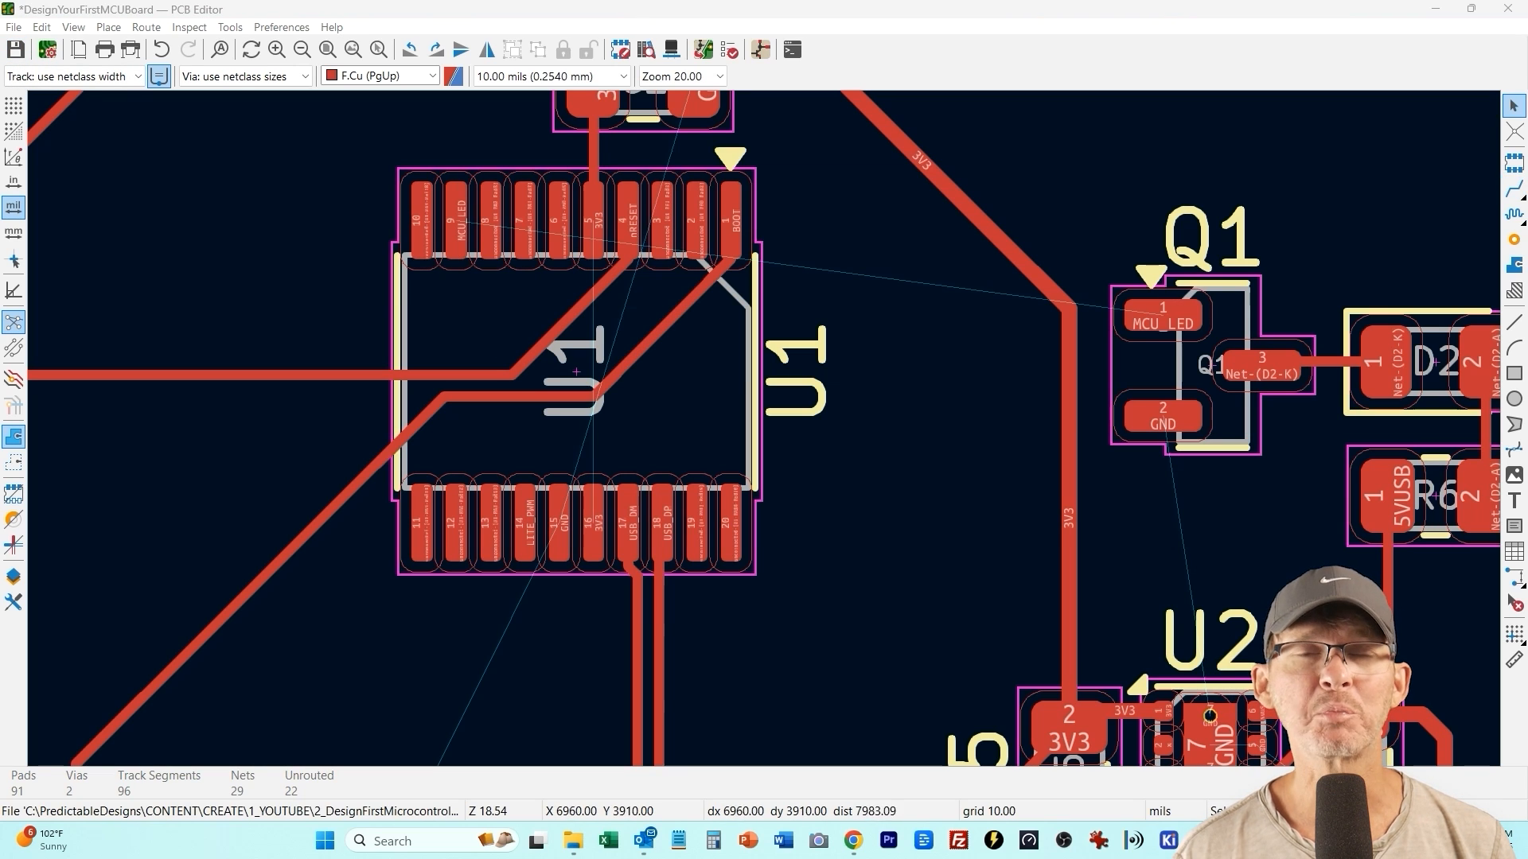
Route MCU_LED from Q1 pad 1, dropping through a via to continue on B.Cu toward U1
{"action": "left_click", "coordinate": [1162, 317]}
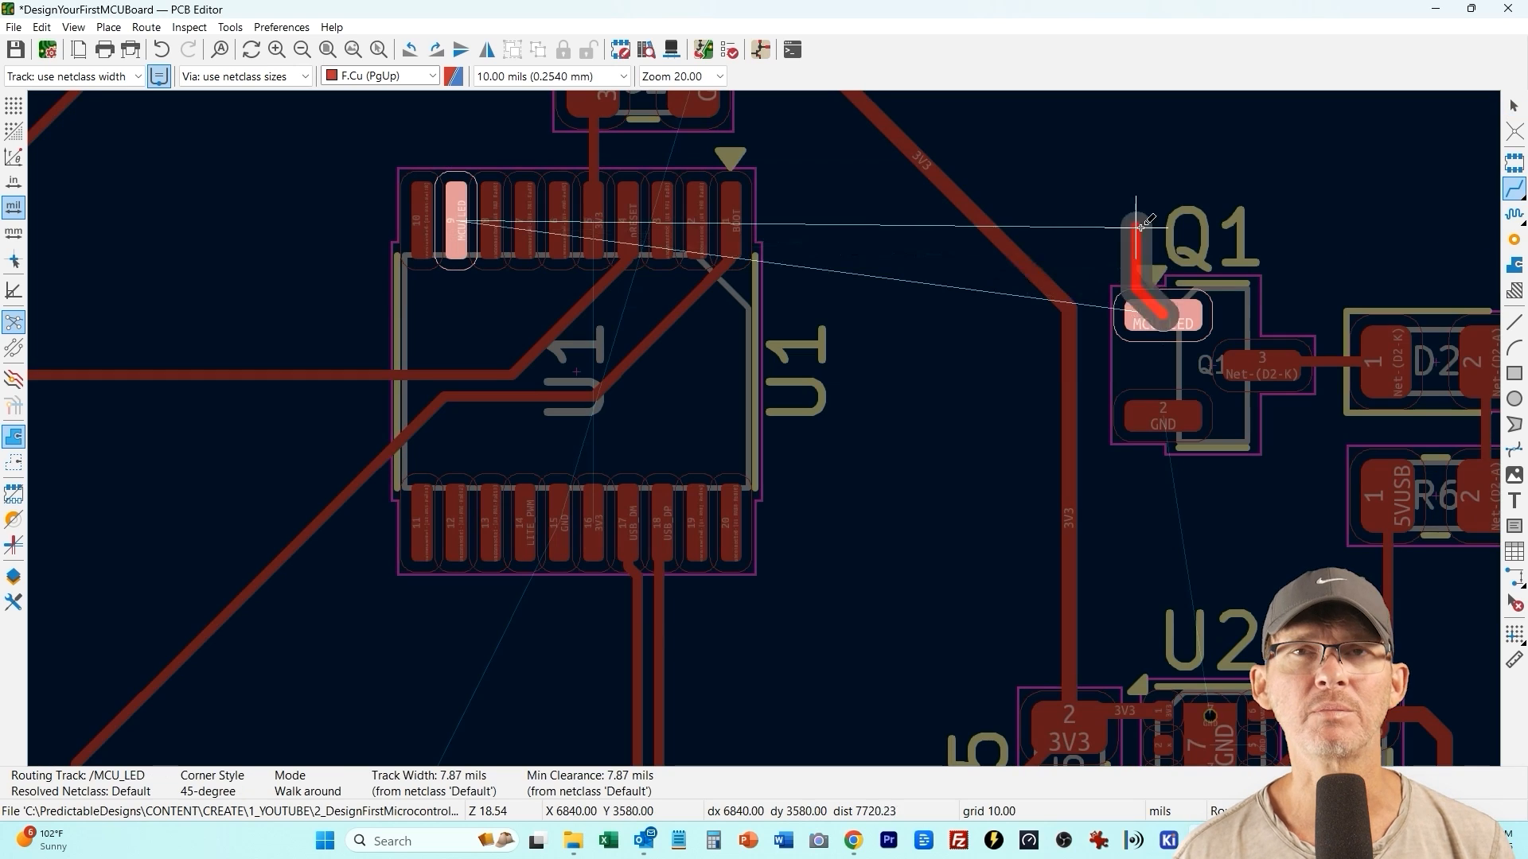
{"action": "mouse_move", "coordinate": [1125, 201]}
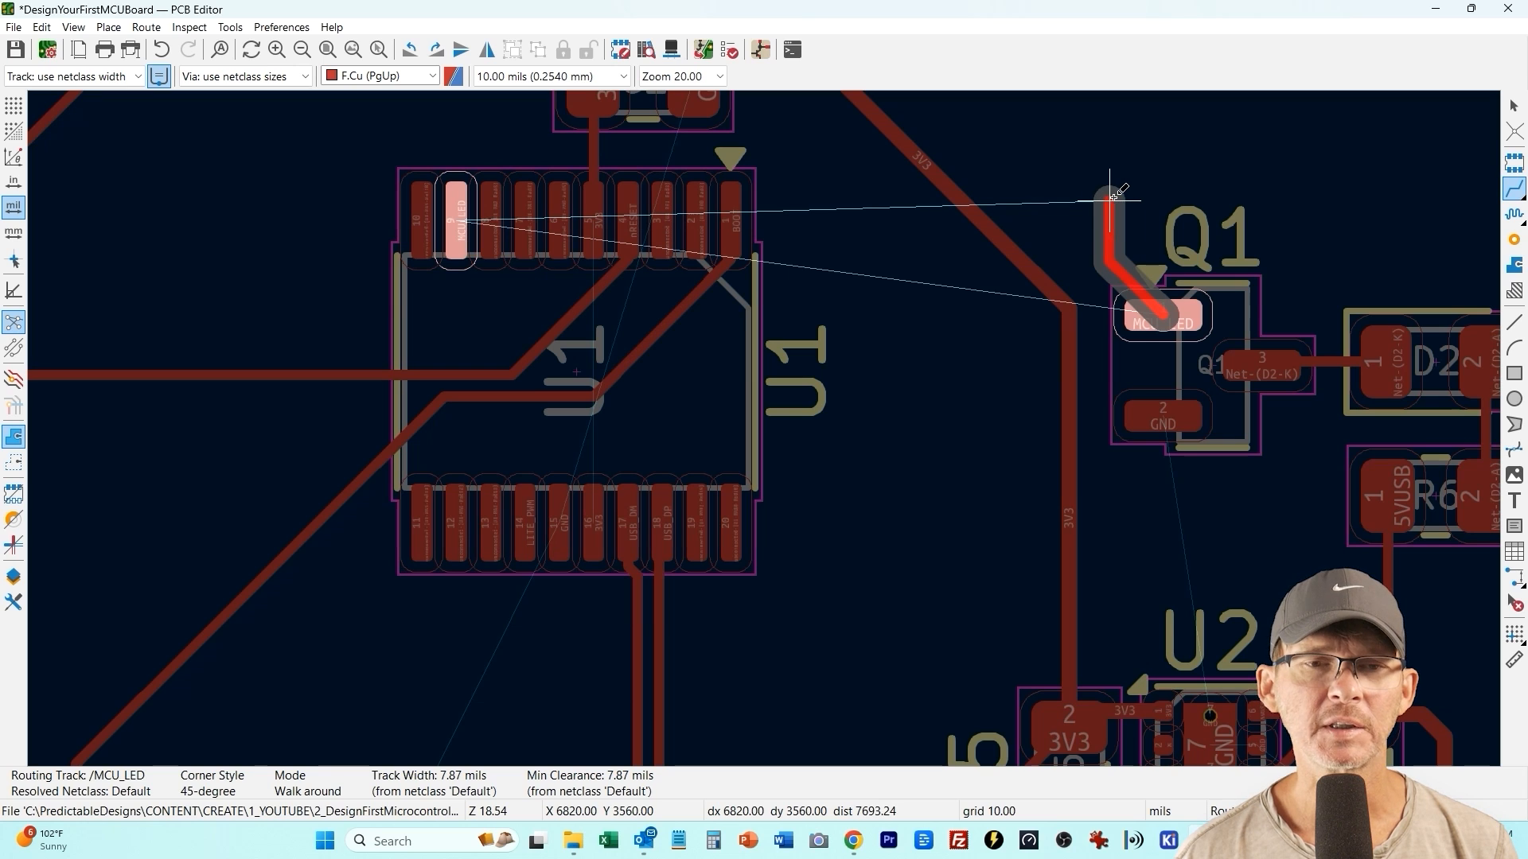
{"action": "mouse_move", "coordinate": [1071, 228]}
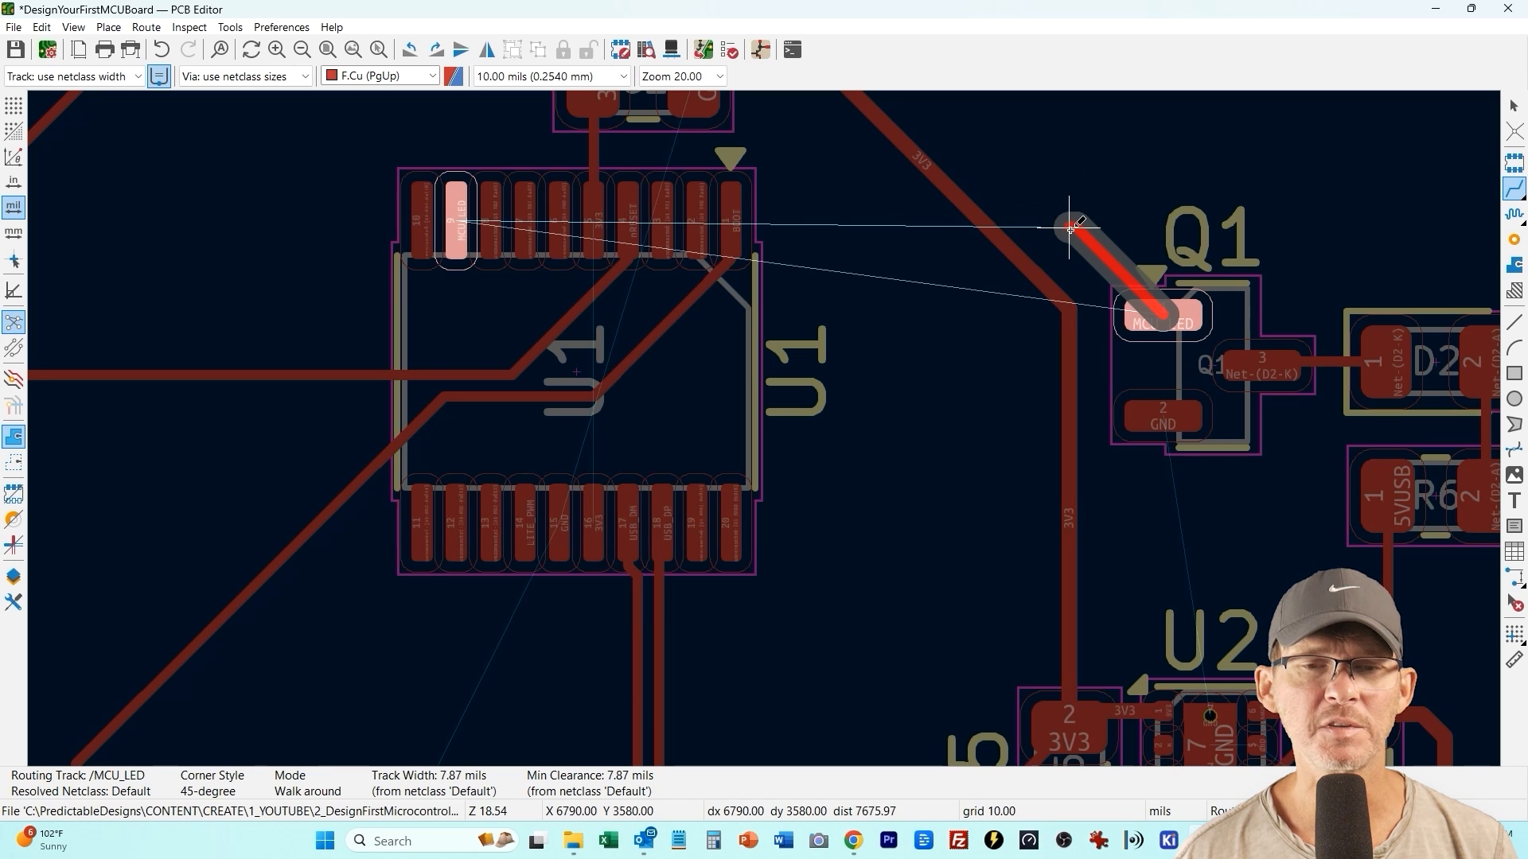
{"action": "right_click", "coordinate": [1066, 229]}
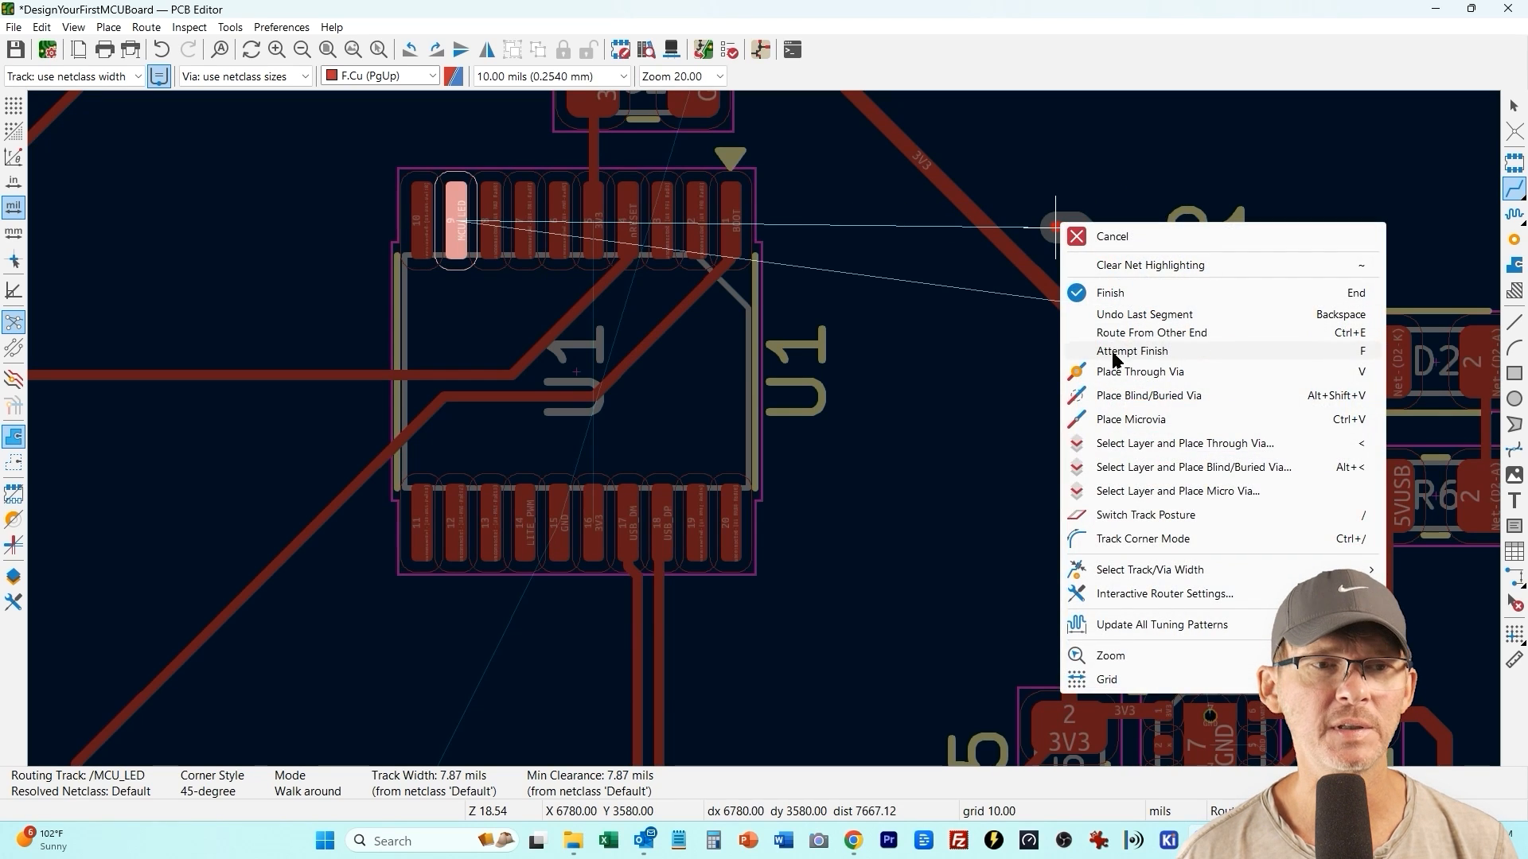
{"action": "left_click", "coordinate": [1136, 371]}
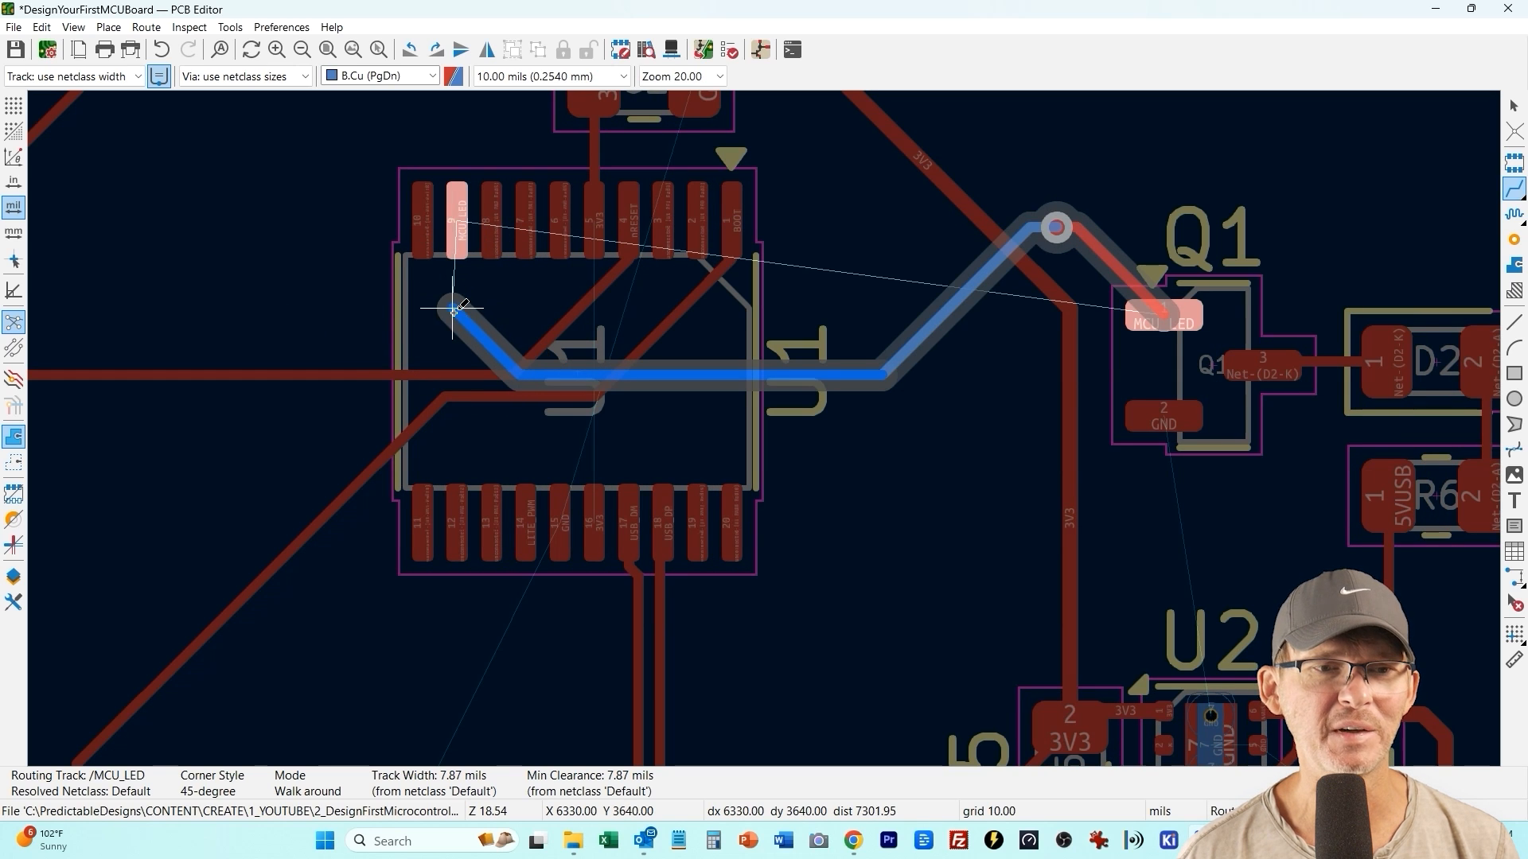
{"action": "mouse_move", "coordinate": [458, 326]}
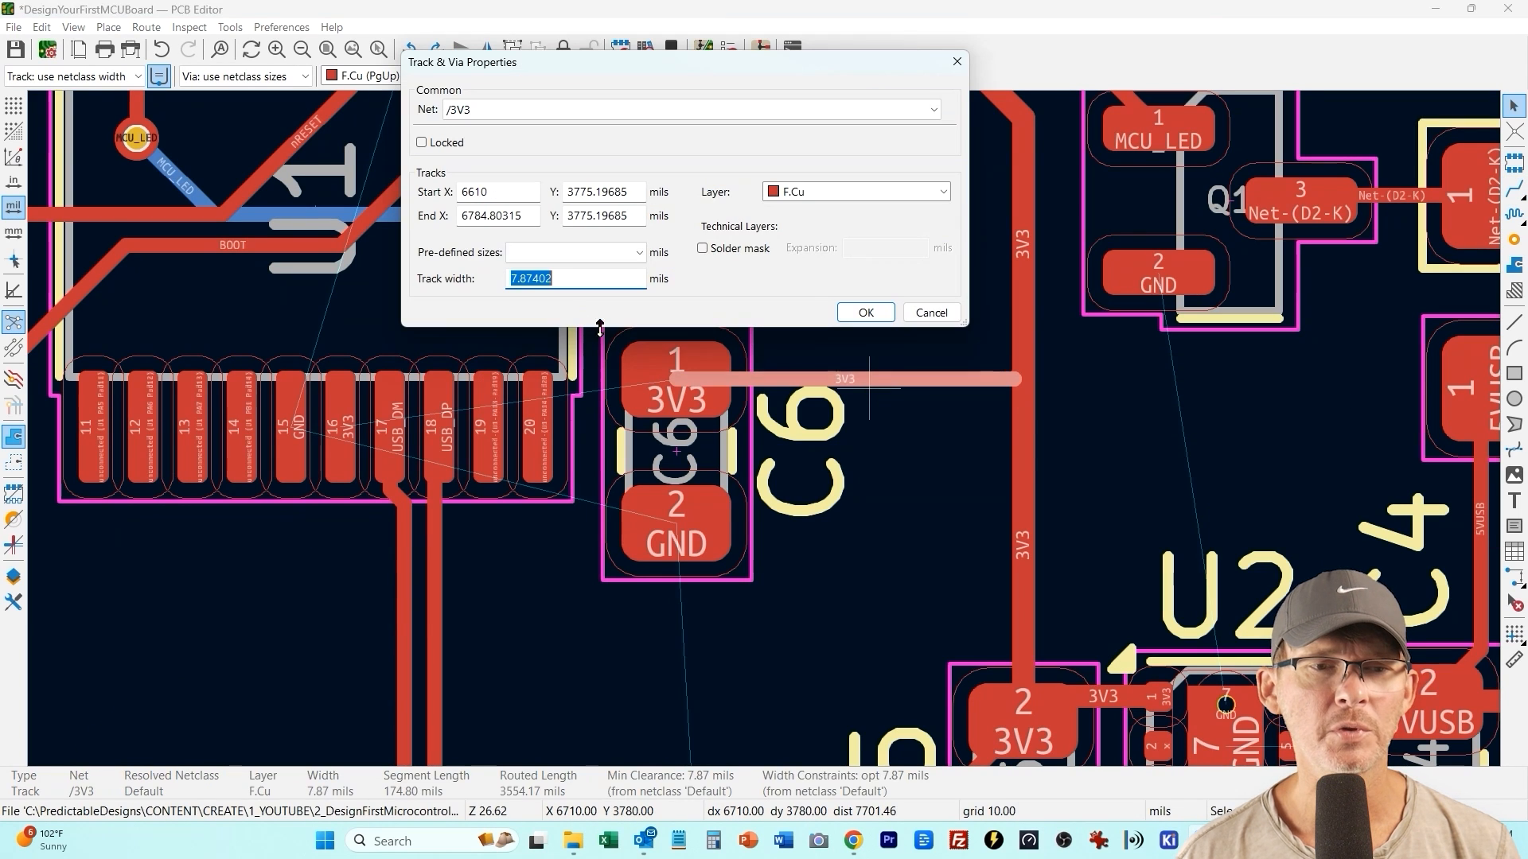
{"action": "left_click", "coordinate": [863, 312]}
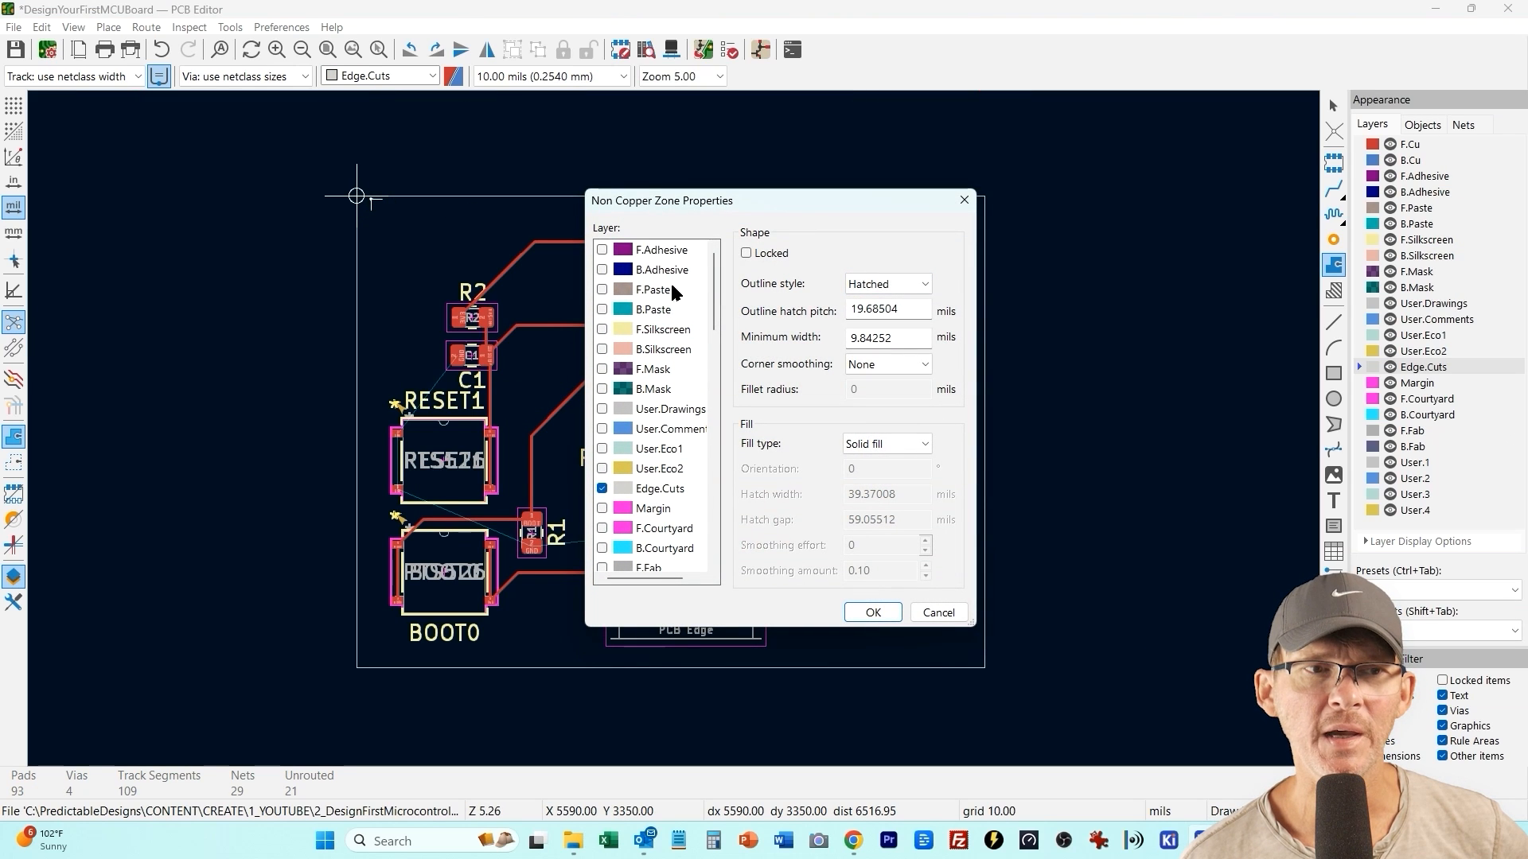
Cancel the non-copper zone and start a copper zone at the board outline's top-left corner
{"action": "scroll", "scroll_direction": "down", "scroll_amount": 3}
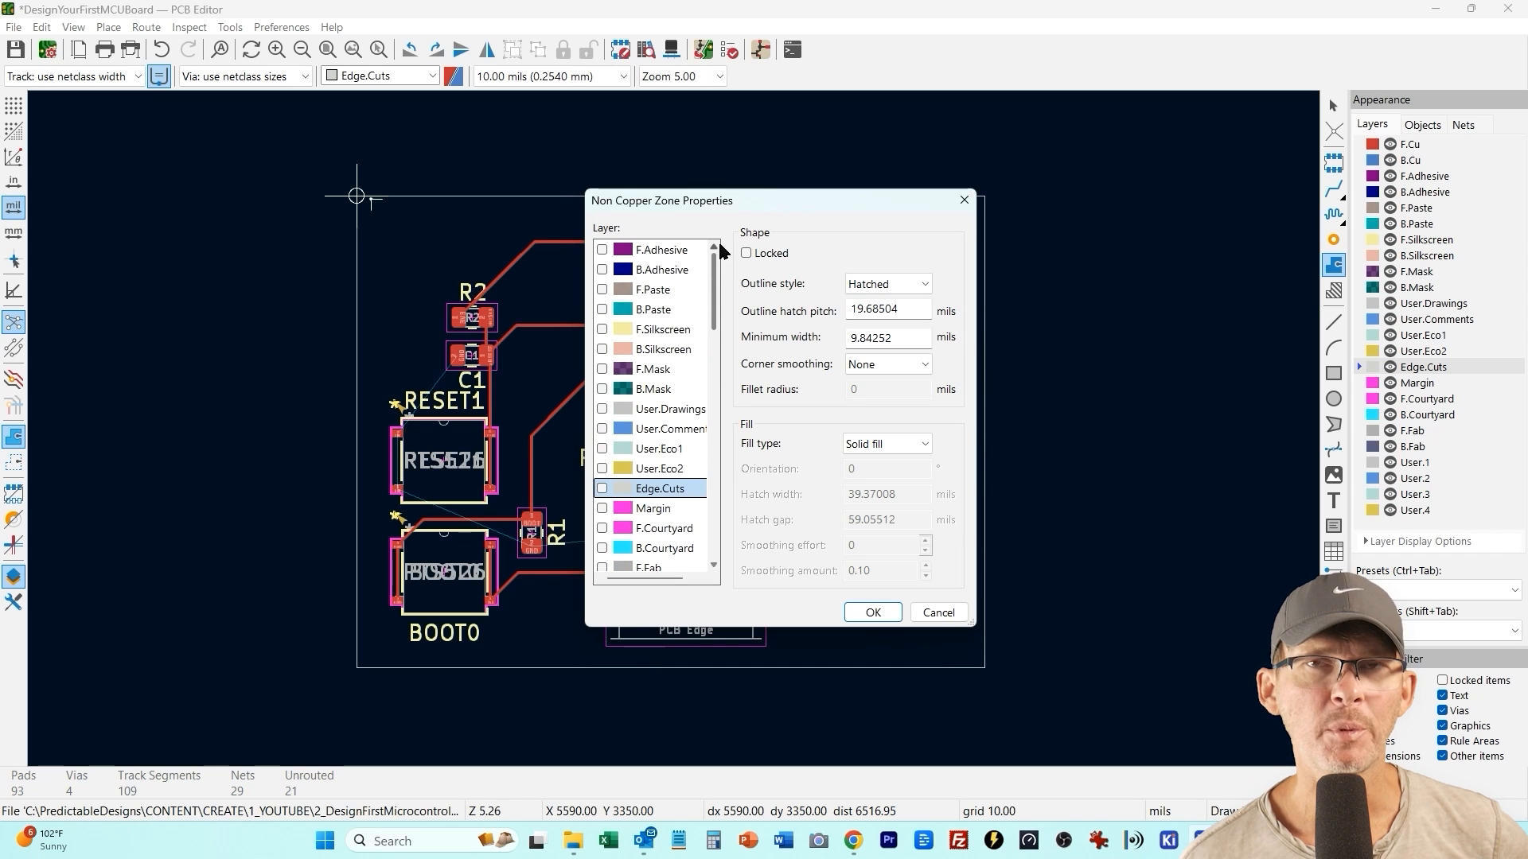
{"action": "mouse_move", "coordinate": [880, 214]}
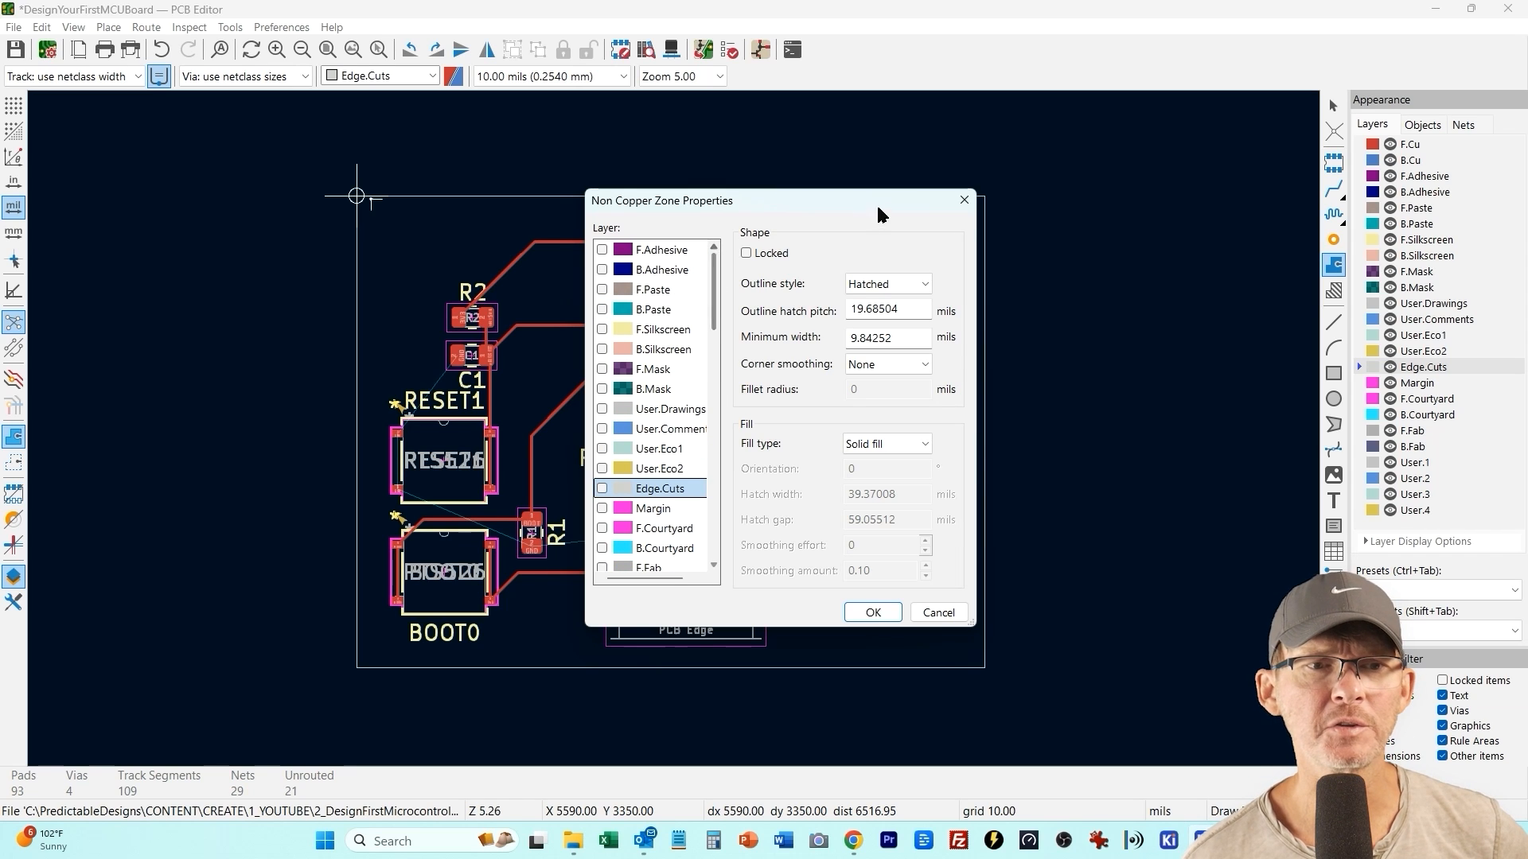
{"action": "left_click", "coordinate": [935, 611]}
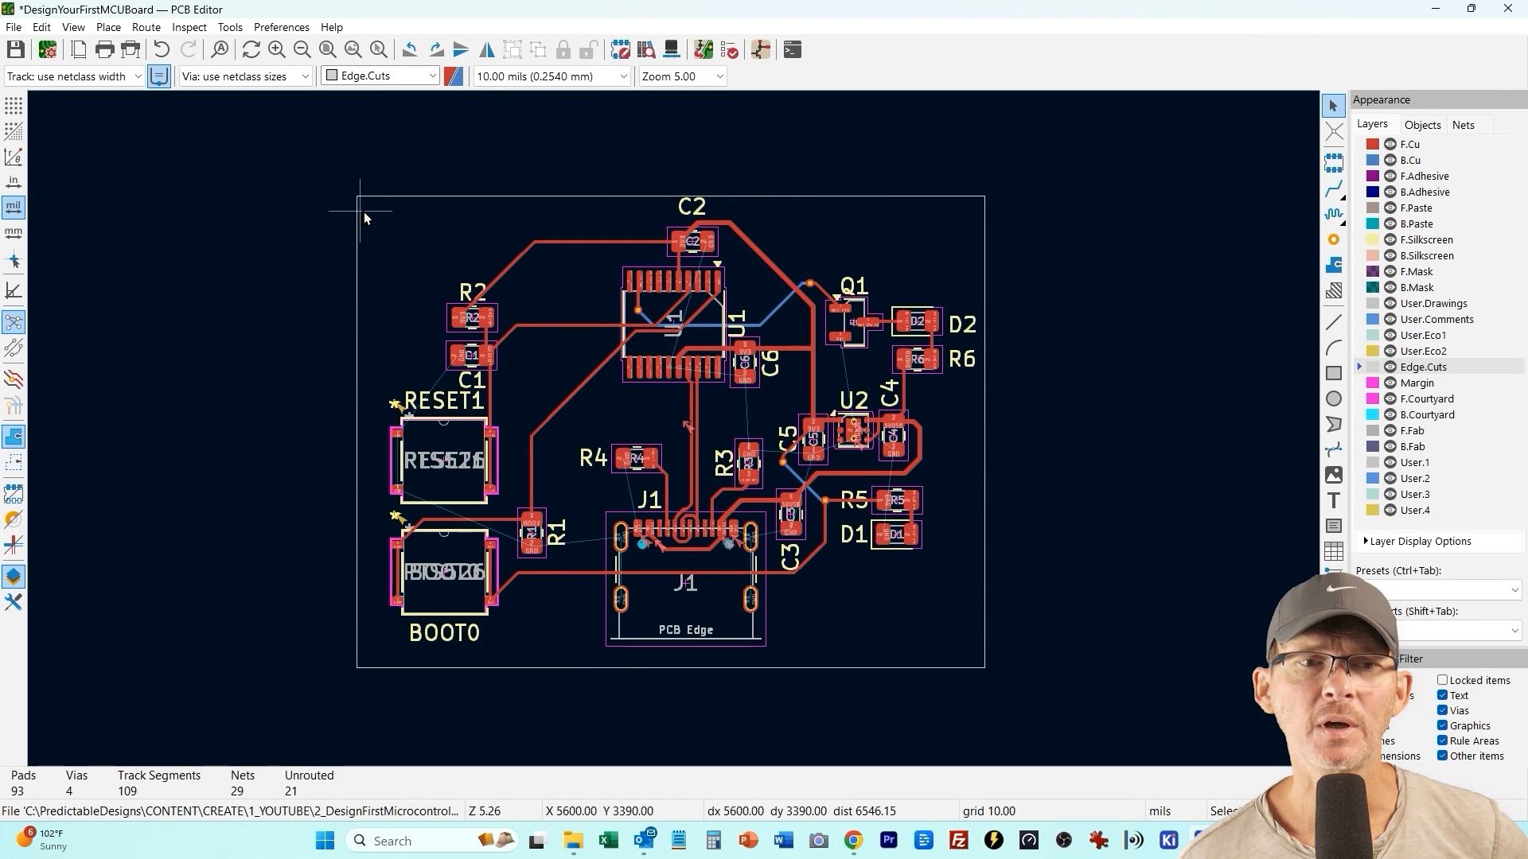
{"action": "left_click", "coordinate": [108, 27]}
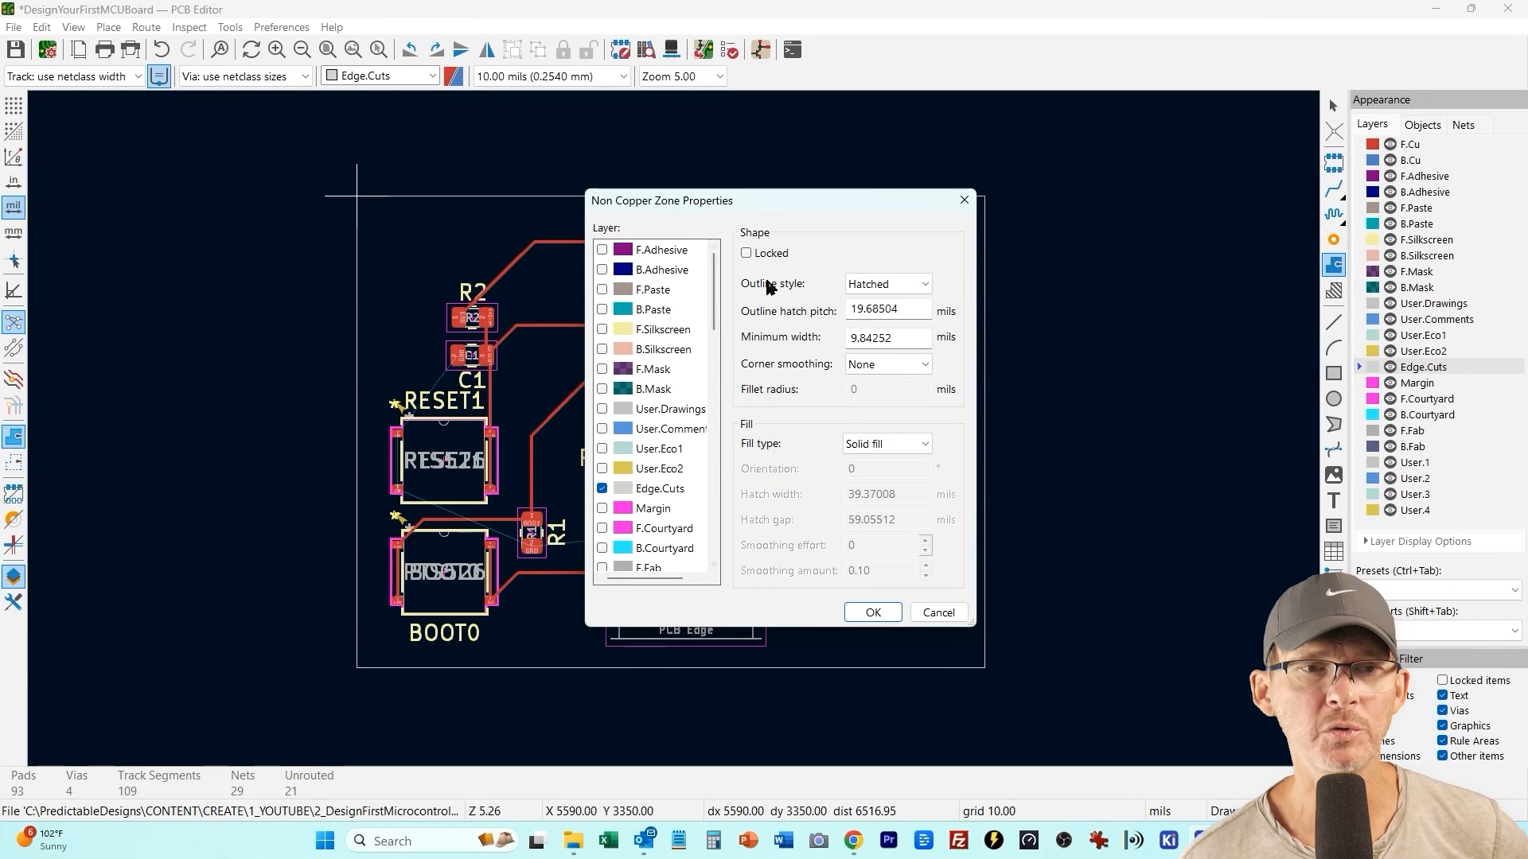
{"action": "left_click", "coordinate": [936, 611]}
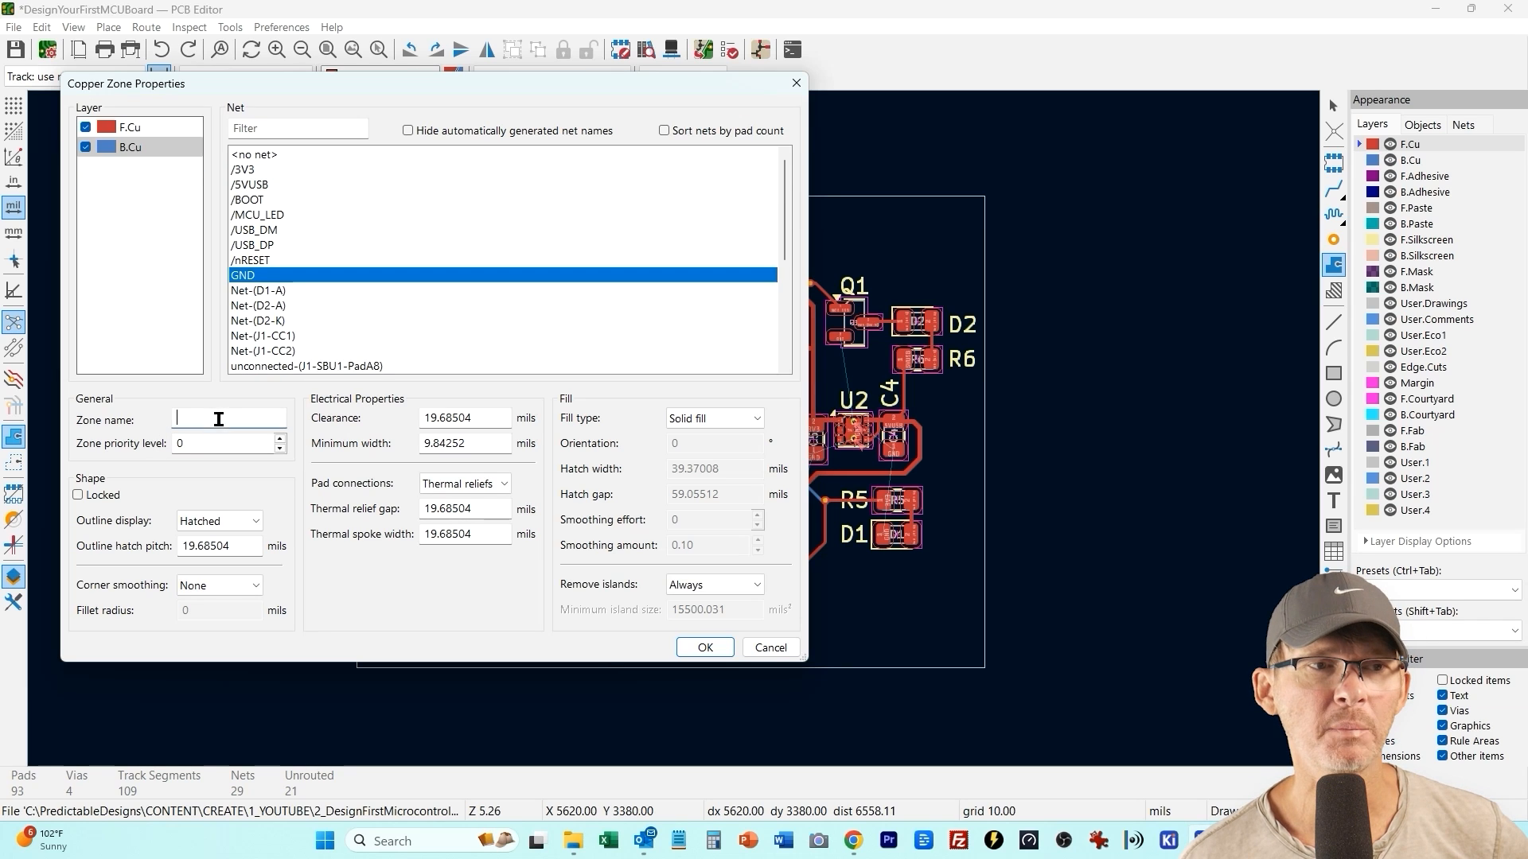
Define the zone as GND on F.Cu and B.Cu with 8 mil clearance and outline it around the board
{"action": "type", "text": "GND"}
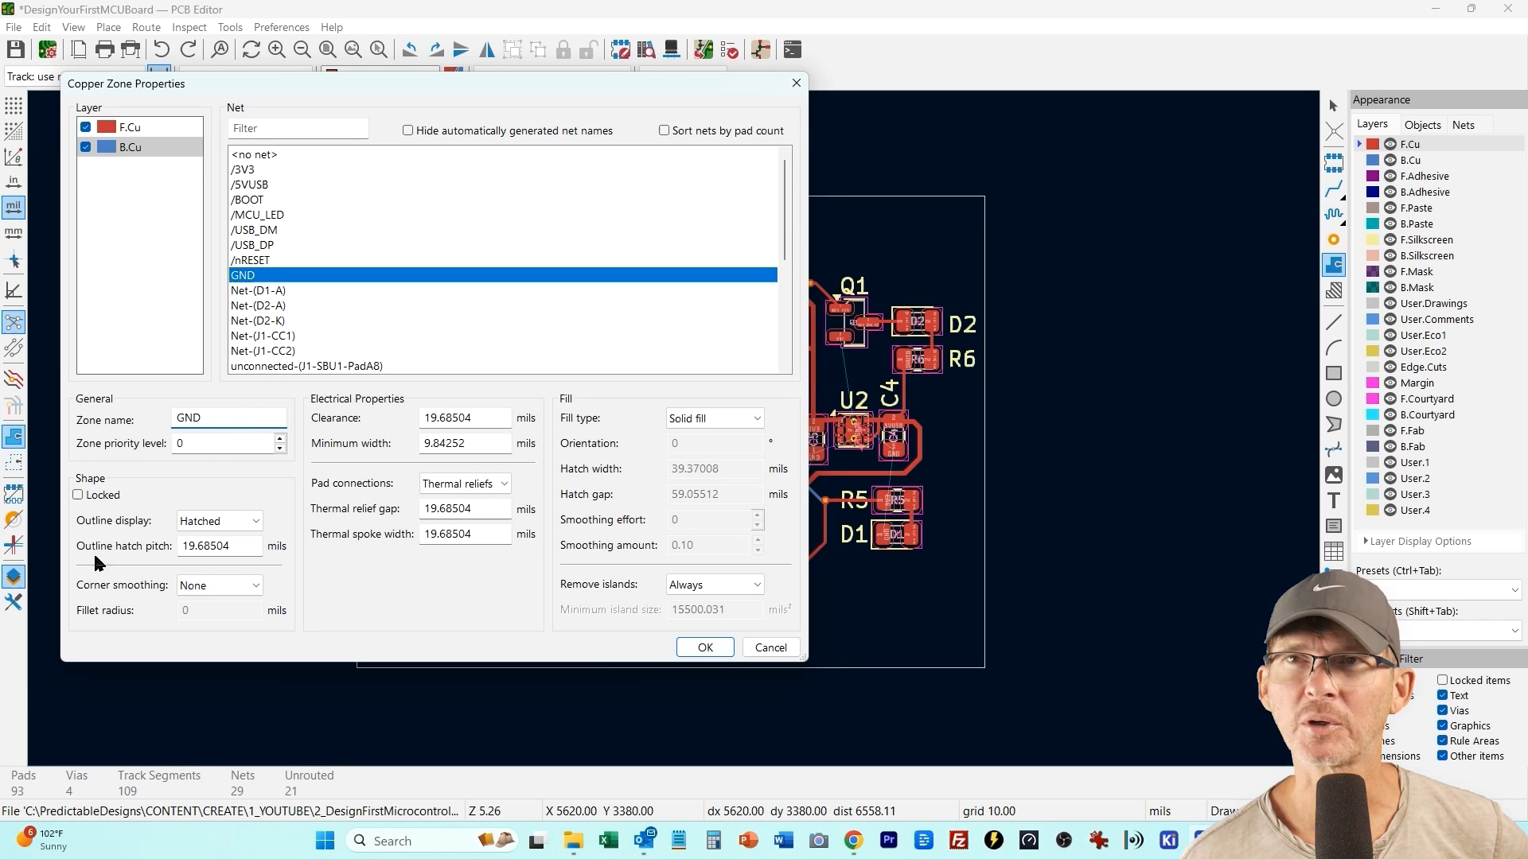
{"action": "triple_click", "coordinate": [463, 417]}
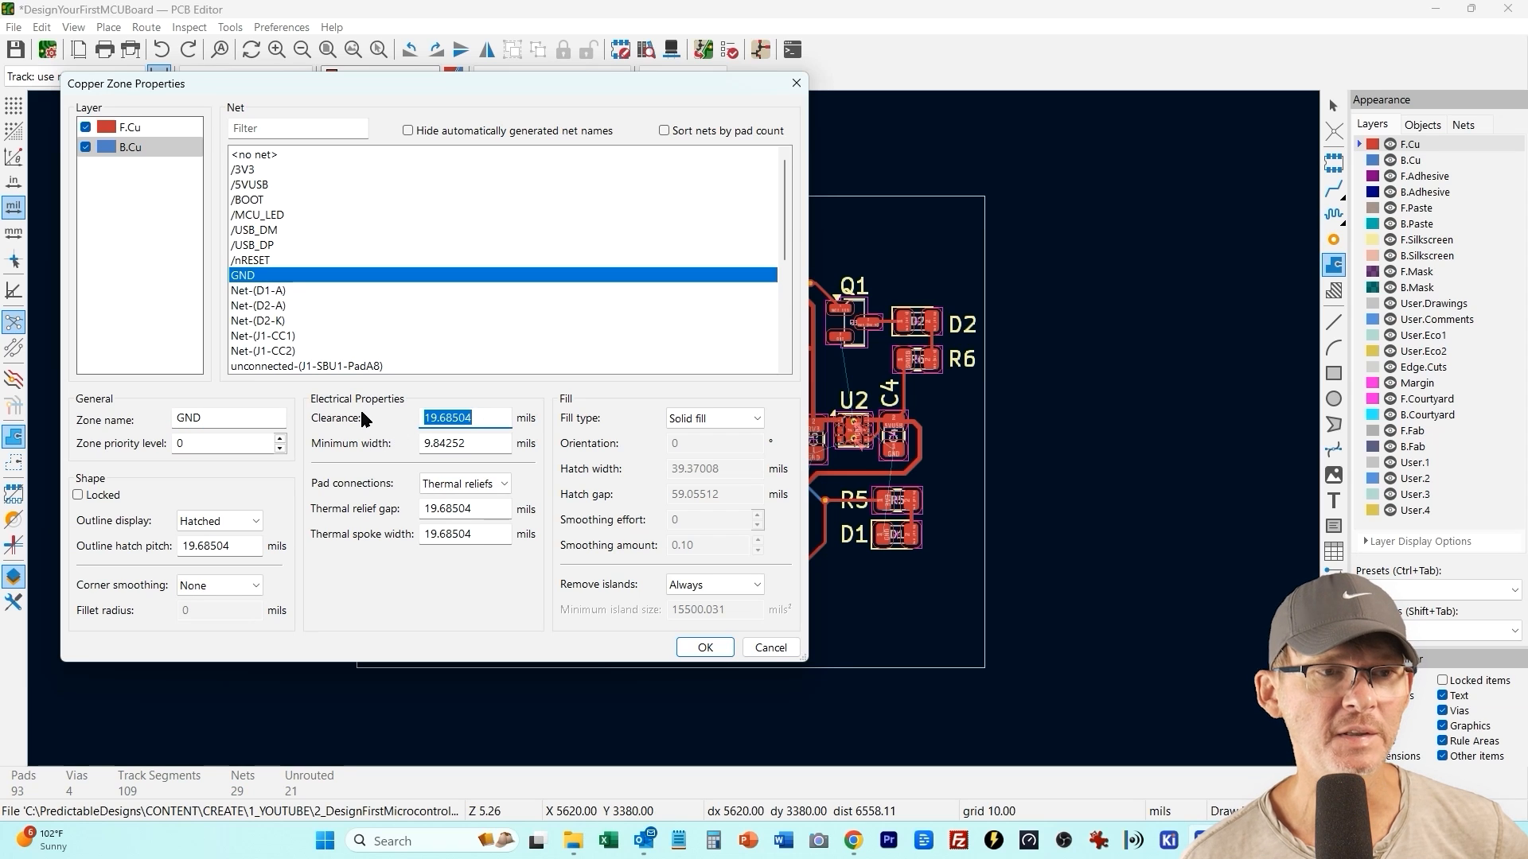
{"action": "left_click", "coordinate": [465, 484]}
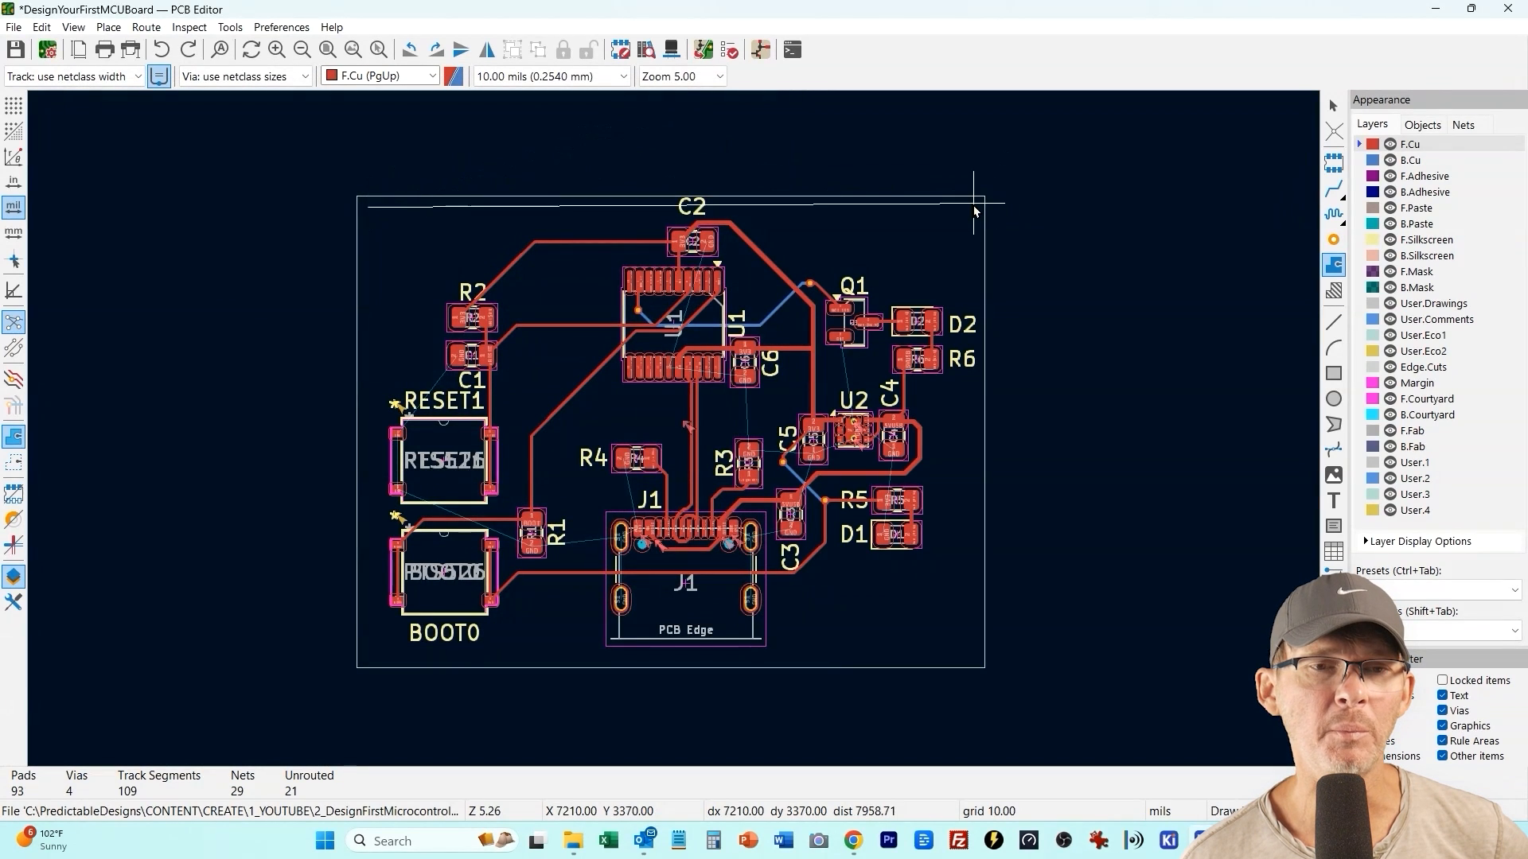
{"action": "mouse_move", "coordinate": [982, 213]}
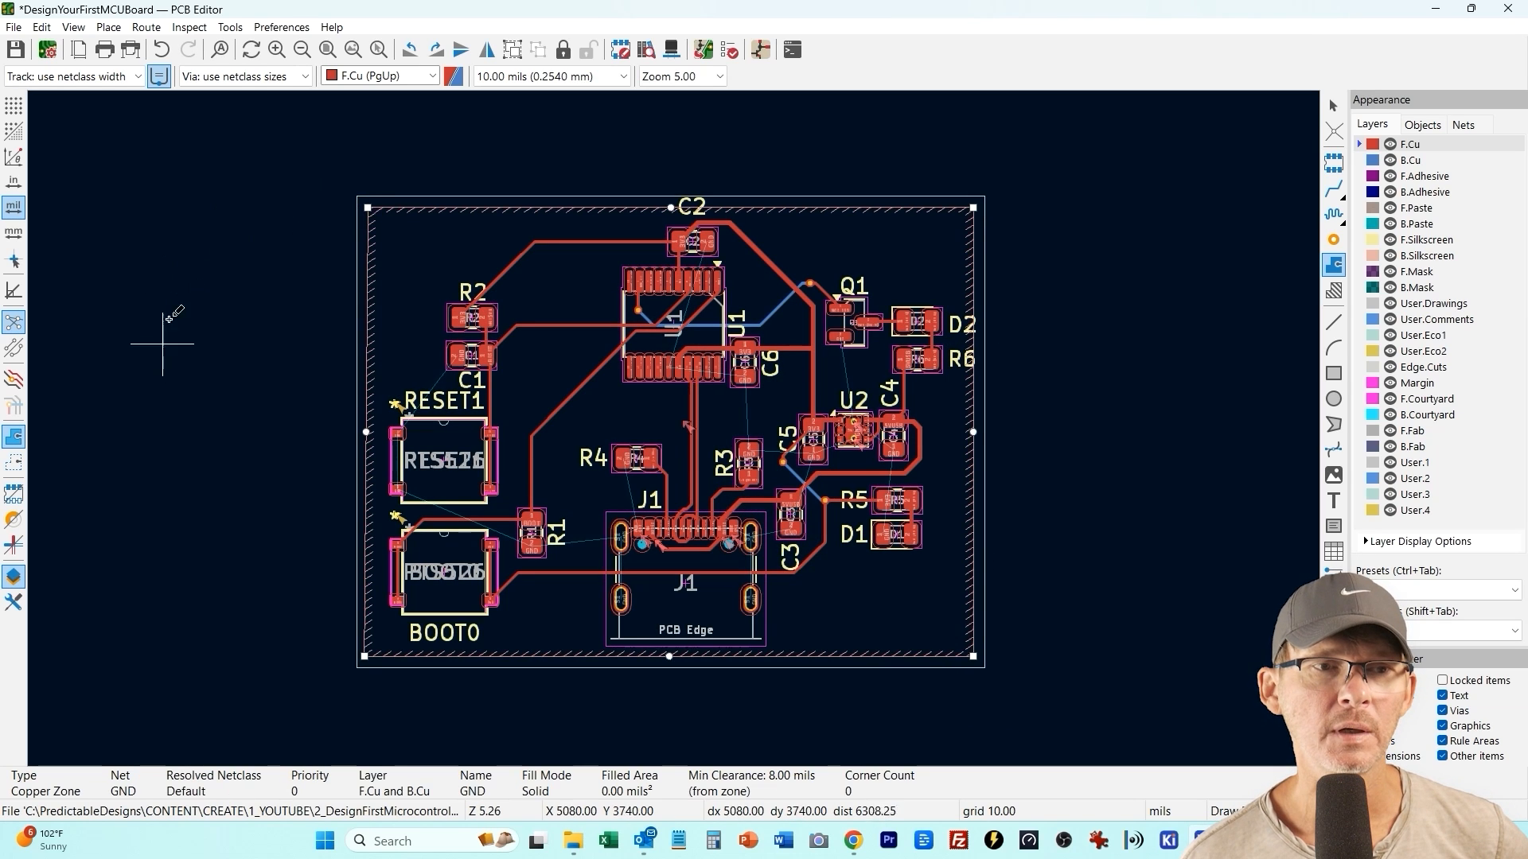
{"action": "left_click", "coordinate": [42, 27]}
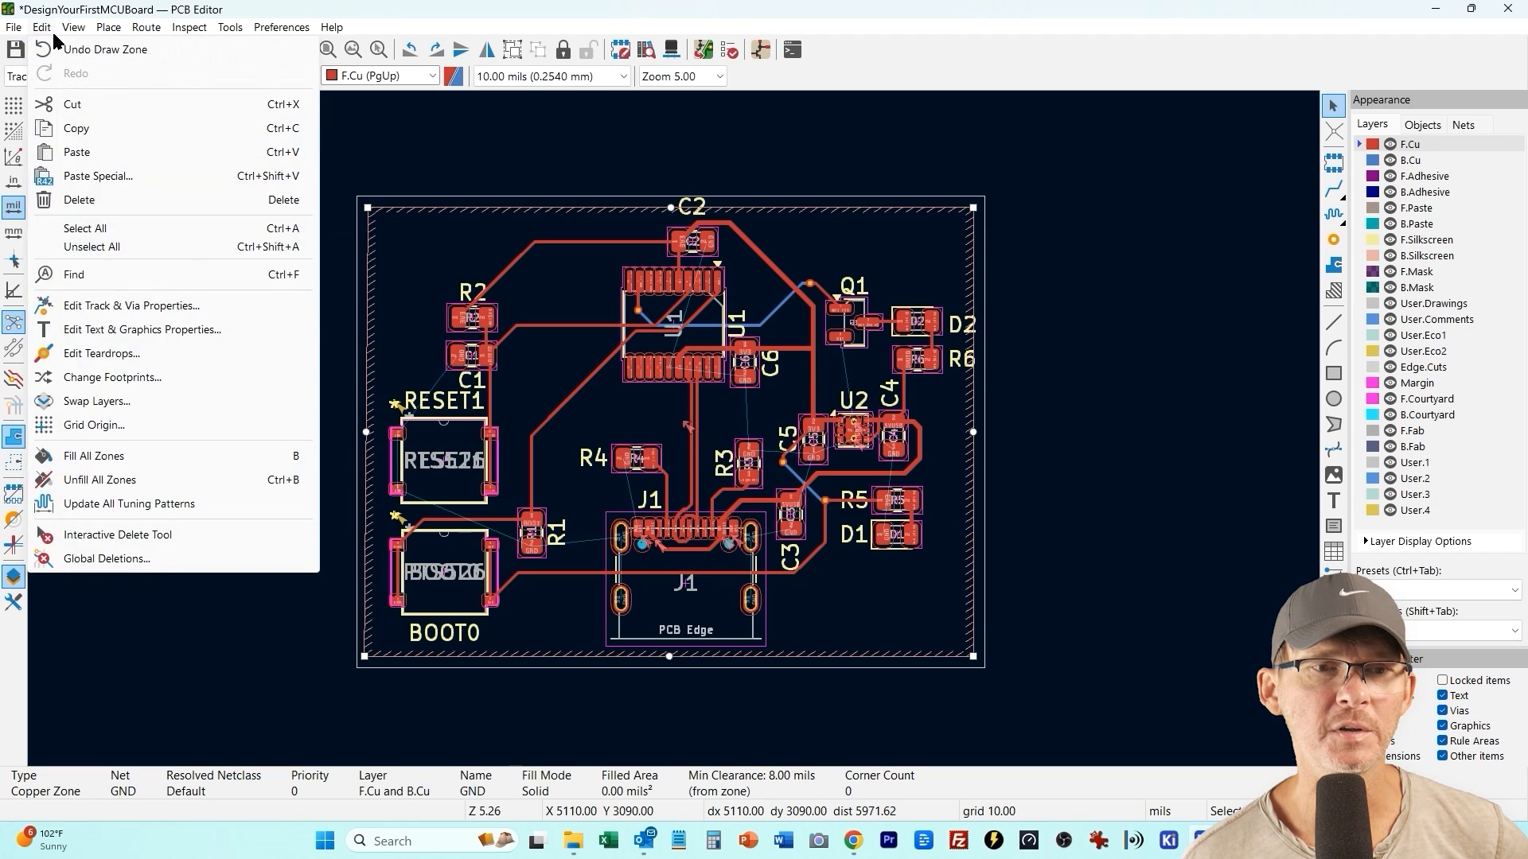
Fill all zones so the GND pour covers both layers, then inspect the result
{"action": "left_click", "coordinate": [102, 455]}
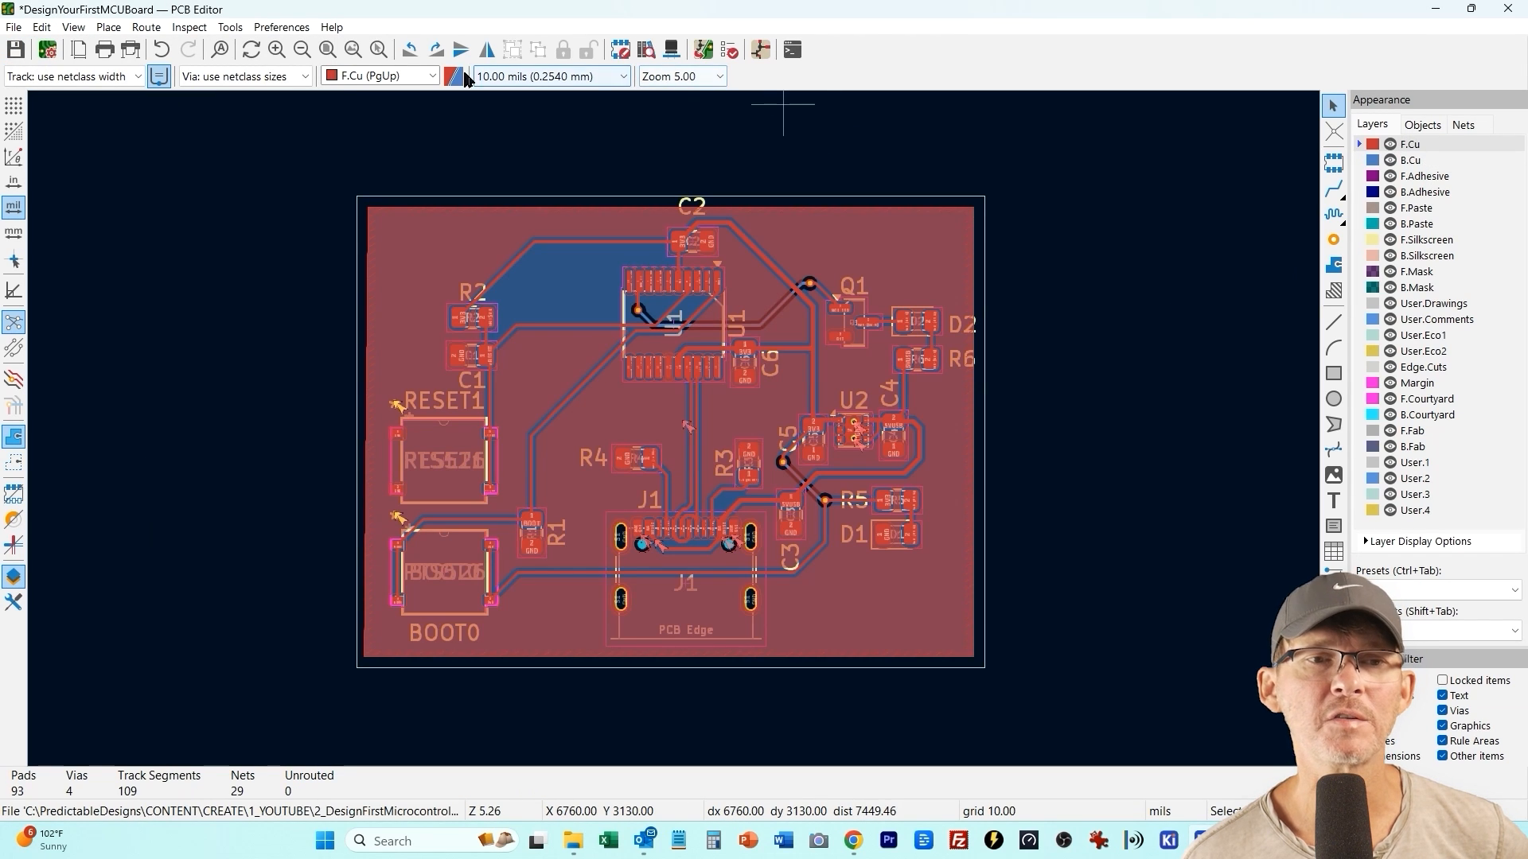
{"action": "scroll", "scroll_direction": "up", "scroll_amount": 3}
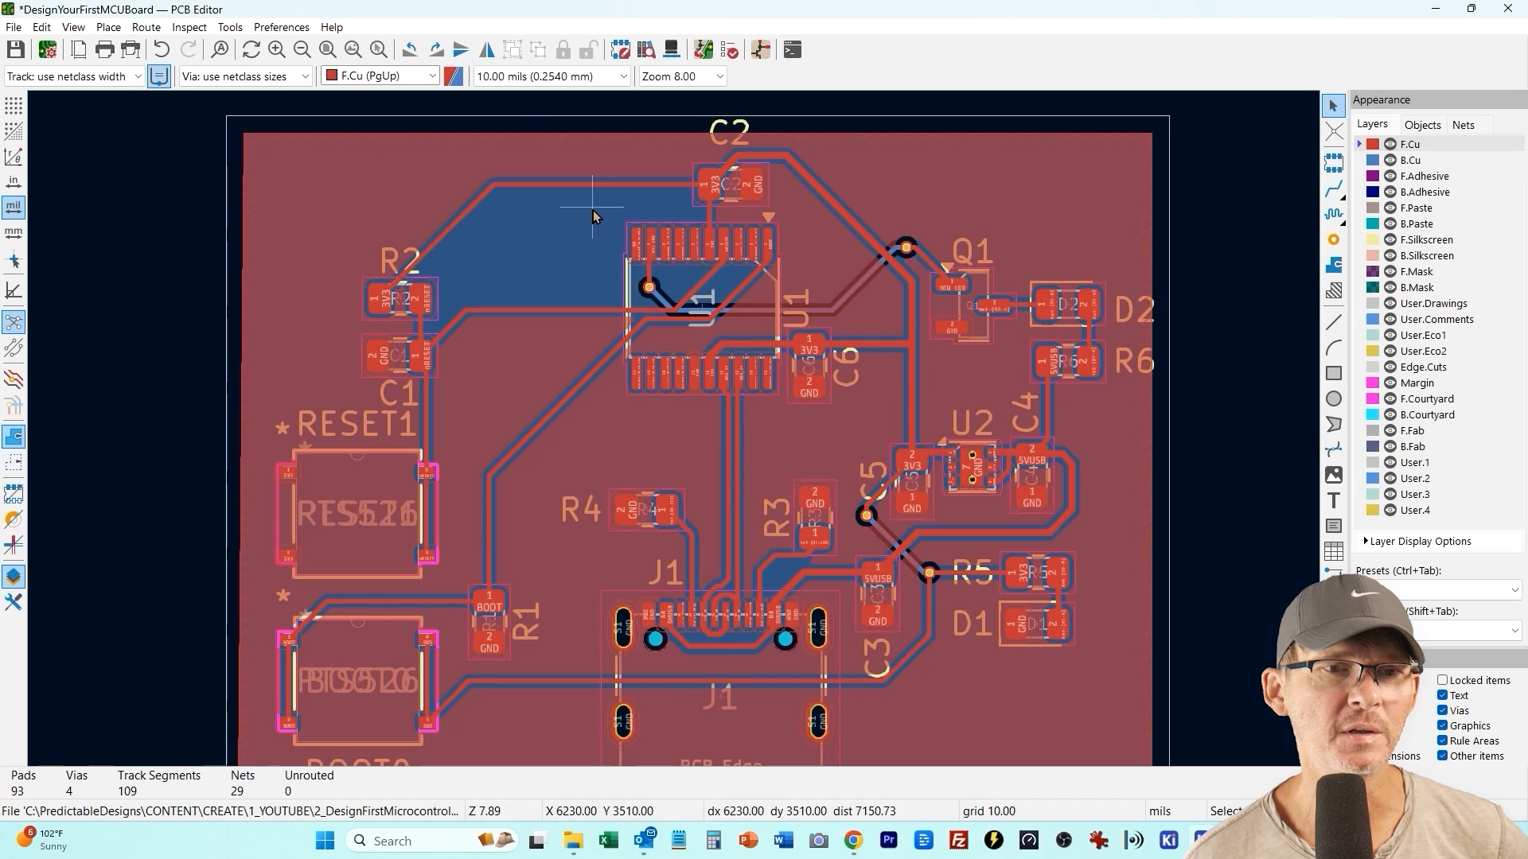
{"action": "scroll", "scroll_direction": "up", "scroll_amount": 3}
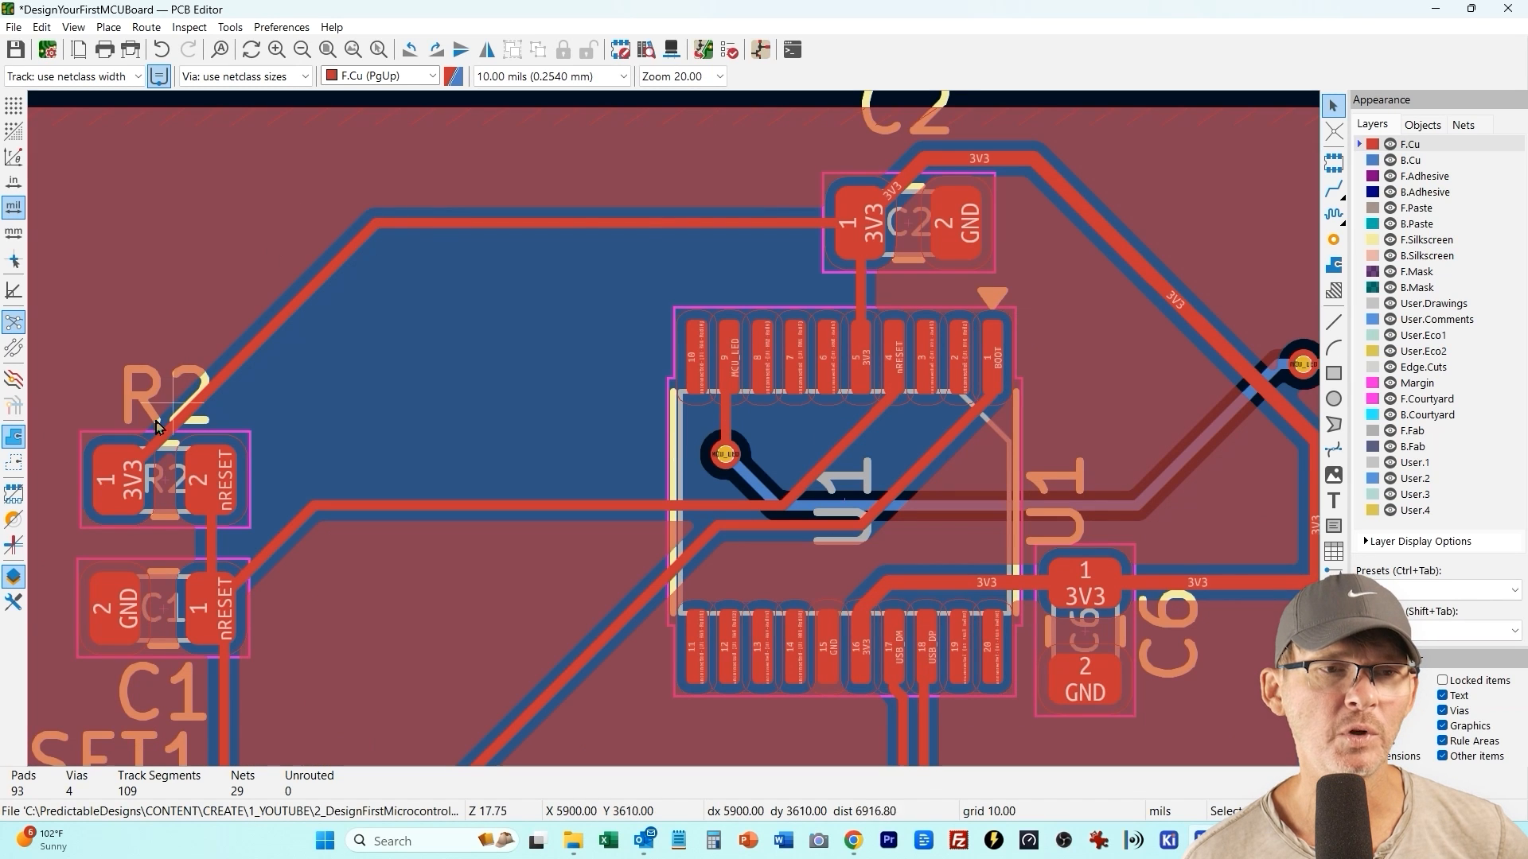
{"action": "mouse_move", "coordinate": [874, 367]}
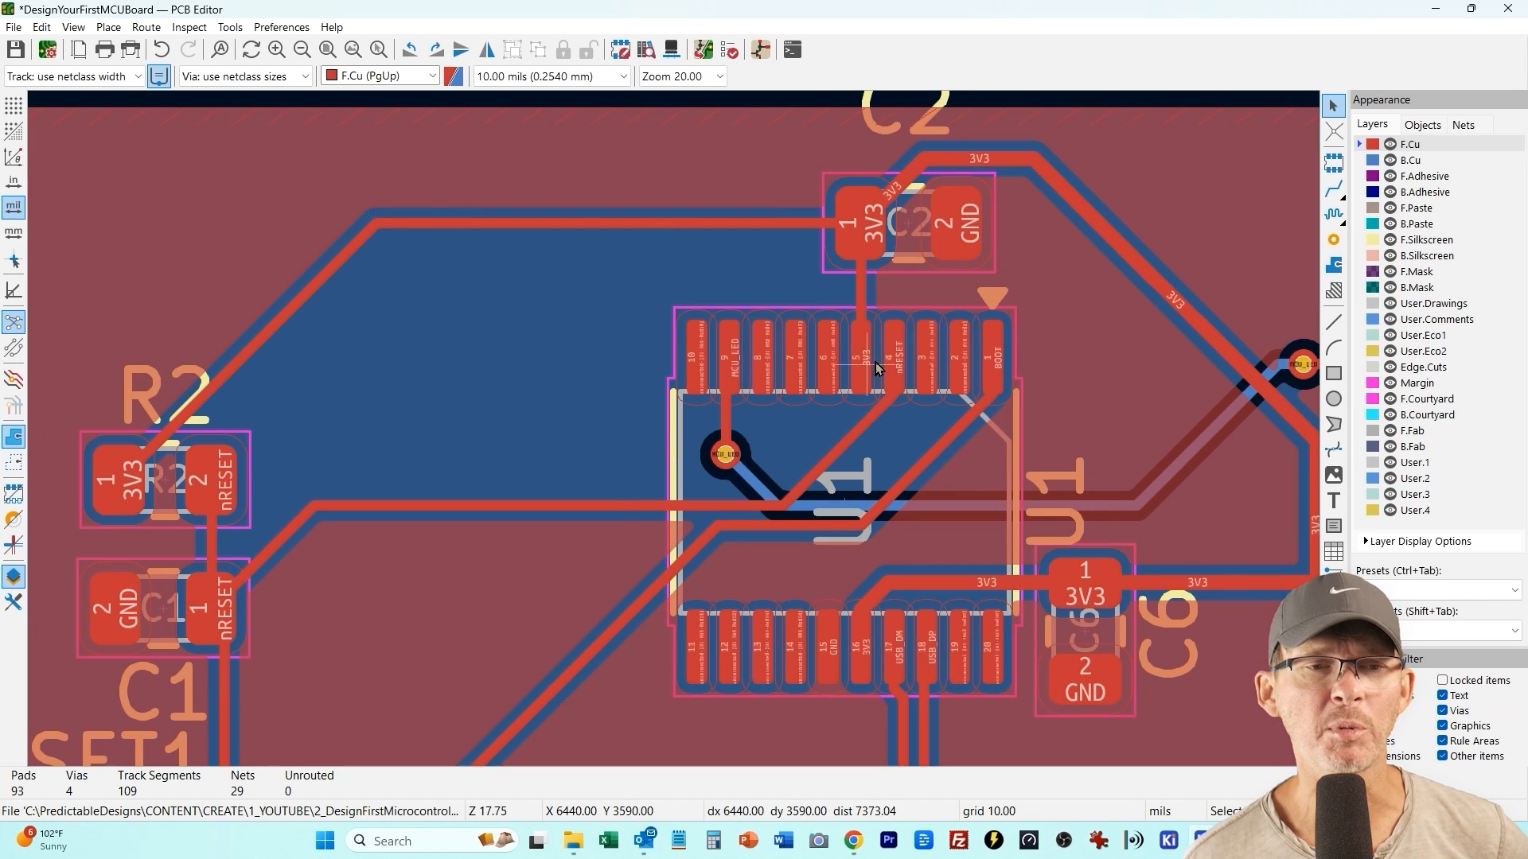
{"action": "mouse_move", "coordinate": [515, 458]}
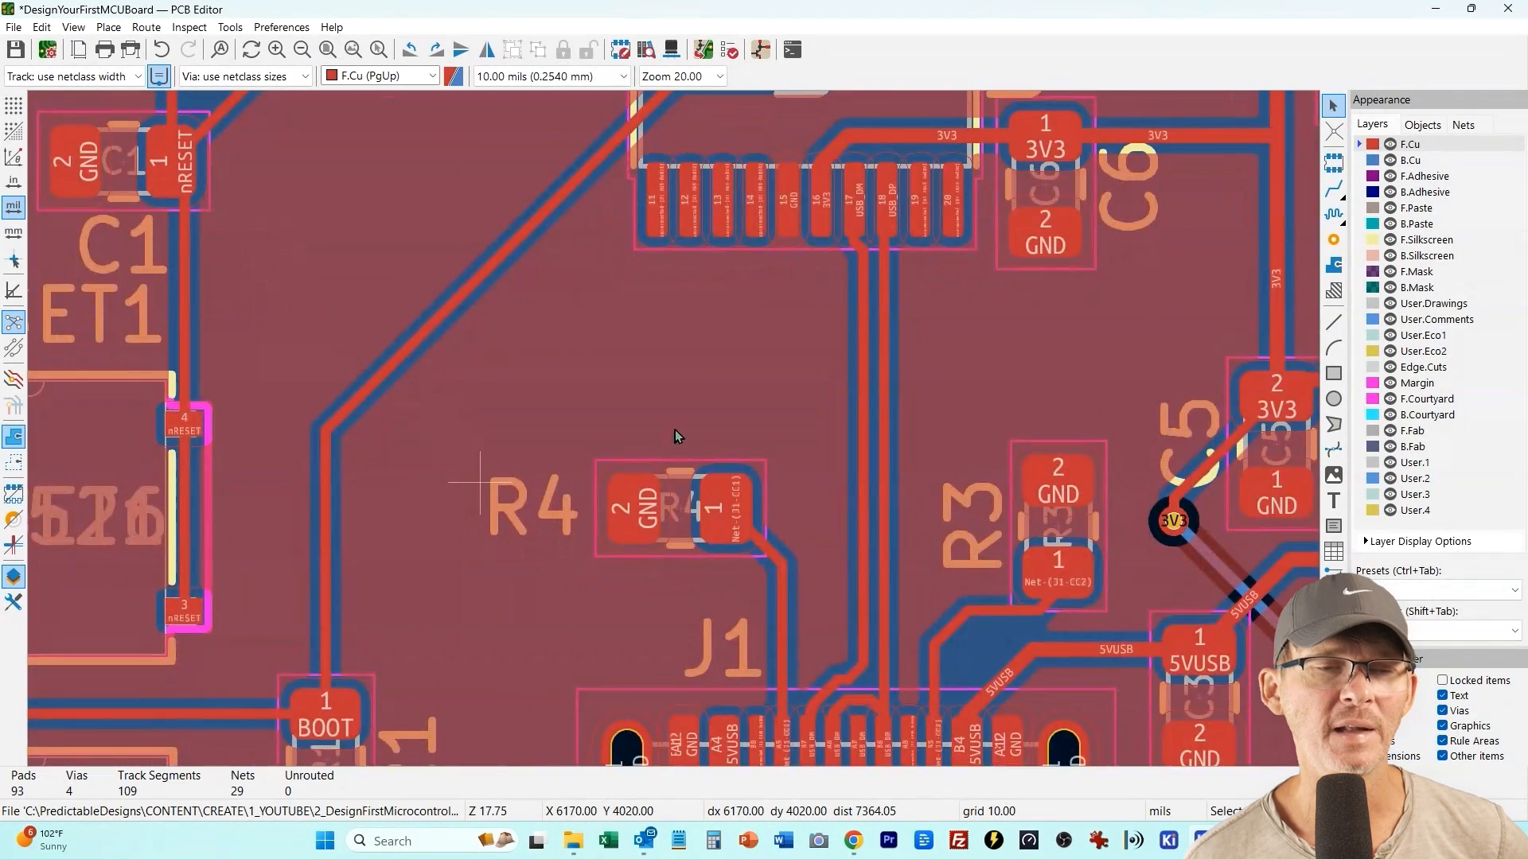
{"action": "scroll", "scroll_direction": "down", "scroll_amount": 3}
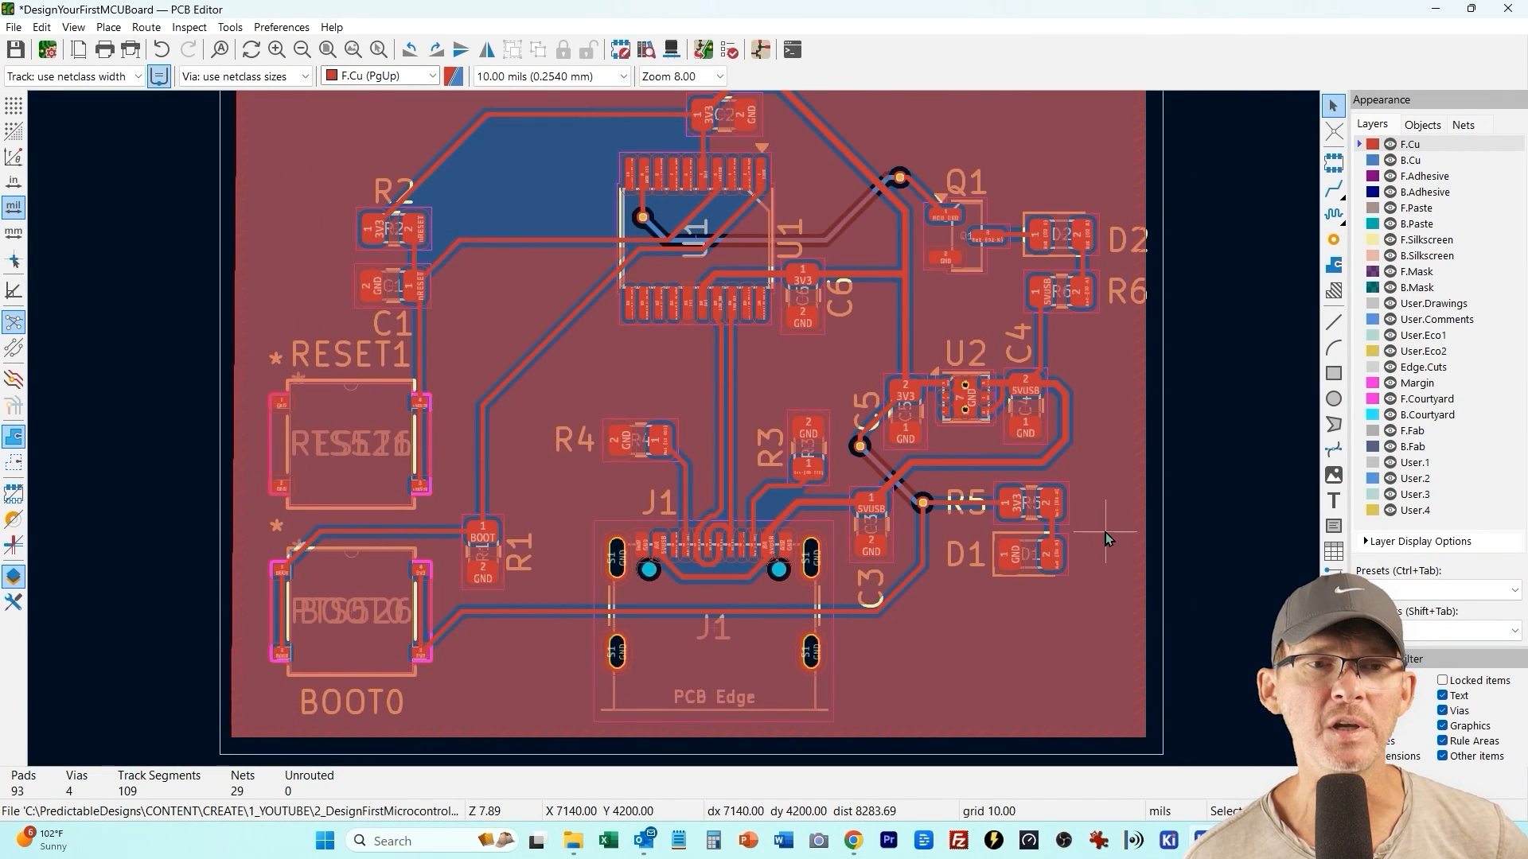
{"action": "left_click", "coordinate": [41, 27]}
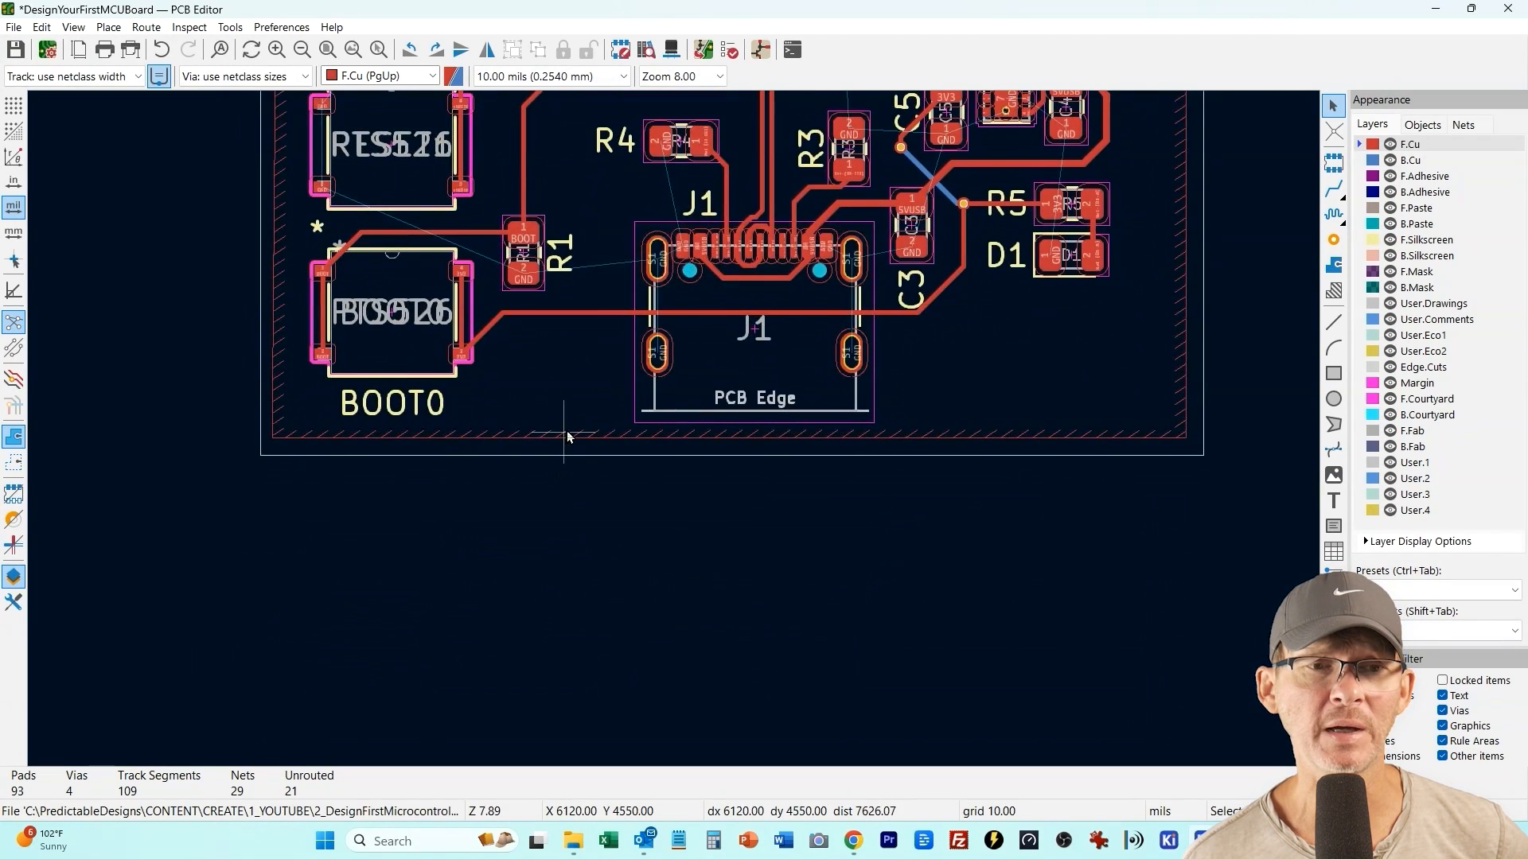
{"action": "scroll", "scroll_direction": "up", "scroll_amount": 3}
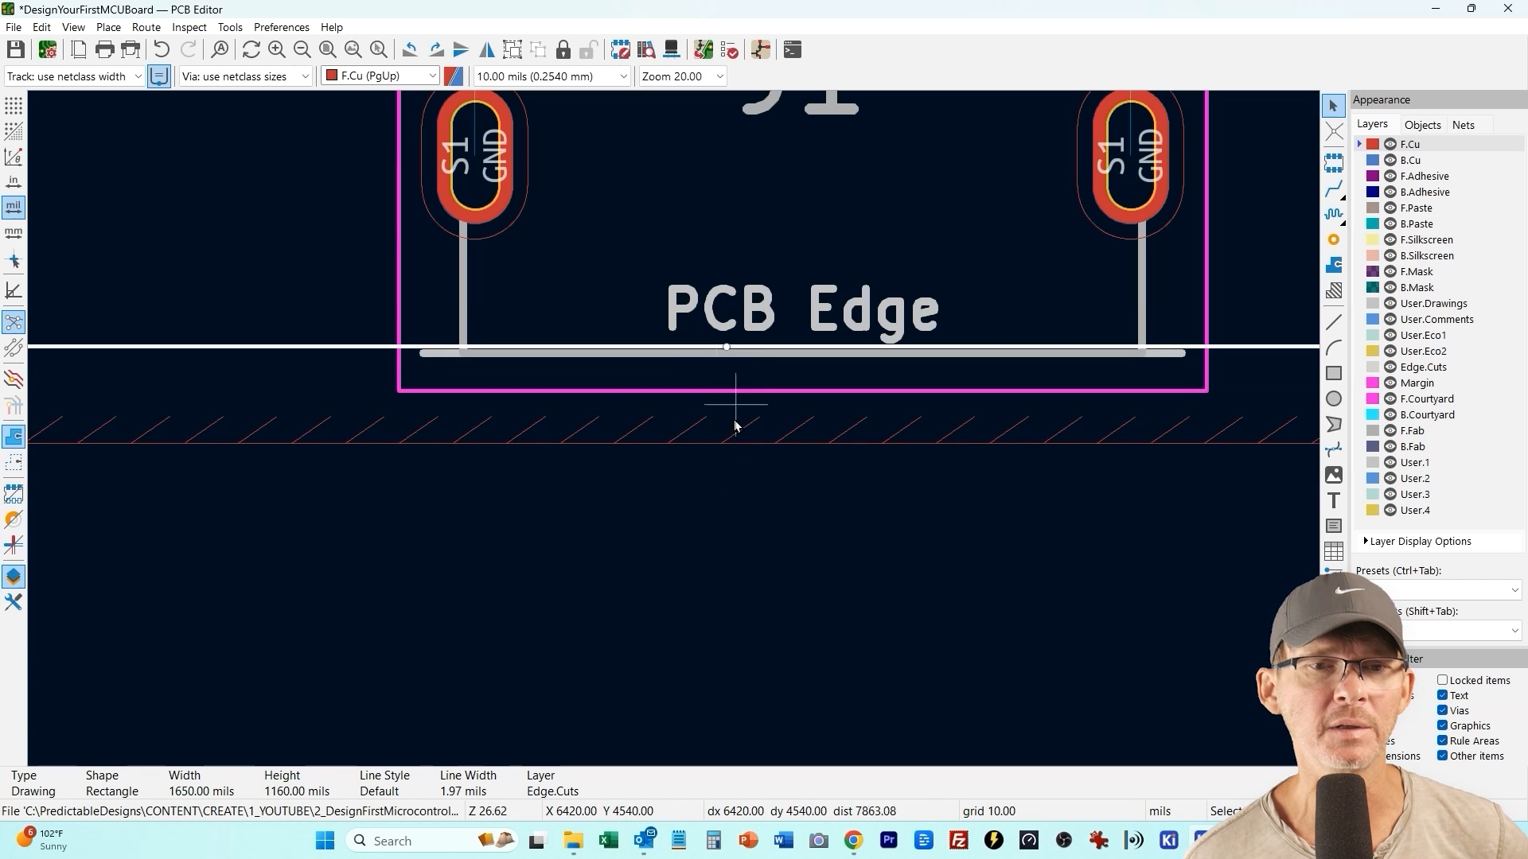
{"action": "scroll", "scroll_direction": "down", "scroll_amount": 3}
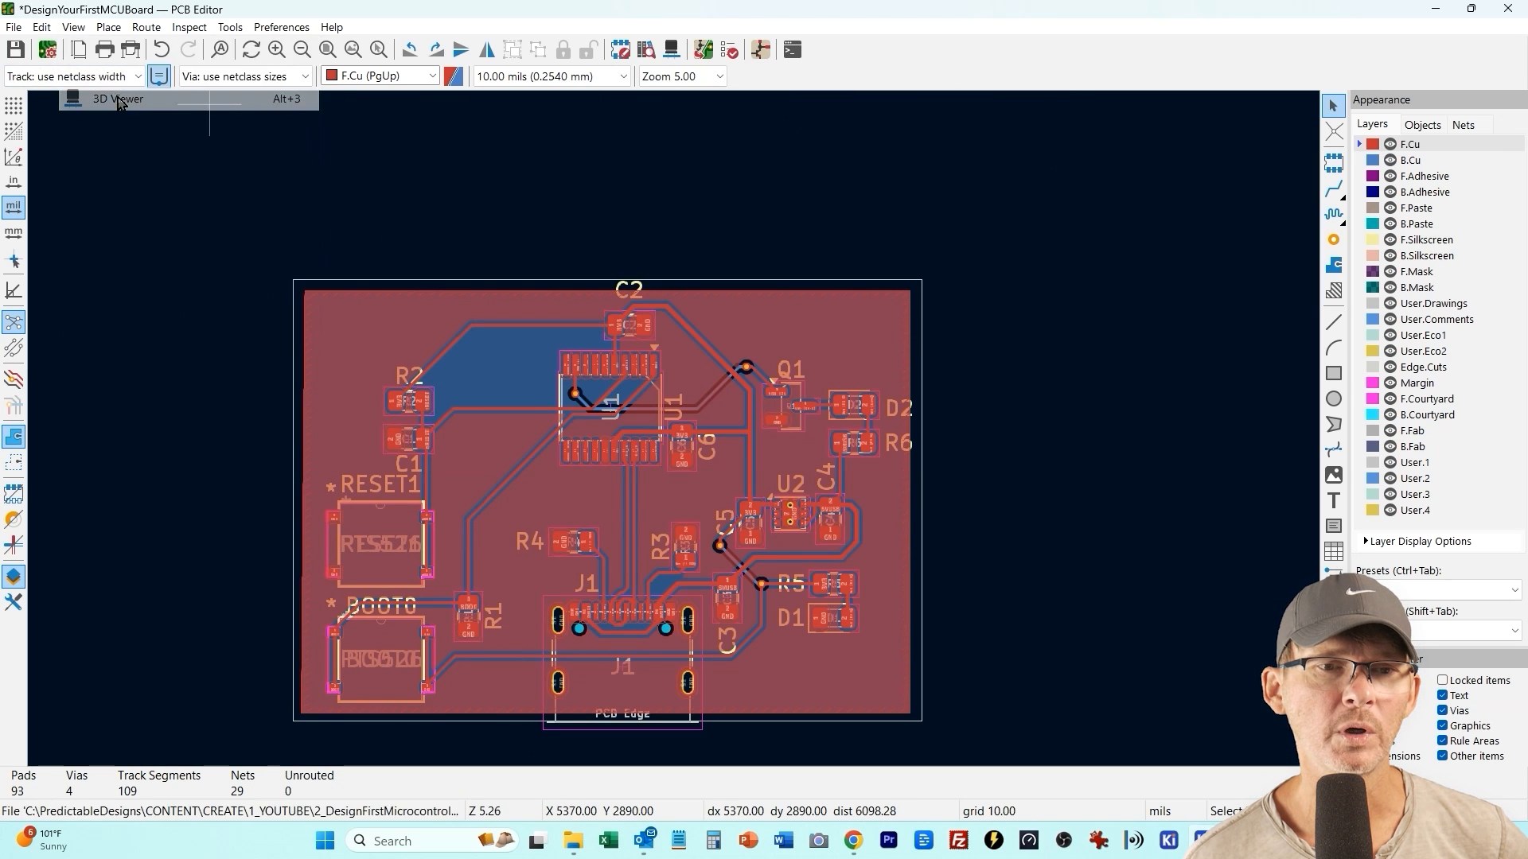
Show the routed and poured board in the 3D Viewer
{"action": "left_click", "coordinate": [115, 99]}
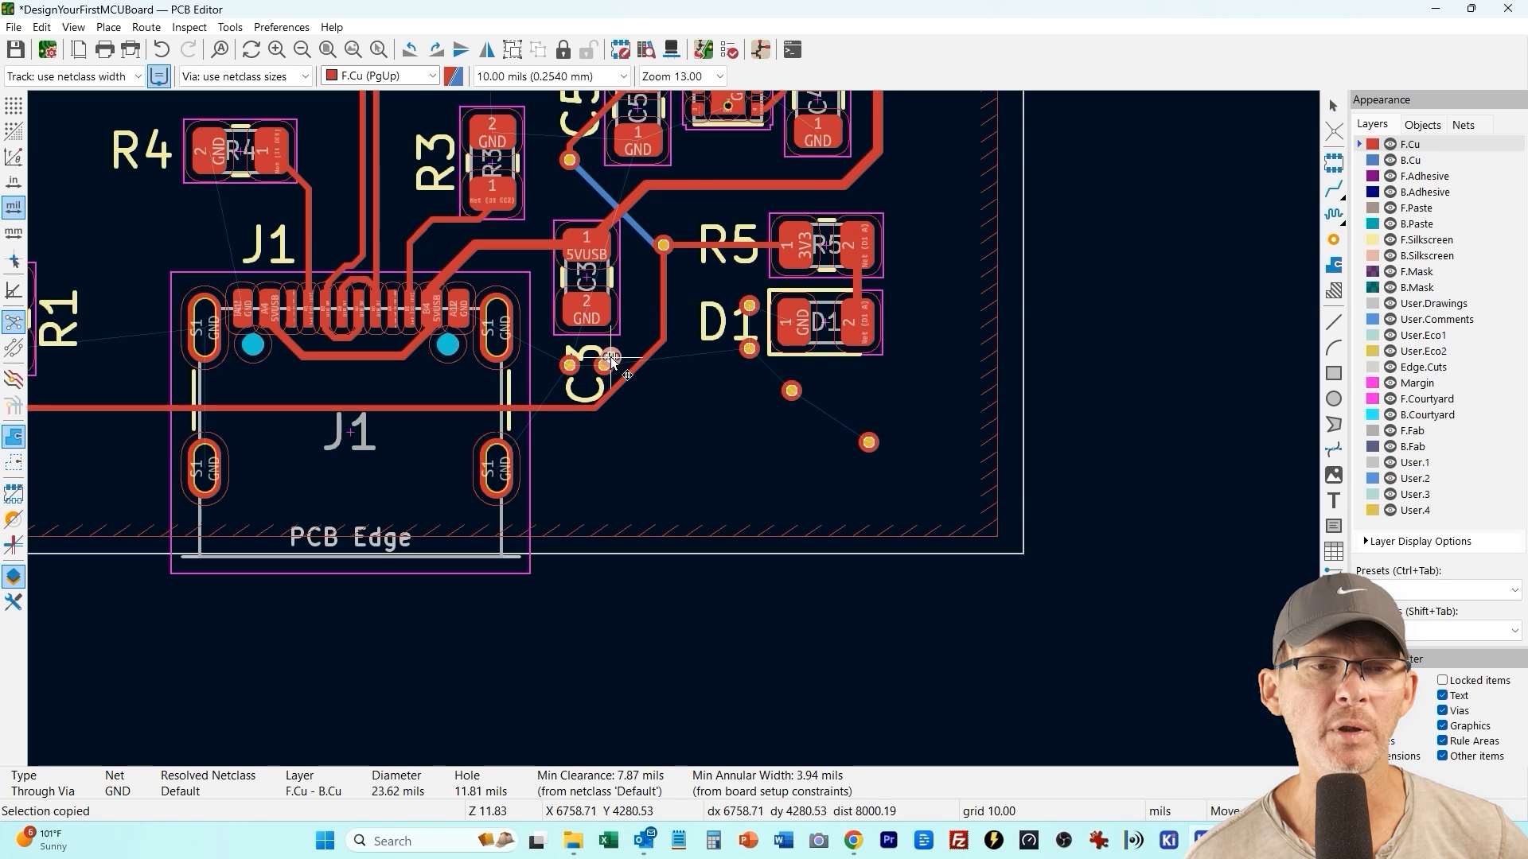
Copy and paste GND stitching vias across empty areas of the ground pour
{"action": "scroll", "scroll_direction": "up", "scroll_amount": 3}
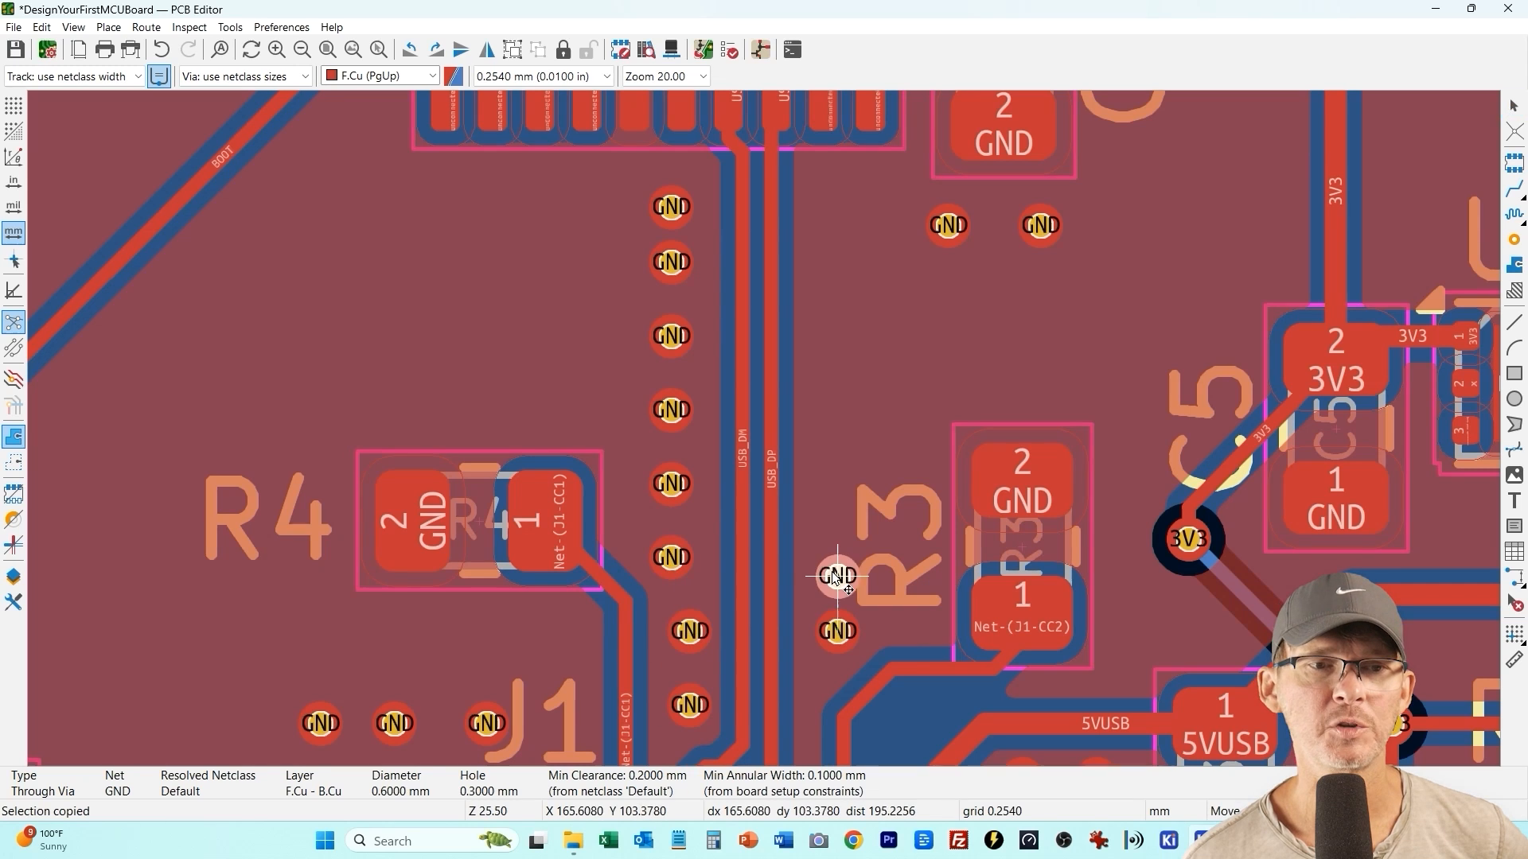
{"action": "mouse_move", "coordinate": [822, 372]}
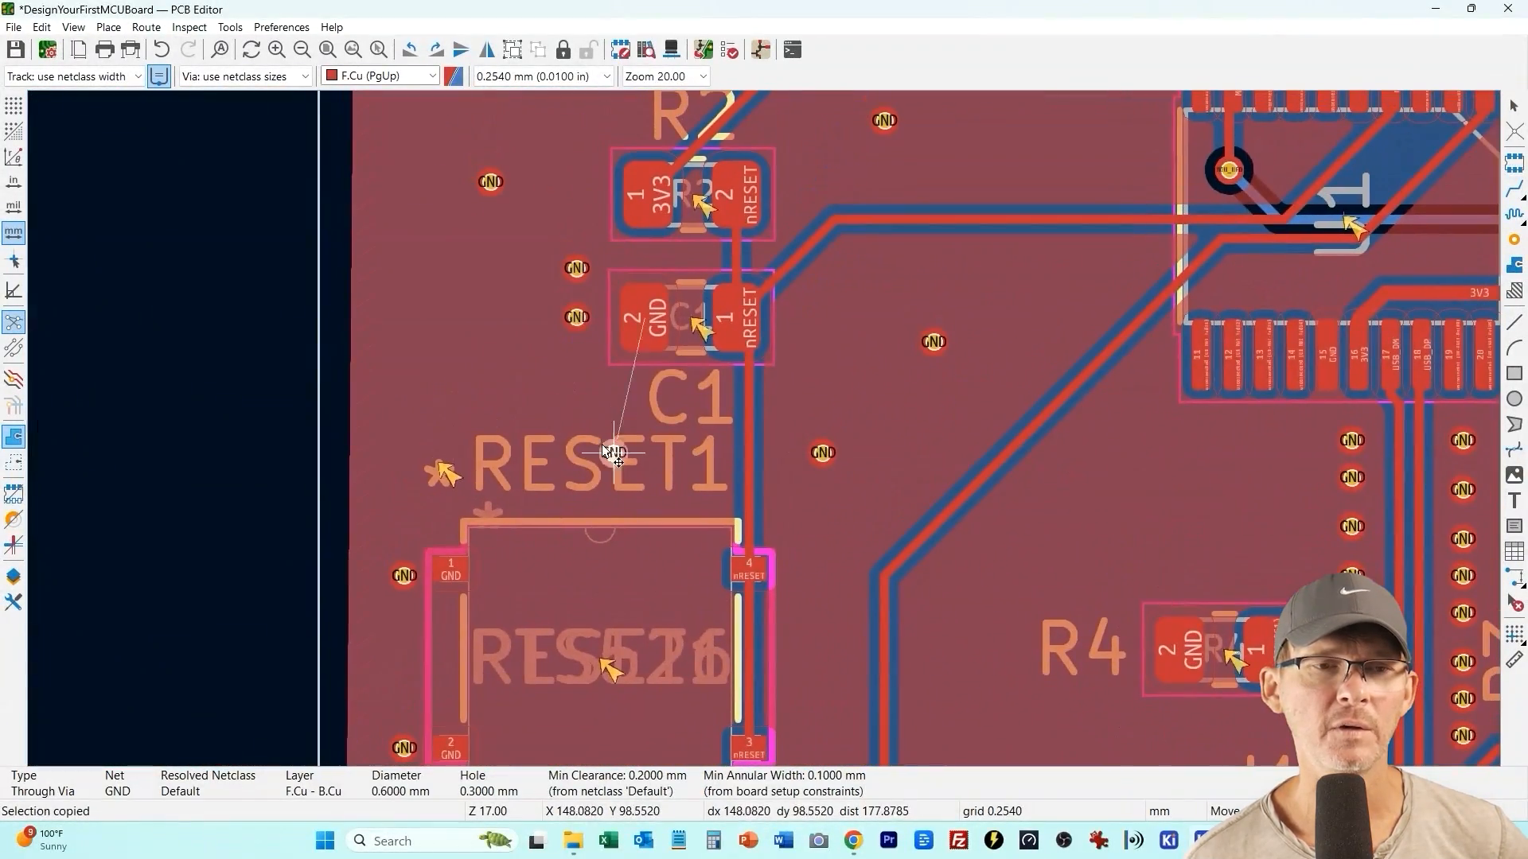
{"action": "scroll", "scroll_direction": "down", "scroll_amount": 3}
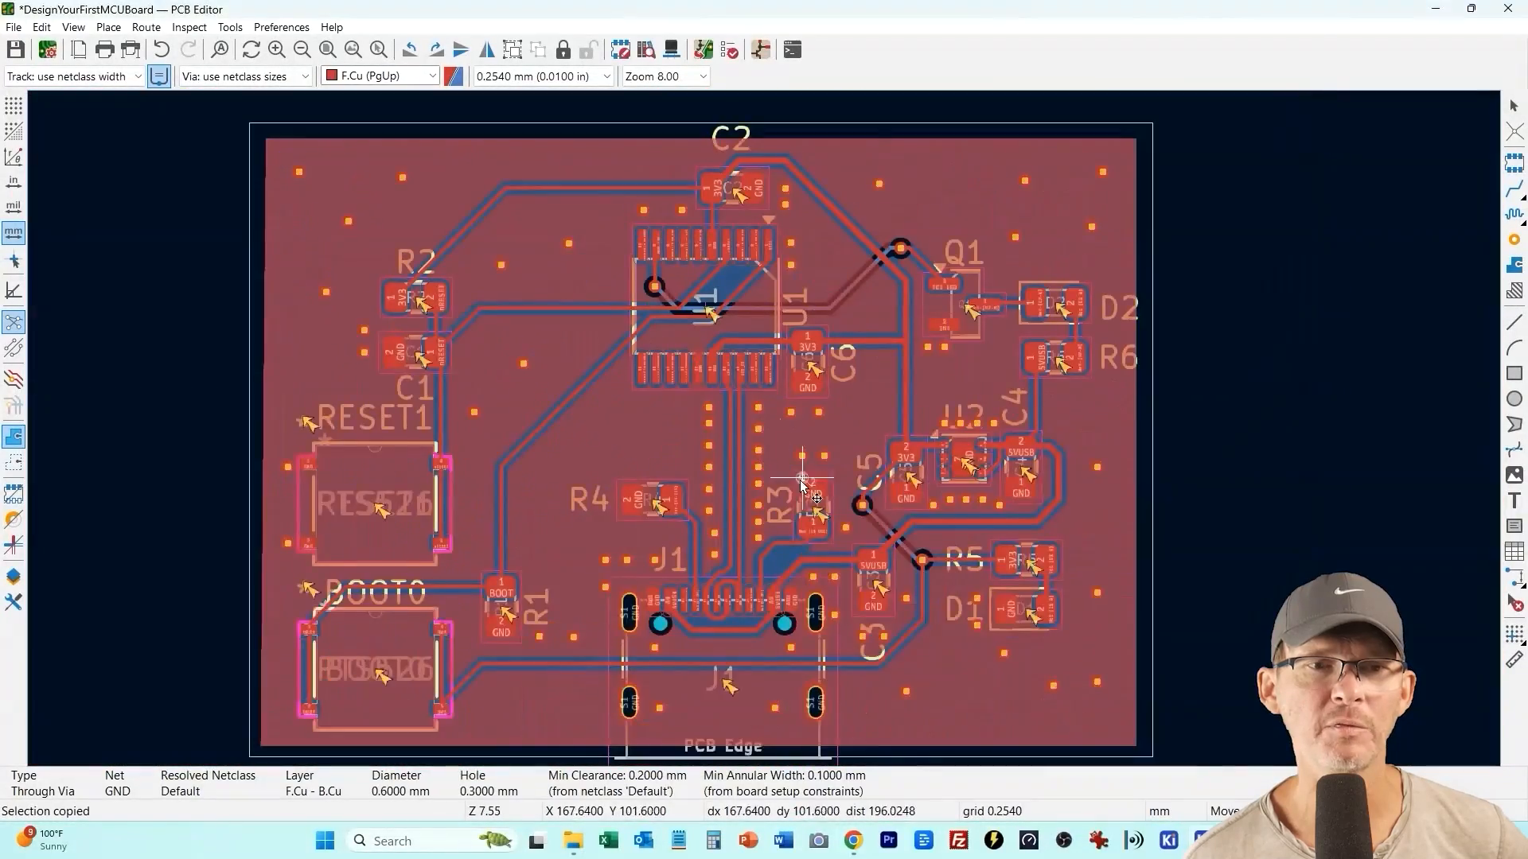